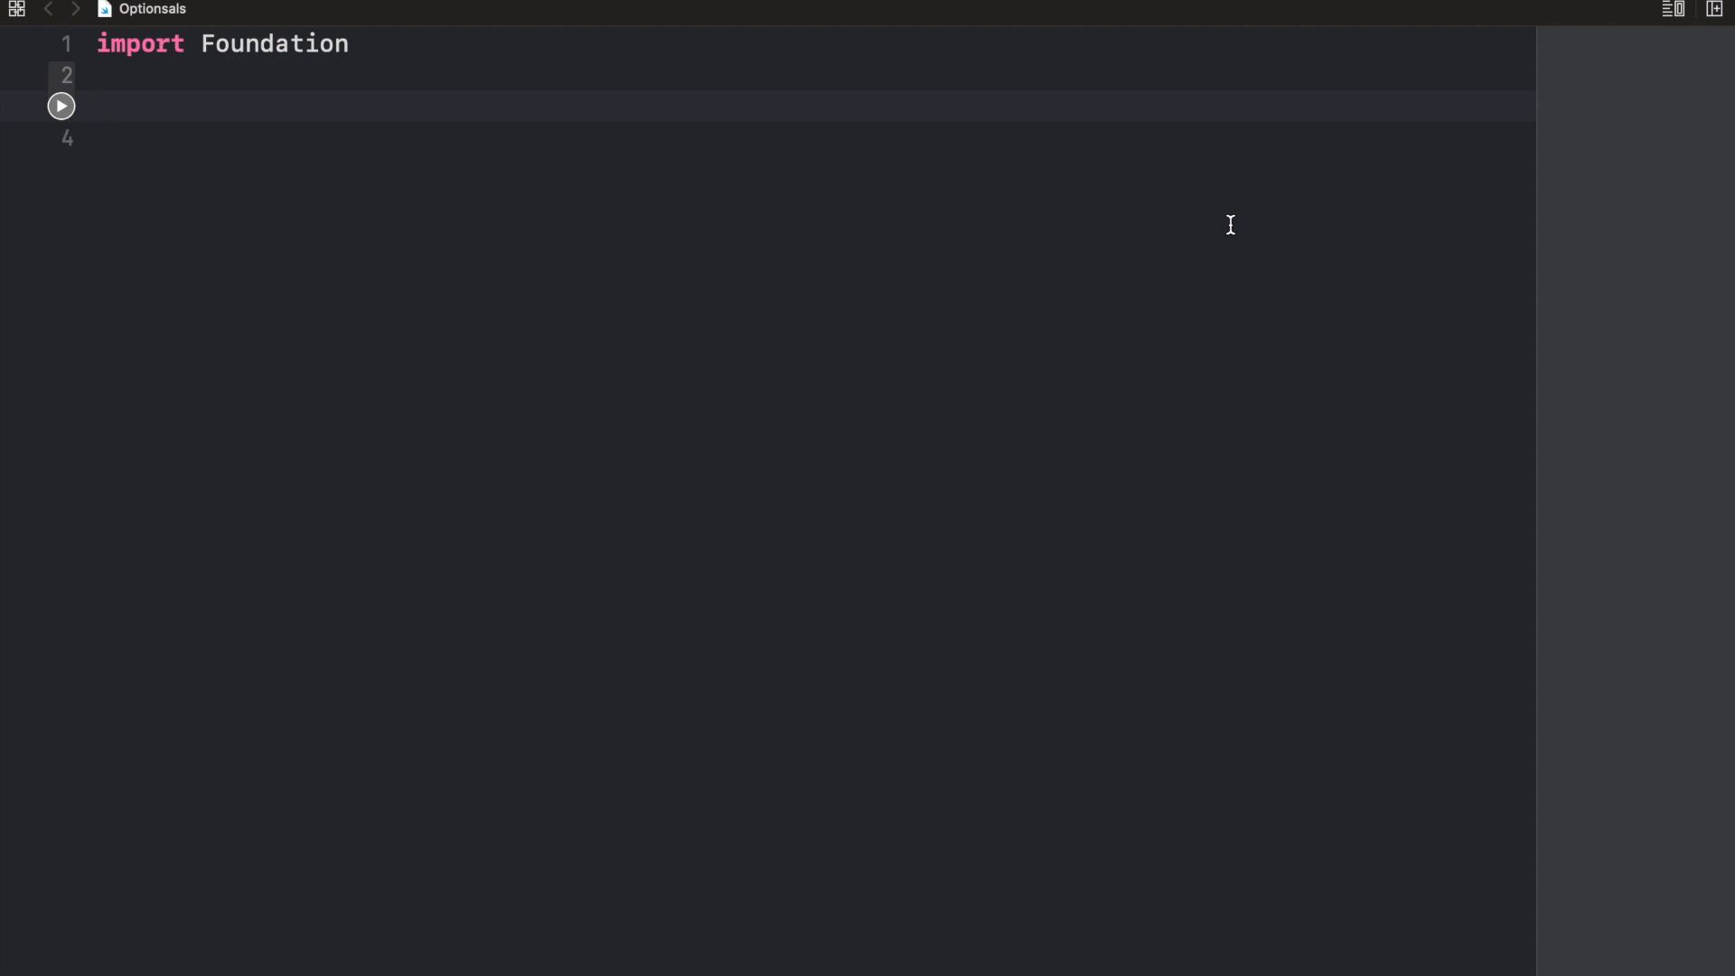
# Declare an optional variable with var name: String? on line 3
pyautogui.click(100, 105)
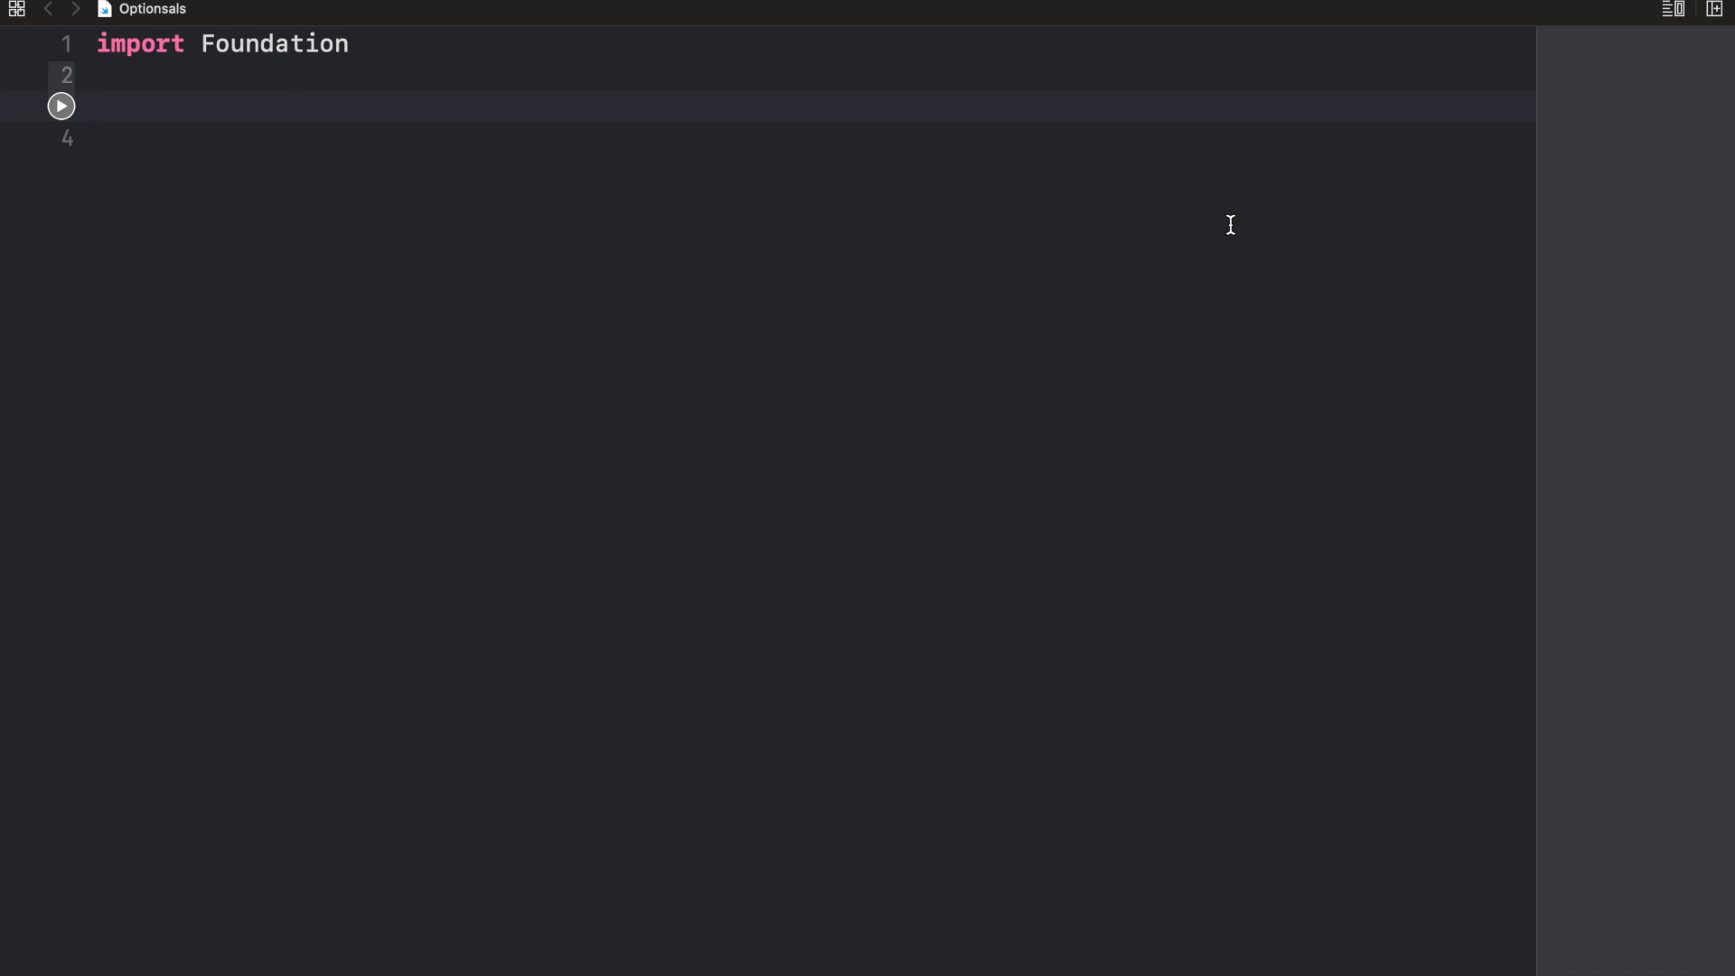
pyautogui.click(100, 107)
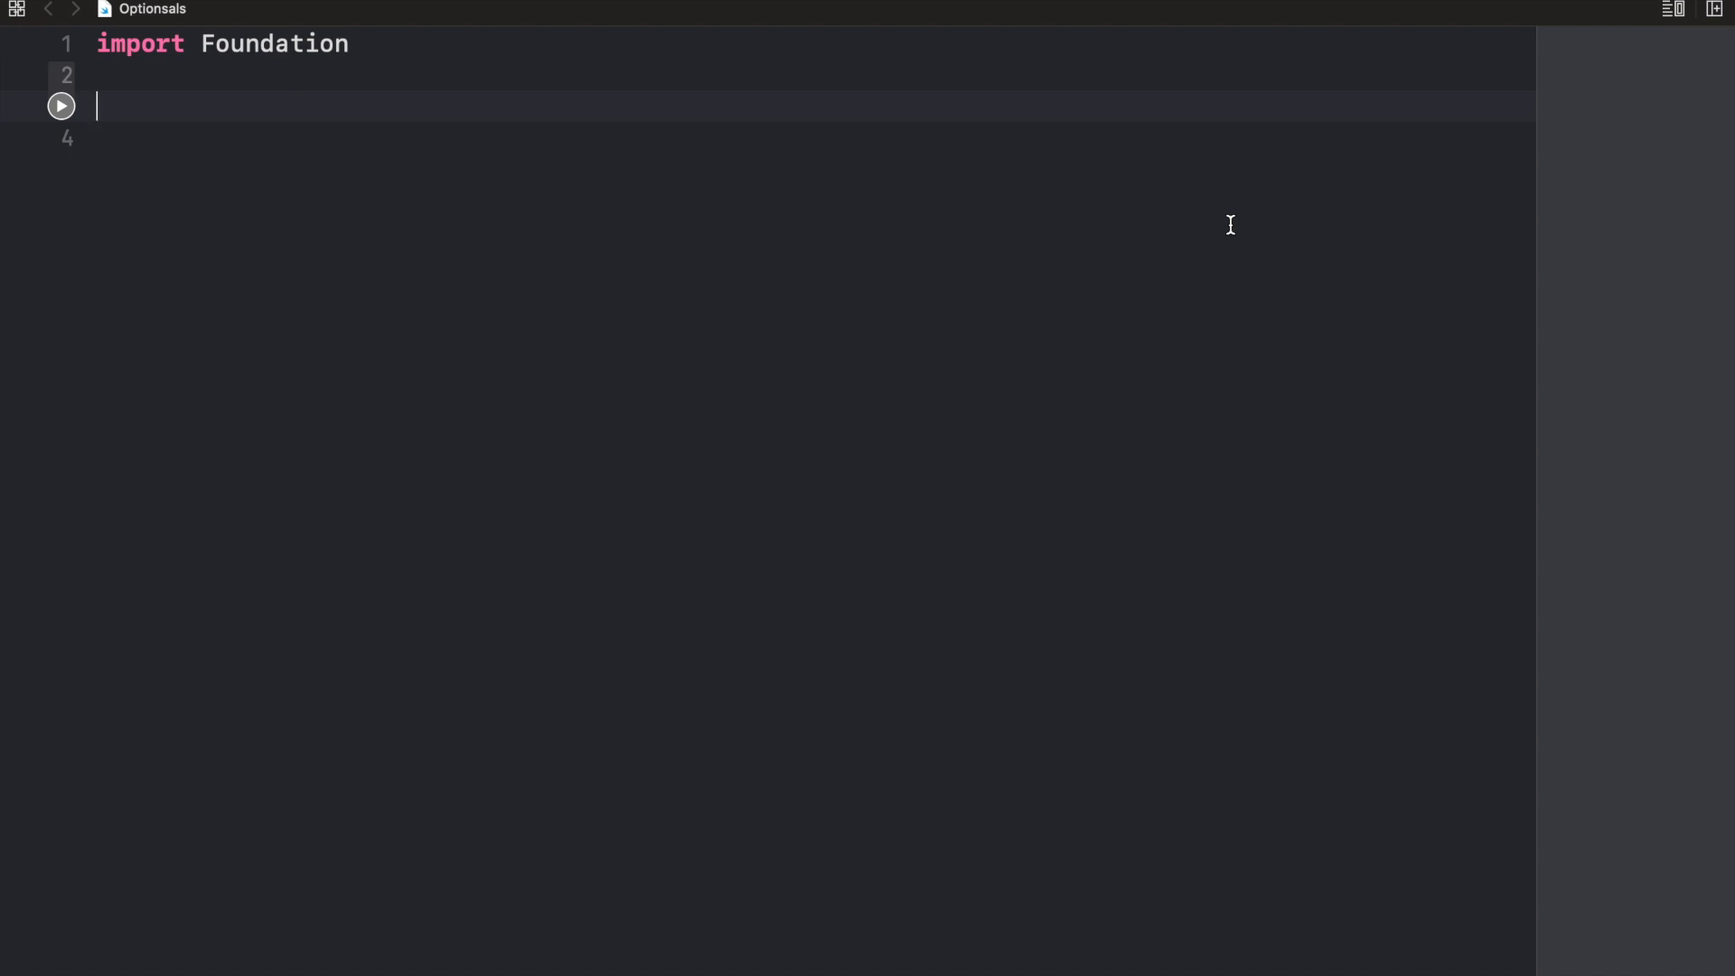
pyautogui.moveTo(1243, 212)
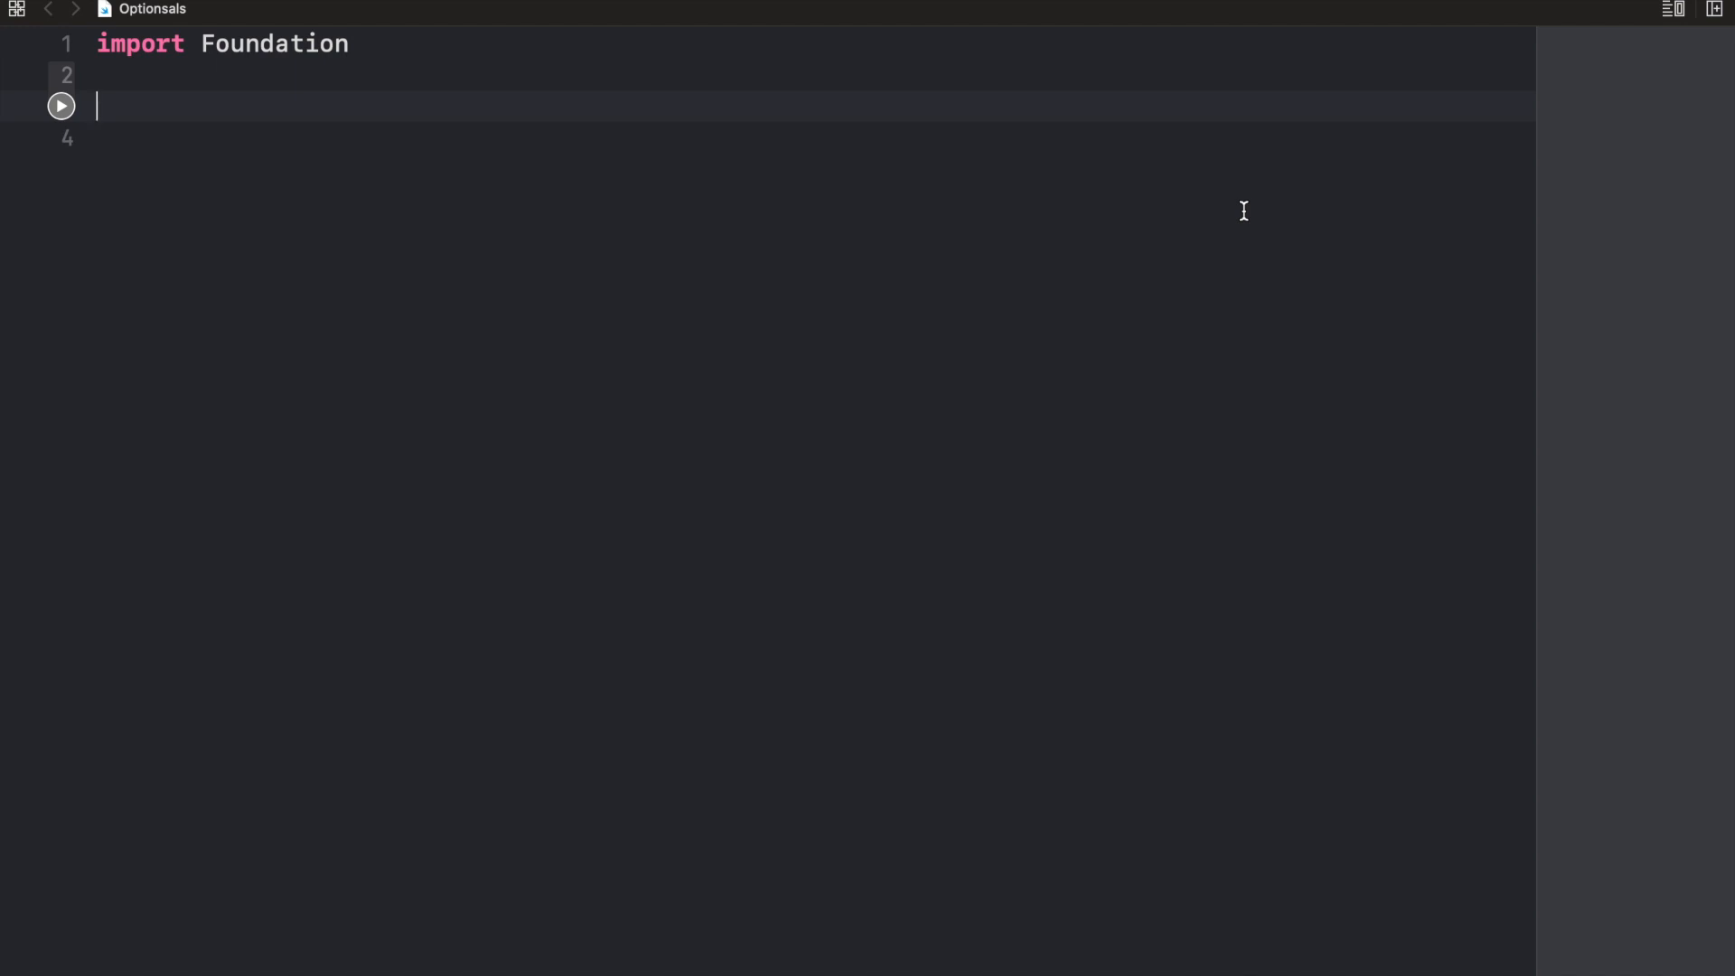
pyautogui.write('var')
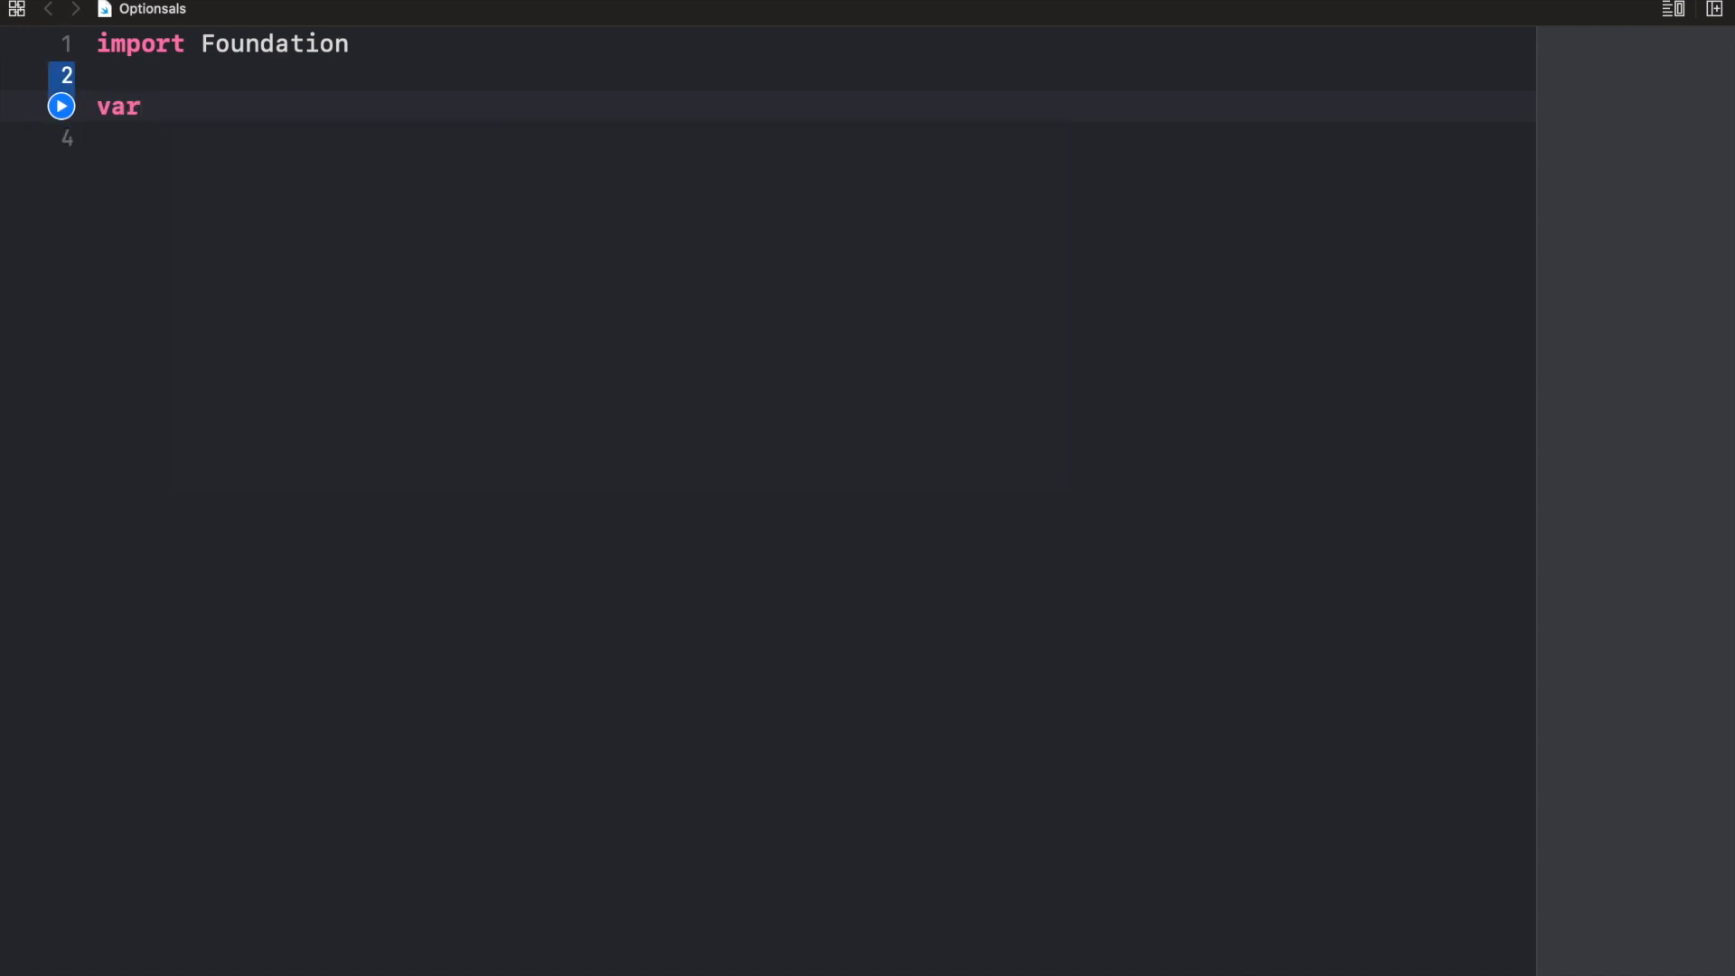
pyautogui.write('name')
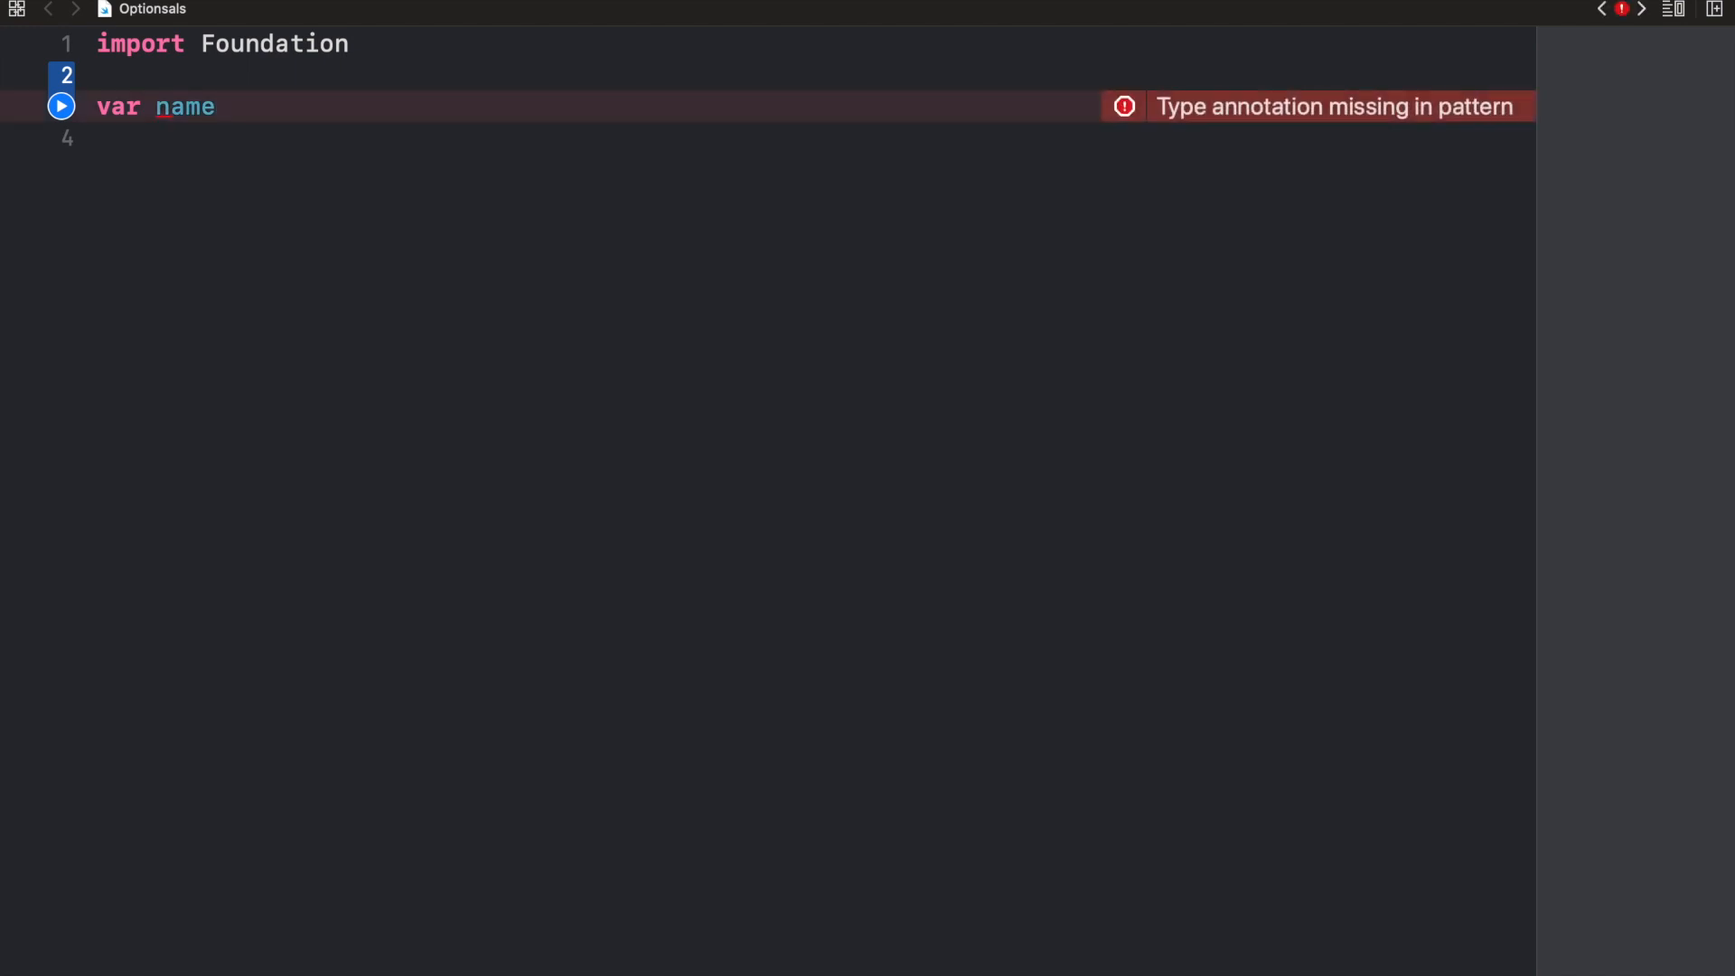
pyautogui.write(': String?')
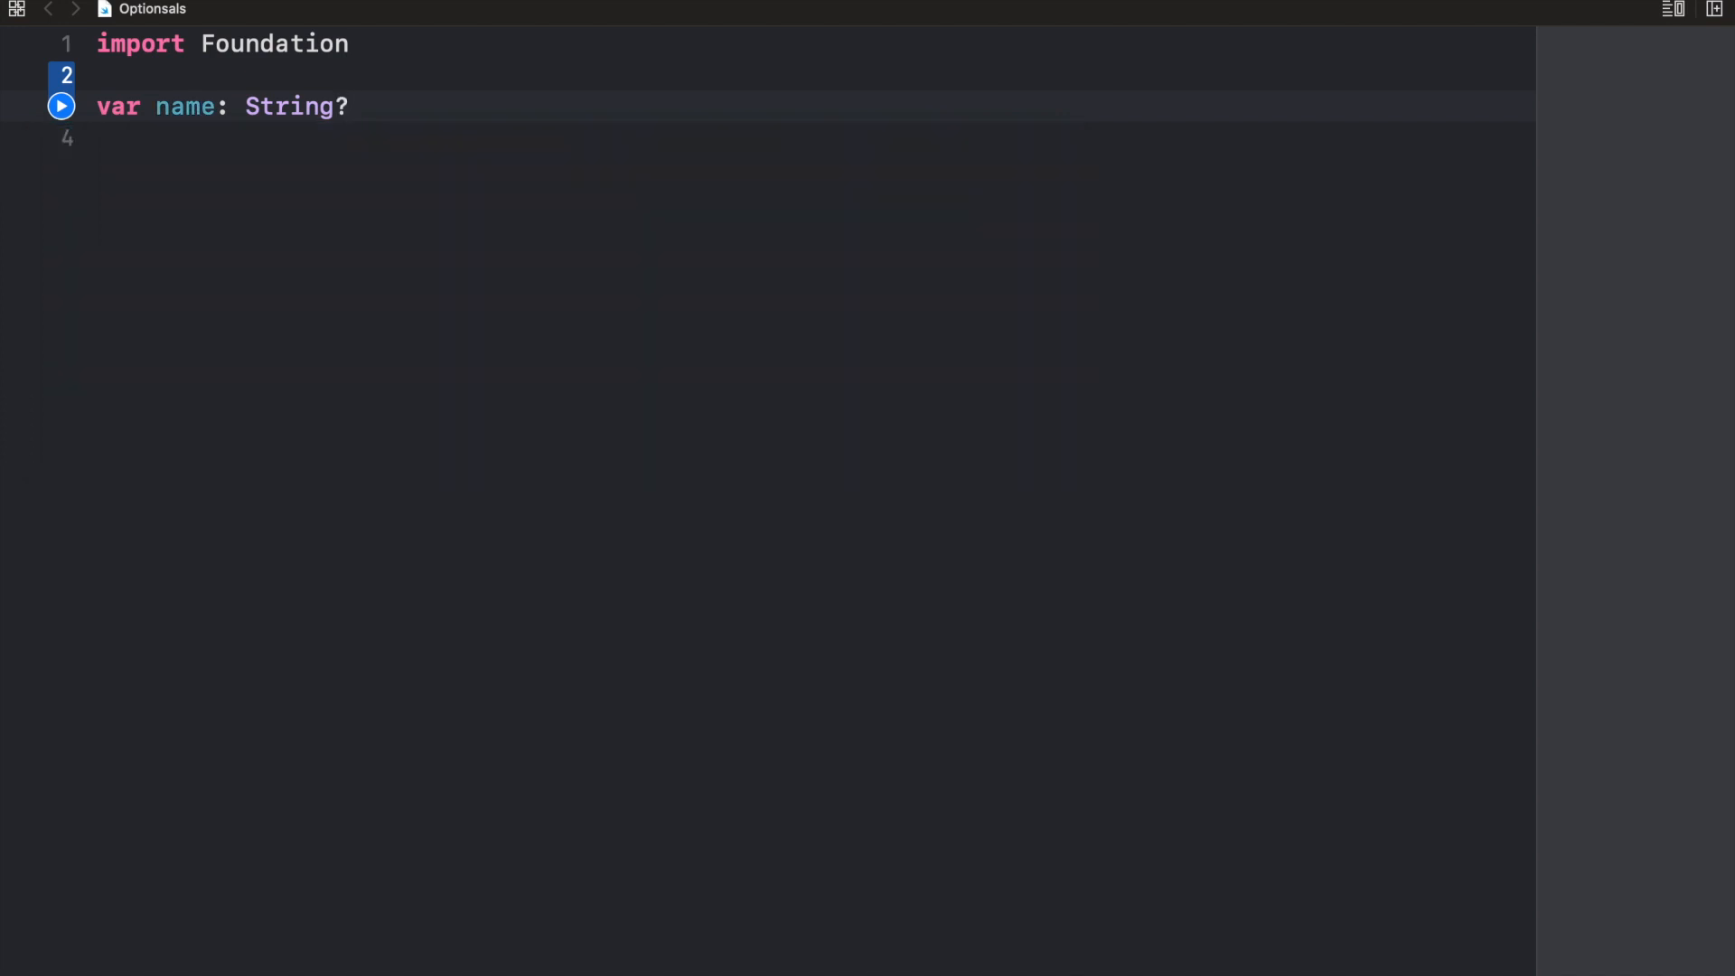
# Add print(name) on the next line and run the playground, showing nil
pyautogui.click(353, 107)
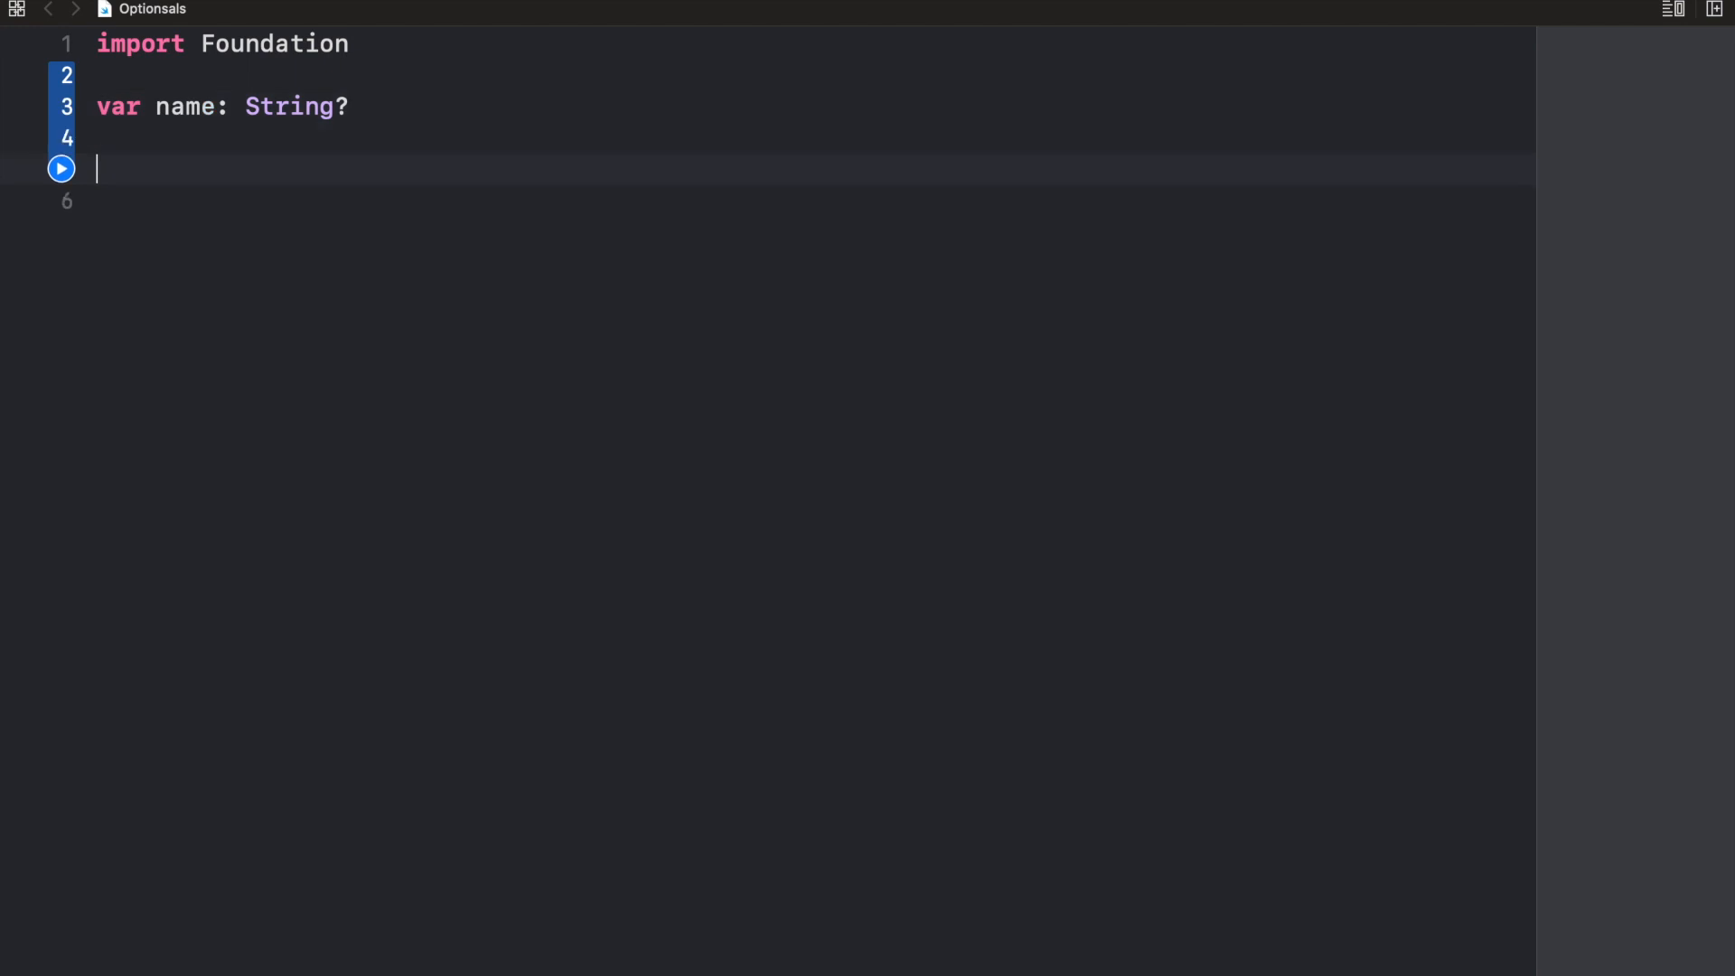
pyautogui.write('print')
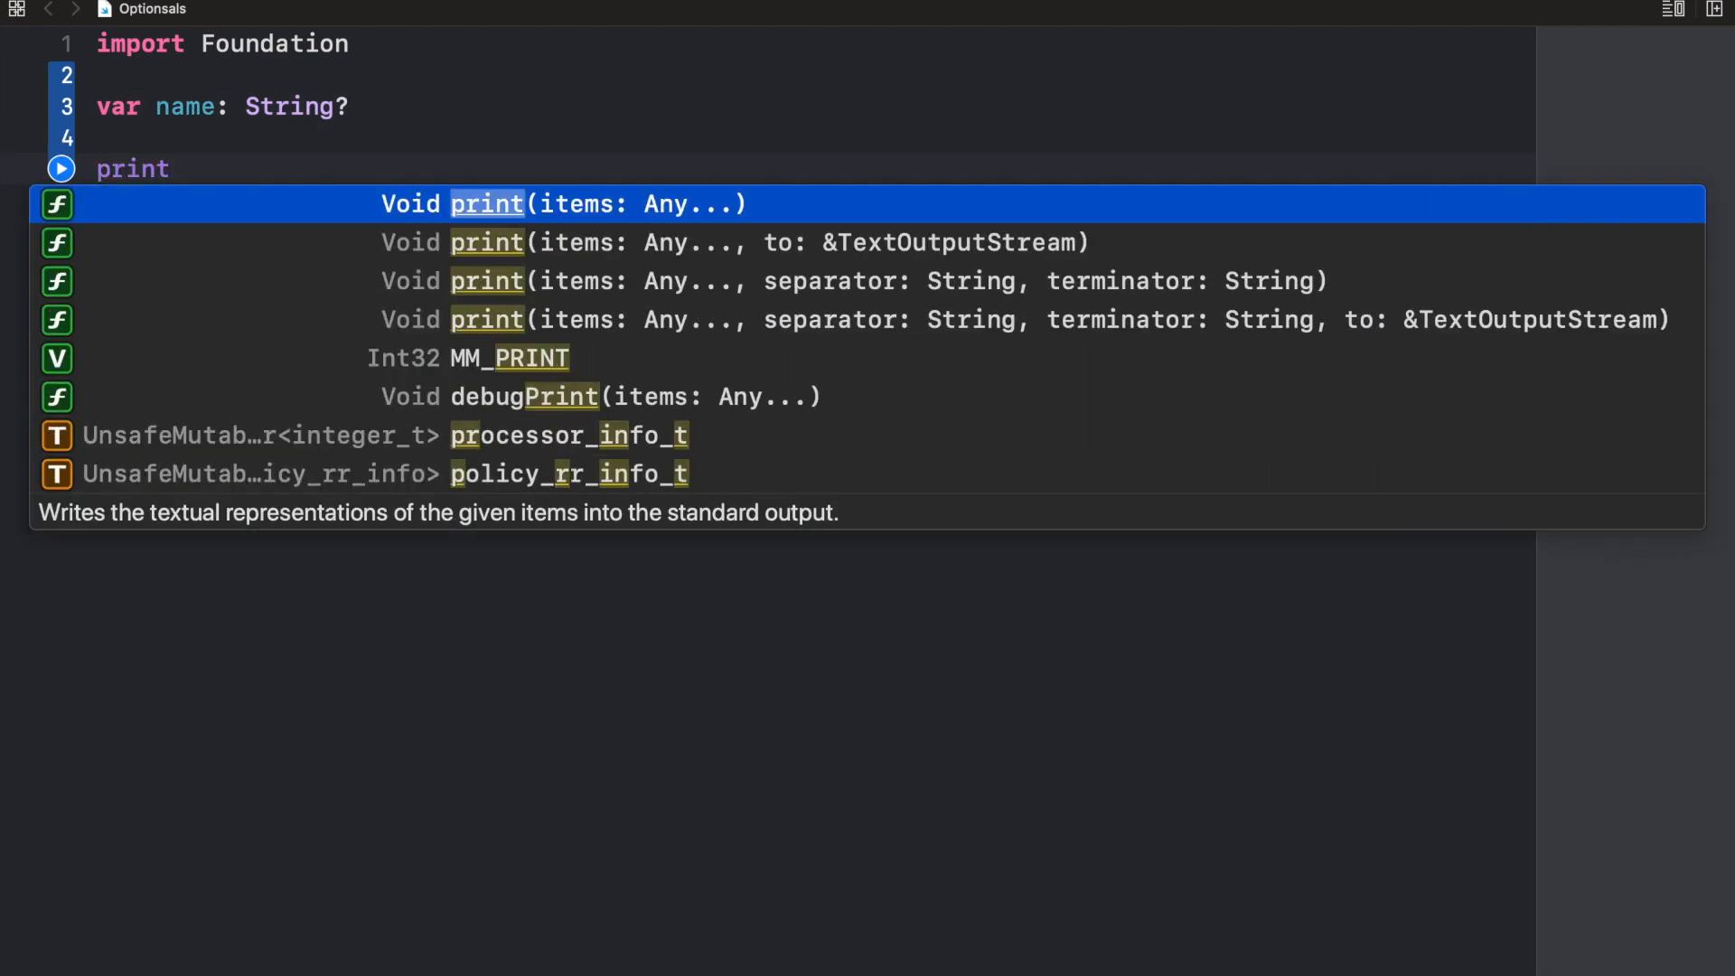
pyautogui.write('(name')
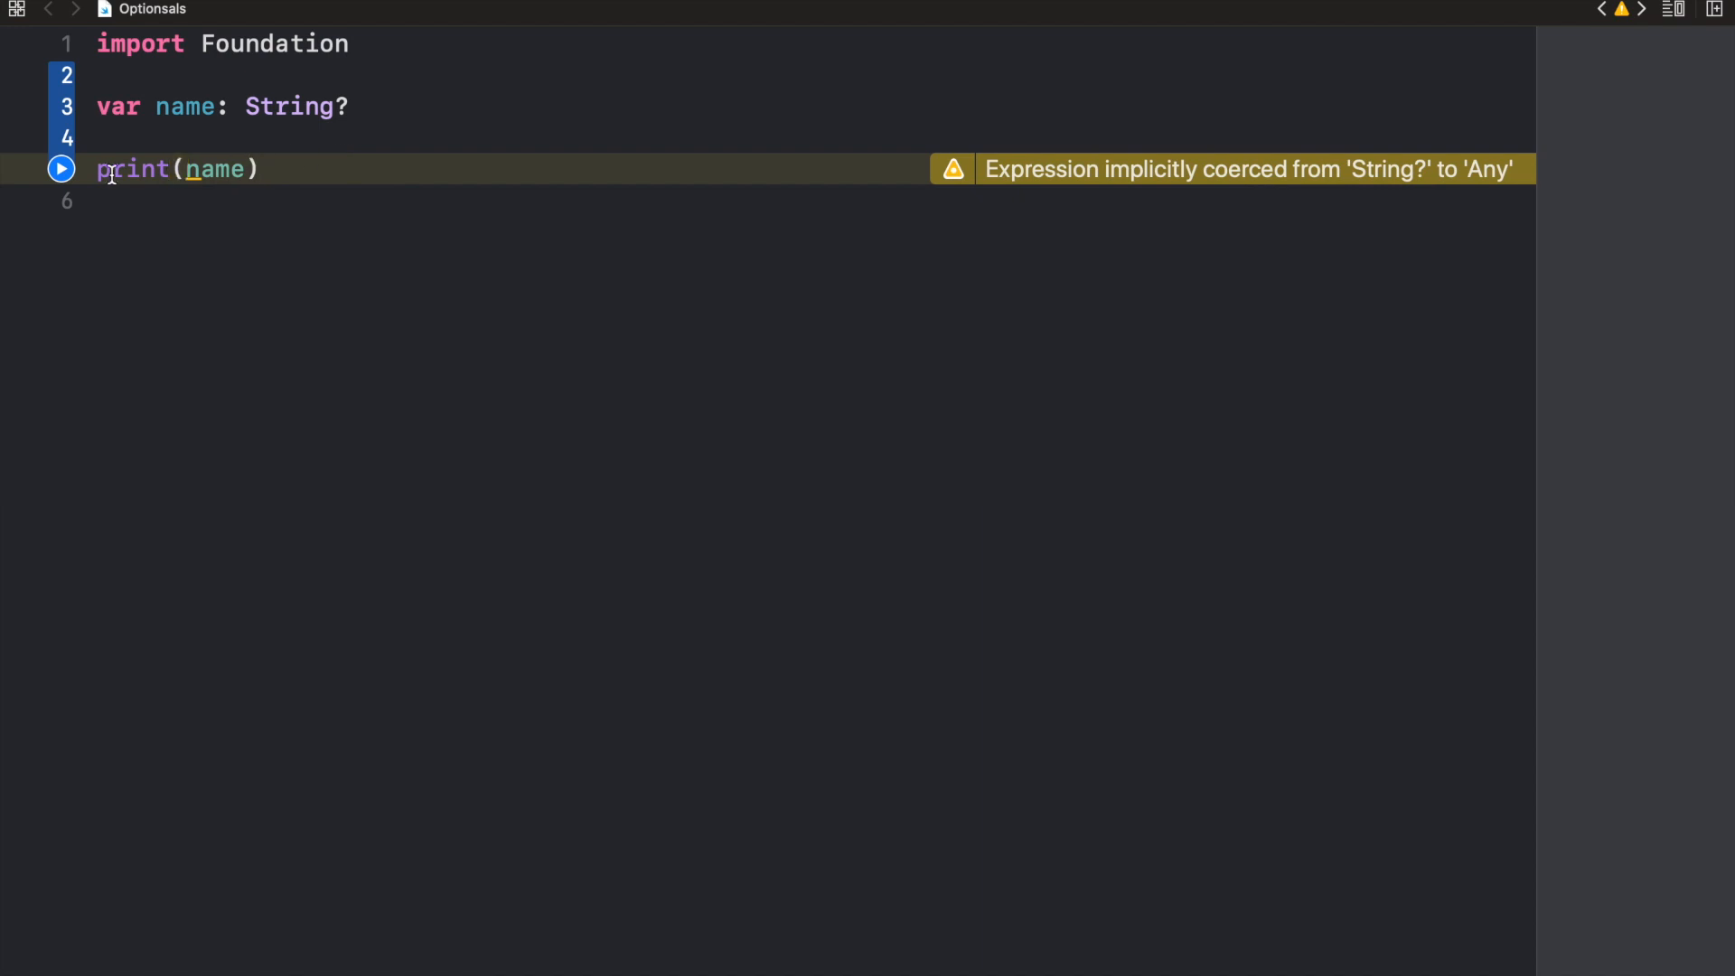
pyautogui.click(62, 168)
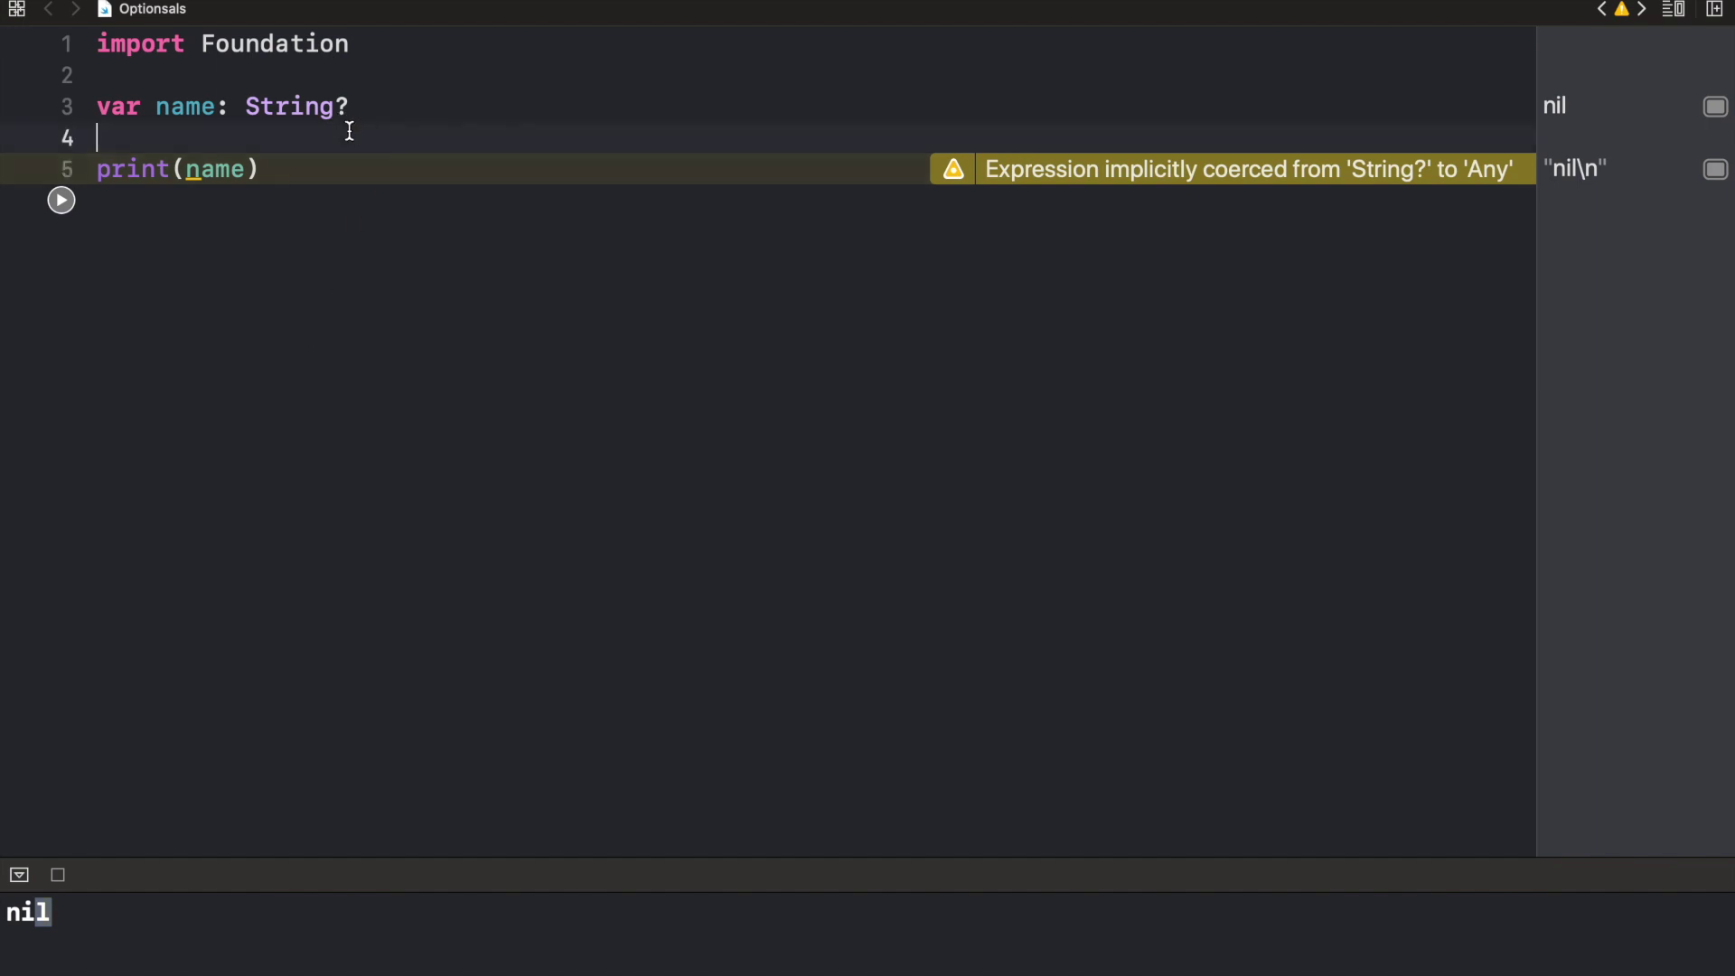
# Assign name = "Emmanuel" before the print and rerun, outputting Optional("Emmanuel")
pyautogui.write('n')
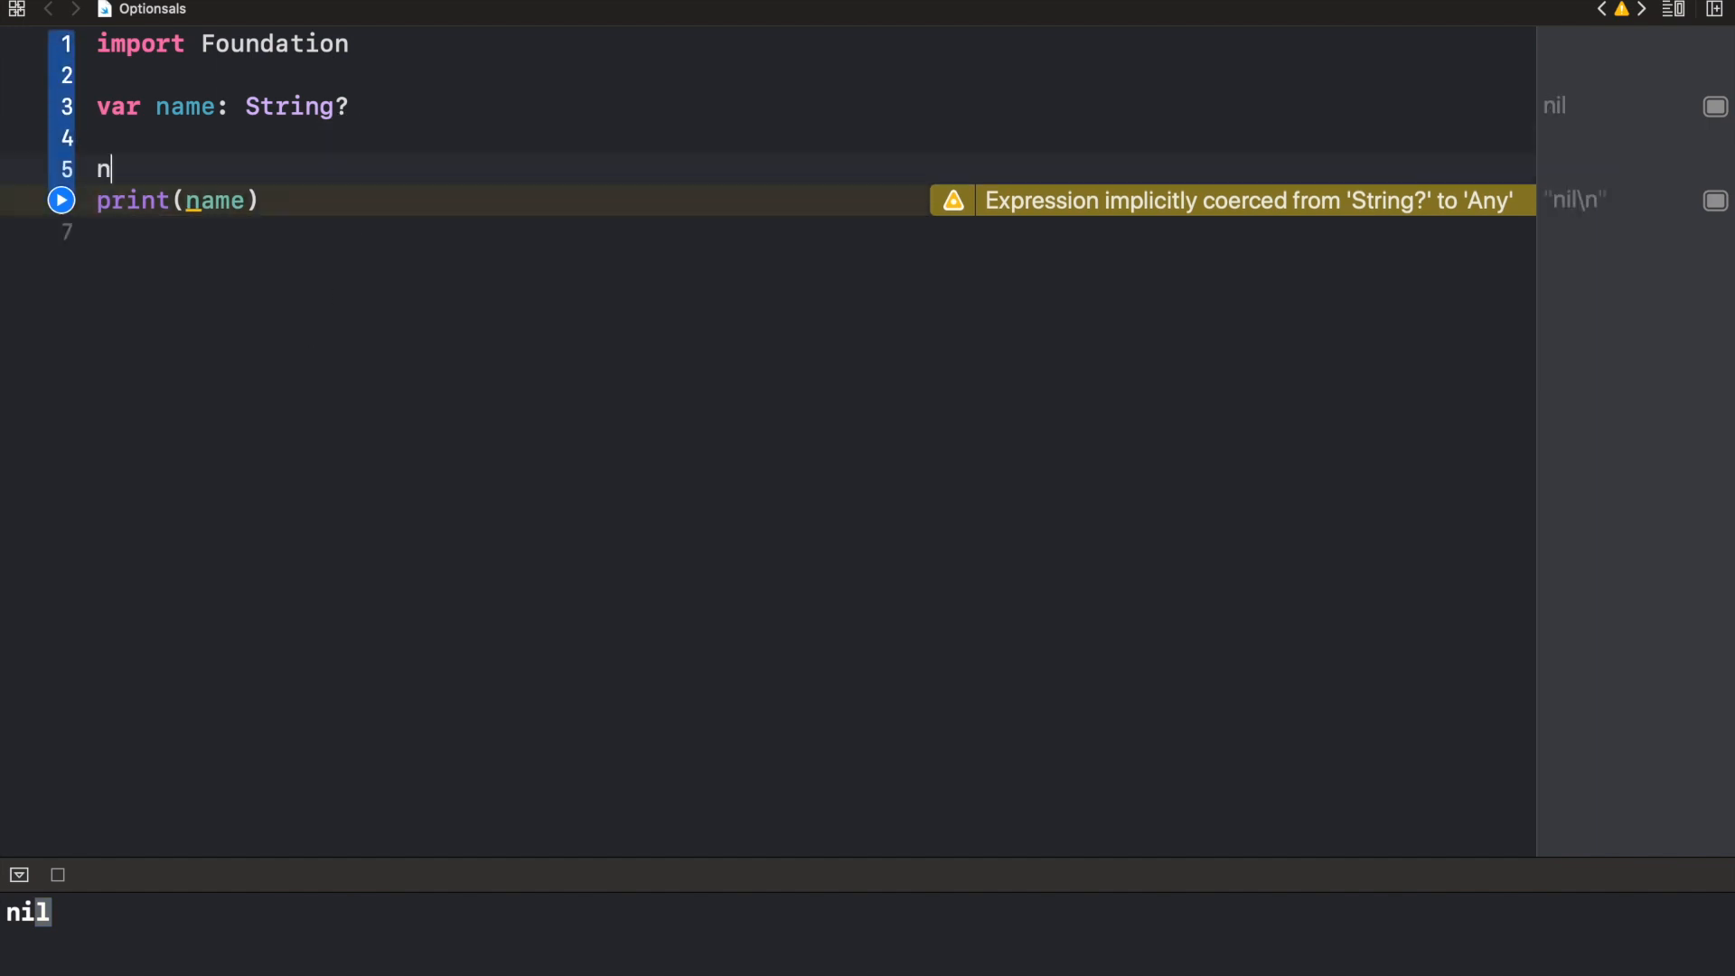
pyautogui.write('ame = "')
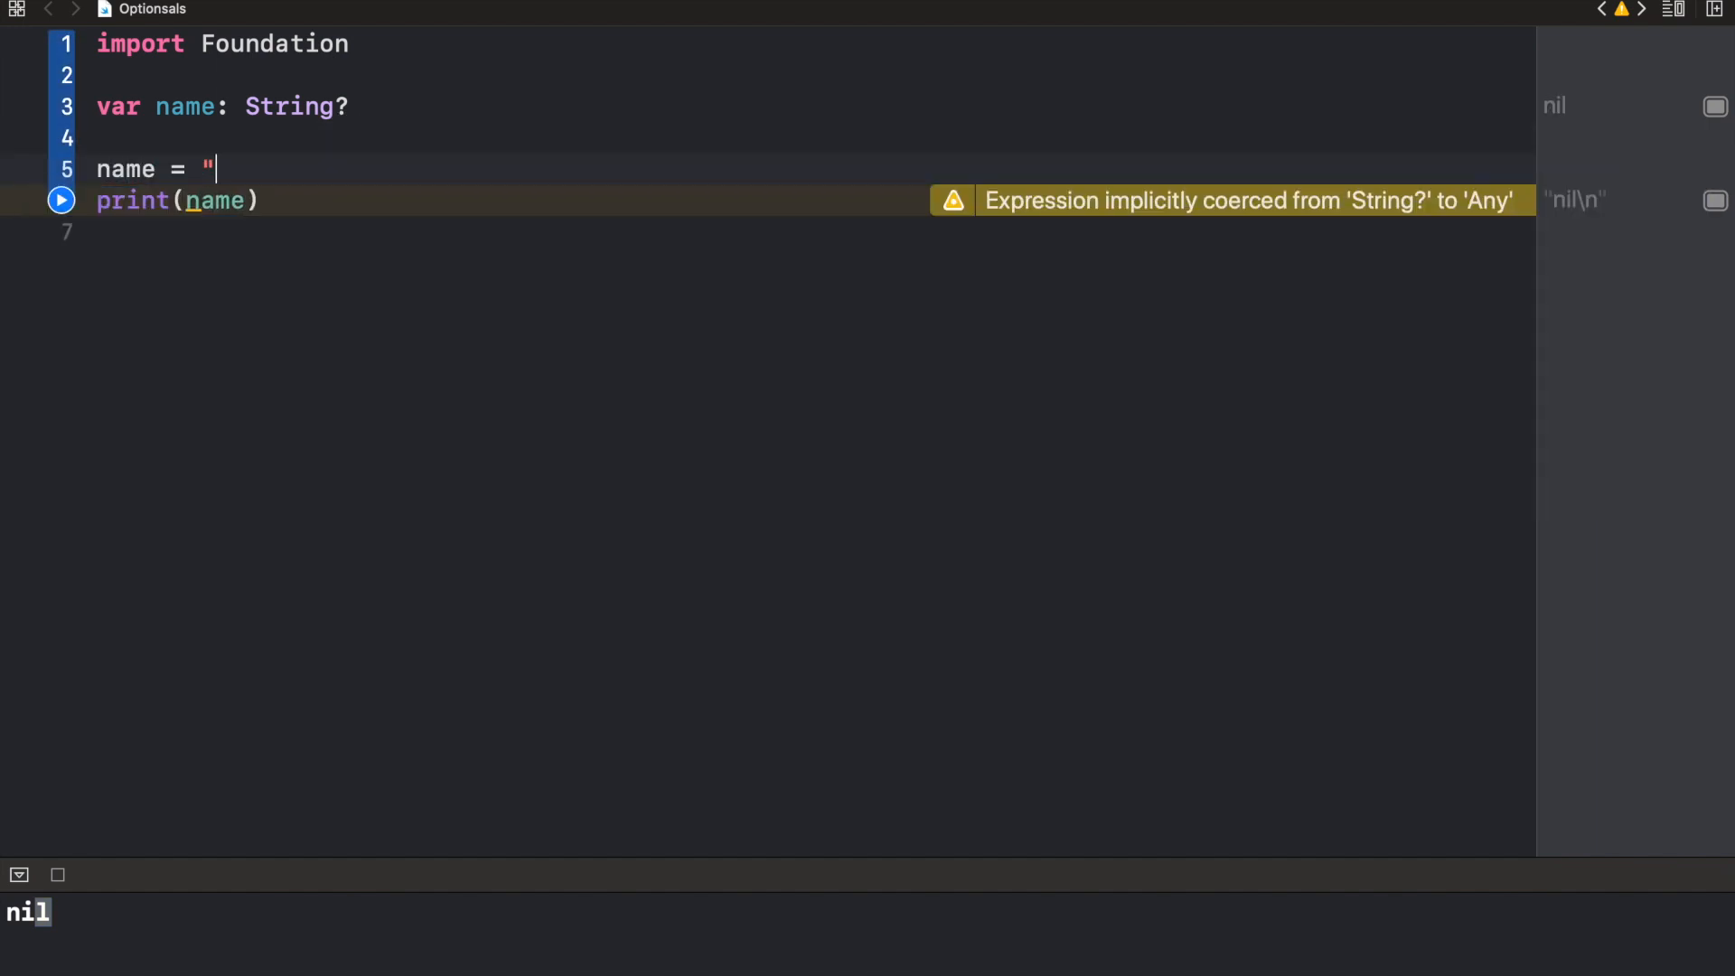
pyautogui.write('Emmanuel')
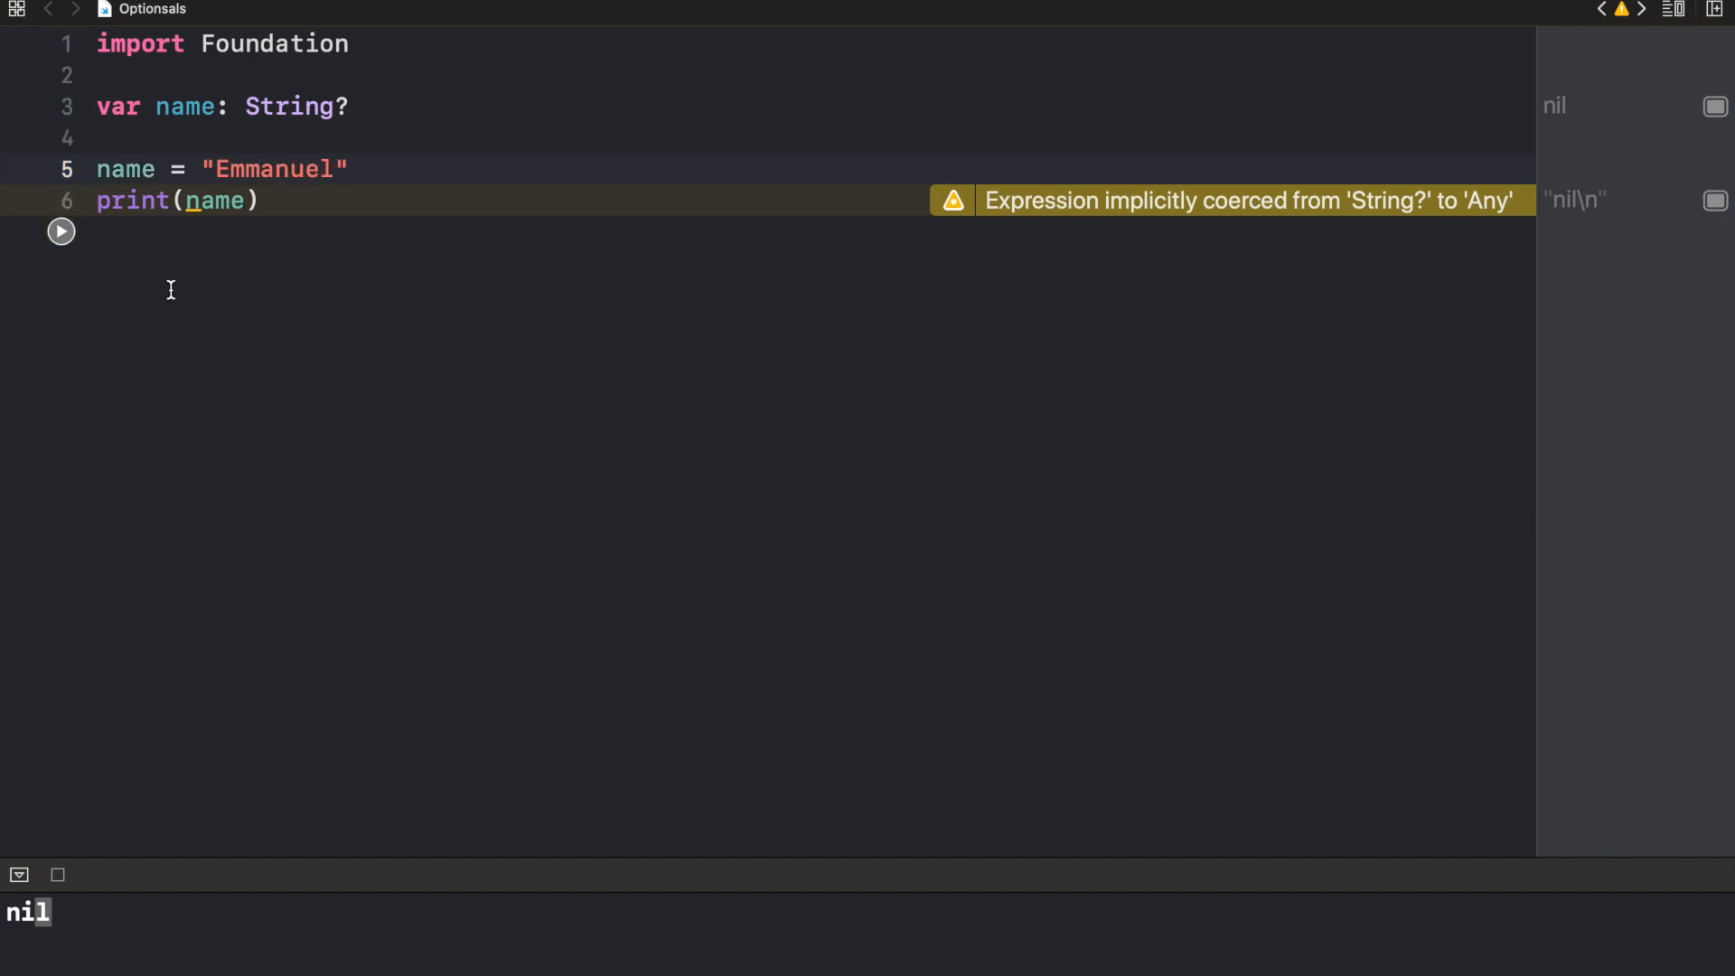
pyautogui.click(61, 230)
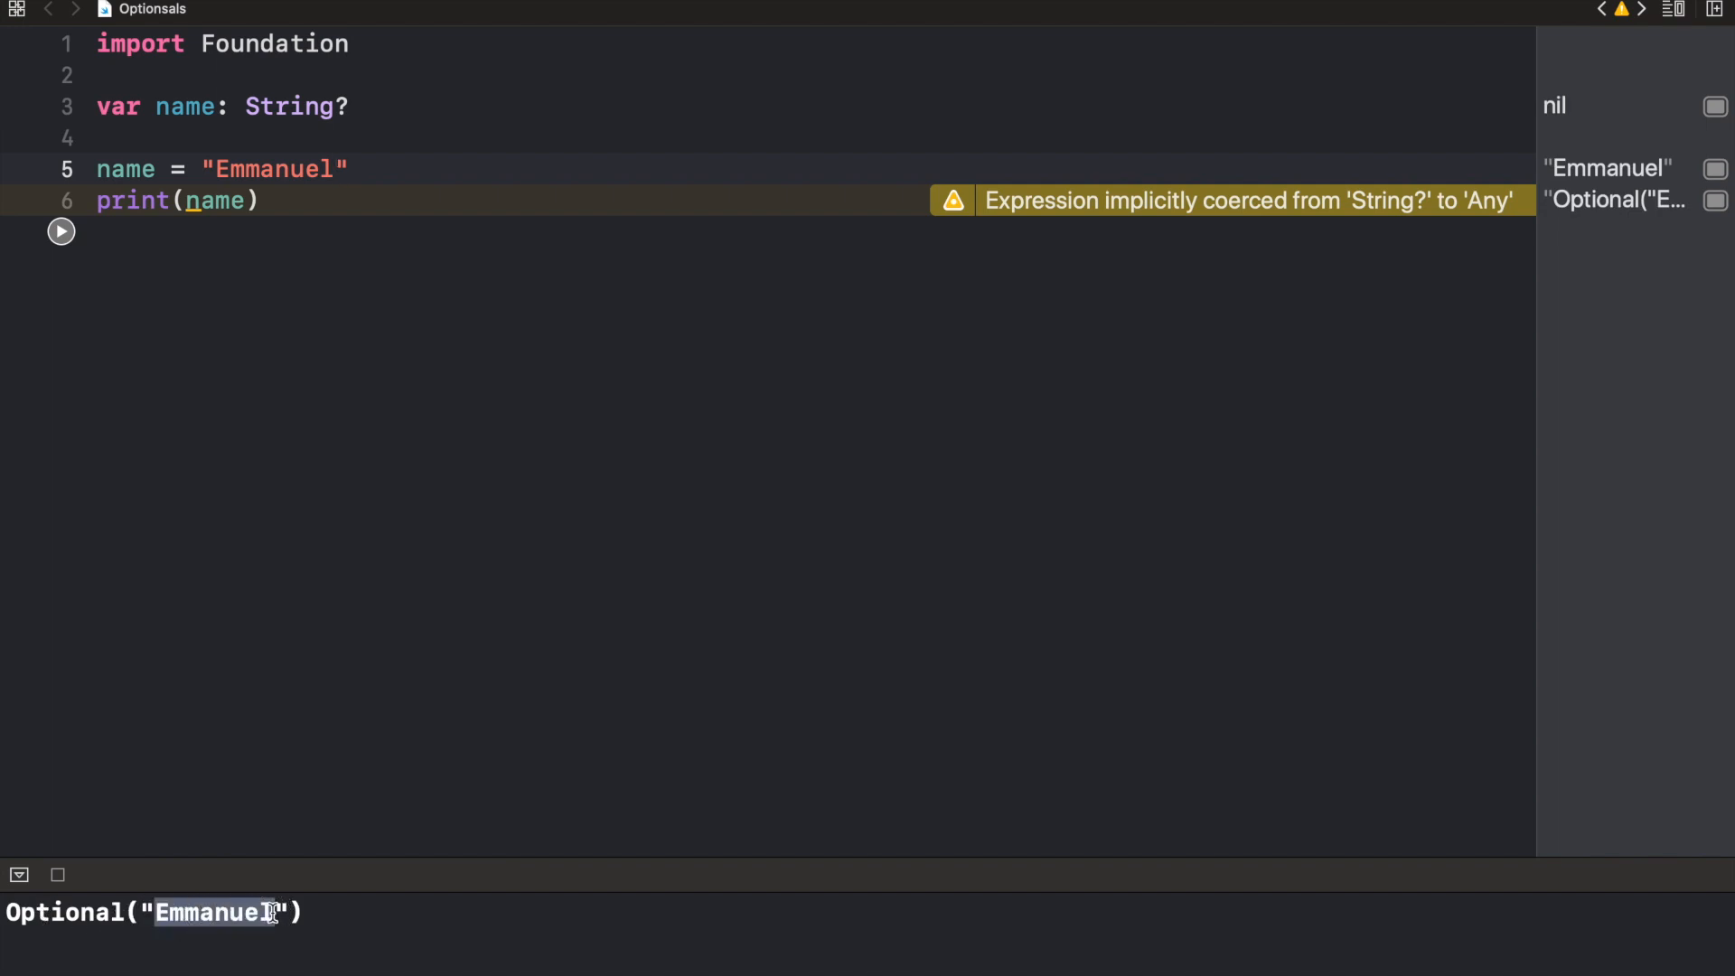
pyautogui.moveTo(334, 914)
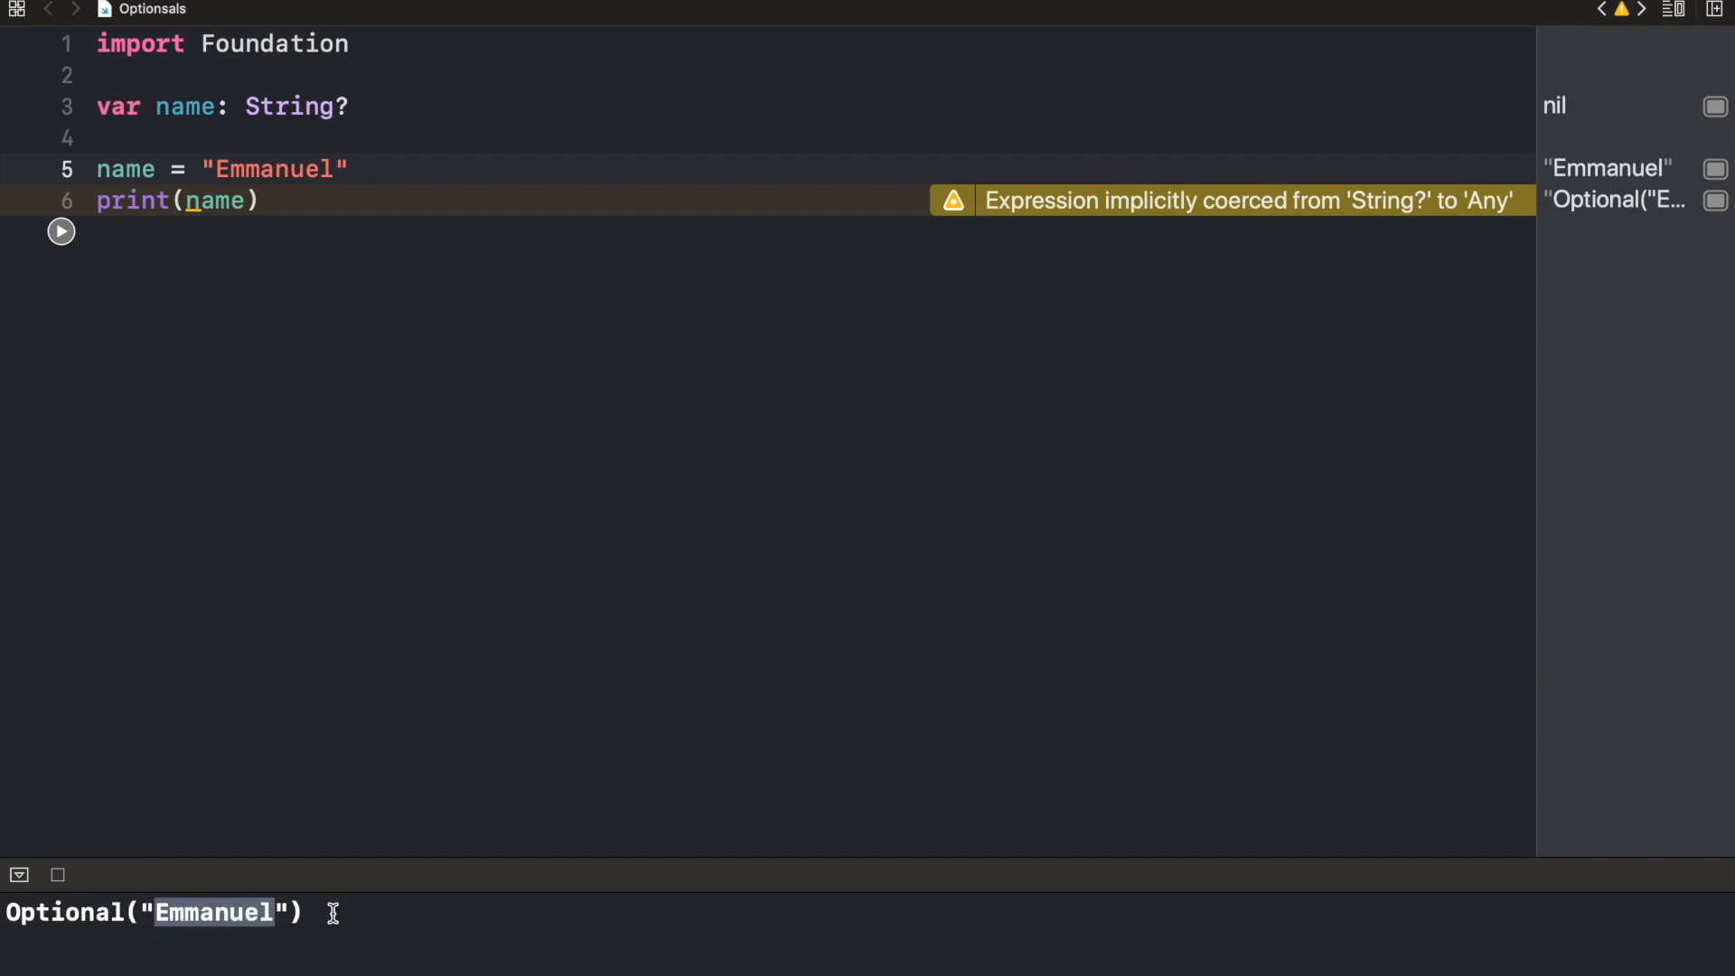
pyautogui.moveTo(278, 212)
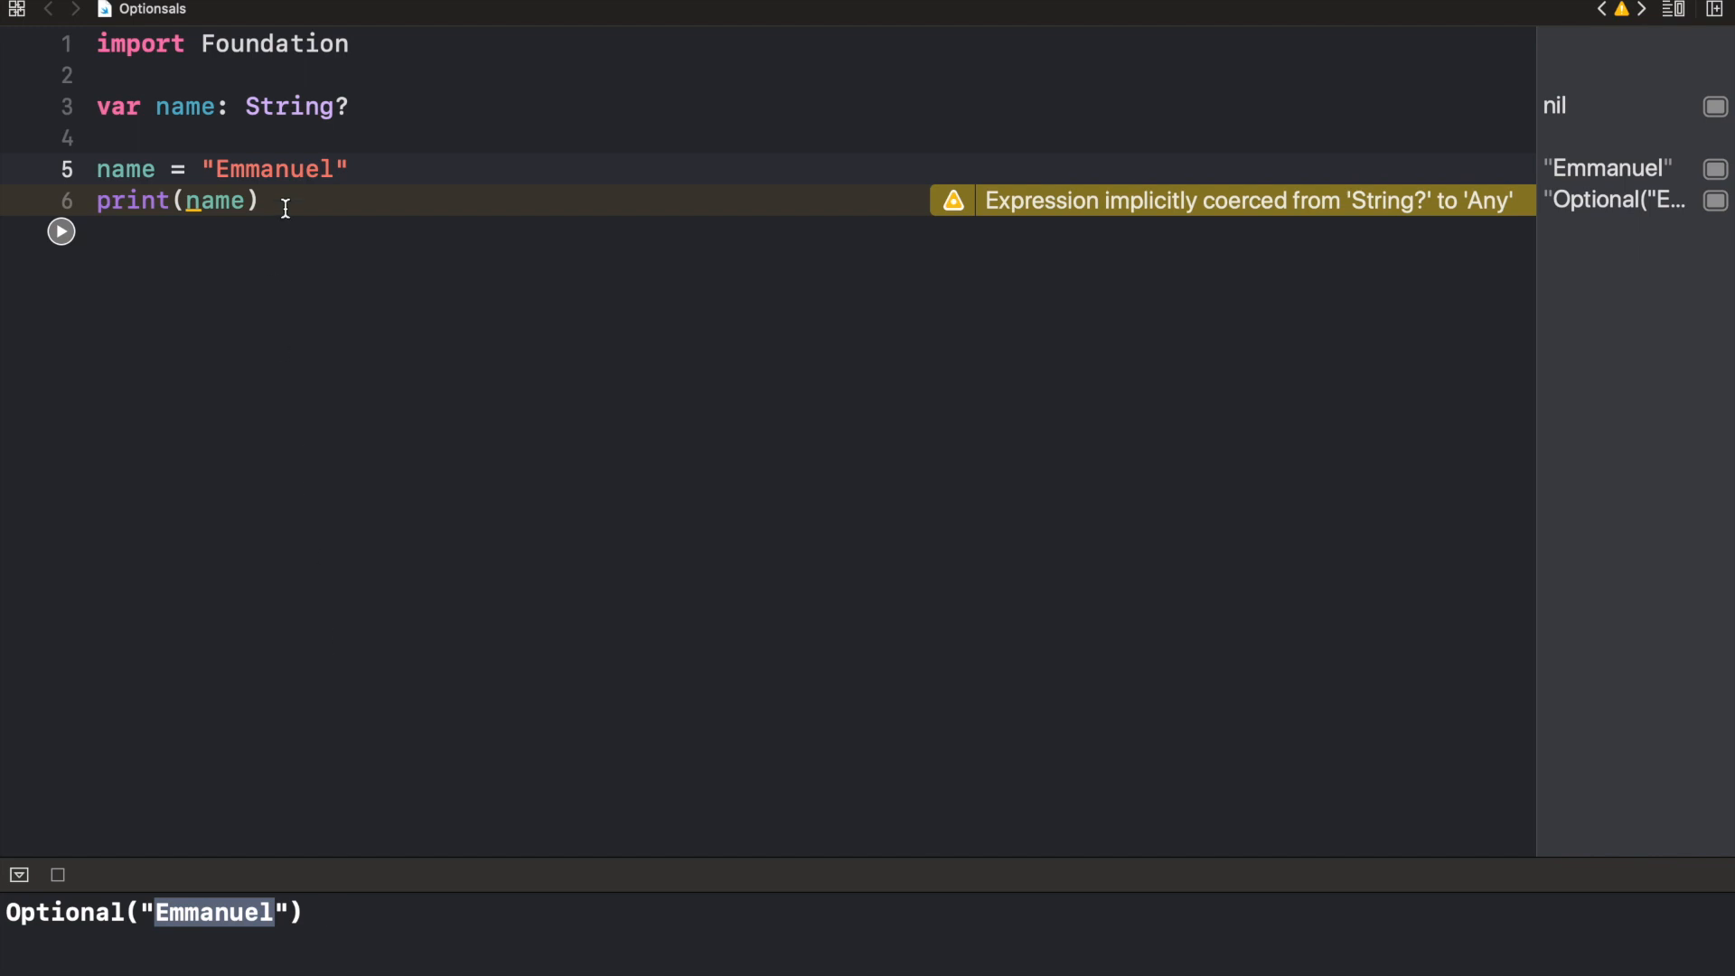
pyautogui.moveTo(304, 224)
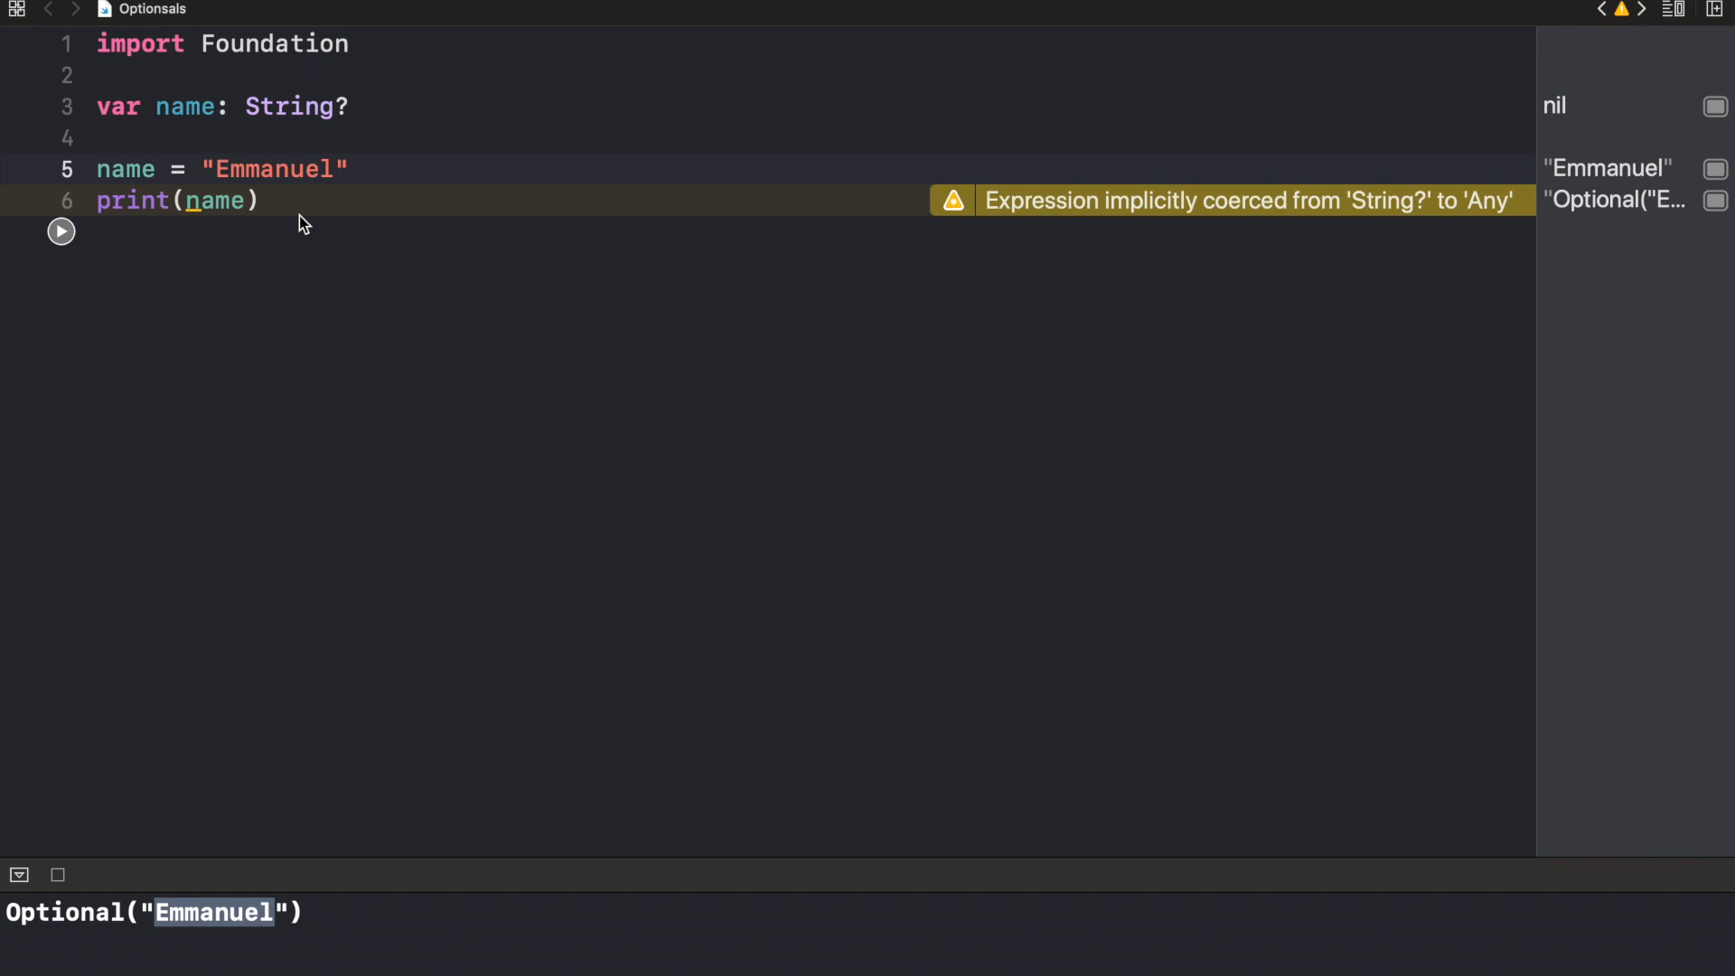
pyautogui.moveTo(253, 208)
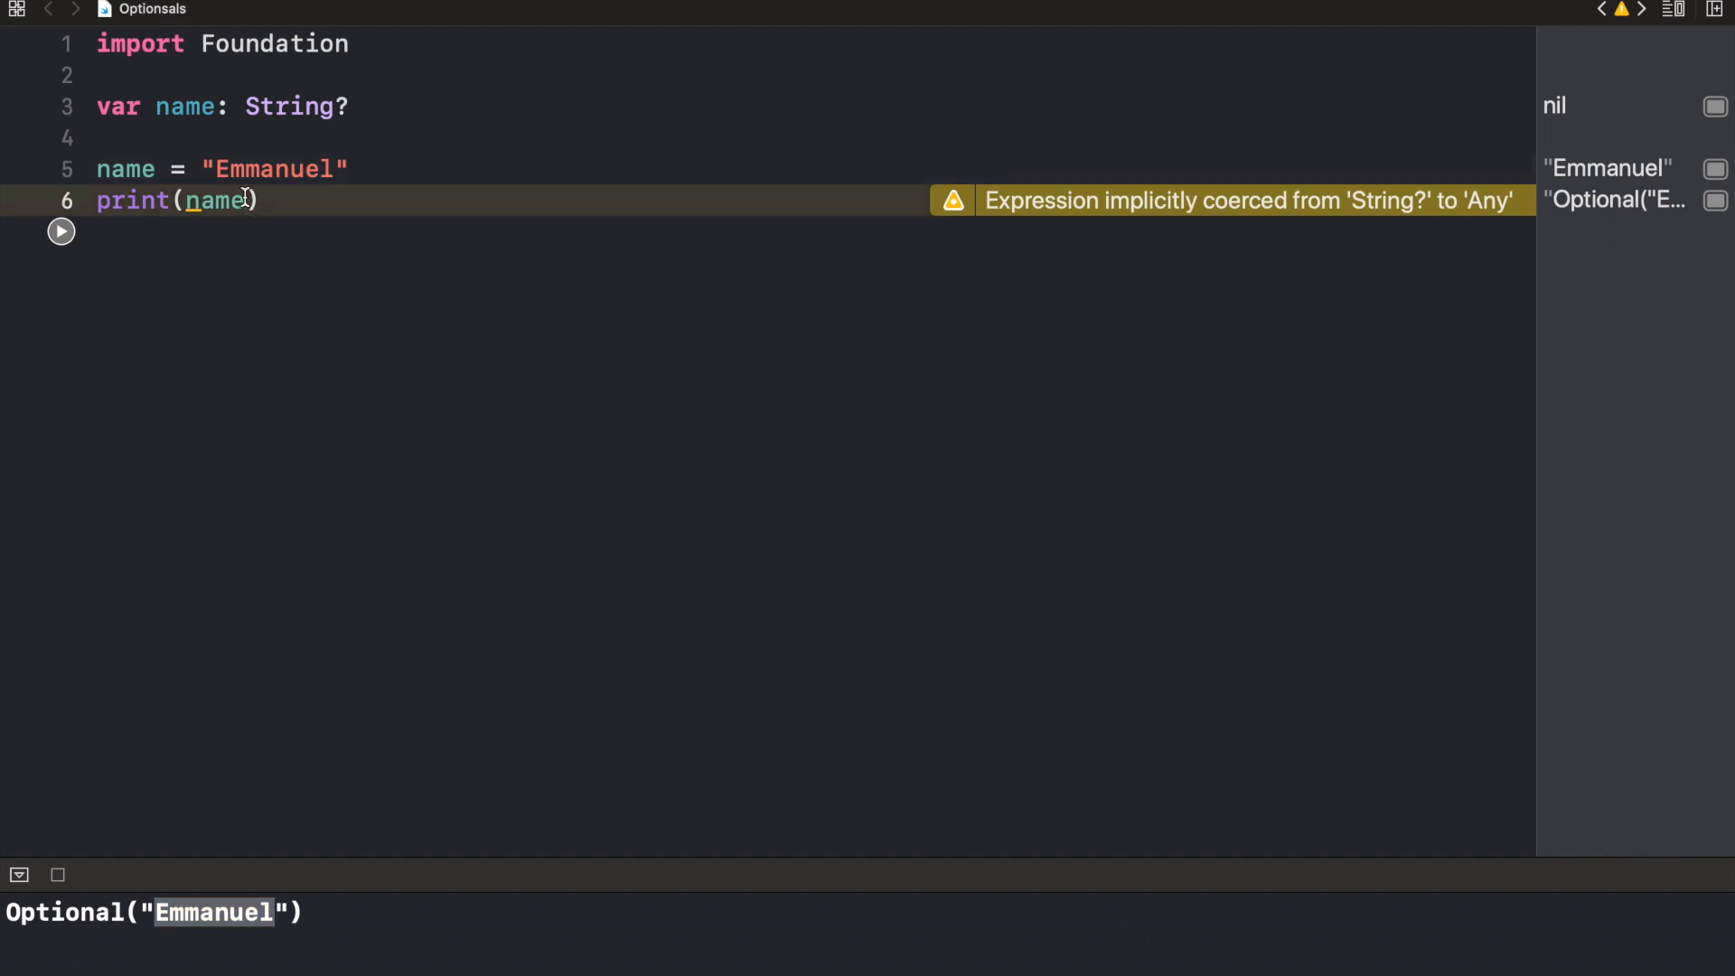
# Force-unwrap with print(name!) and rerun so plain Emmanuel is printed
pyautogui.write('!')
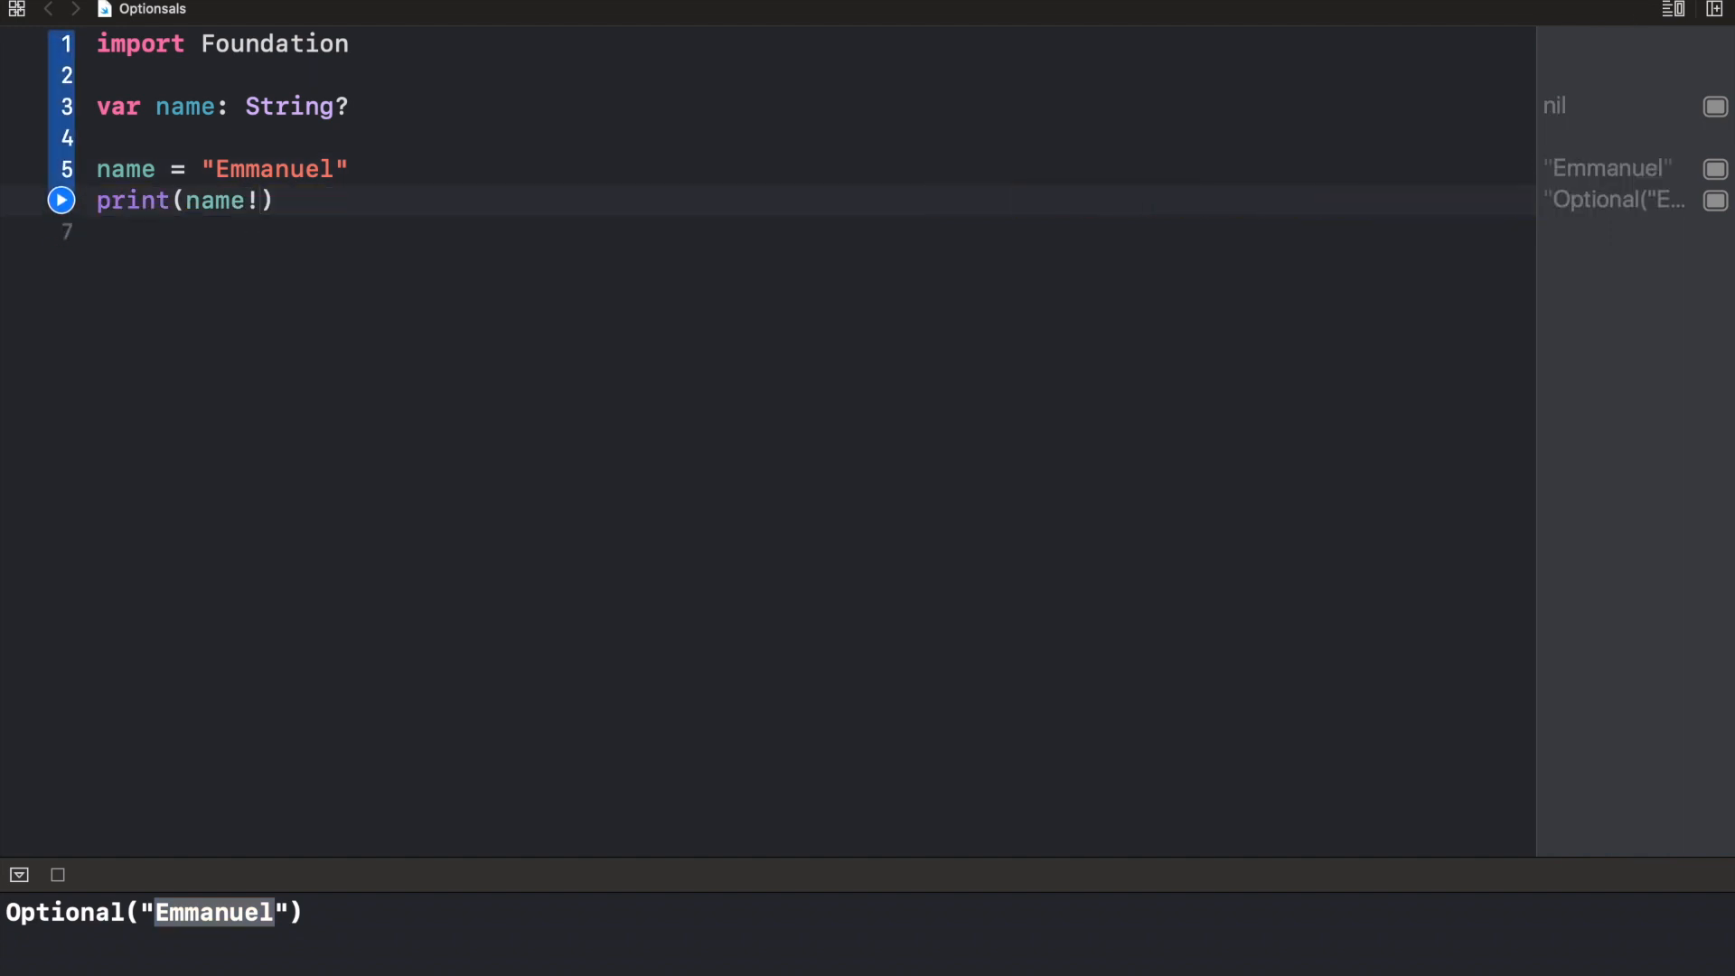
pyautogui.click(256, 200)
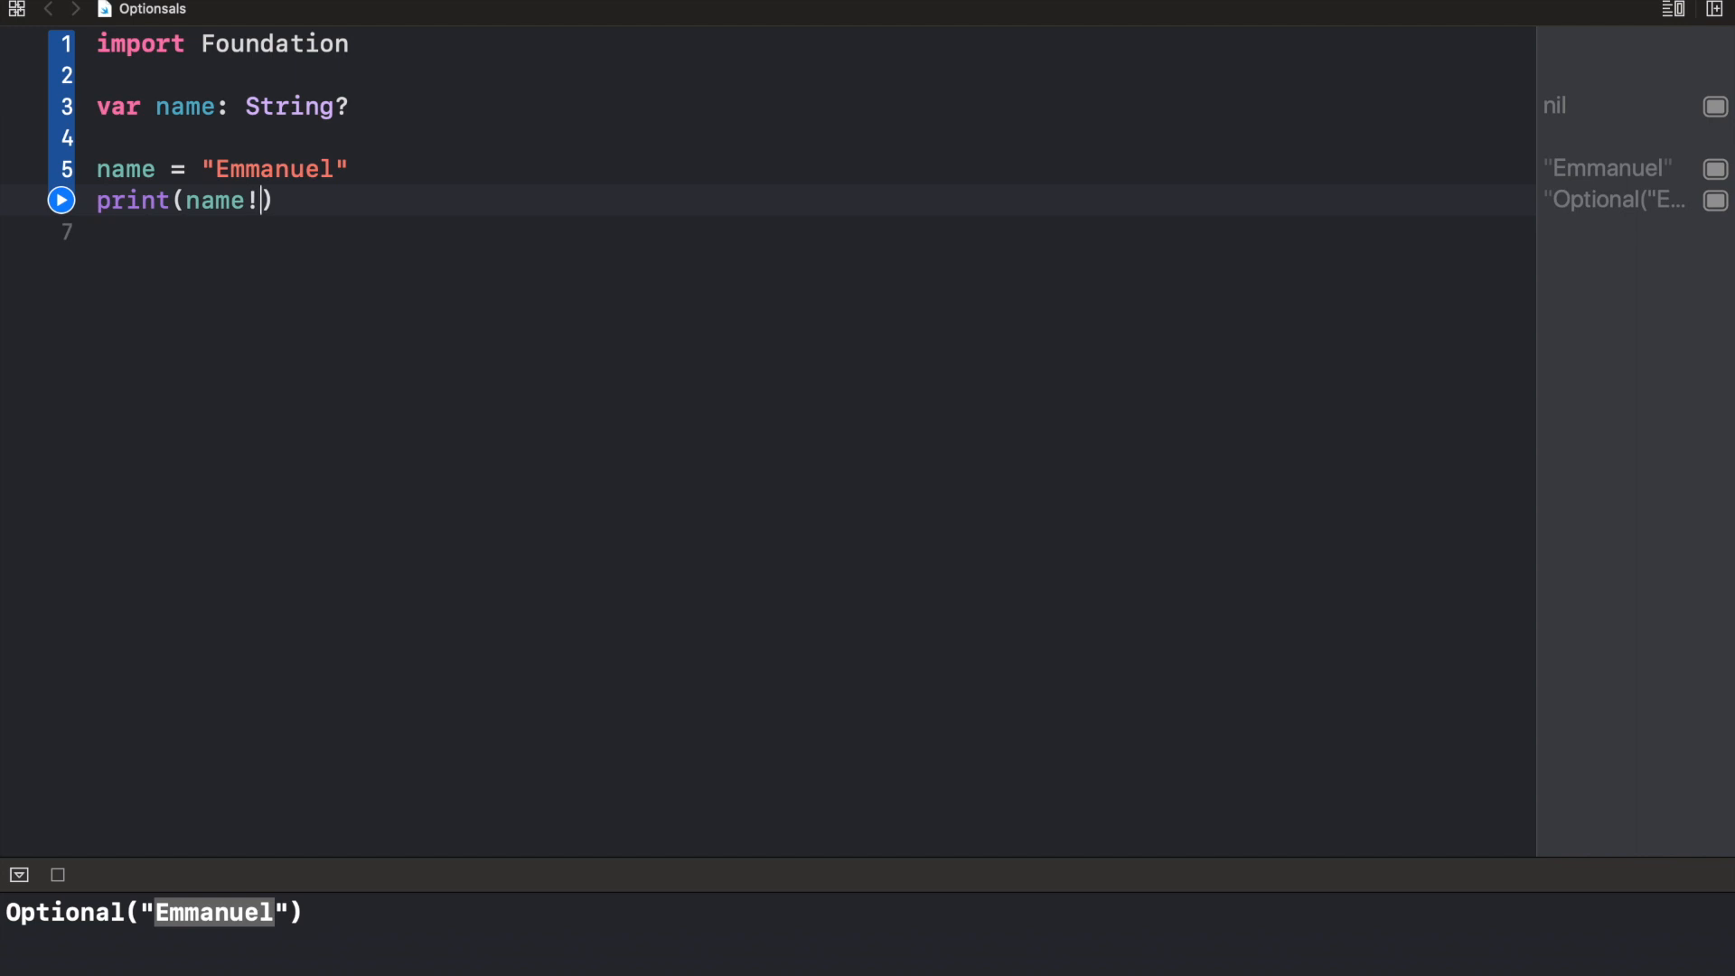
pyautogui.moveTo(155, 166)
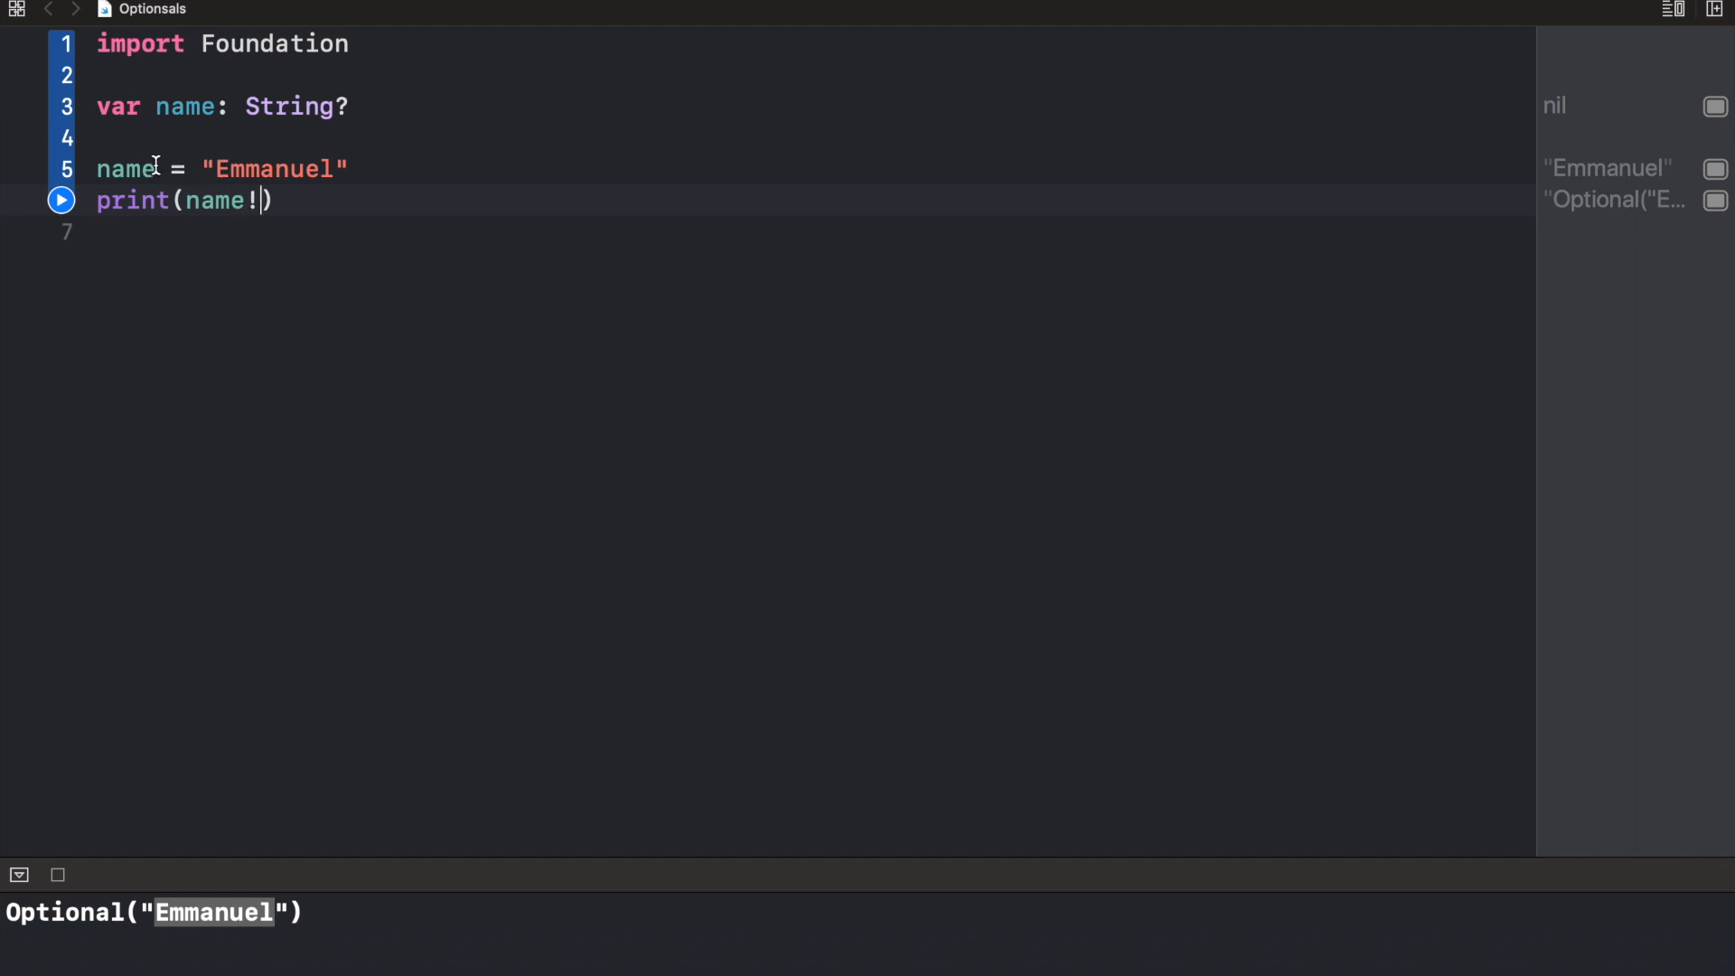
pyautogui.doubleClick(125, 169)
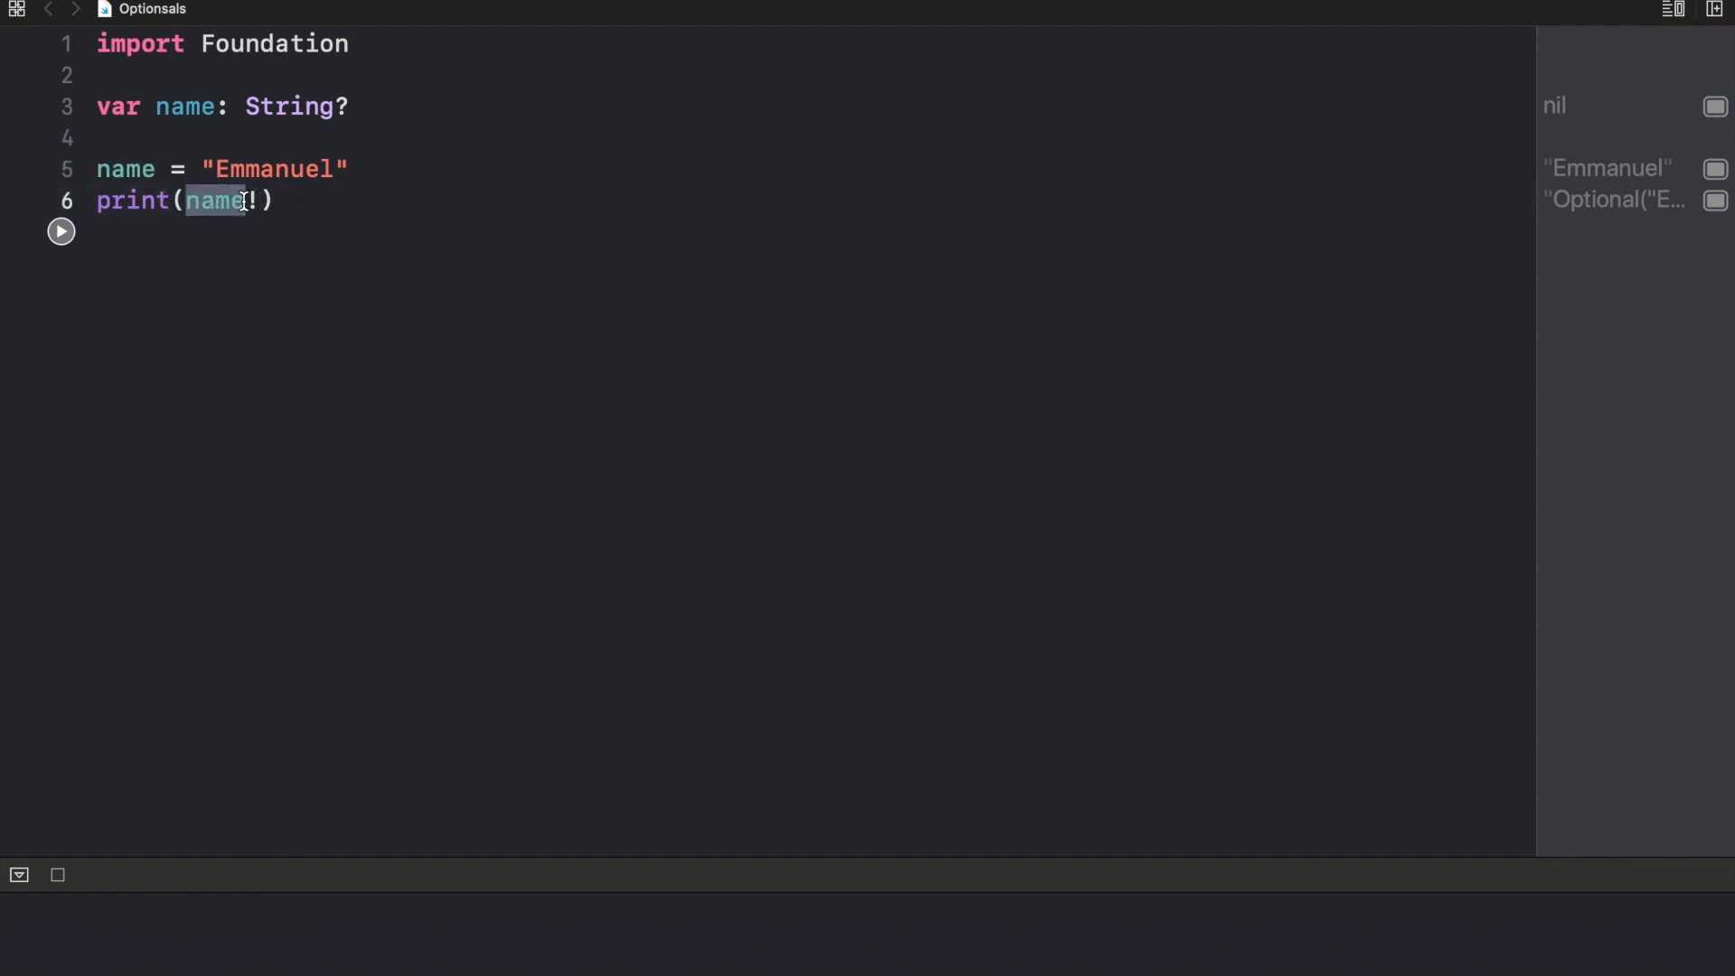
pyautogui.click(62, 229)
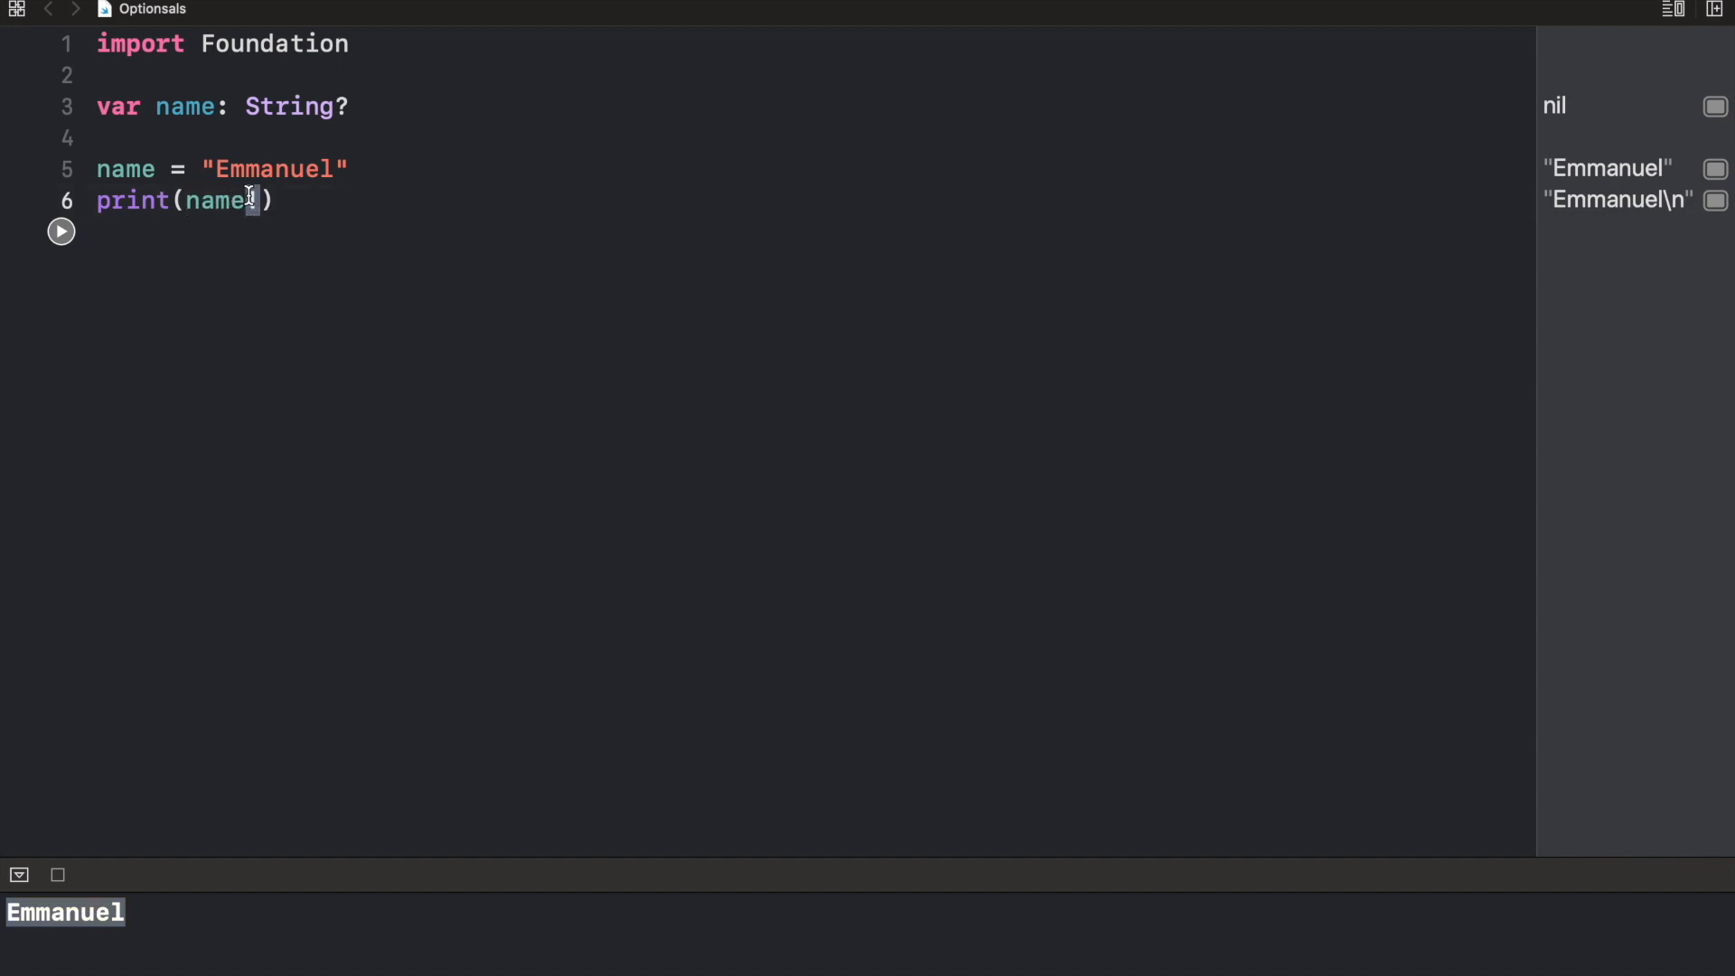
pyautogui.click(354, 168)
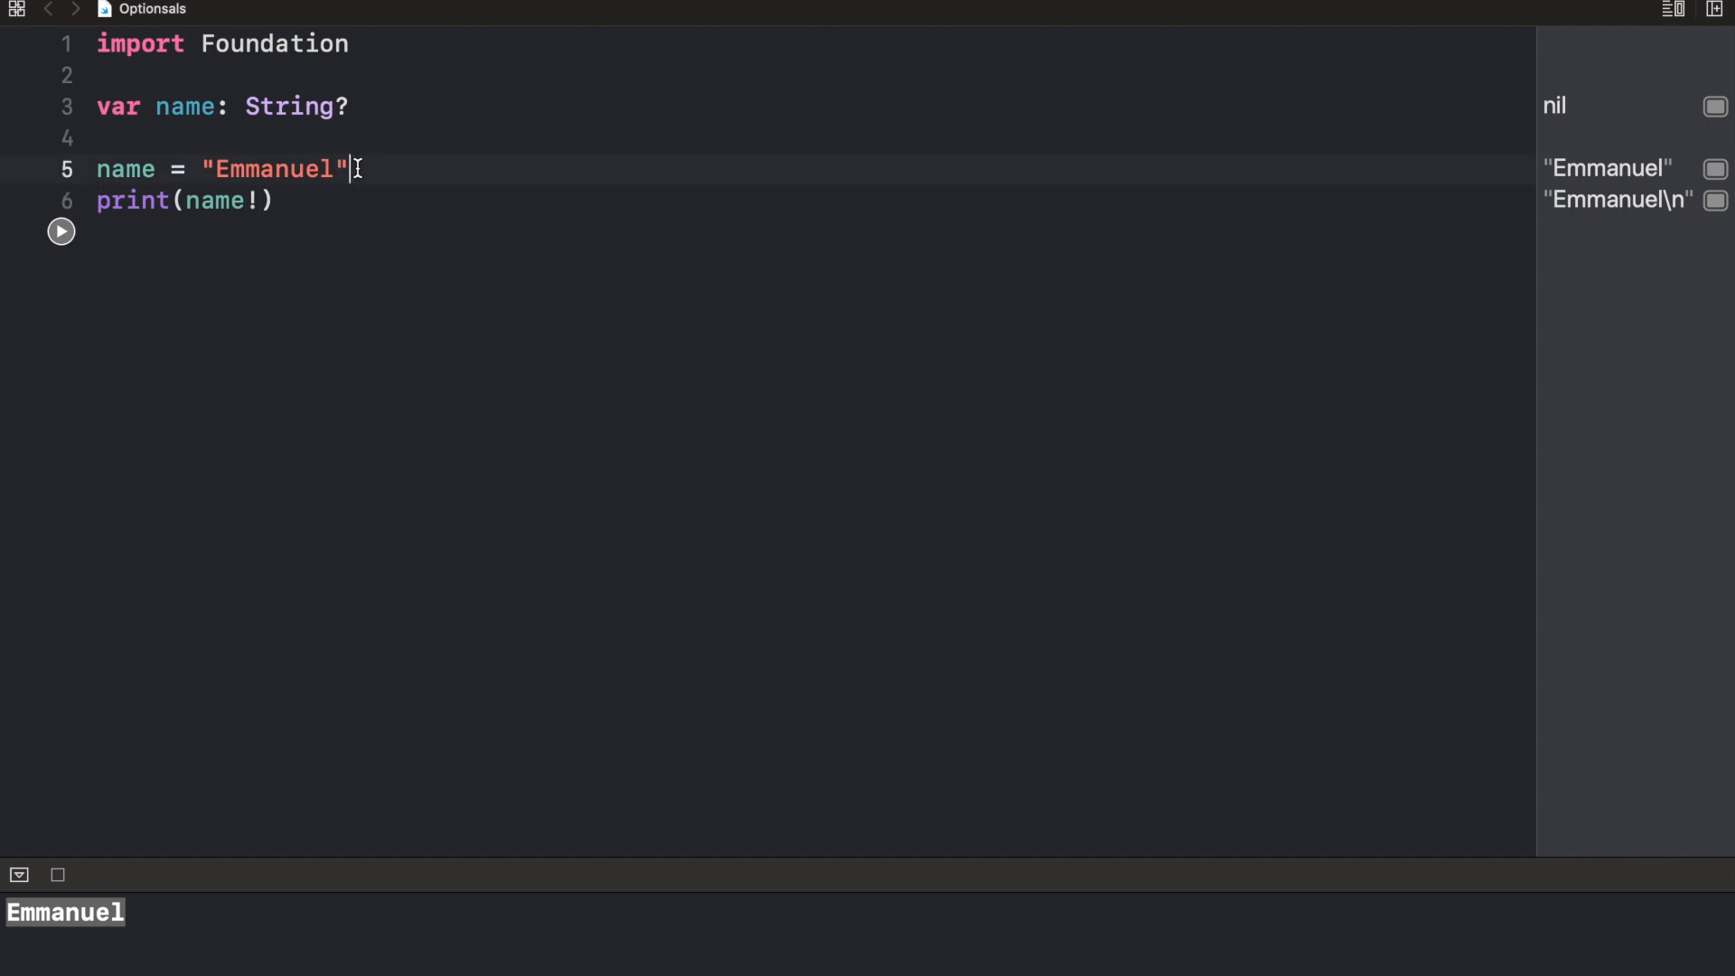
# Comment out the Emmanuel assignment and rerun, crashing on the force-unwrapped nil
pyautogui.write('//')
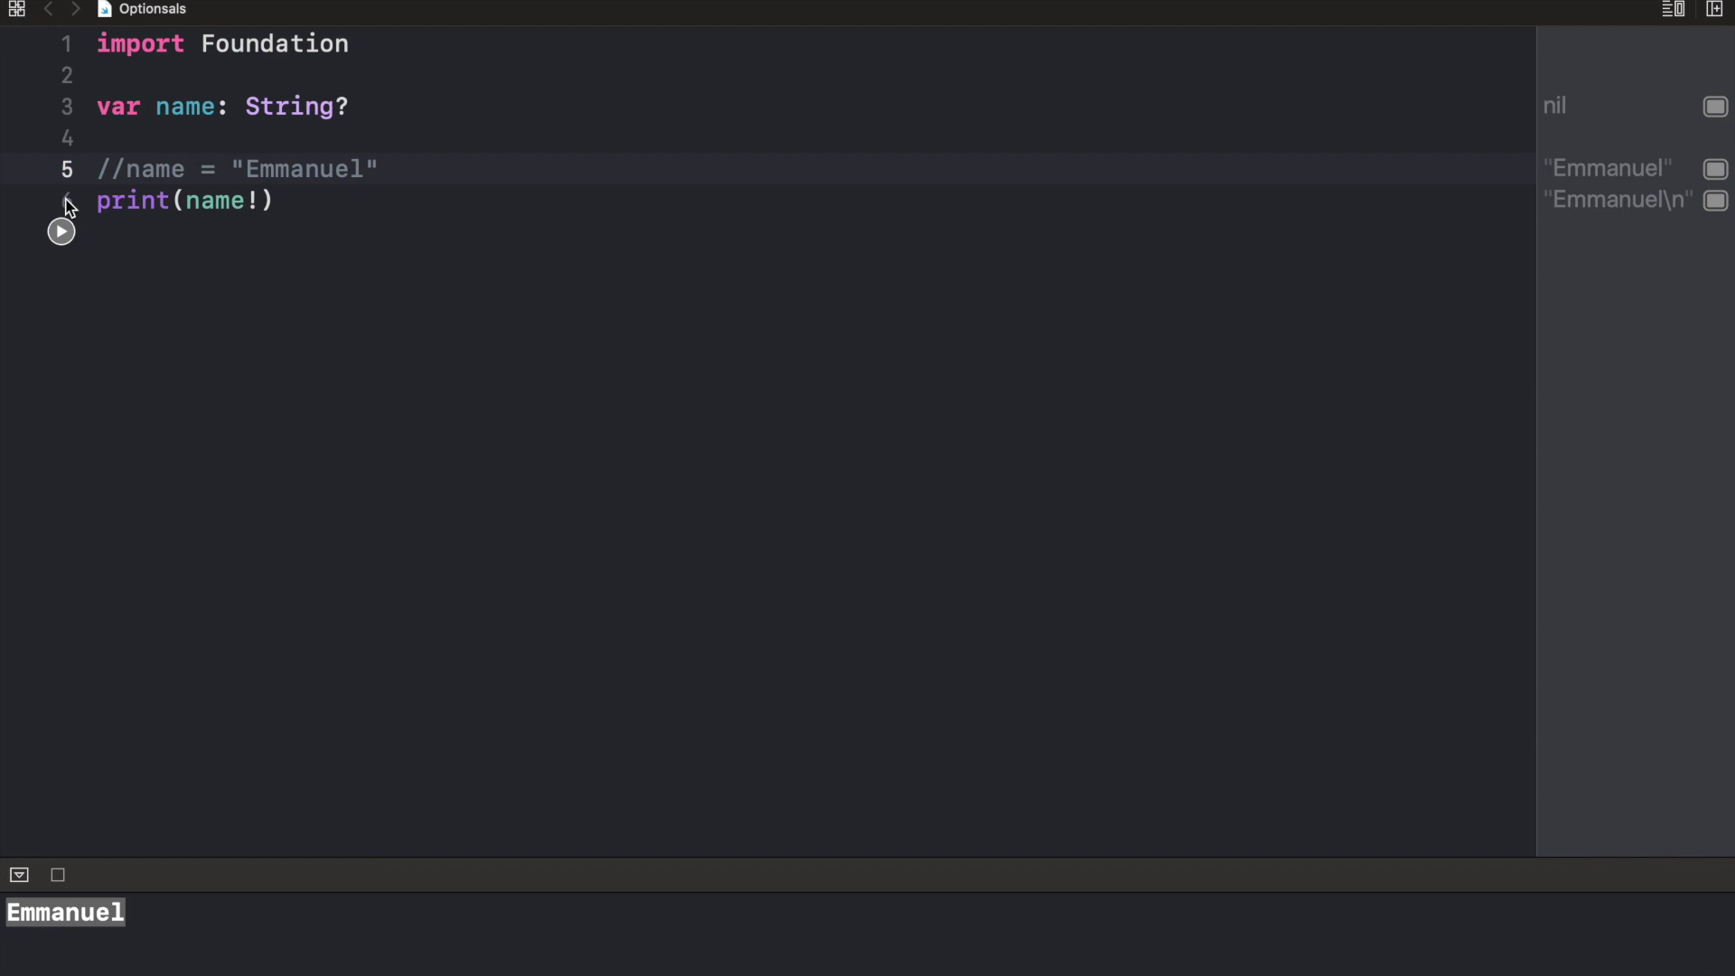
pyautogui.click(62, 200)
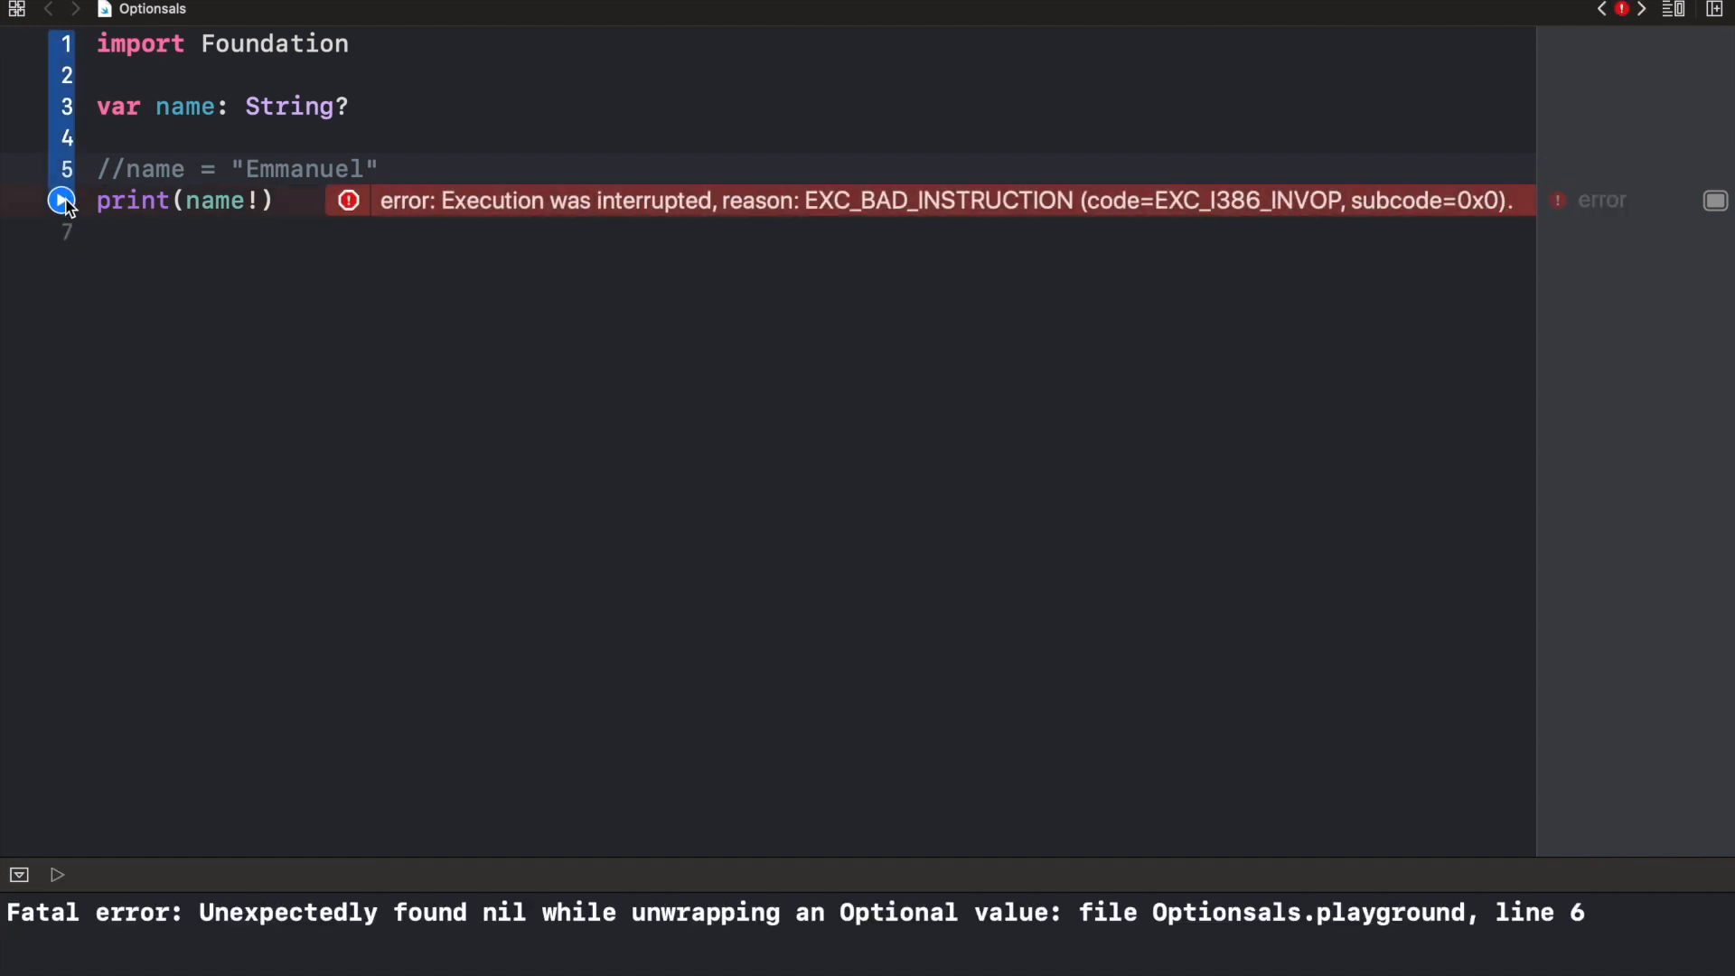
pyautogui.moveTo(241, 886)
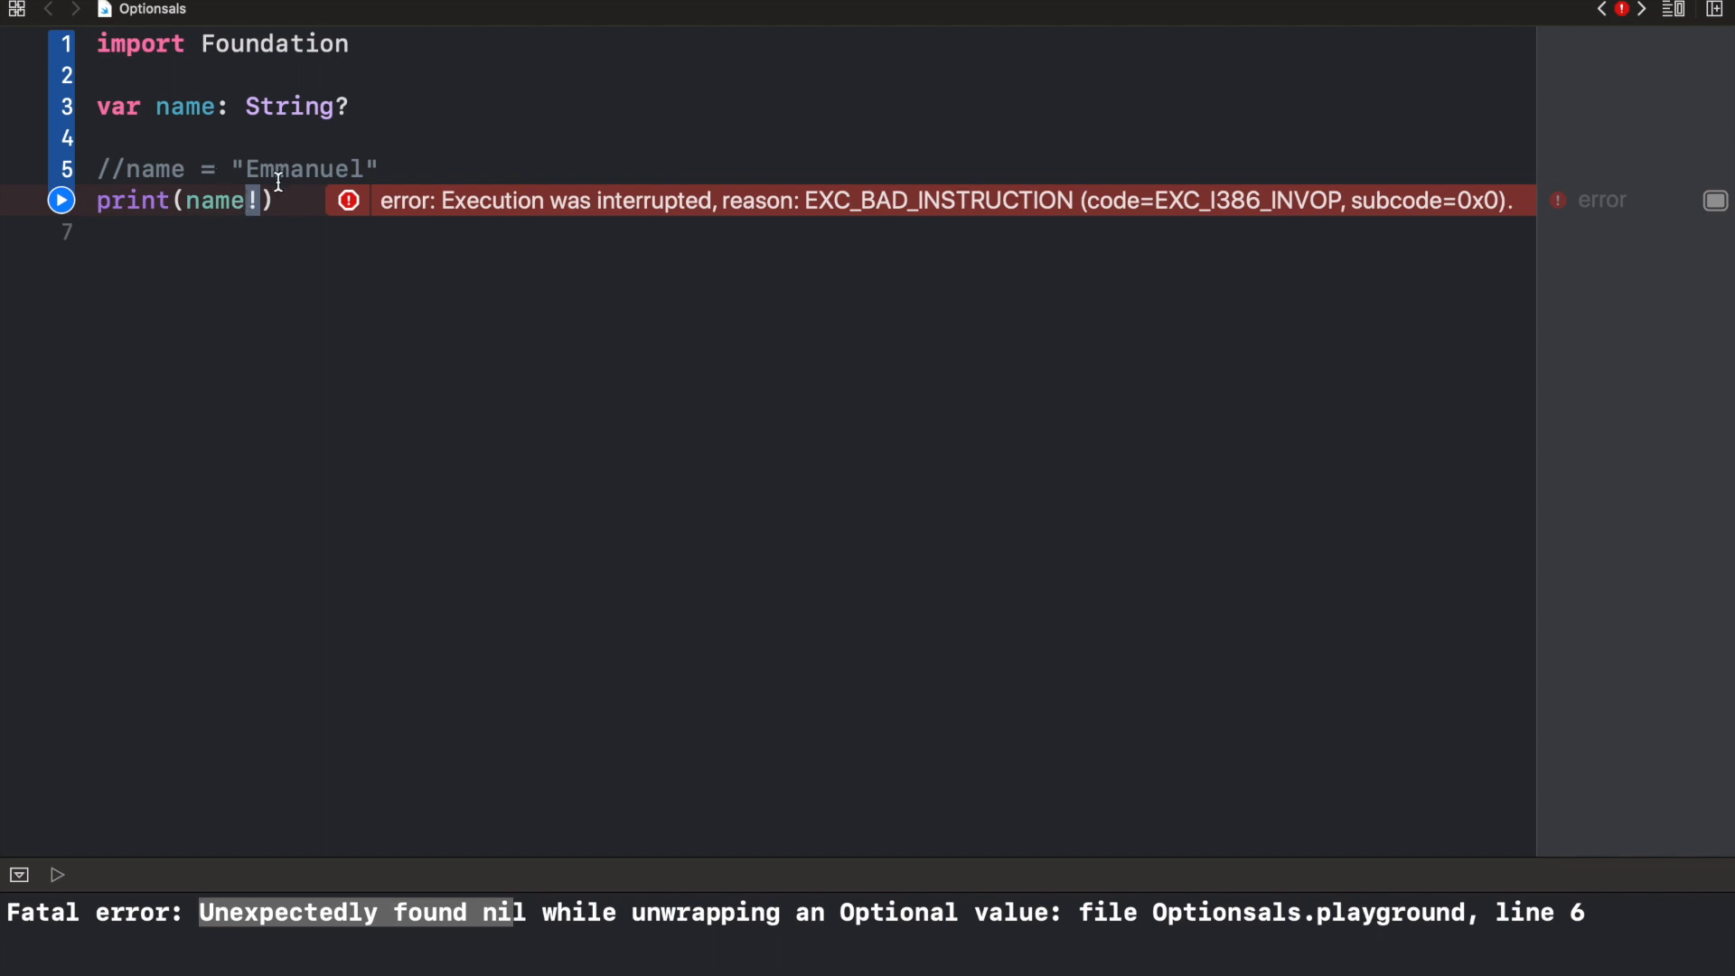
pyautogui.click(426, 168)
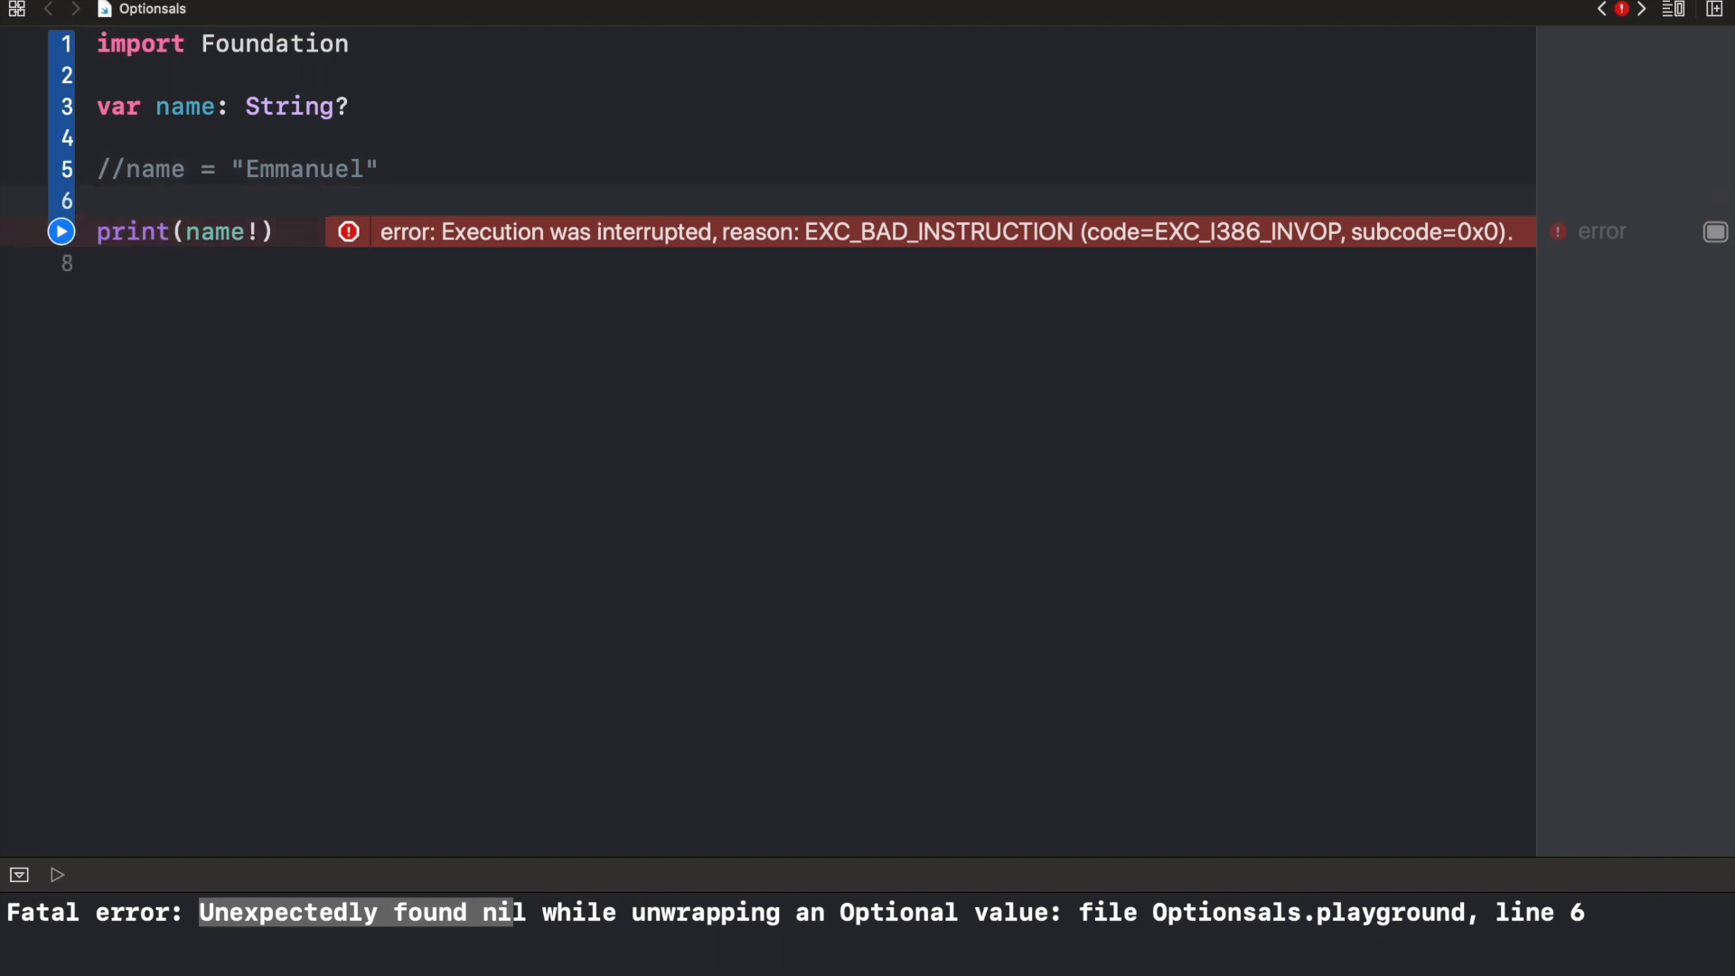
pyautogui.click(100, 200)
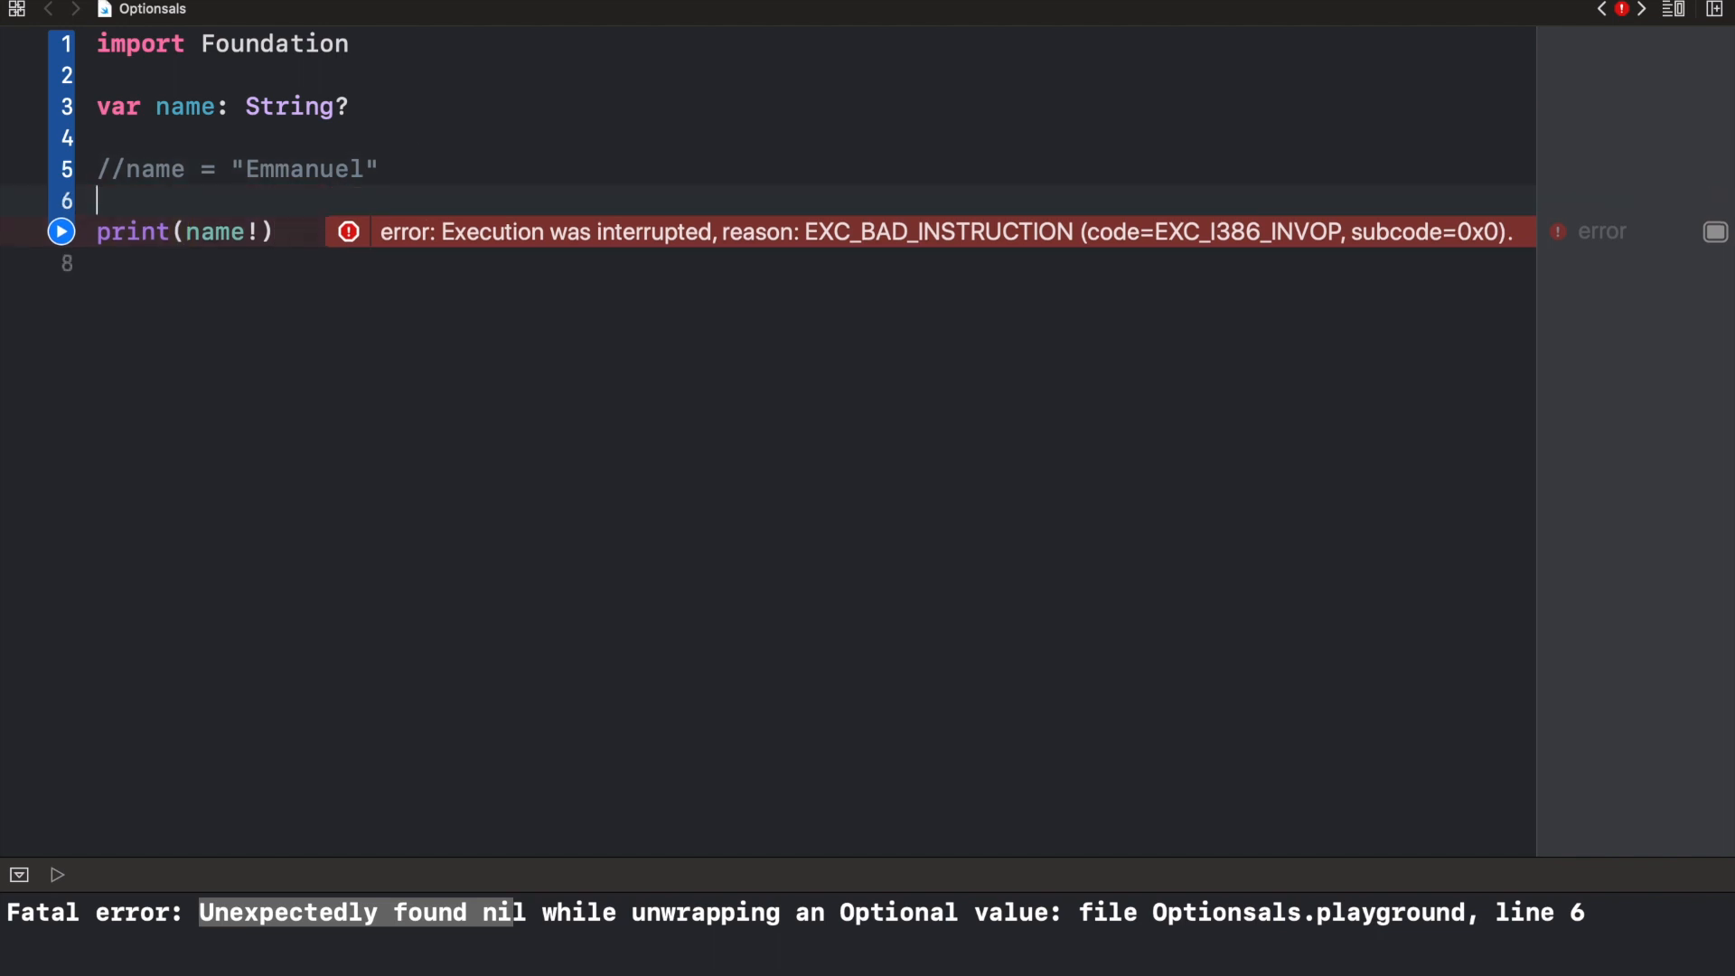
# Wrap print(name!) in an if name != nil check and run, printing Emmanuel safely
pyautogui.write('if name != nil {')
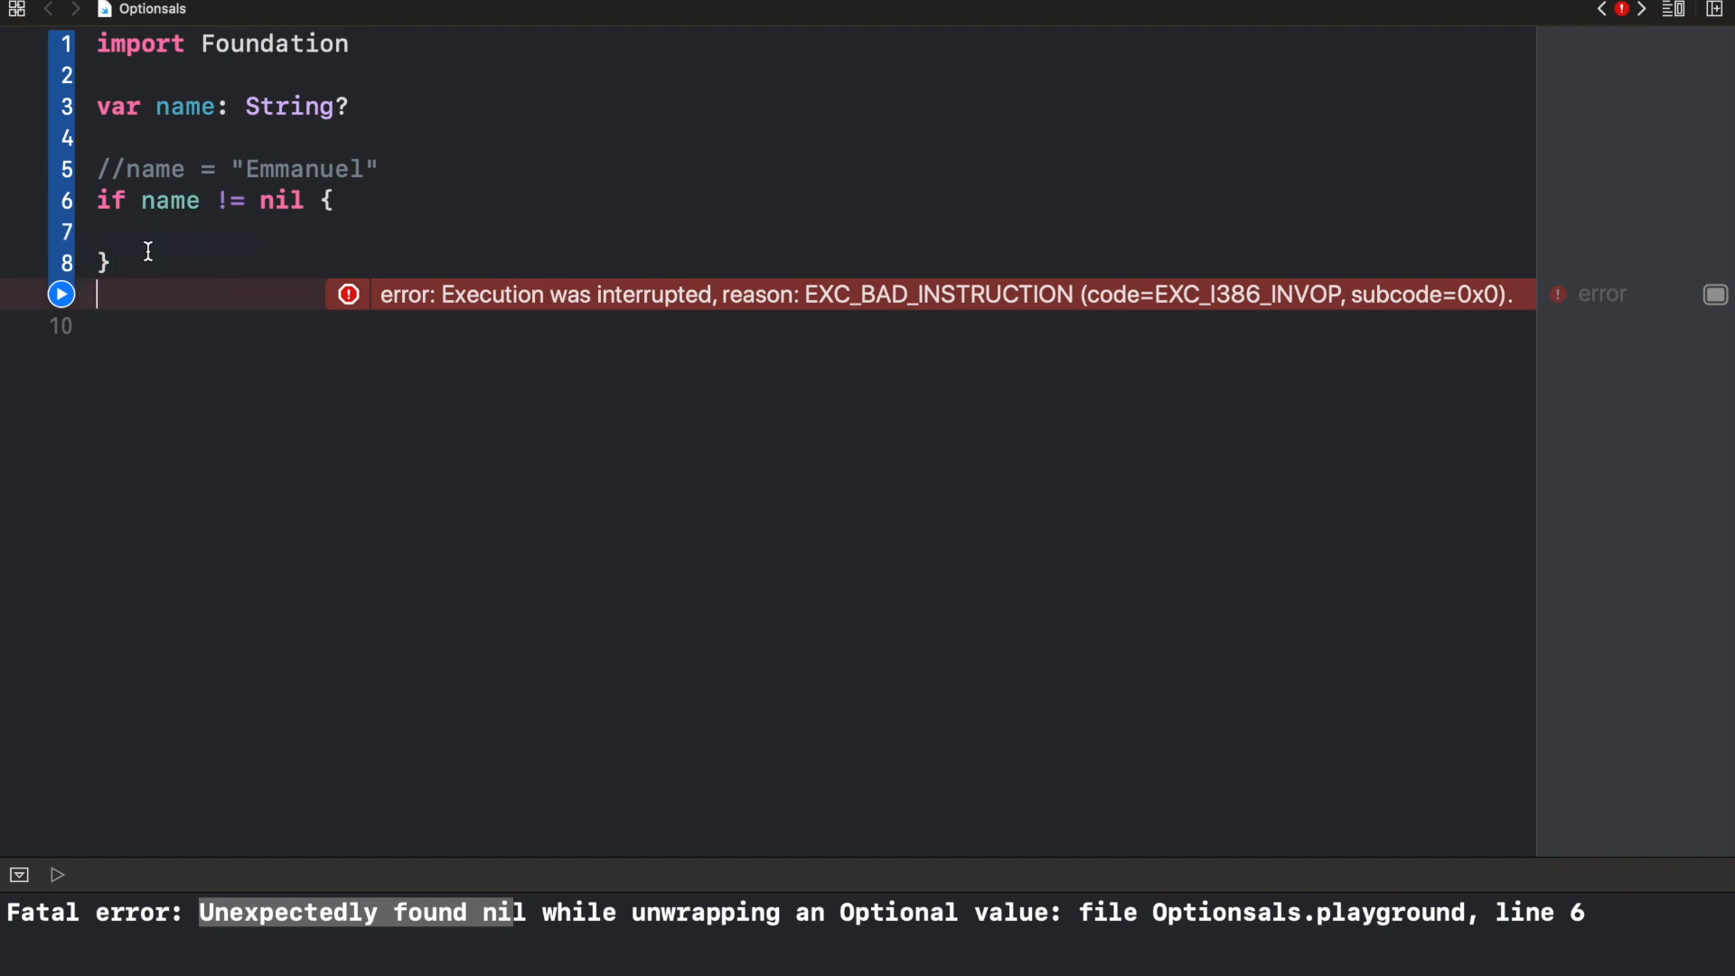
pyautogui.write('print(name!)')
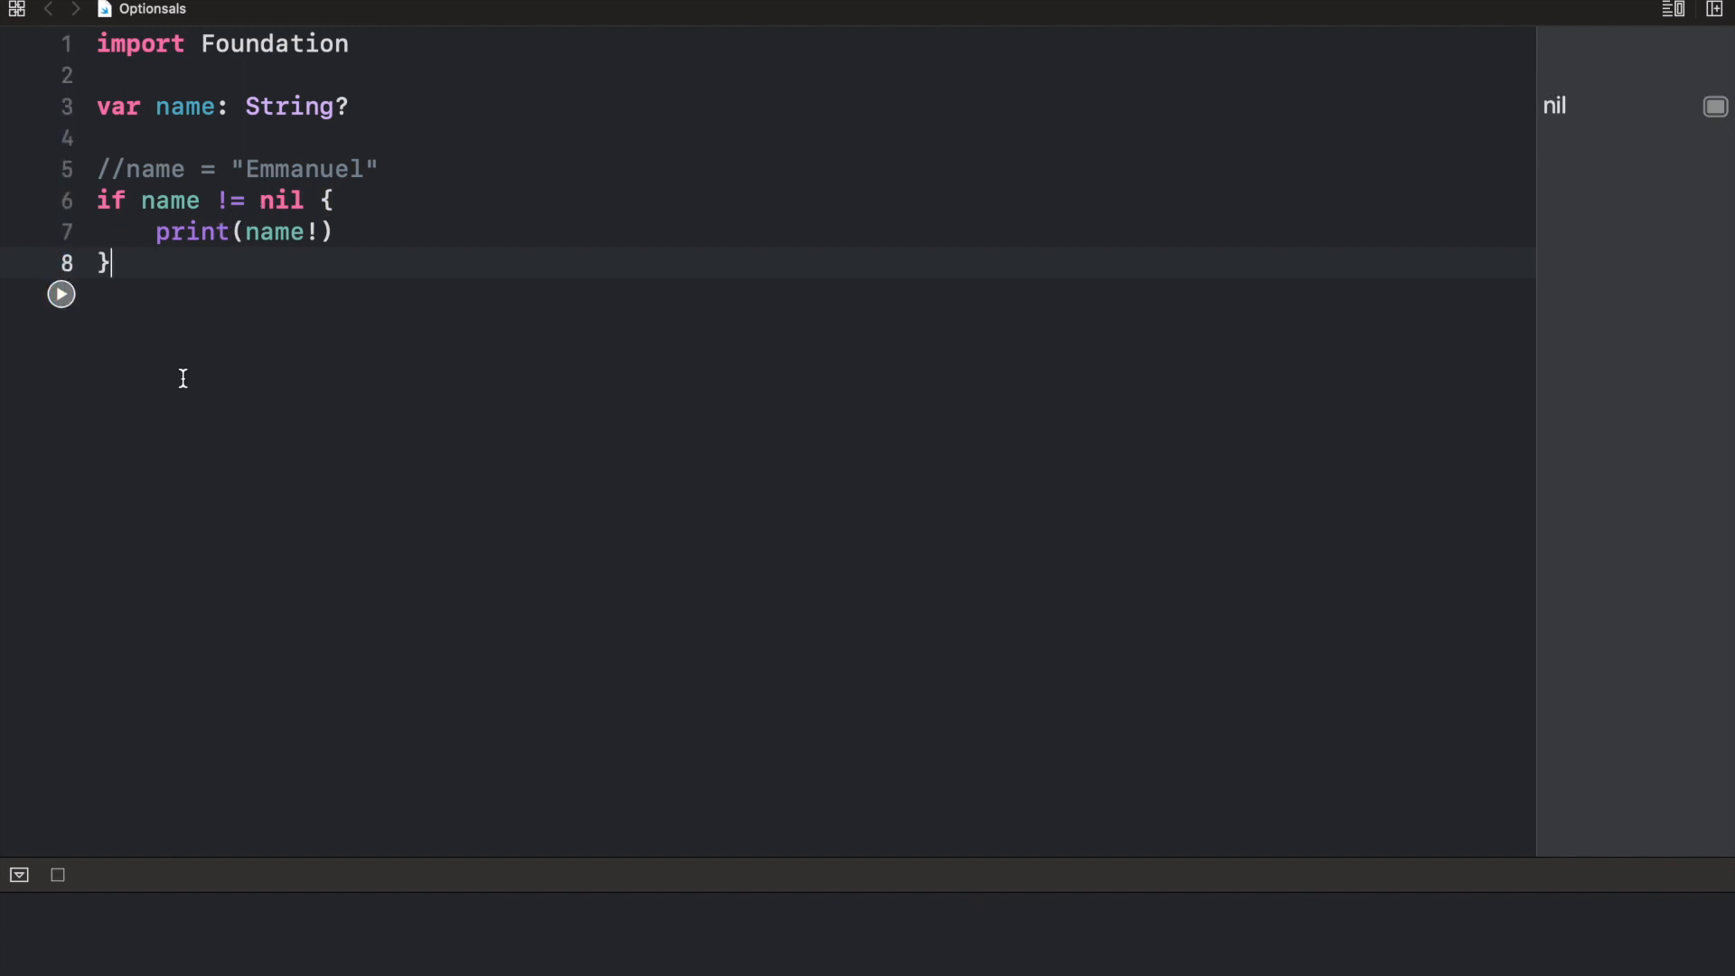
pyautogui.moveTo(219, 932)
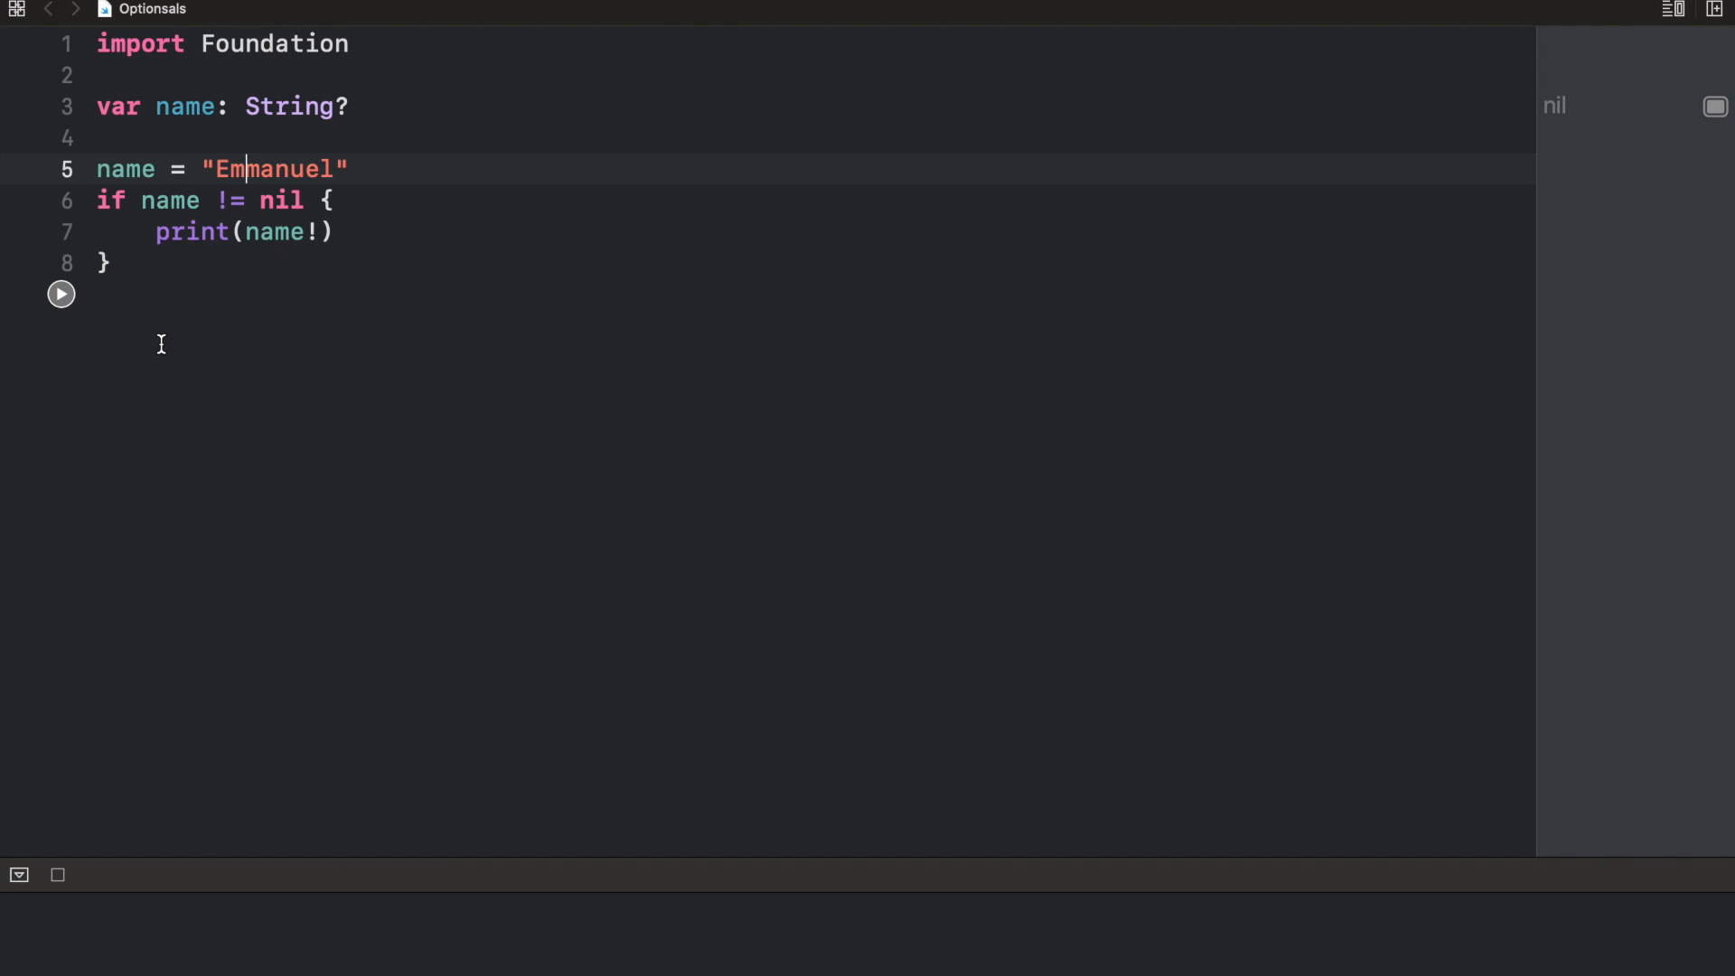
pyautogui.click(60, 292)
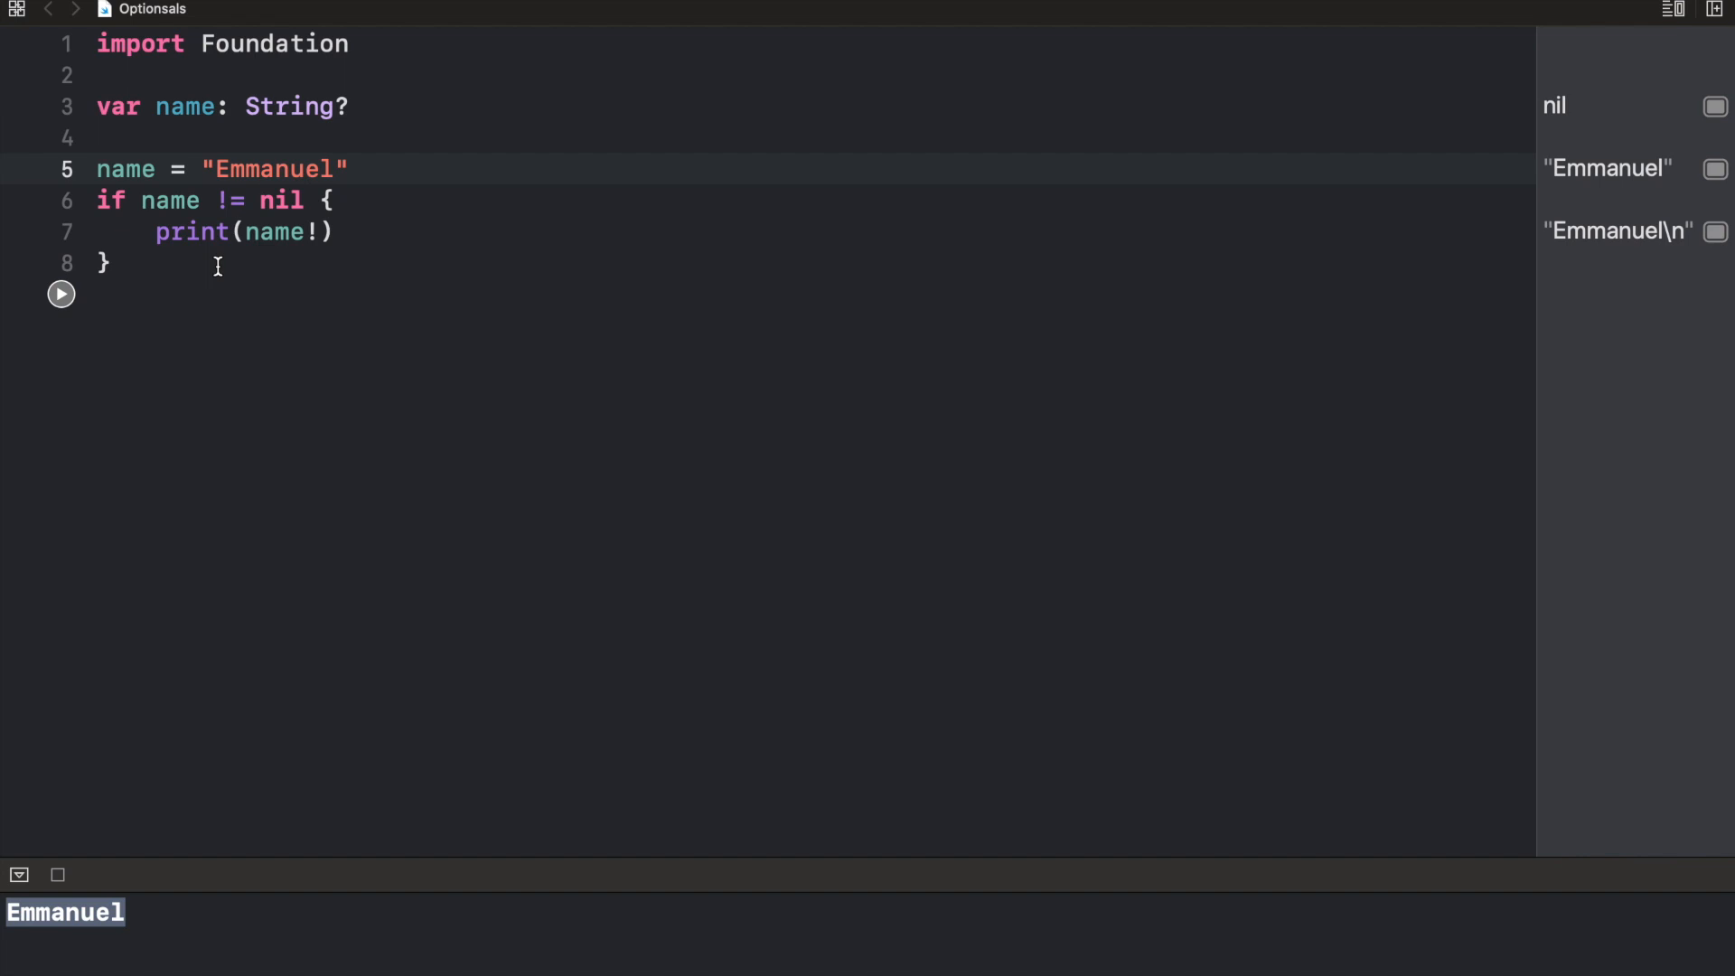
pyautogui.click(141, 201)
pyautogui.write('l')
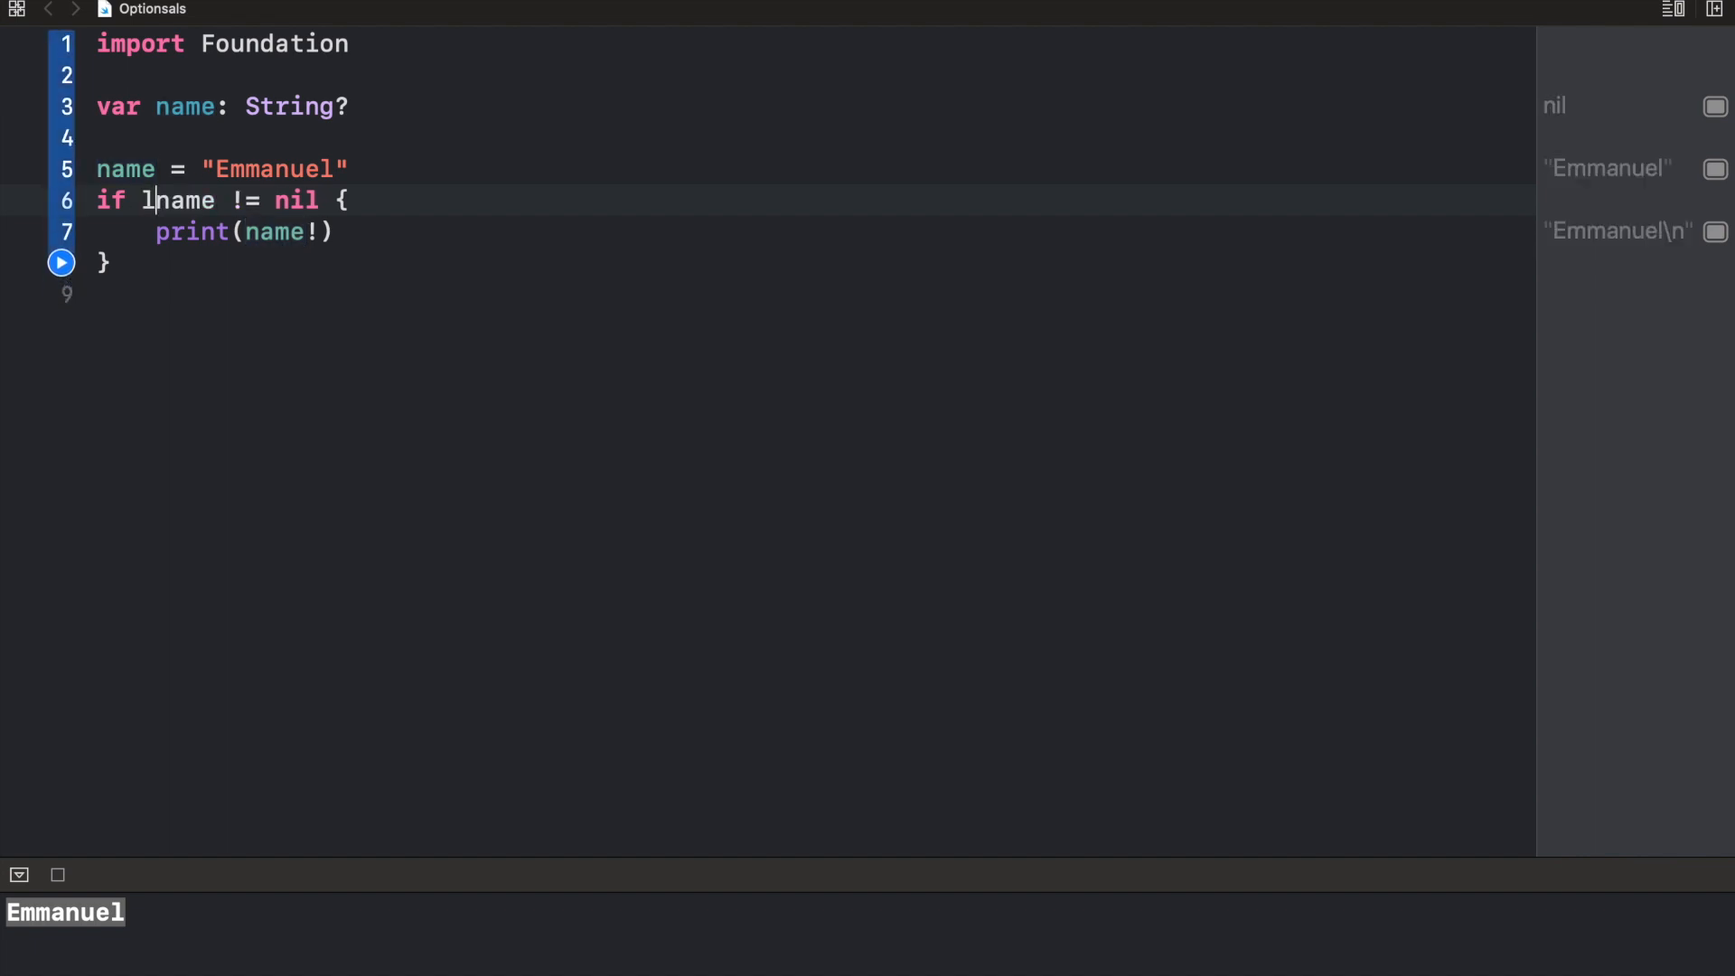
# Rewrite the check as an if let binding, trying newName before settling on name = name
pyautogui.write('et')
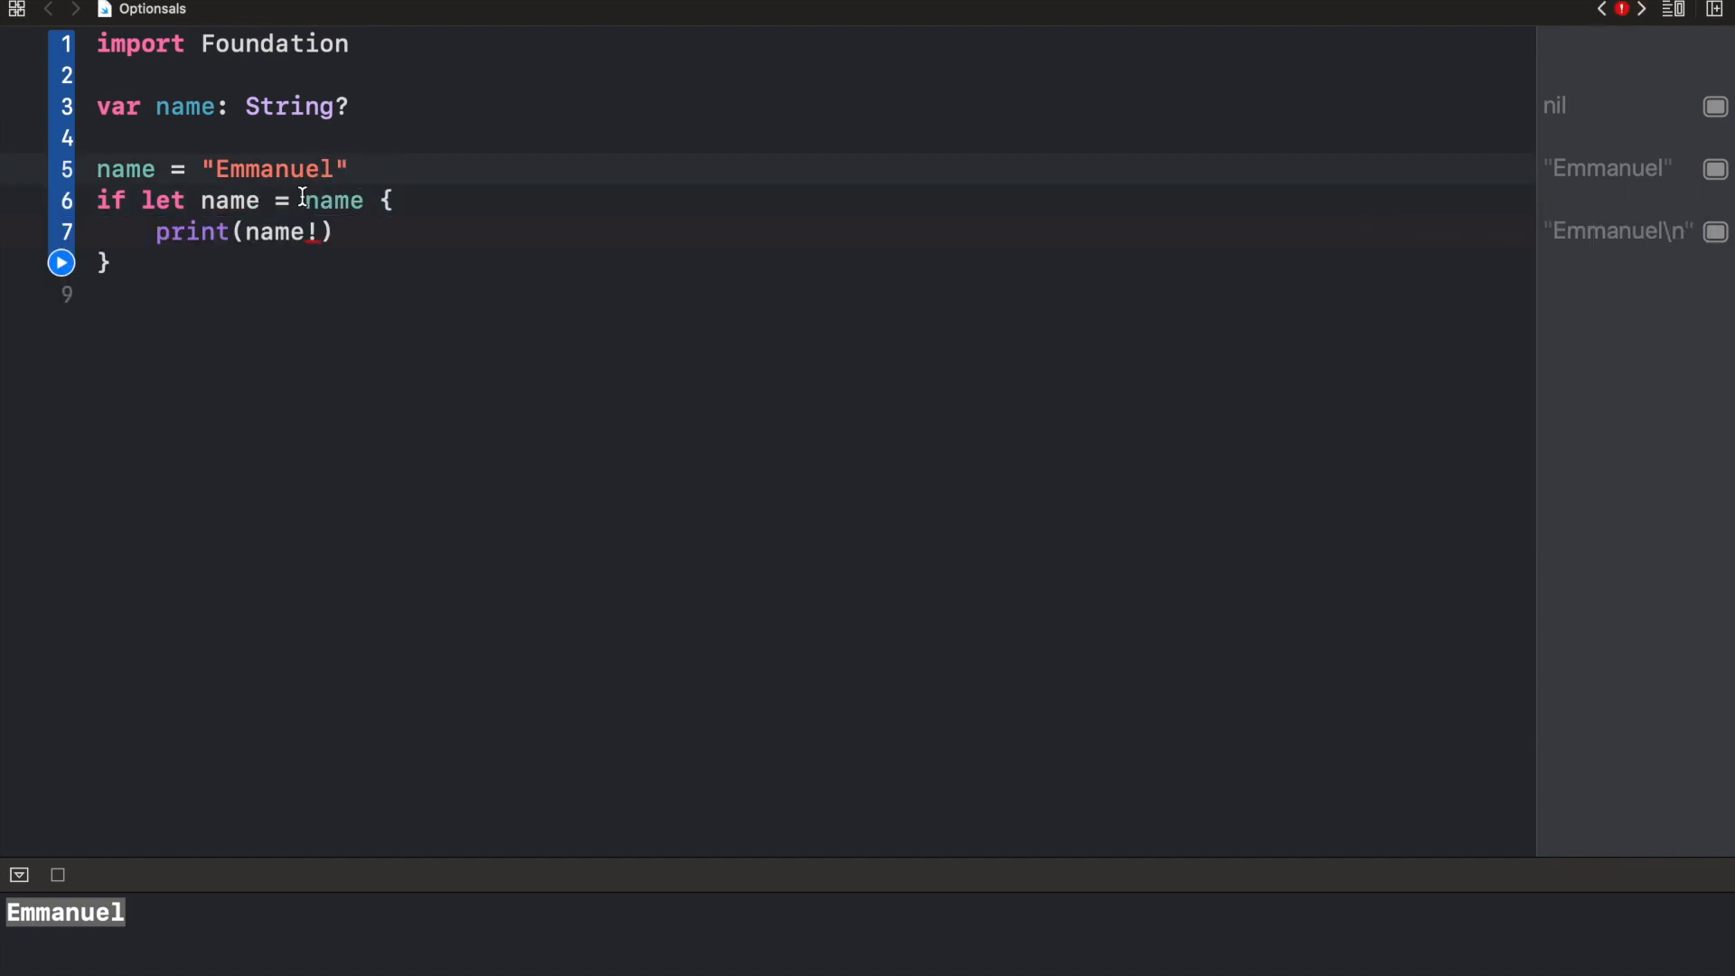
pyautogui.doubleClick(333, 201)
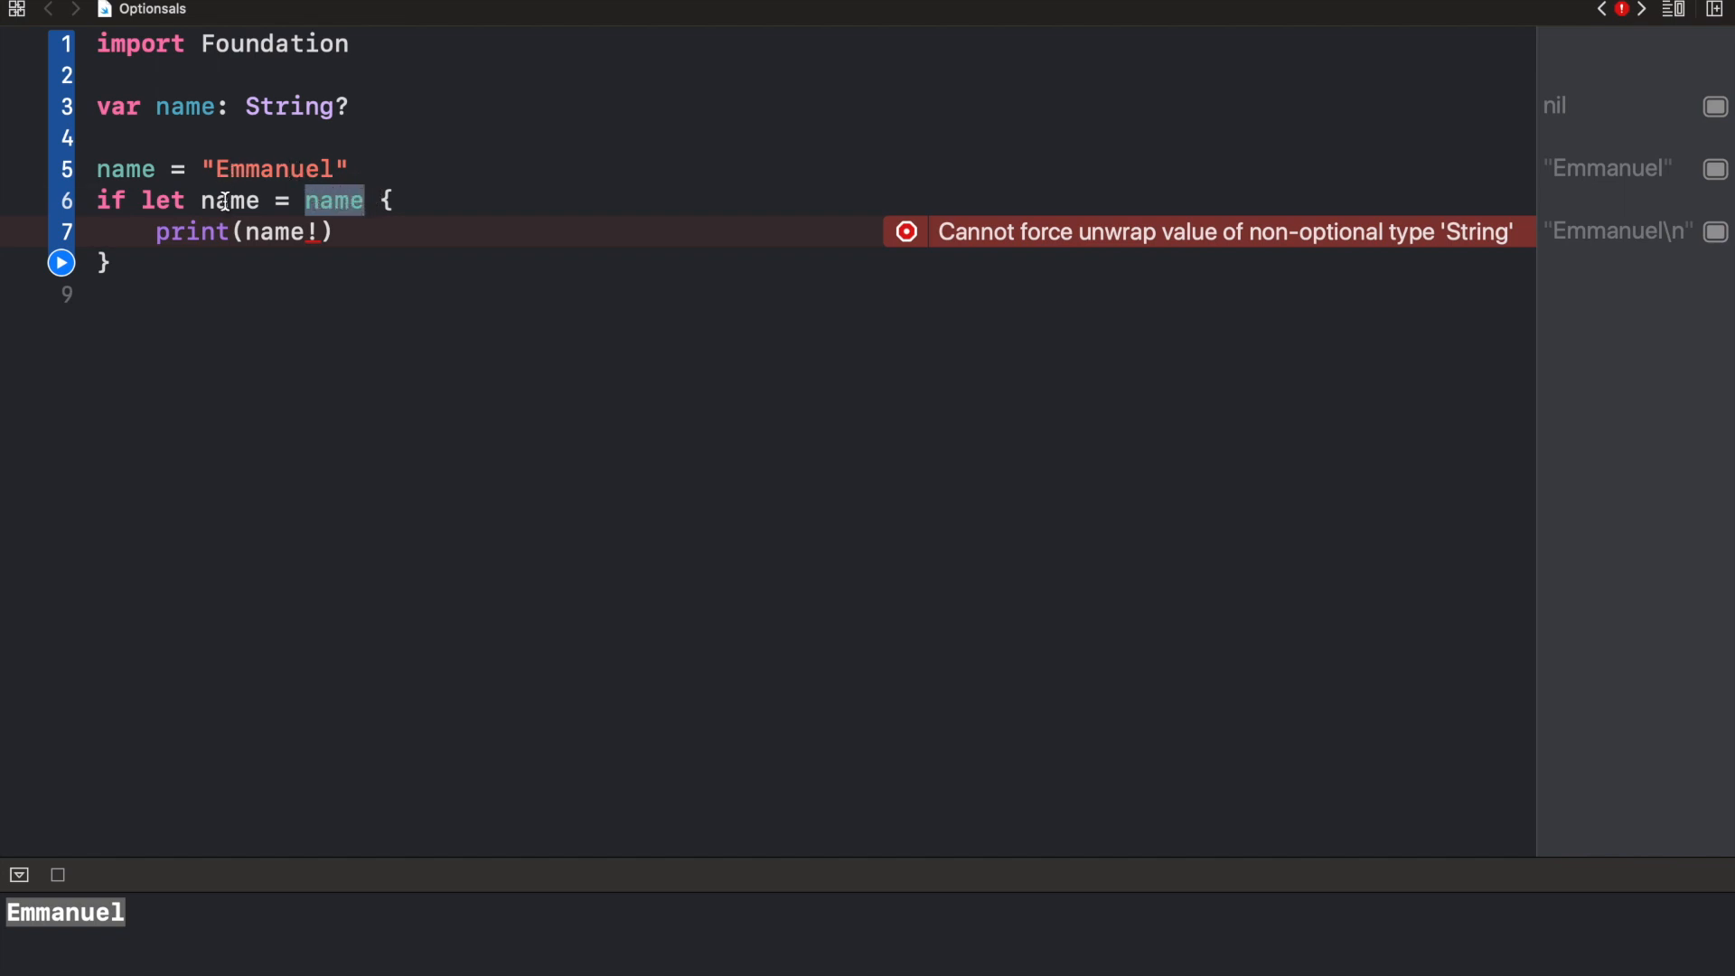
pyautogui.click(229, 201)
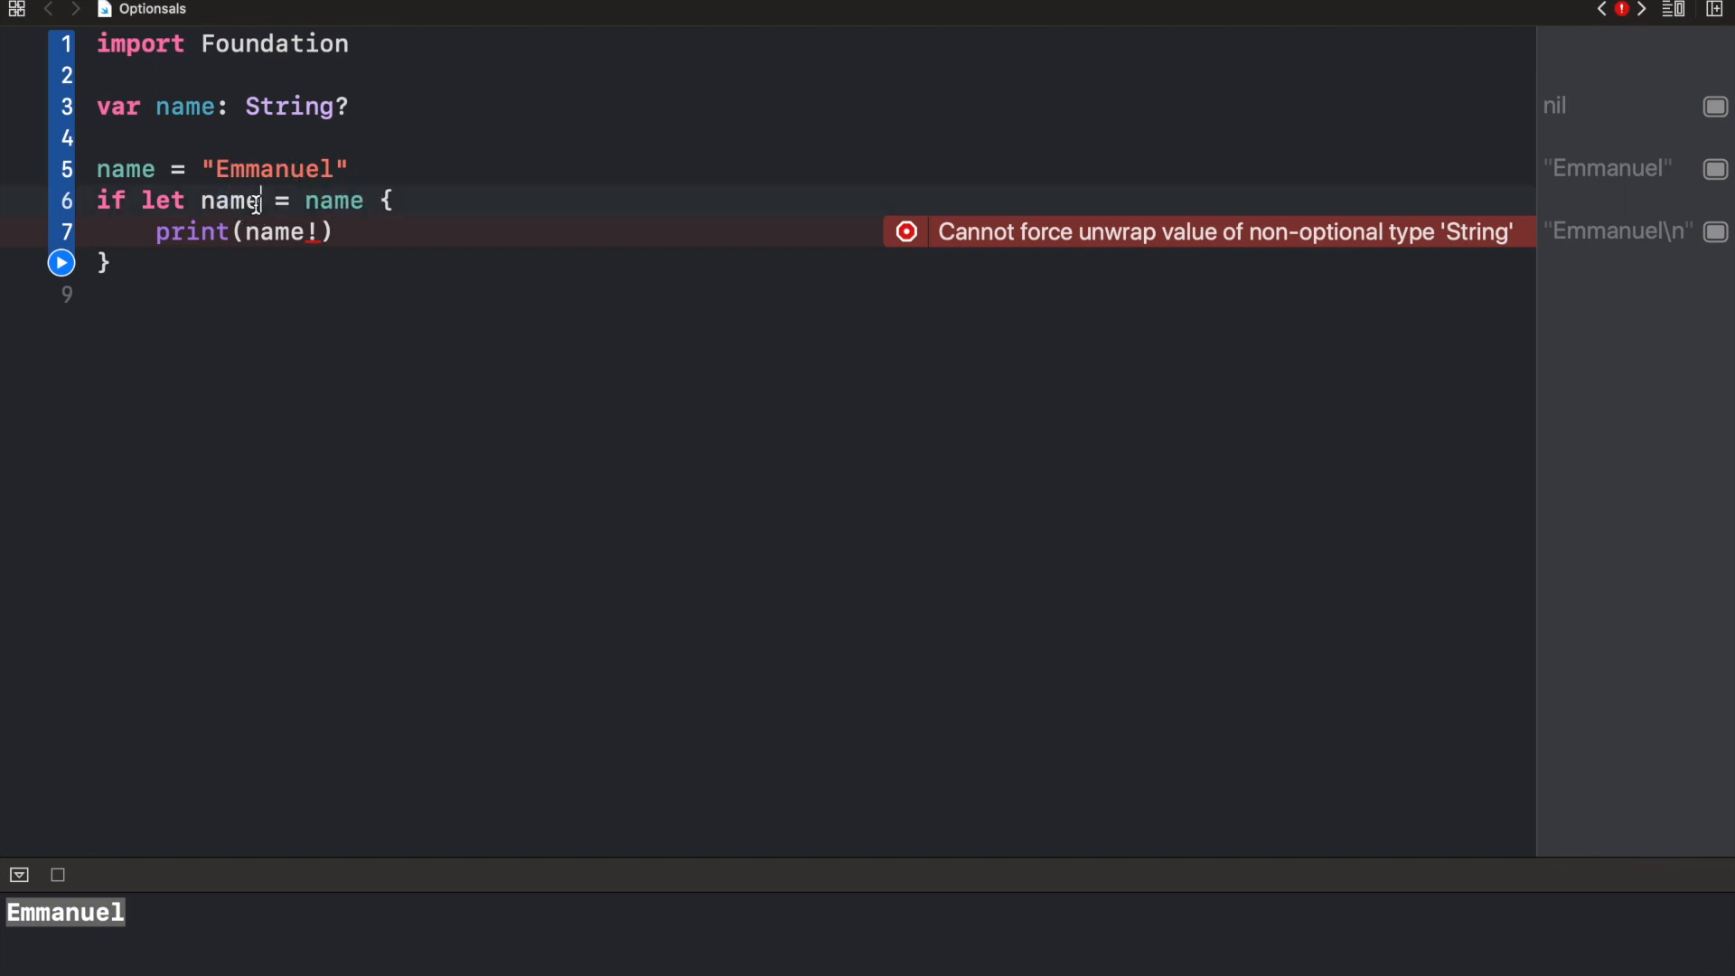
pyautogui.write('bdsgj')
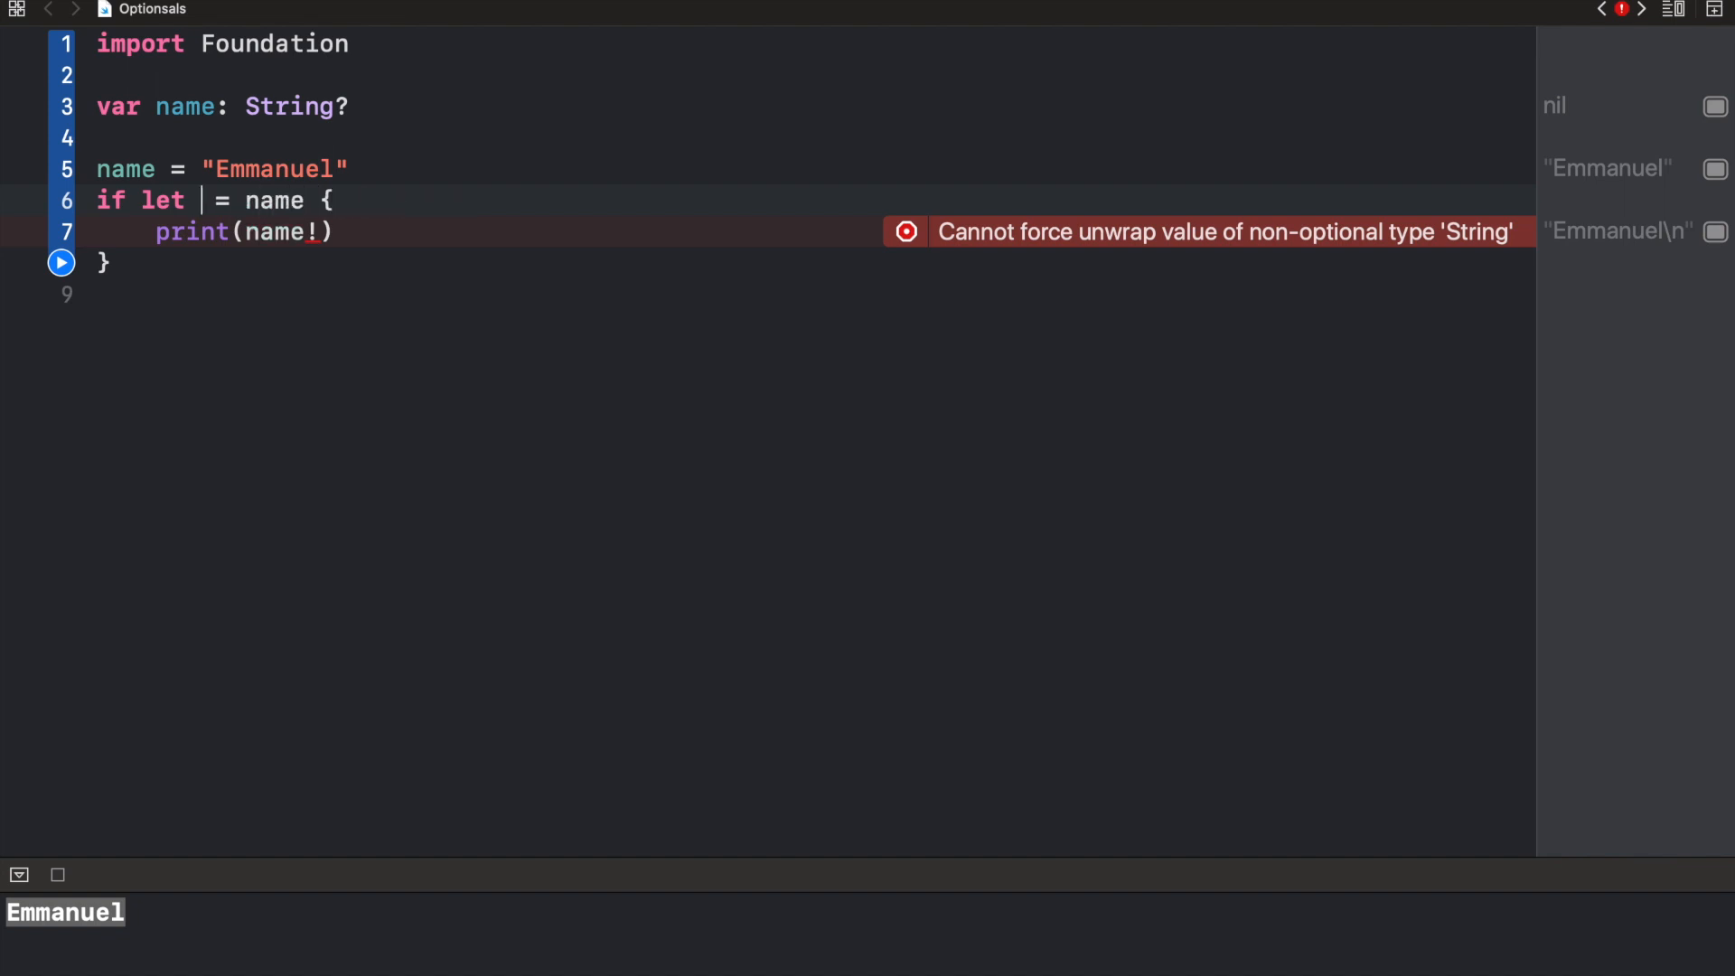
pyautogui.write('newName')
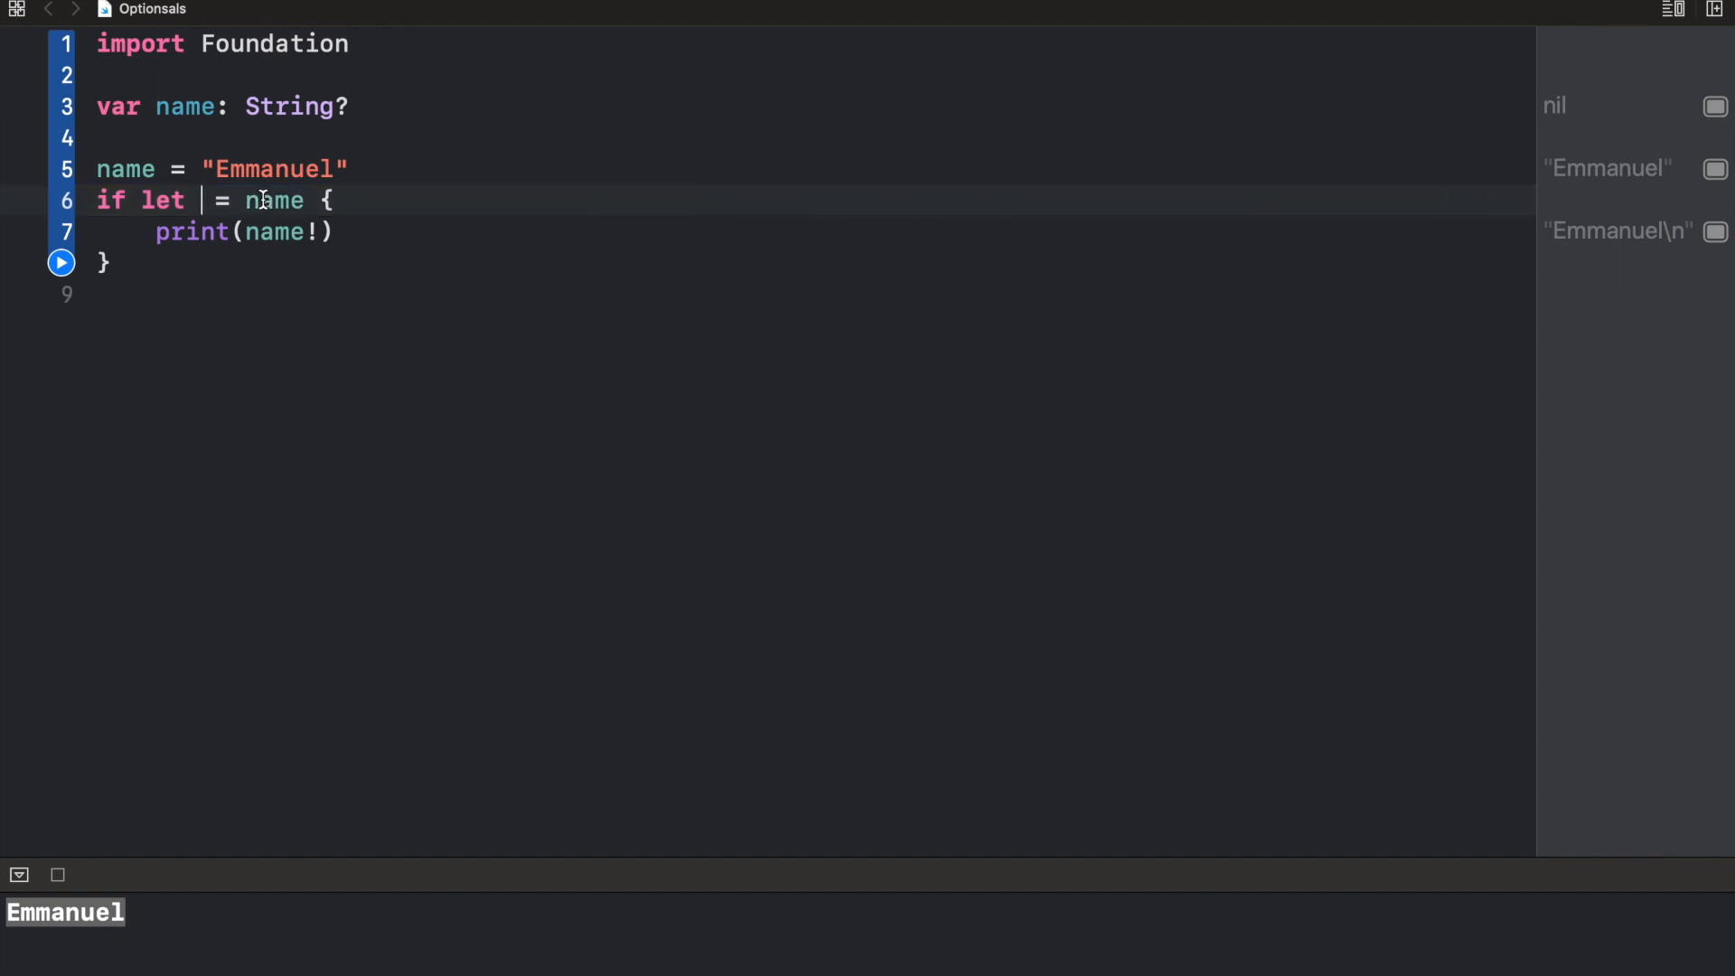
pyautogui.write('n')
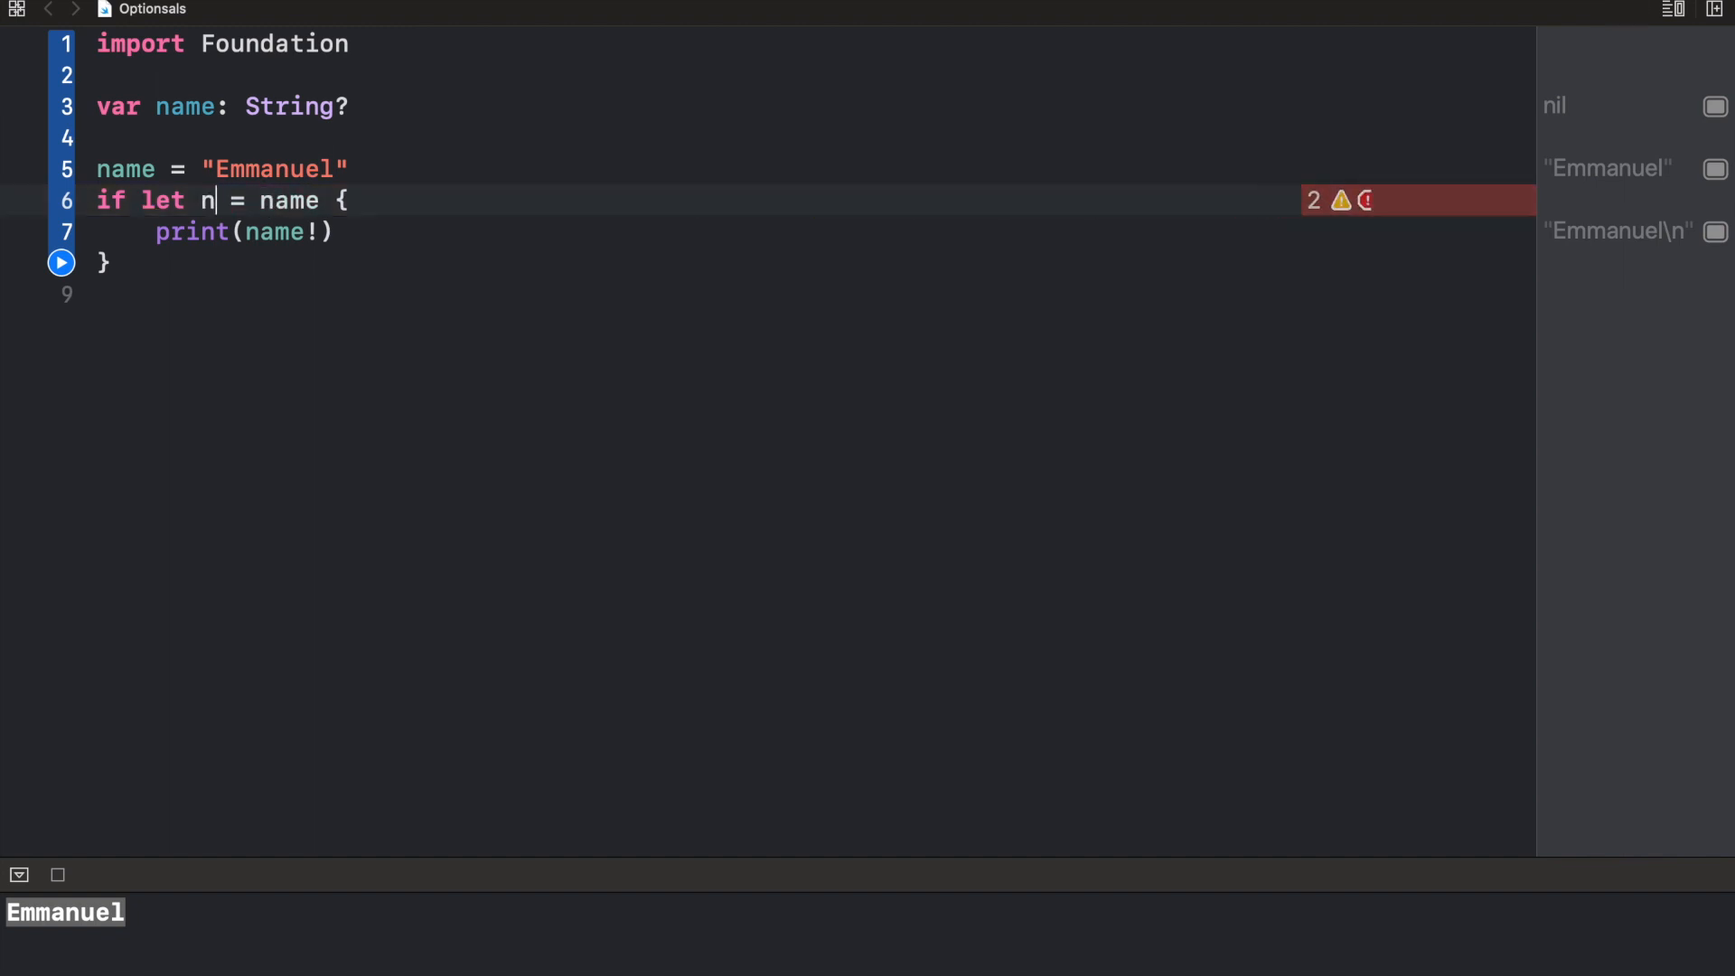
pyautogui.write('ame')
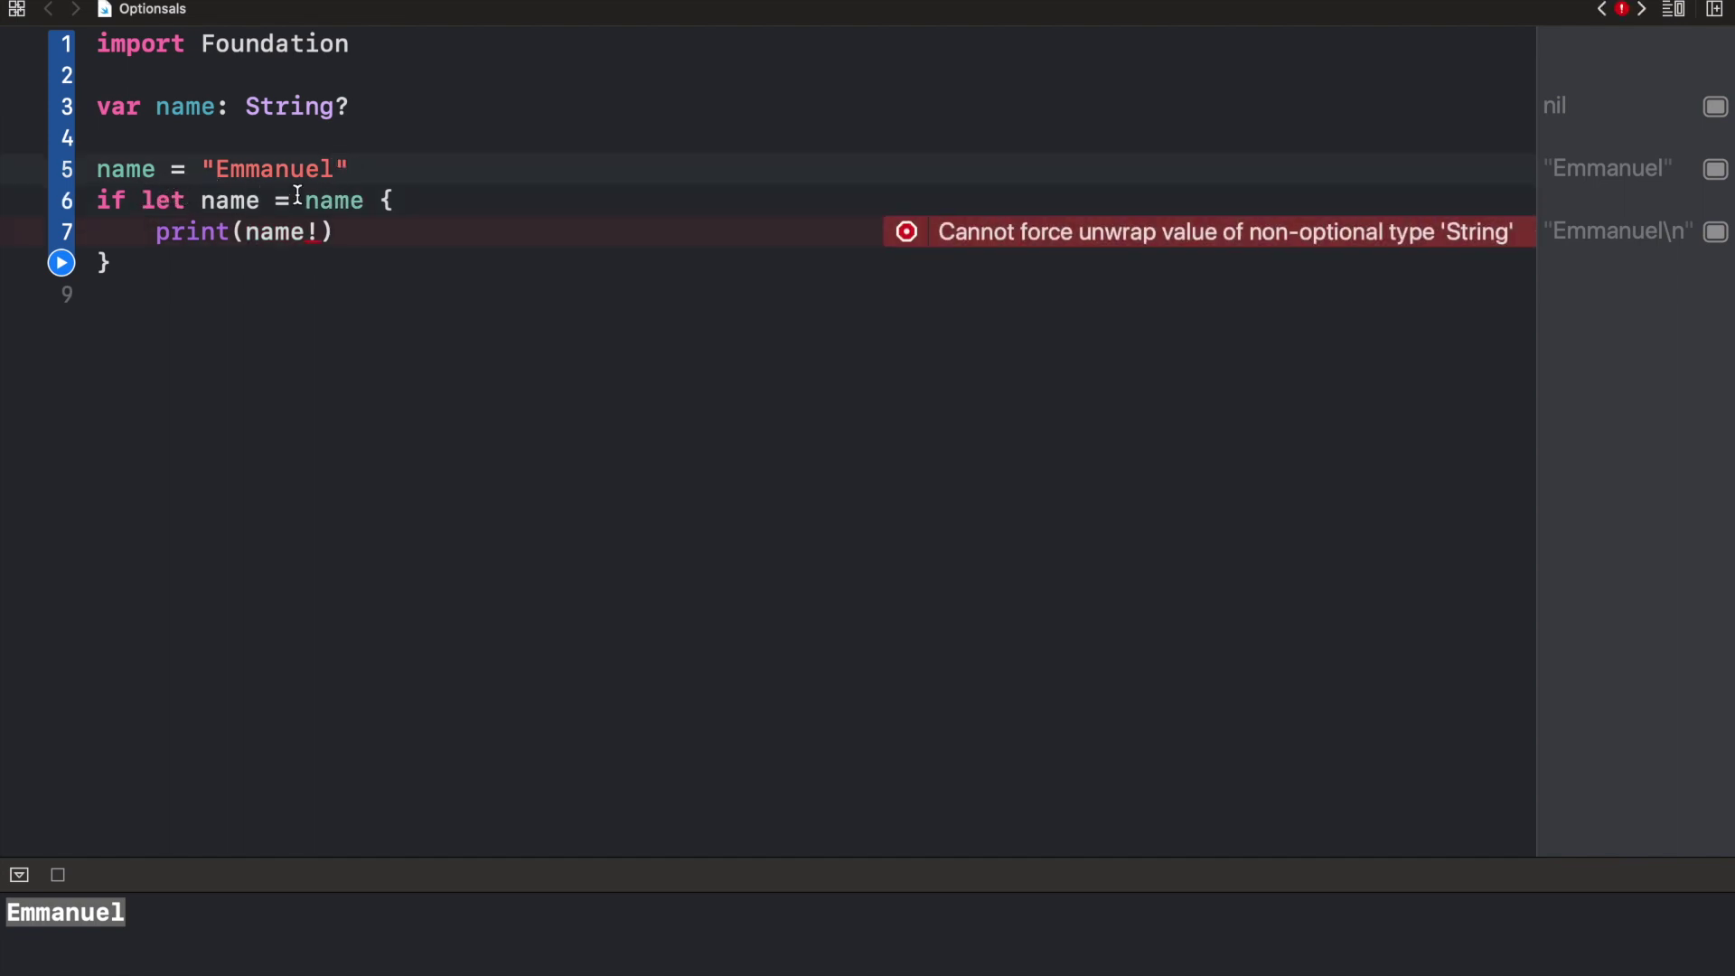
pyautogui.press('backspace')
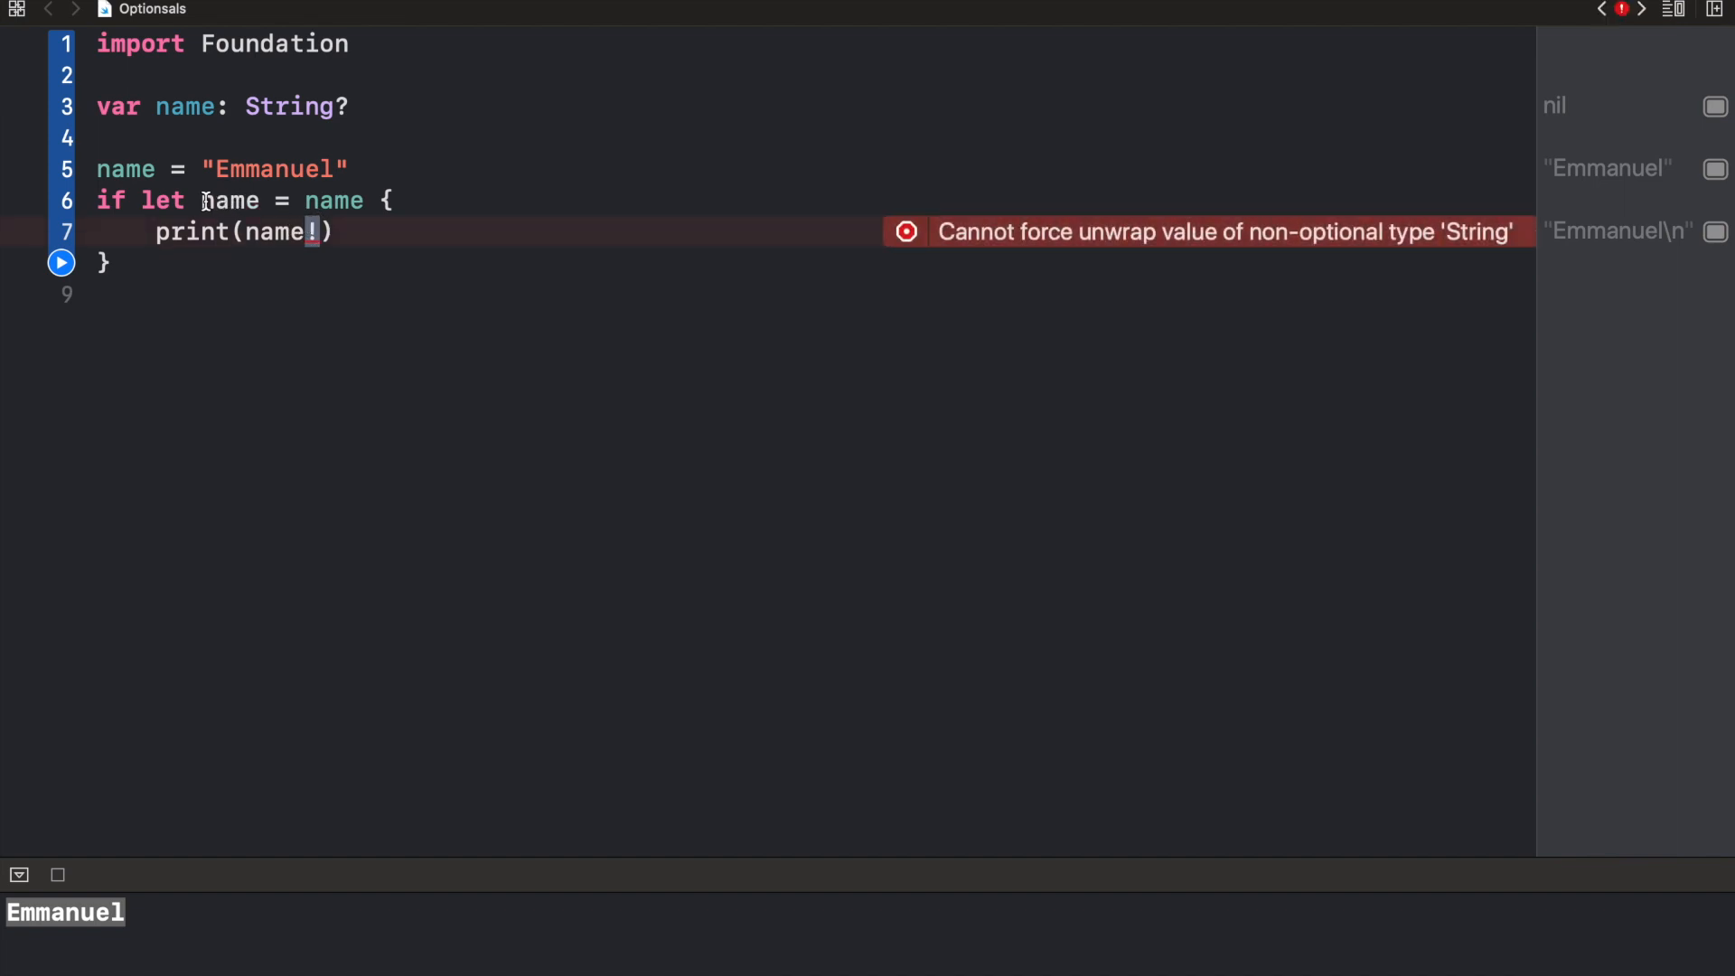
pyautogui.moveTo(1175, 231)
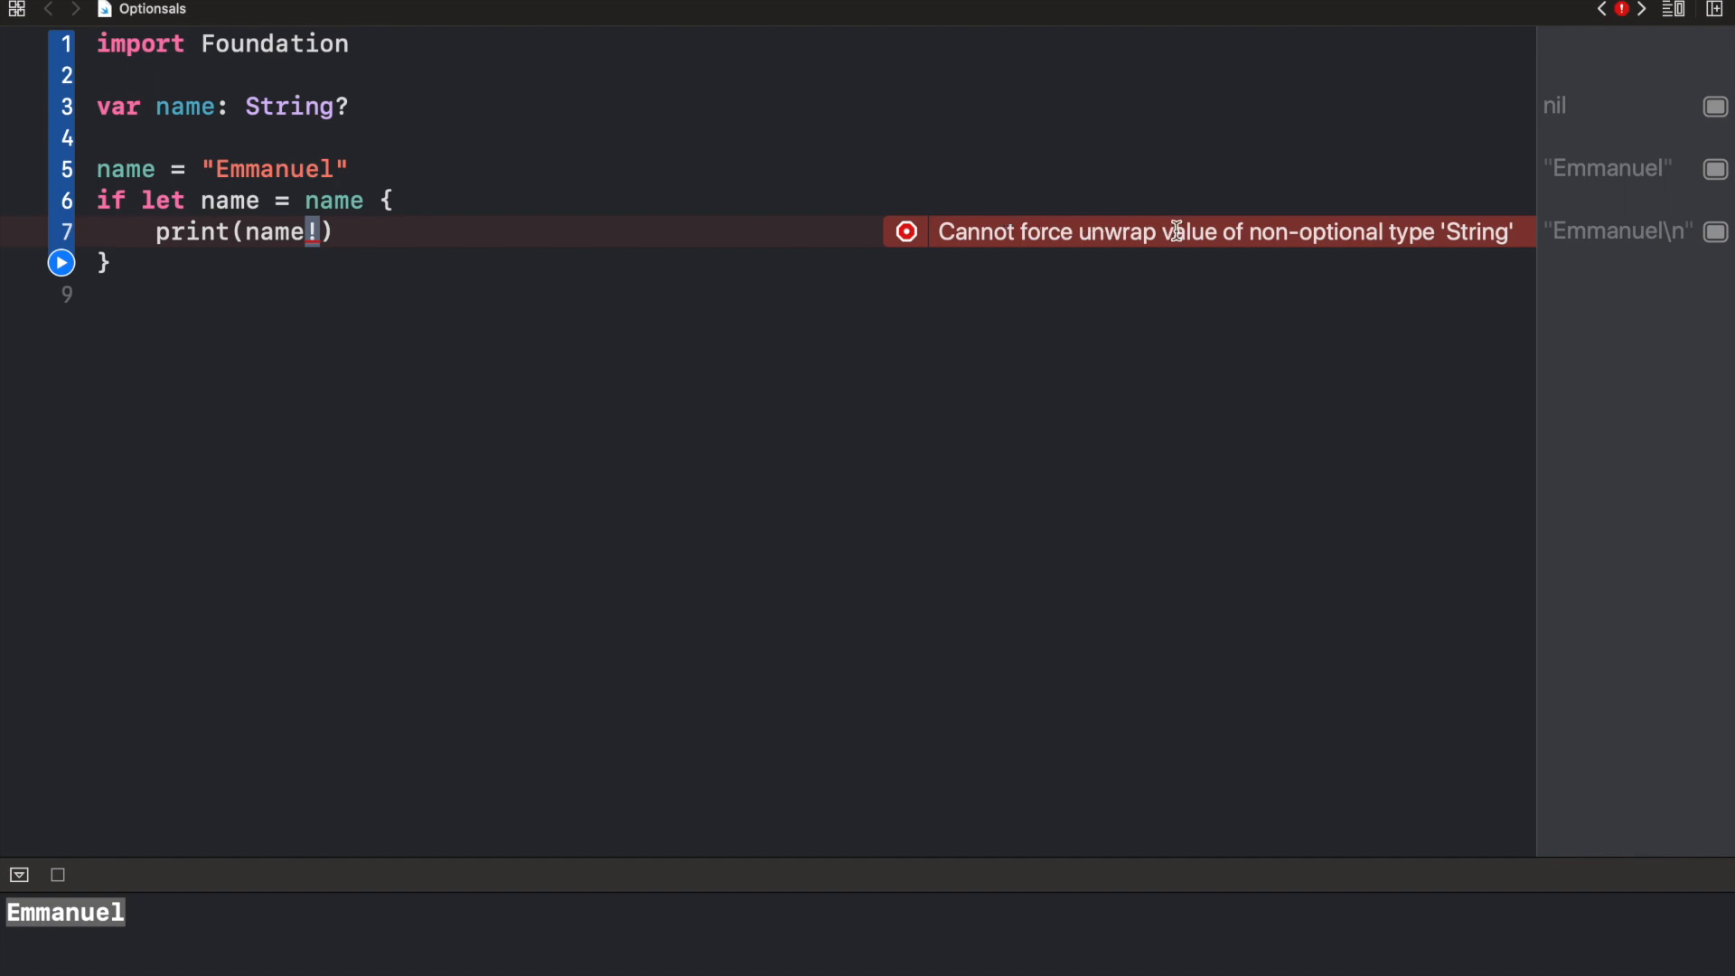
pyautogui.moveTo(1248, 233)
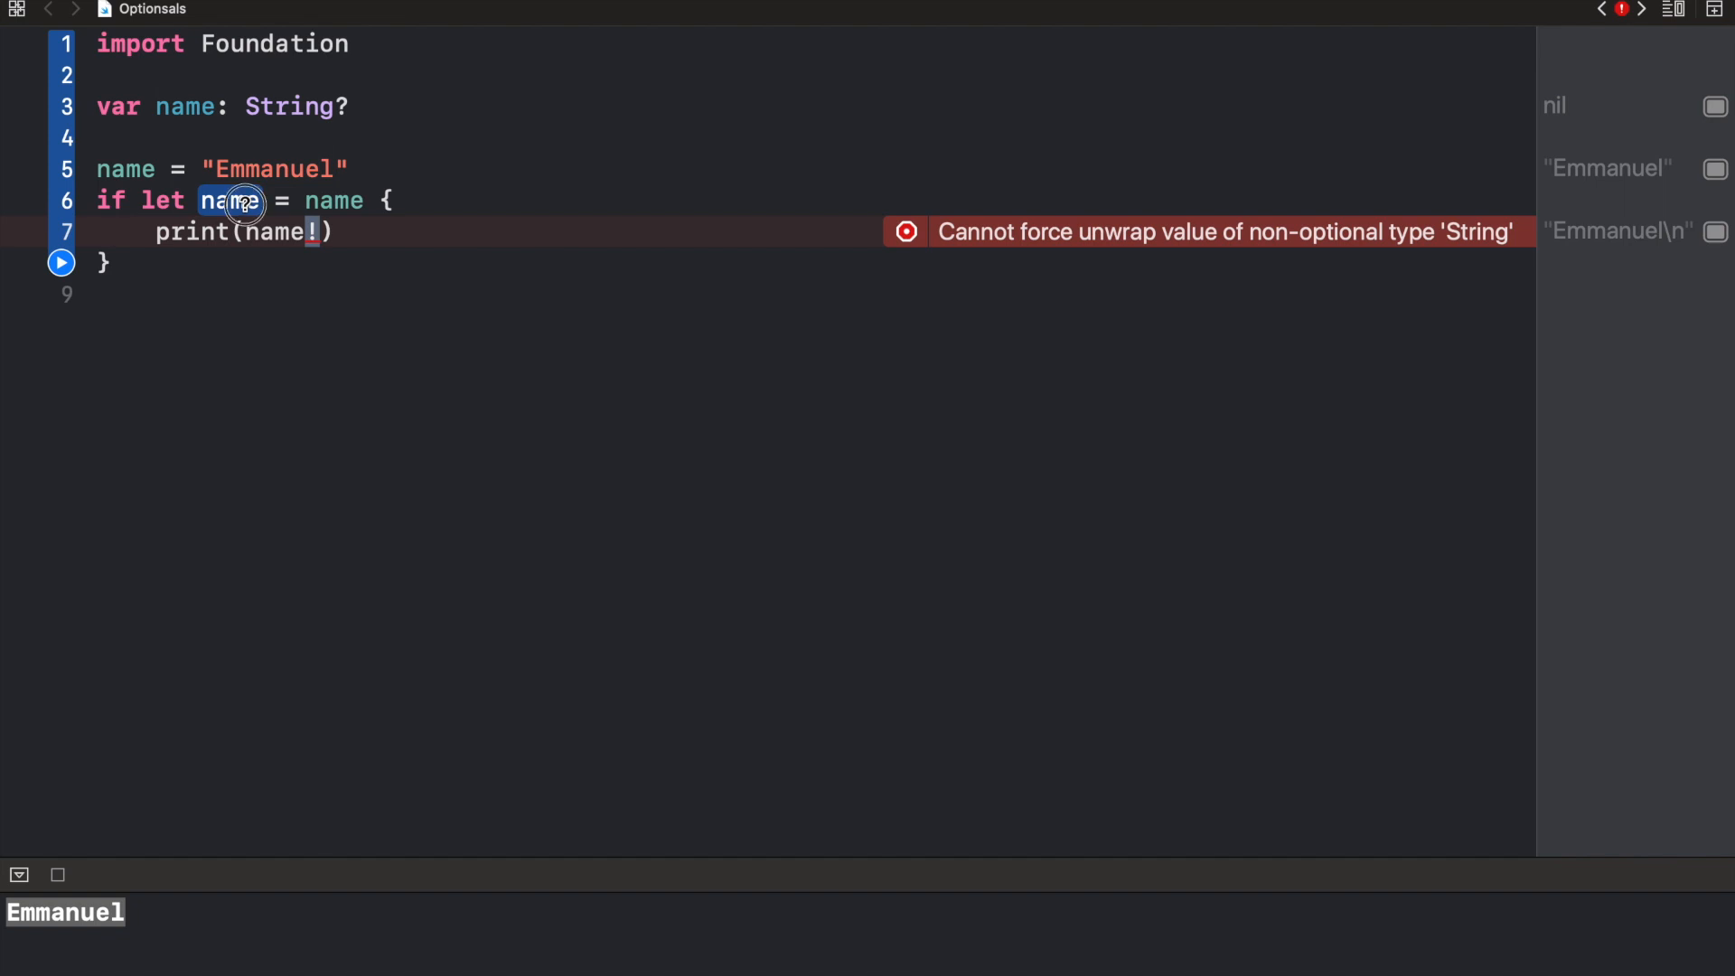
# Remove the ! from print(name), comment out the assignment and rerun so nothing prints
pyautogui.click(232, 200)
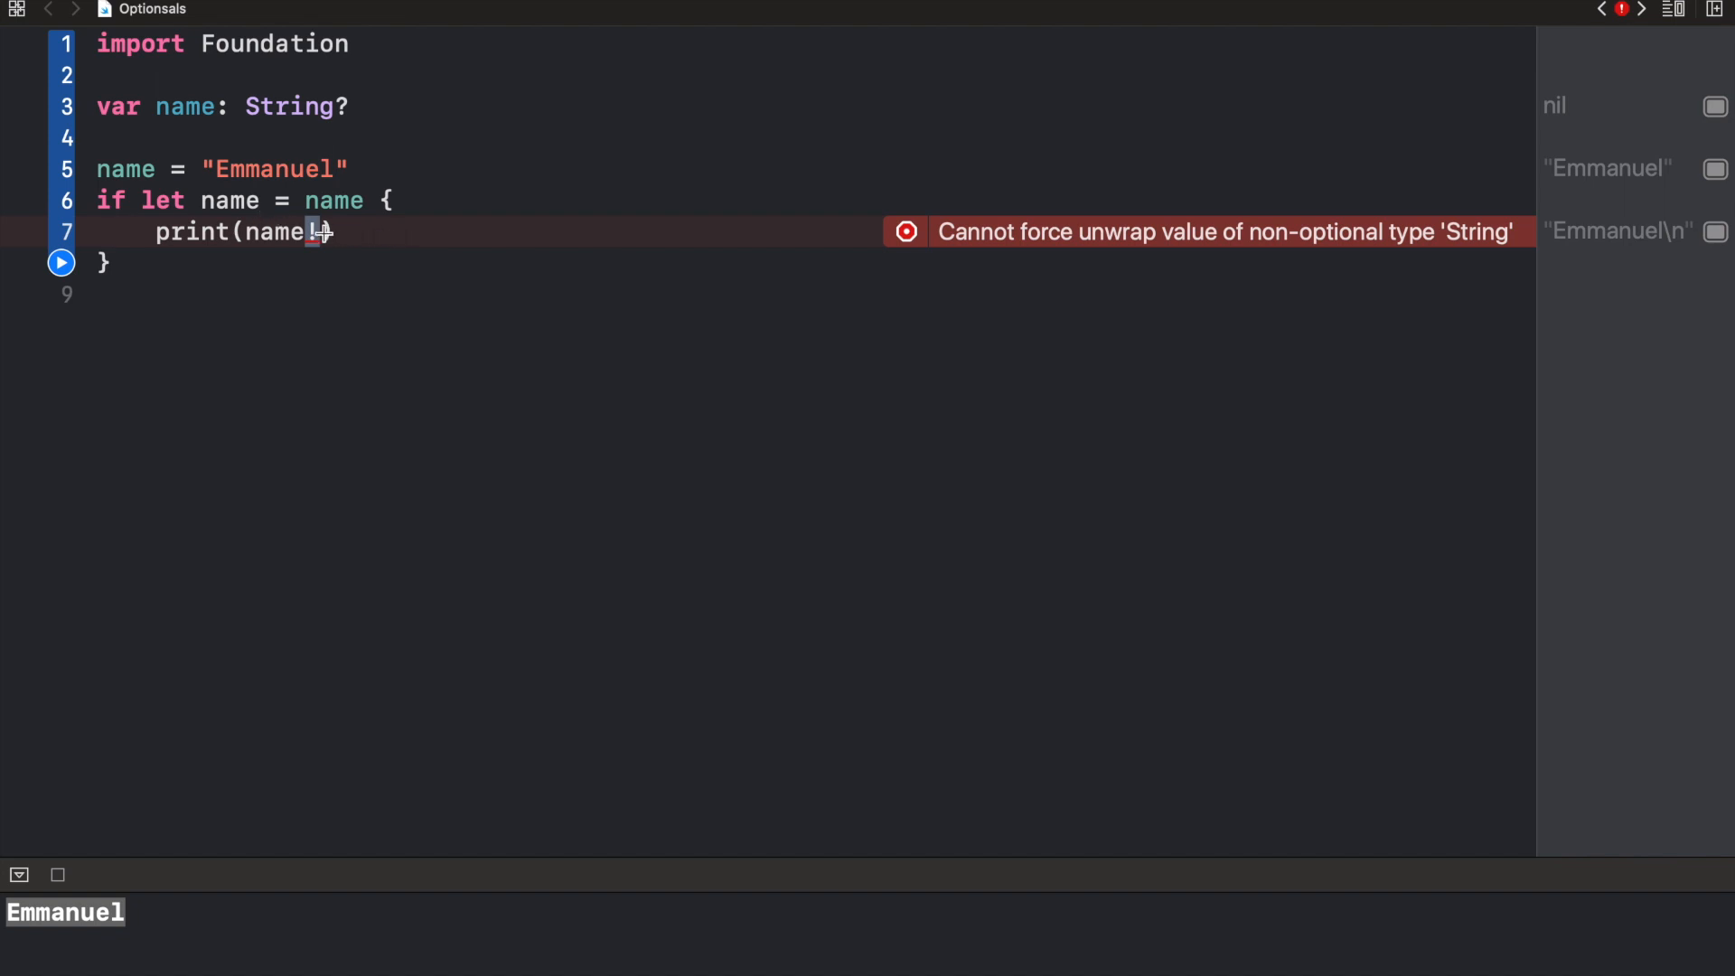
pyautogui.press('Backspace')
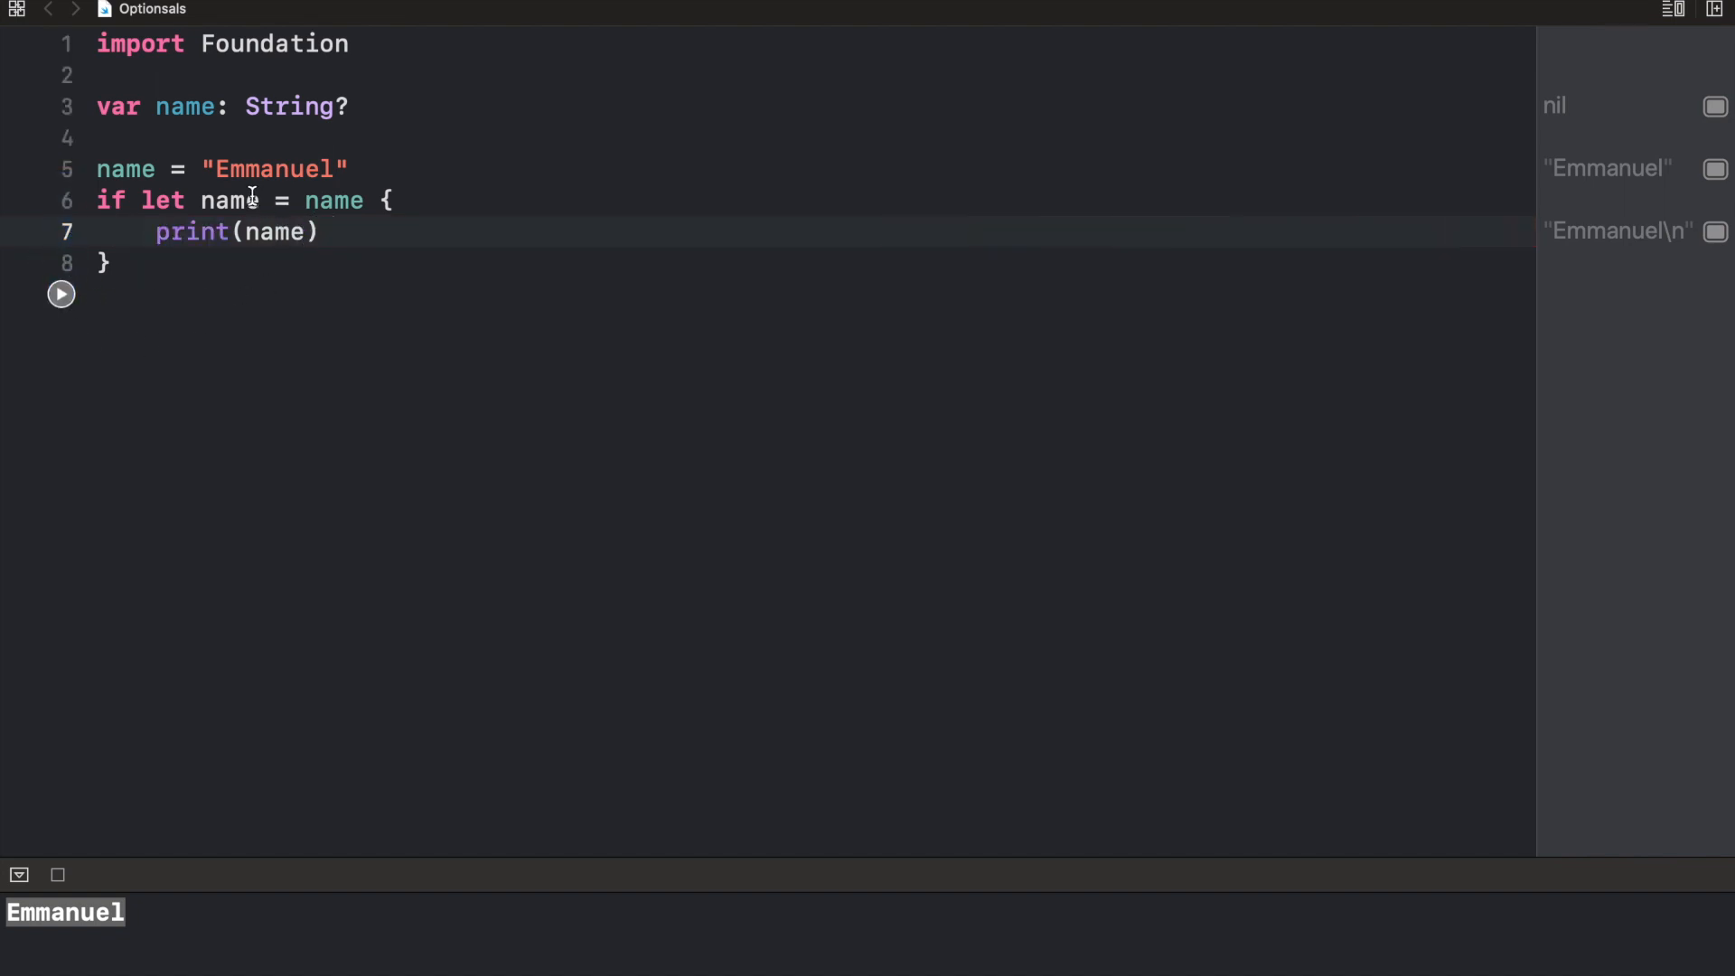
pyautogui.write('//')
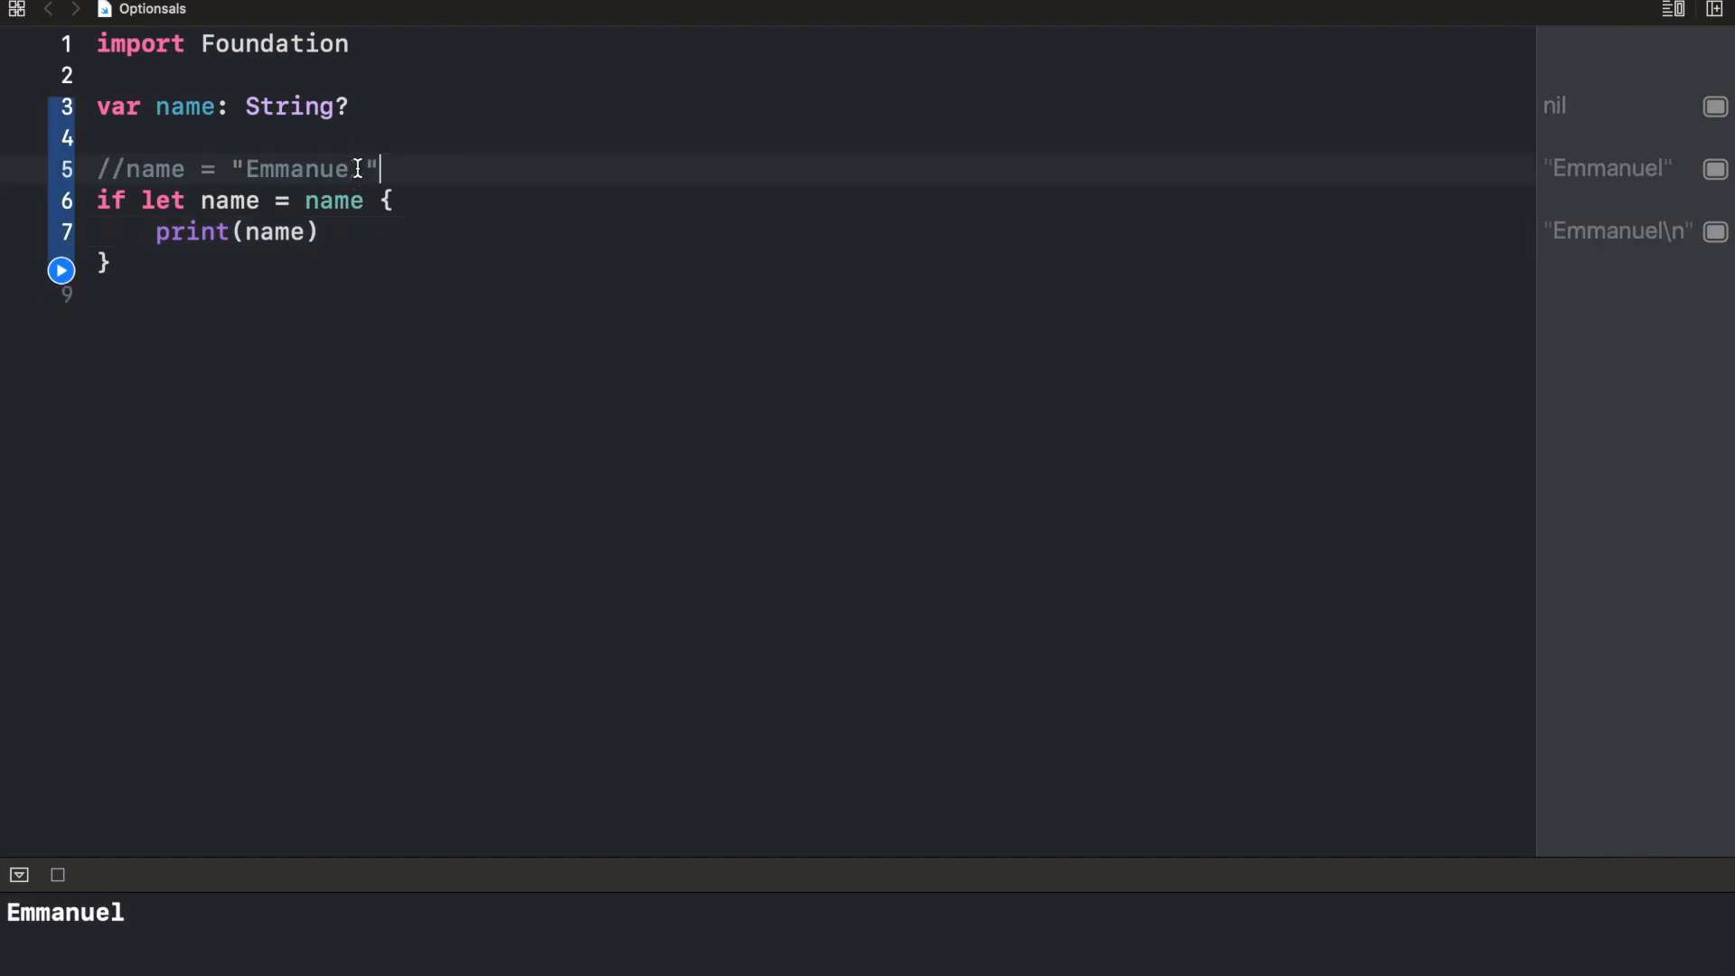
pyautogui.click(114, 320)
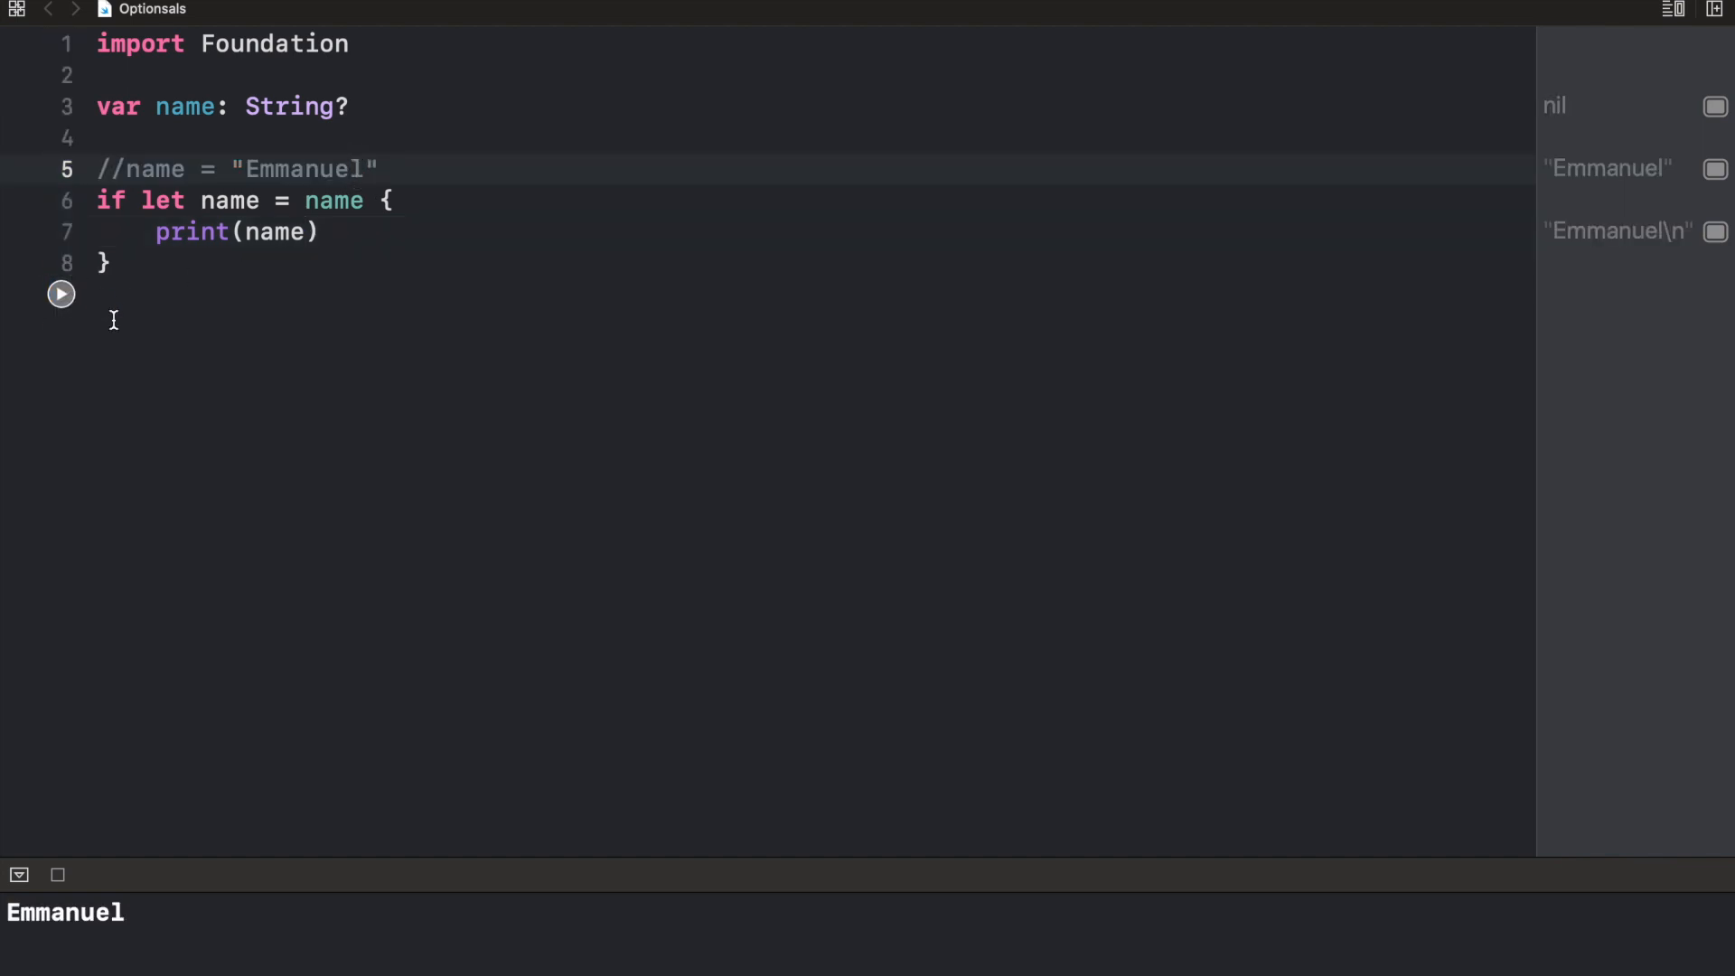
pyautogui.click(382, 170)
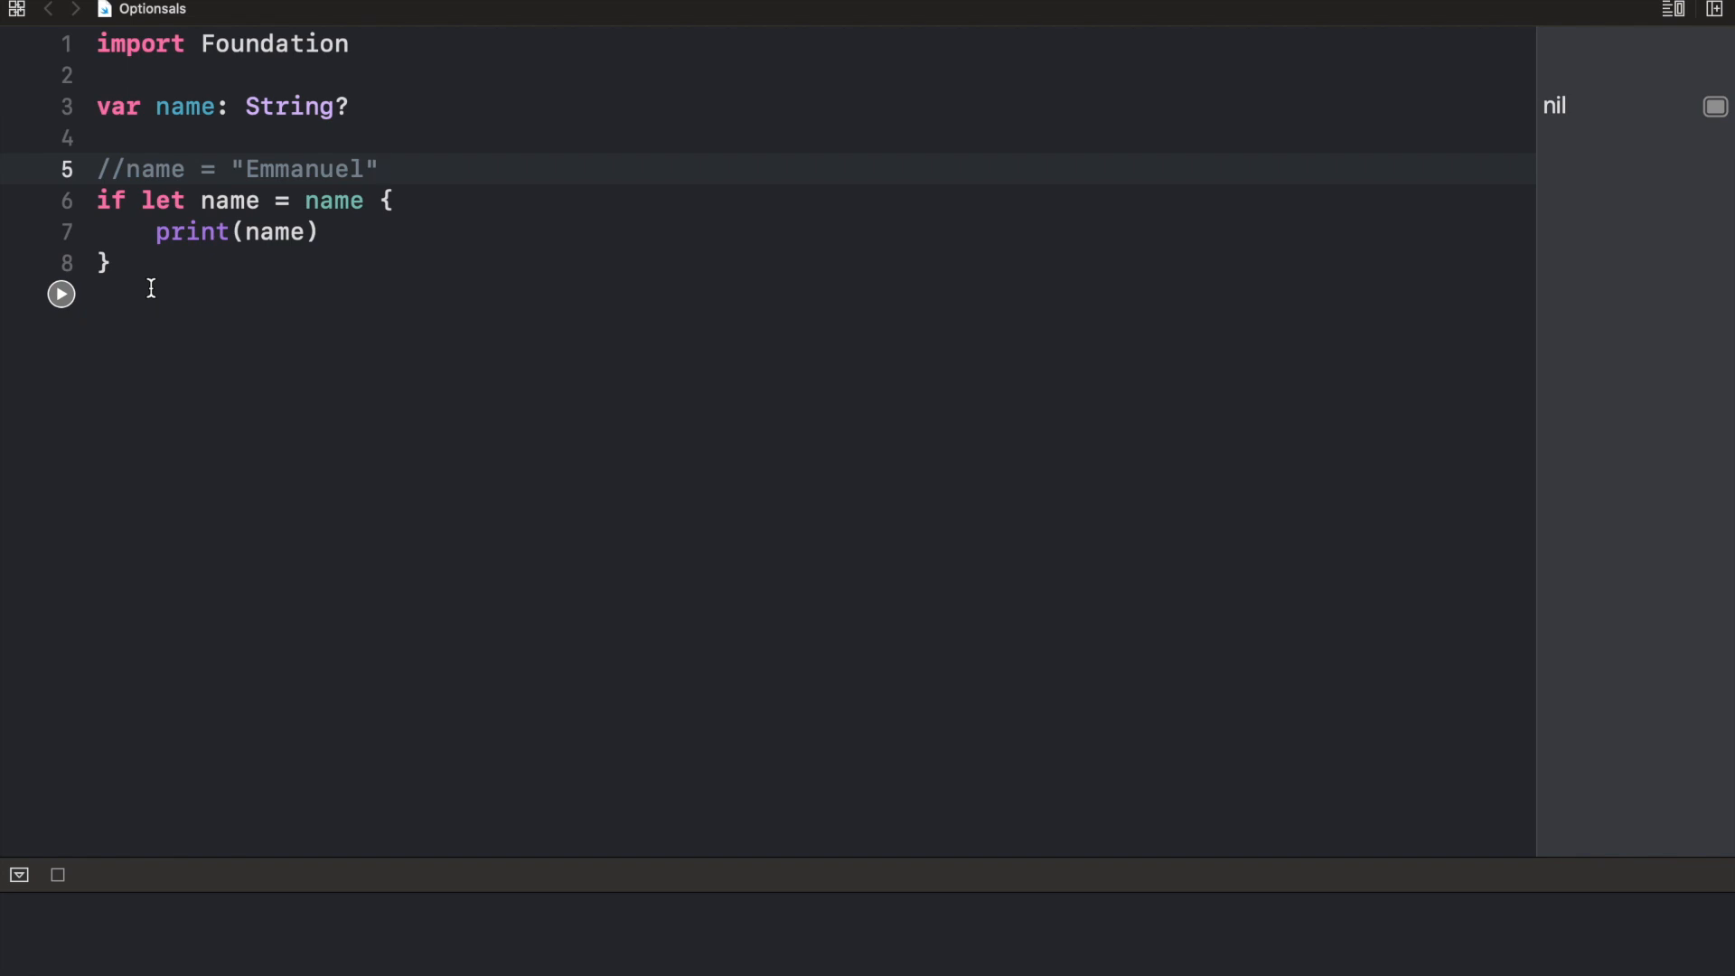
pyautogui.click(380, 169)
pyautogui.write('func gr')
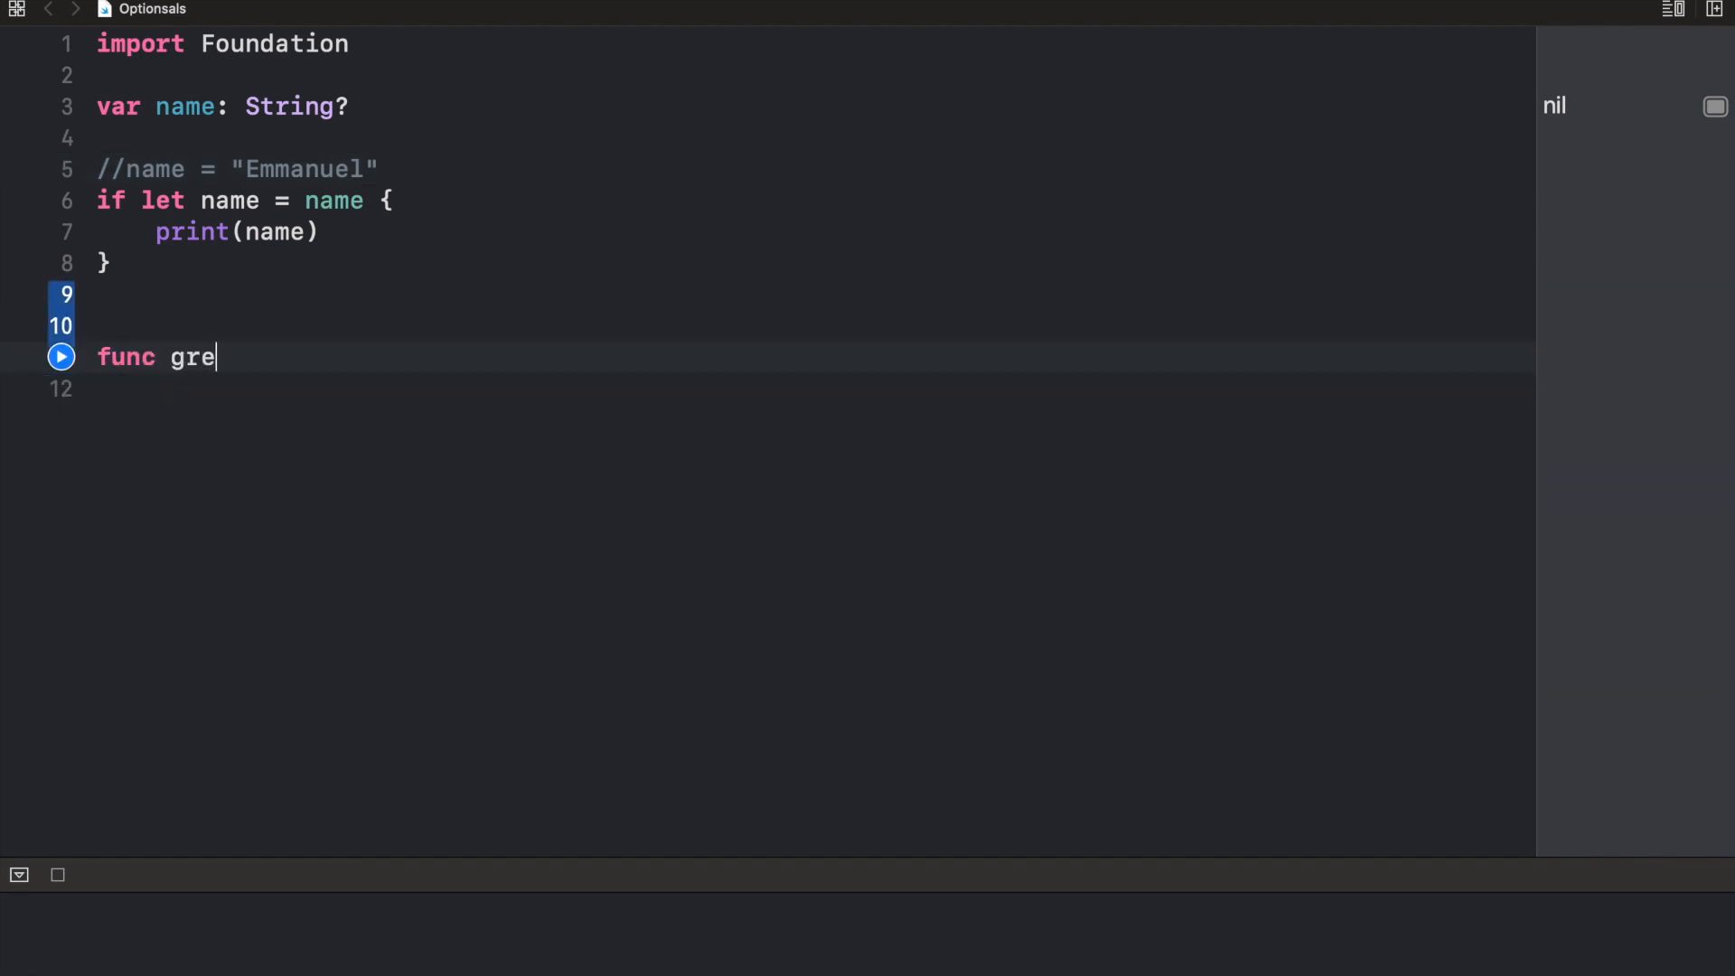
# Declare func greet(name: String?) -> String with an empty body
pyautogui.write('et(n')
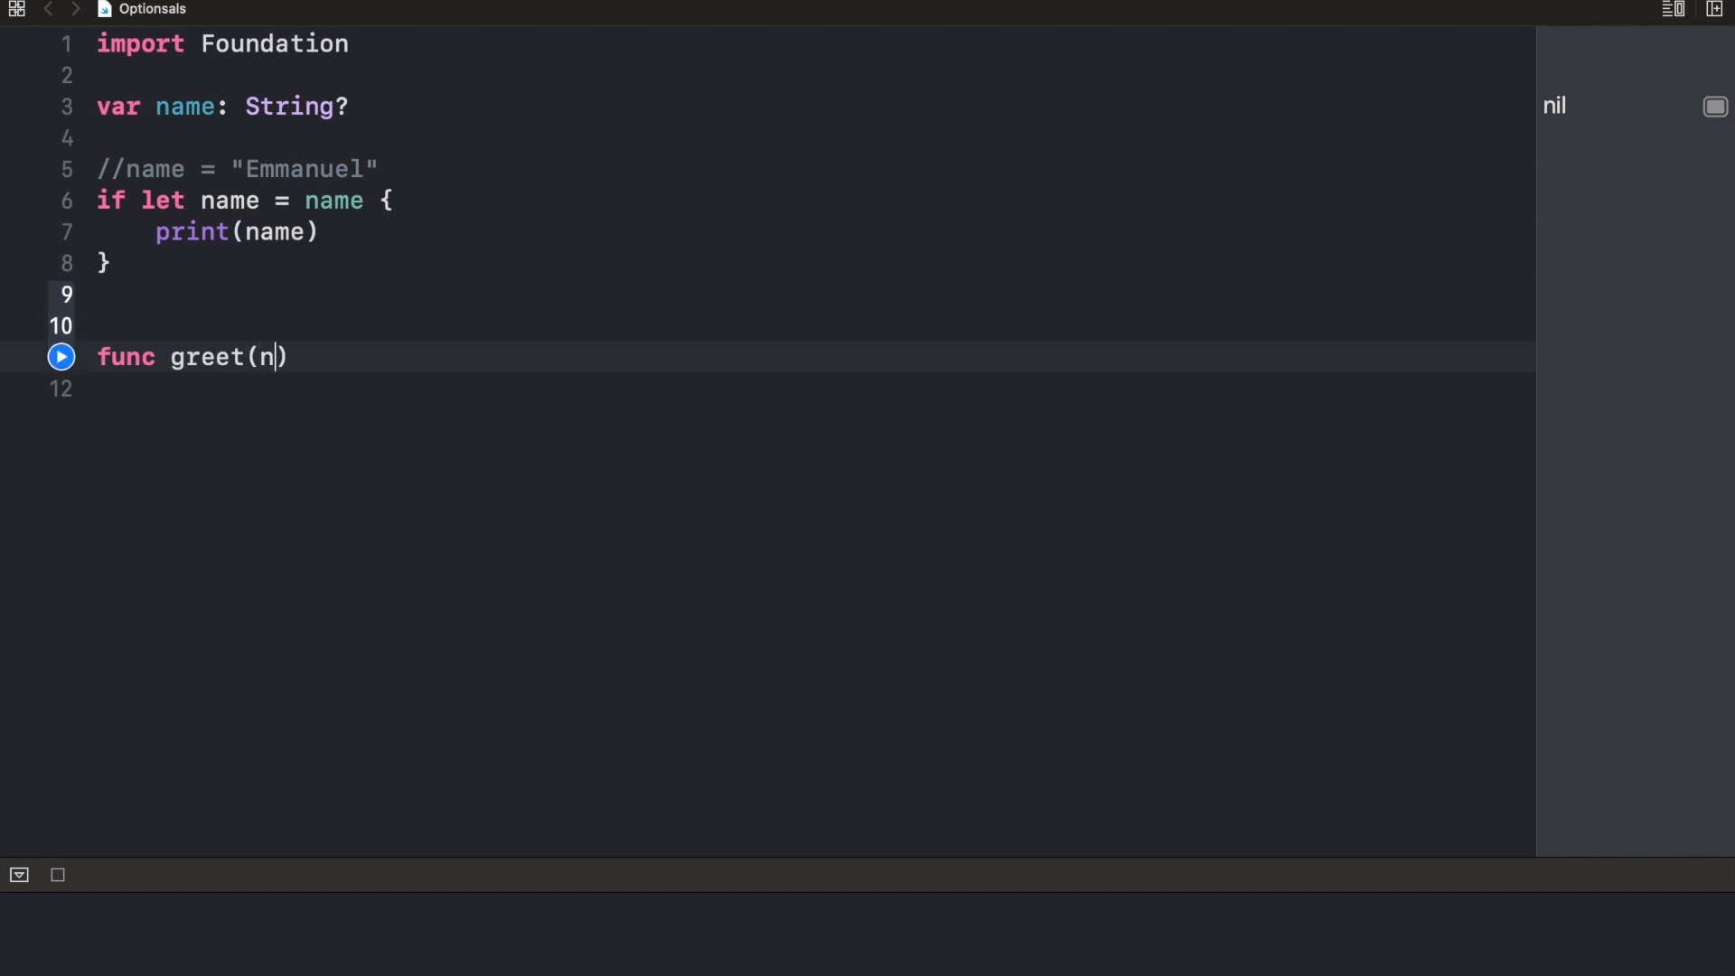
pyautogui.write('ame: String')
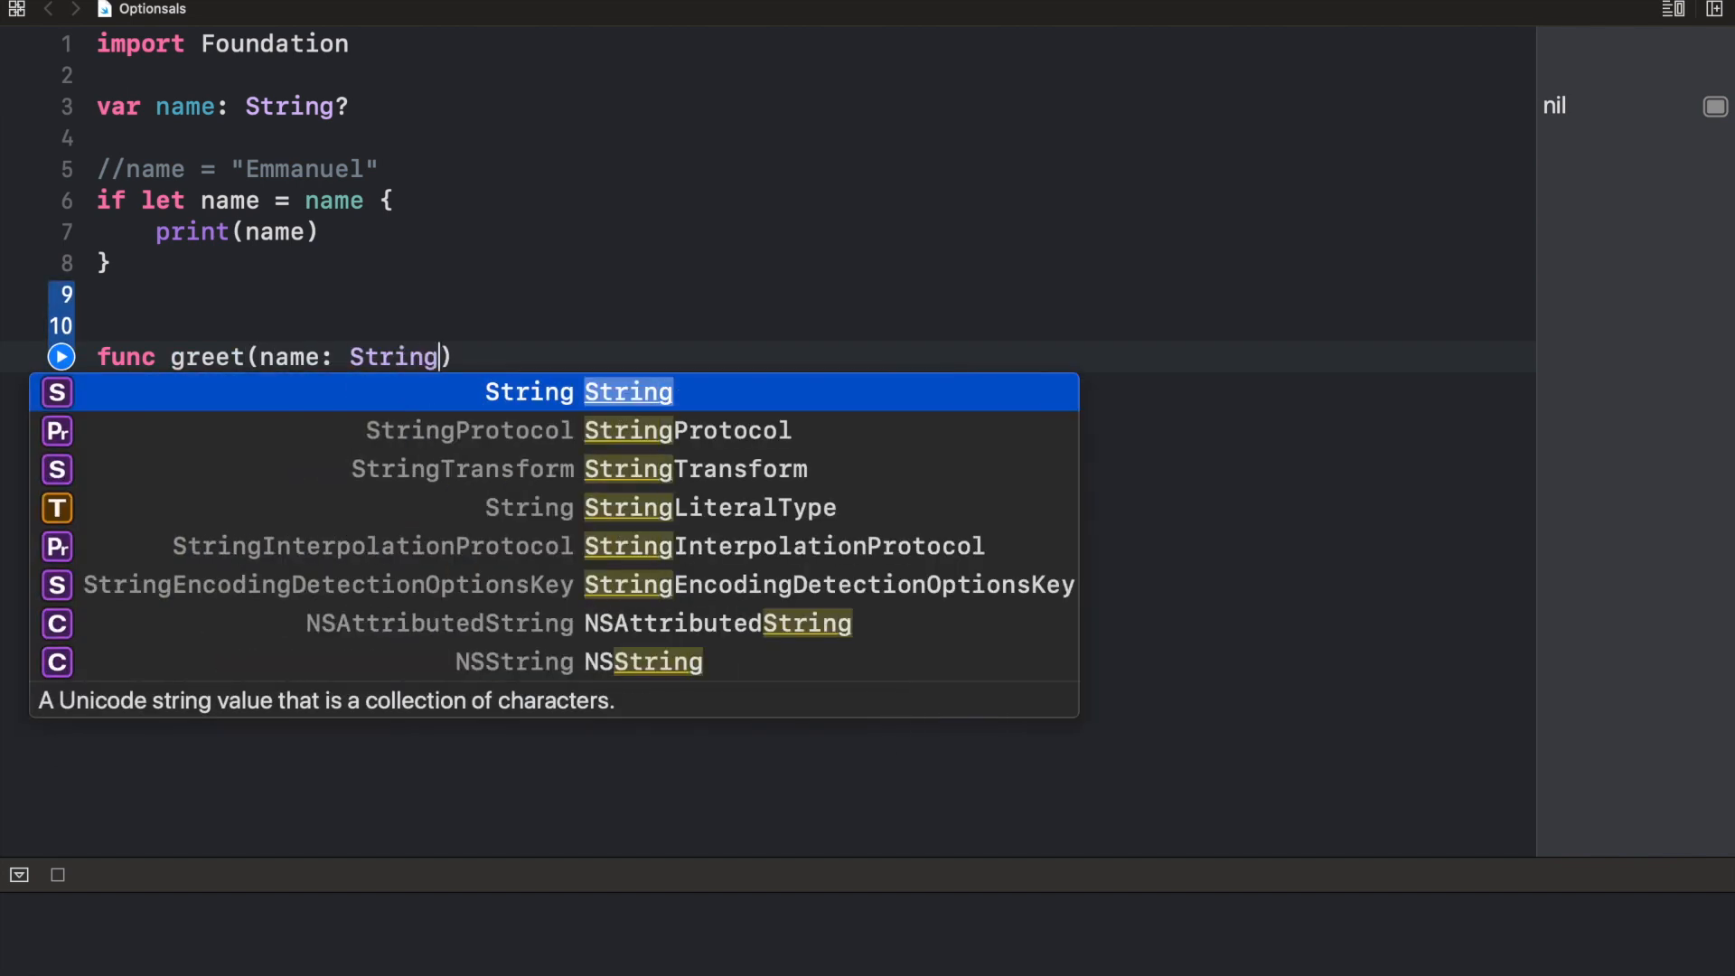
pyautogui.write('?) ->')
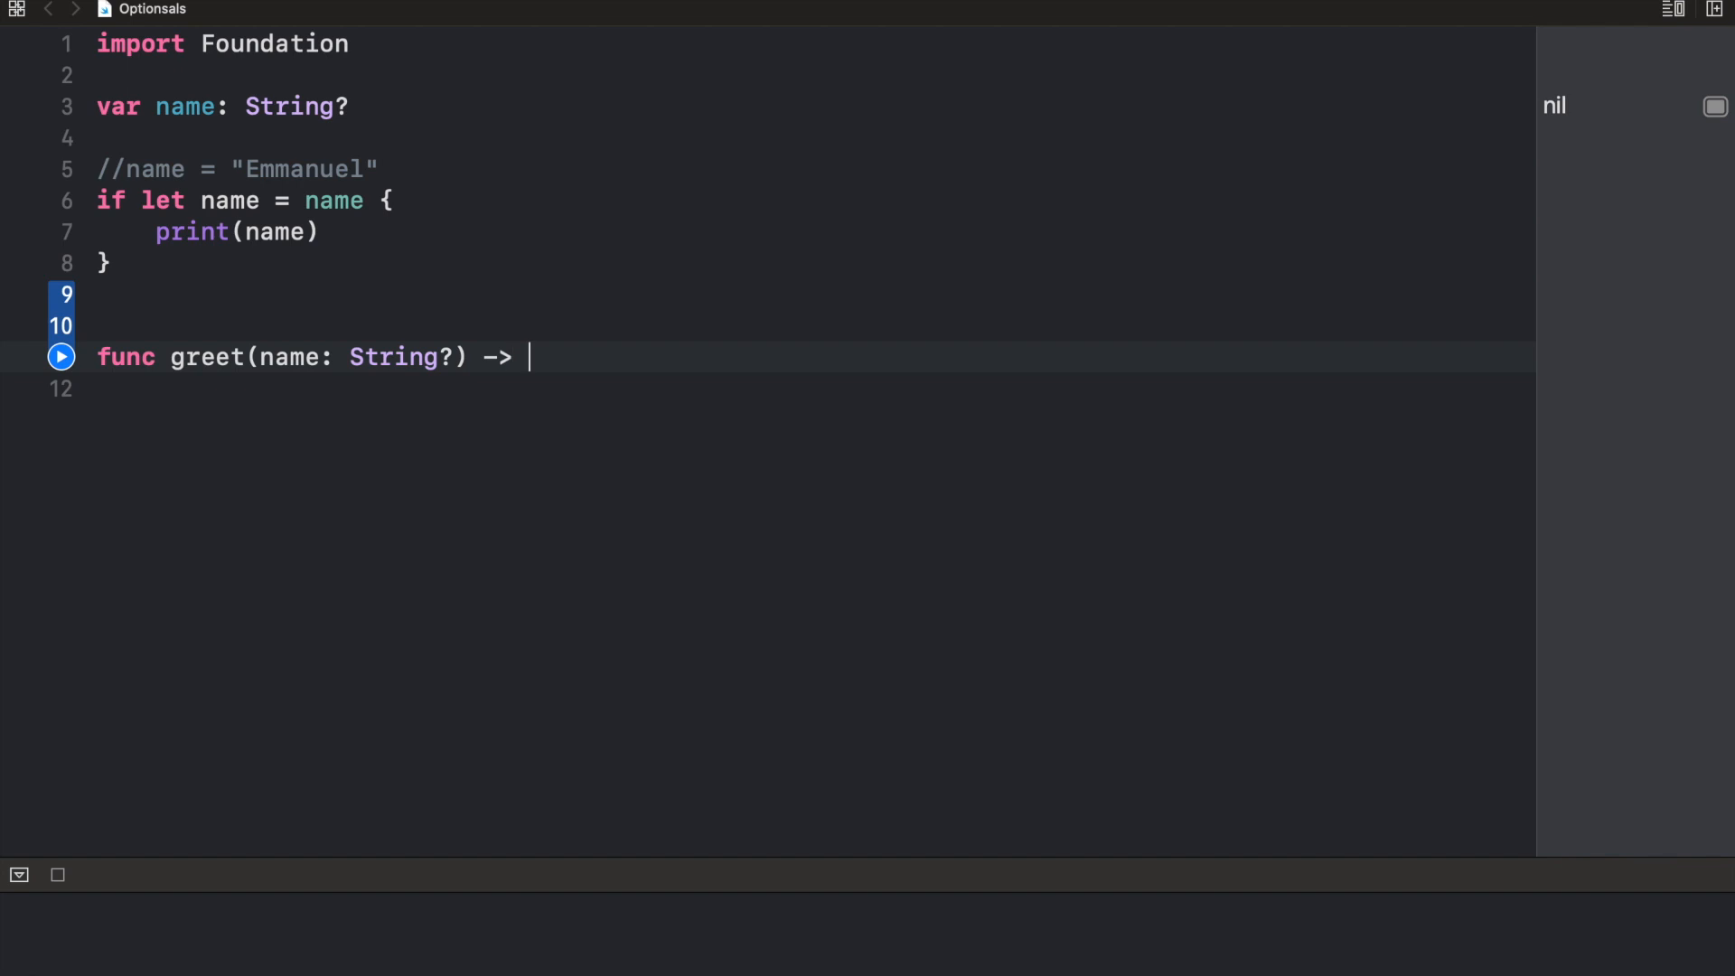
pyautogui.write('String {')
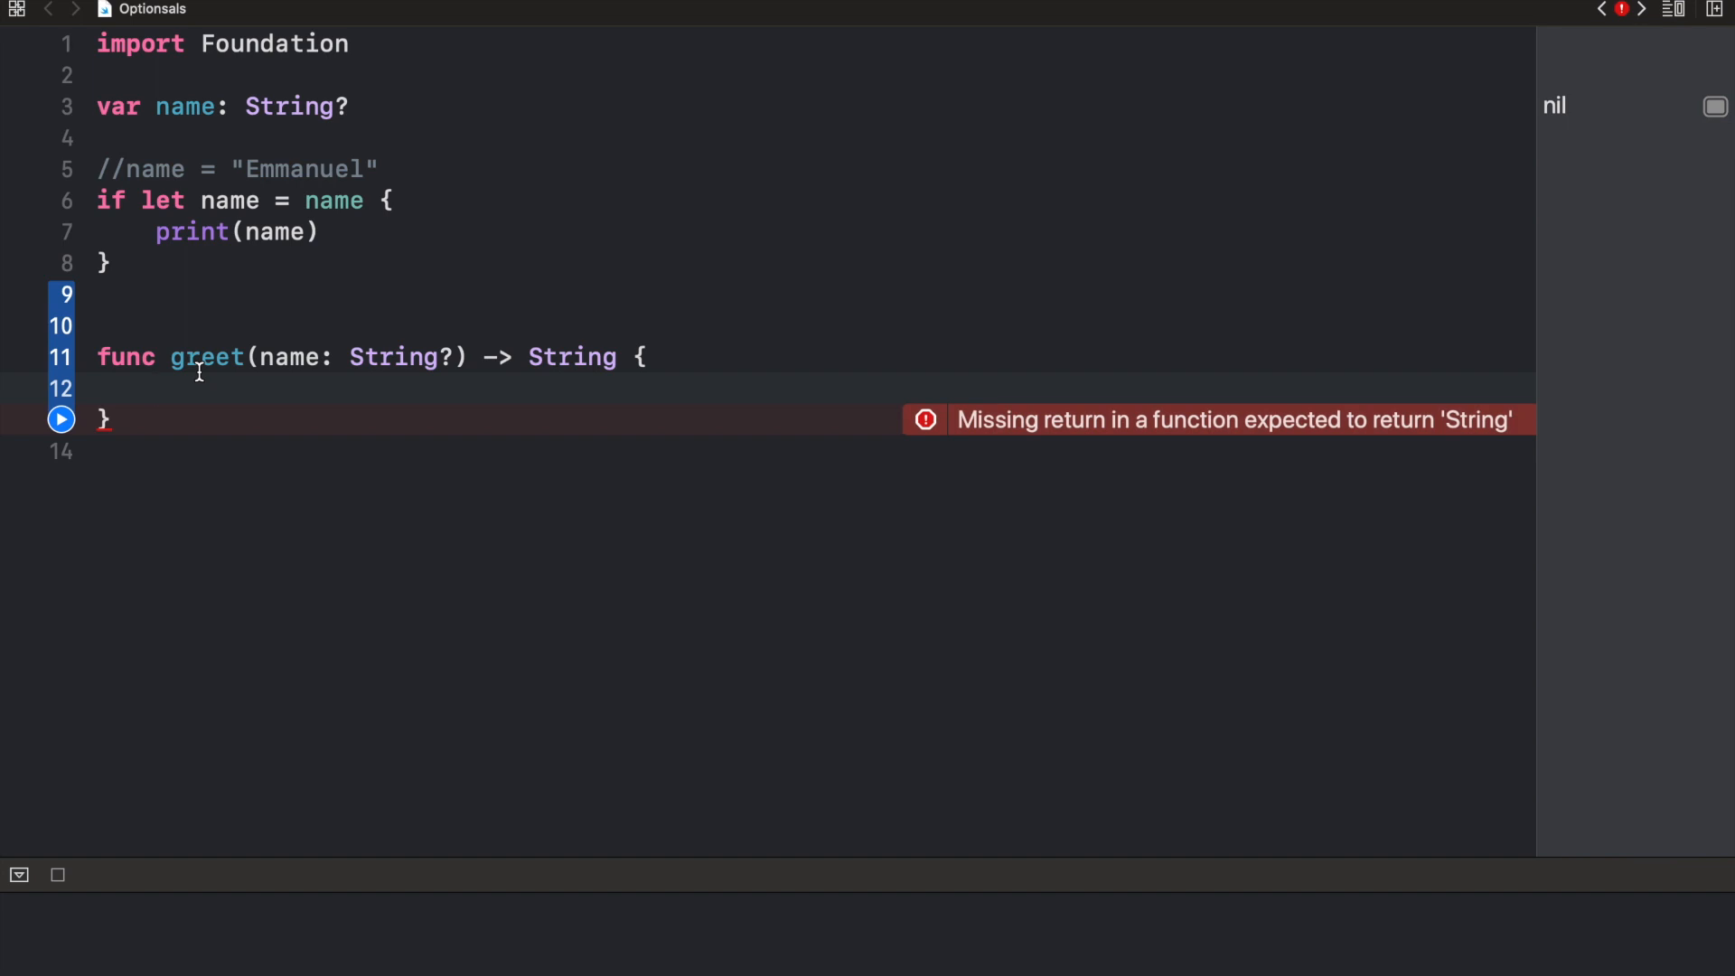
pyautogui.click(160, 389)
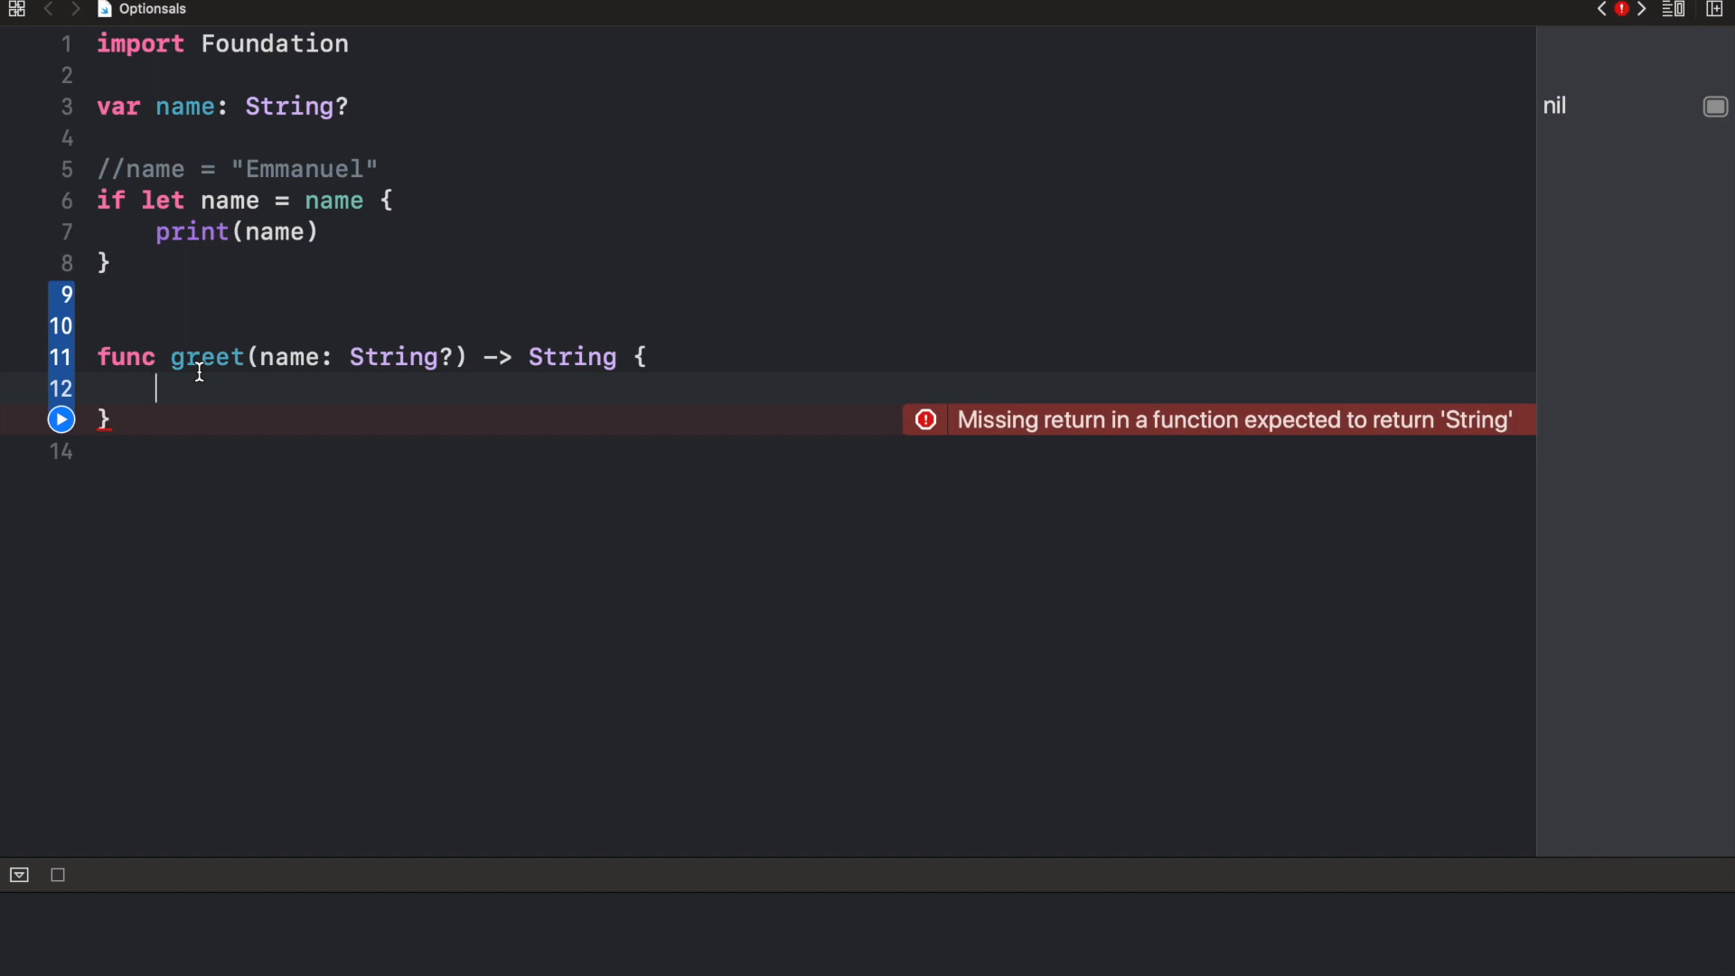
# Add guard let name = name else { return "Please enter your name" } inside greet
pyautogui.write('g')
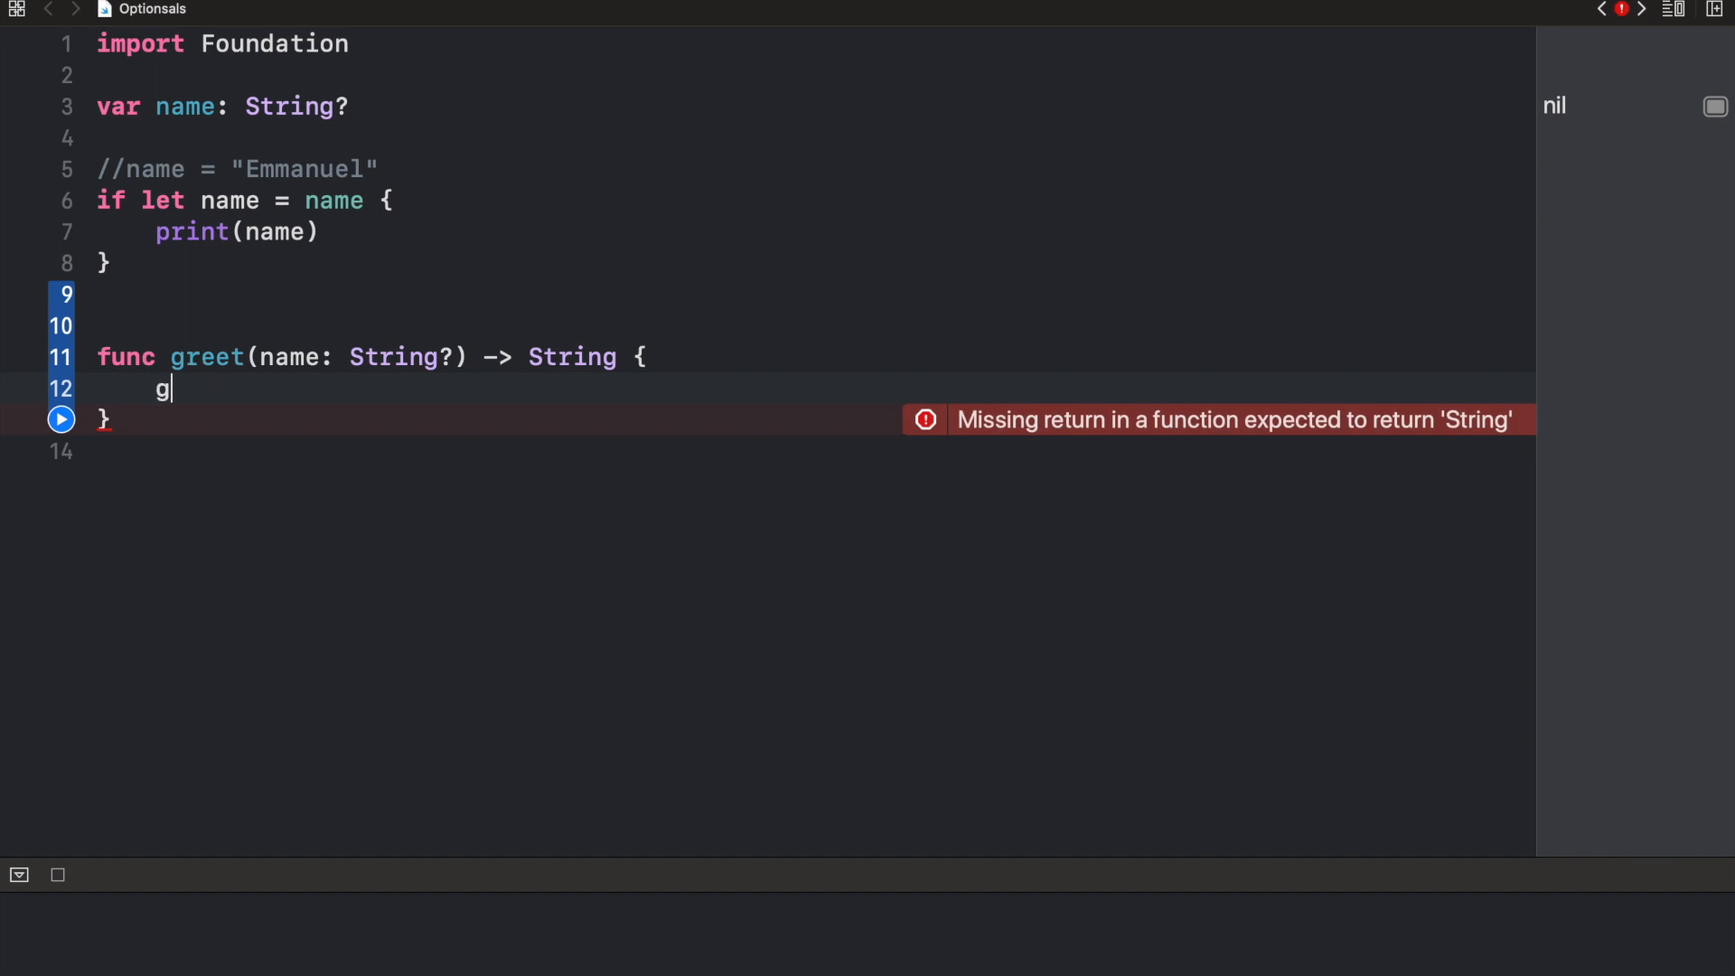
pyautogui.write('uard')
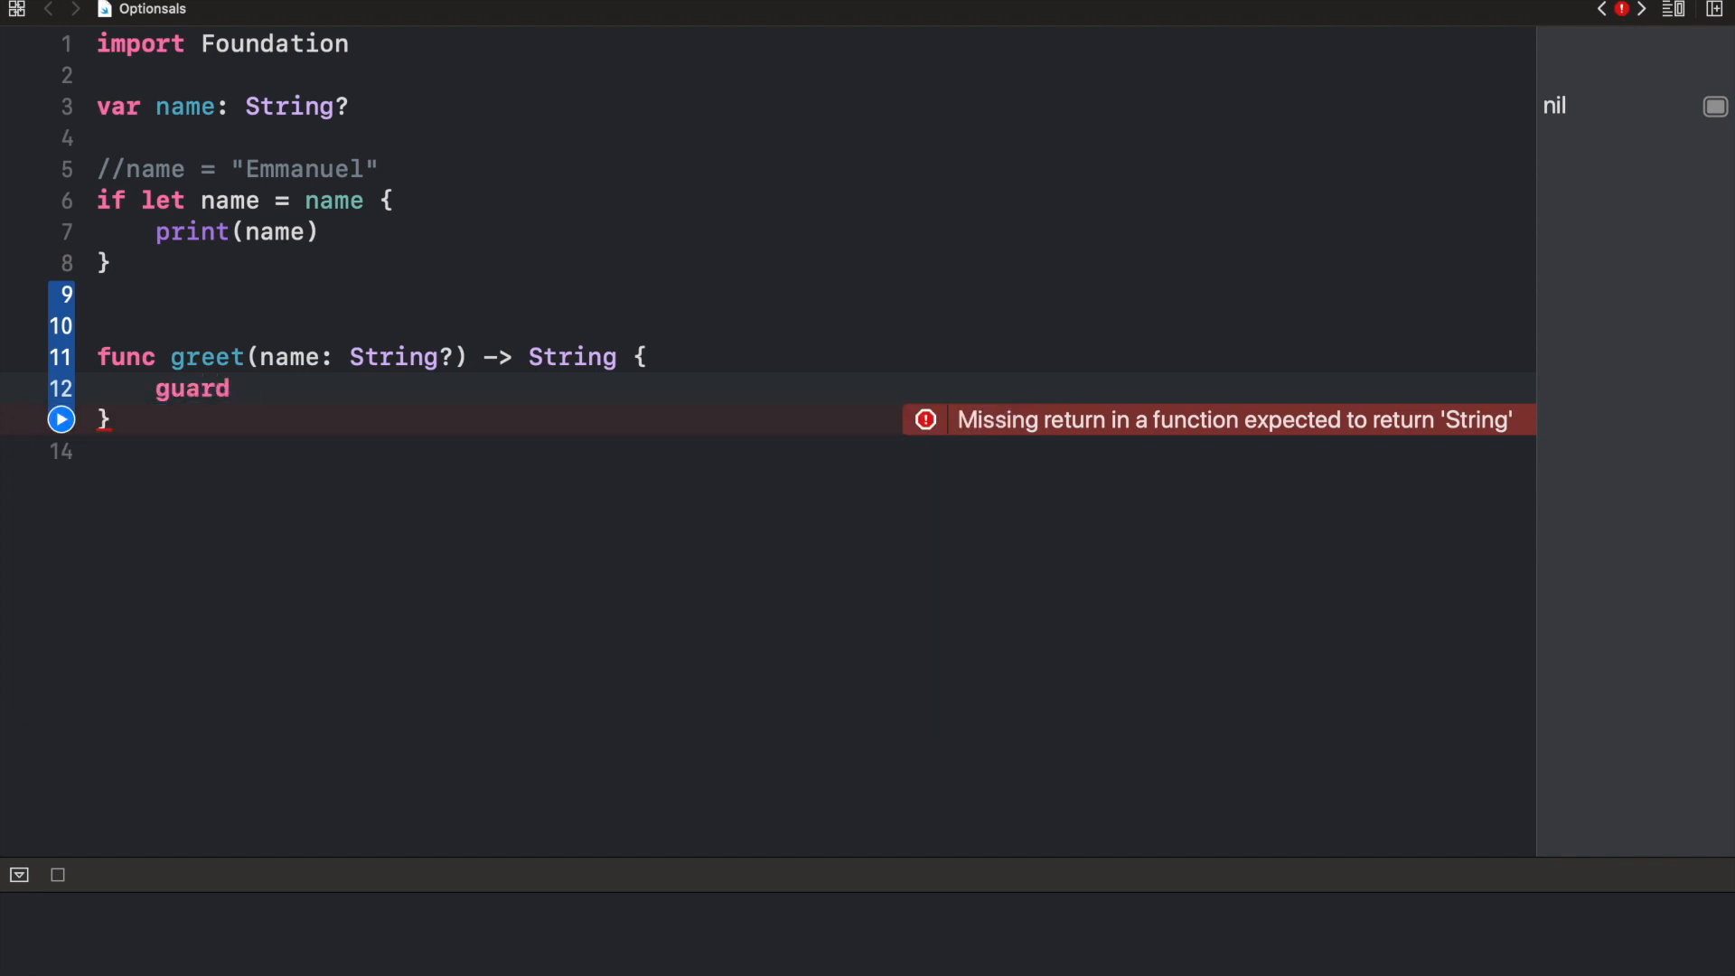
pyautogui.write('let name')
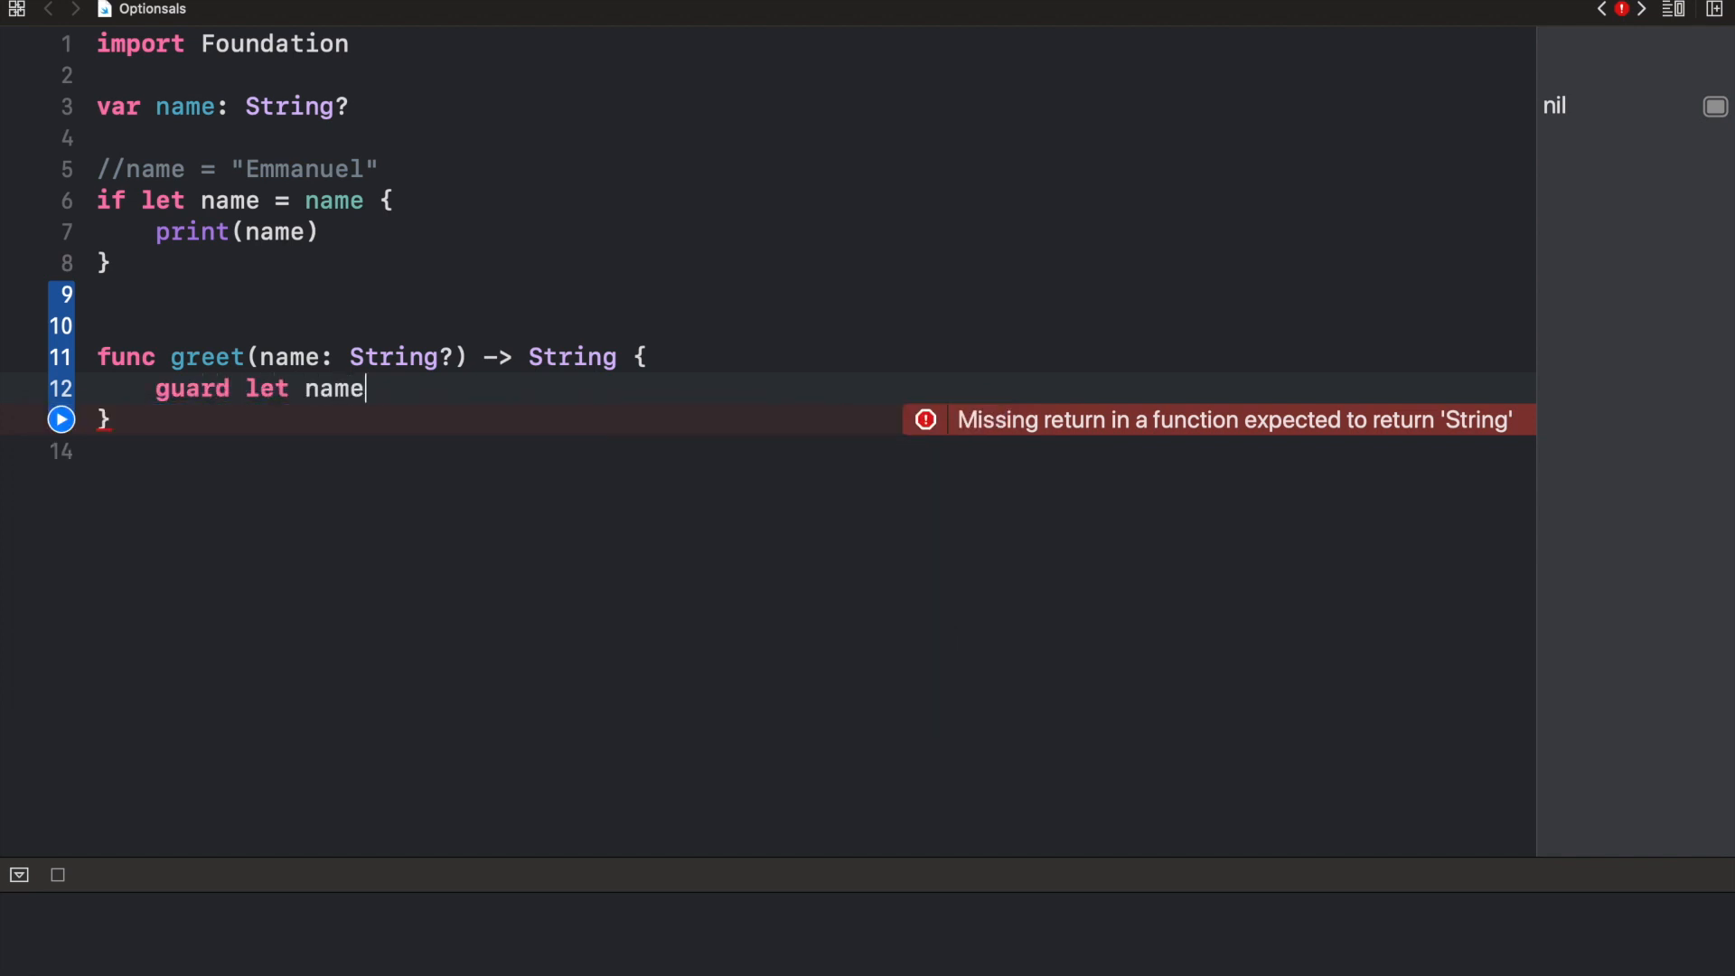
pyautogui.write('= name else { return "')
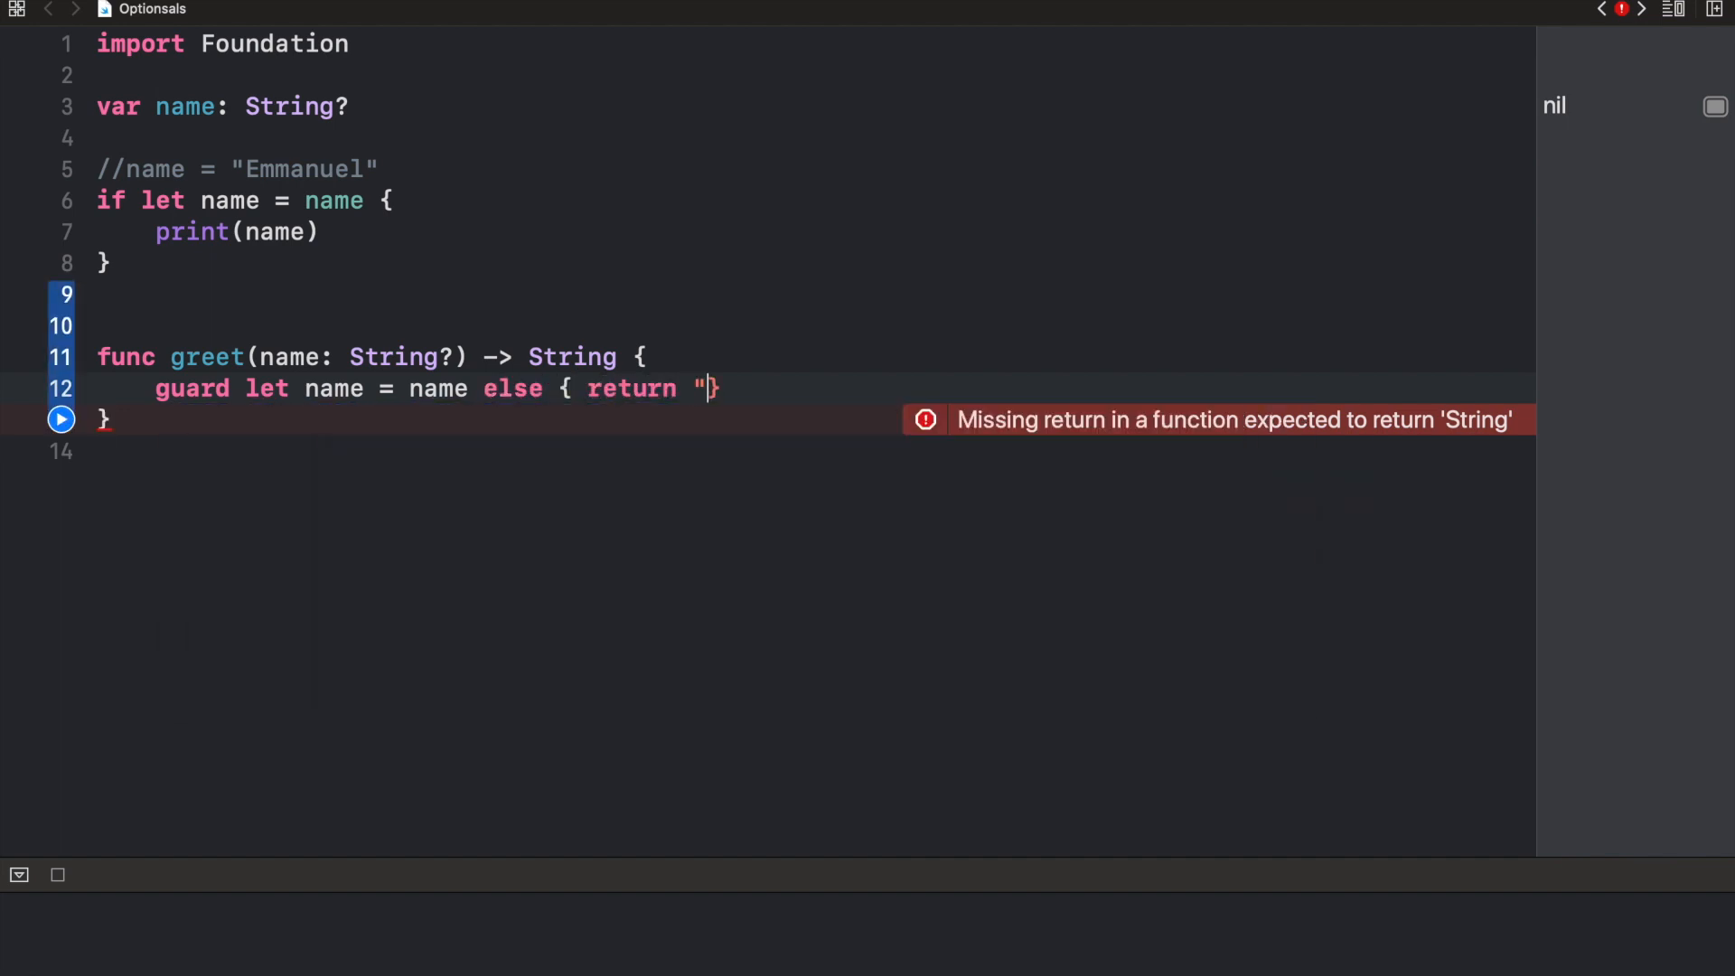
pyautogui.write('Please sn')
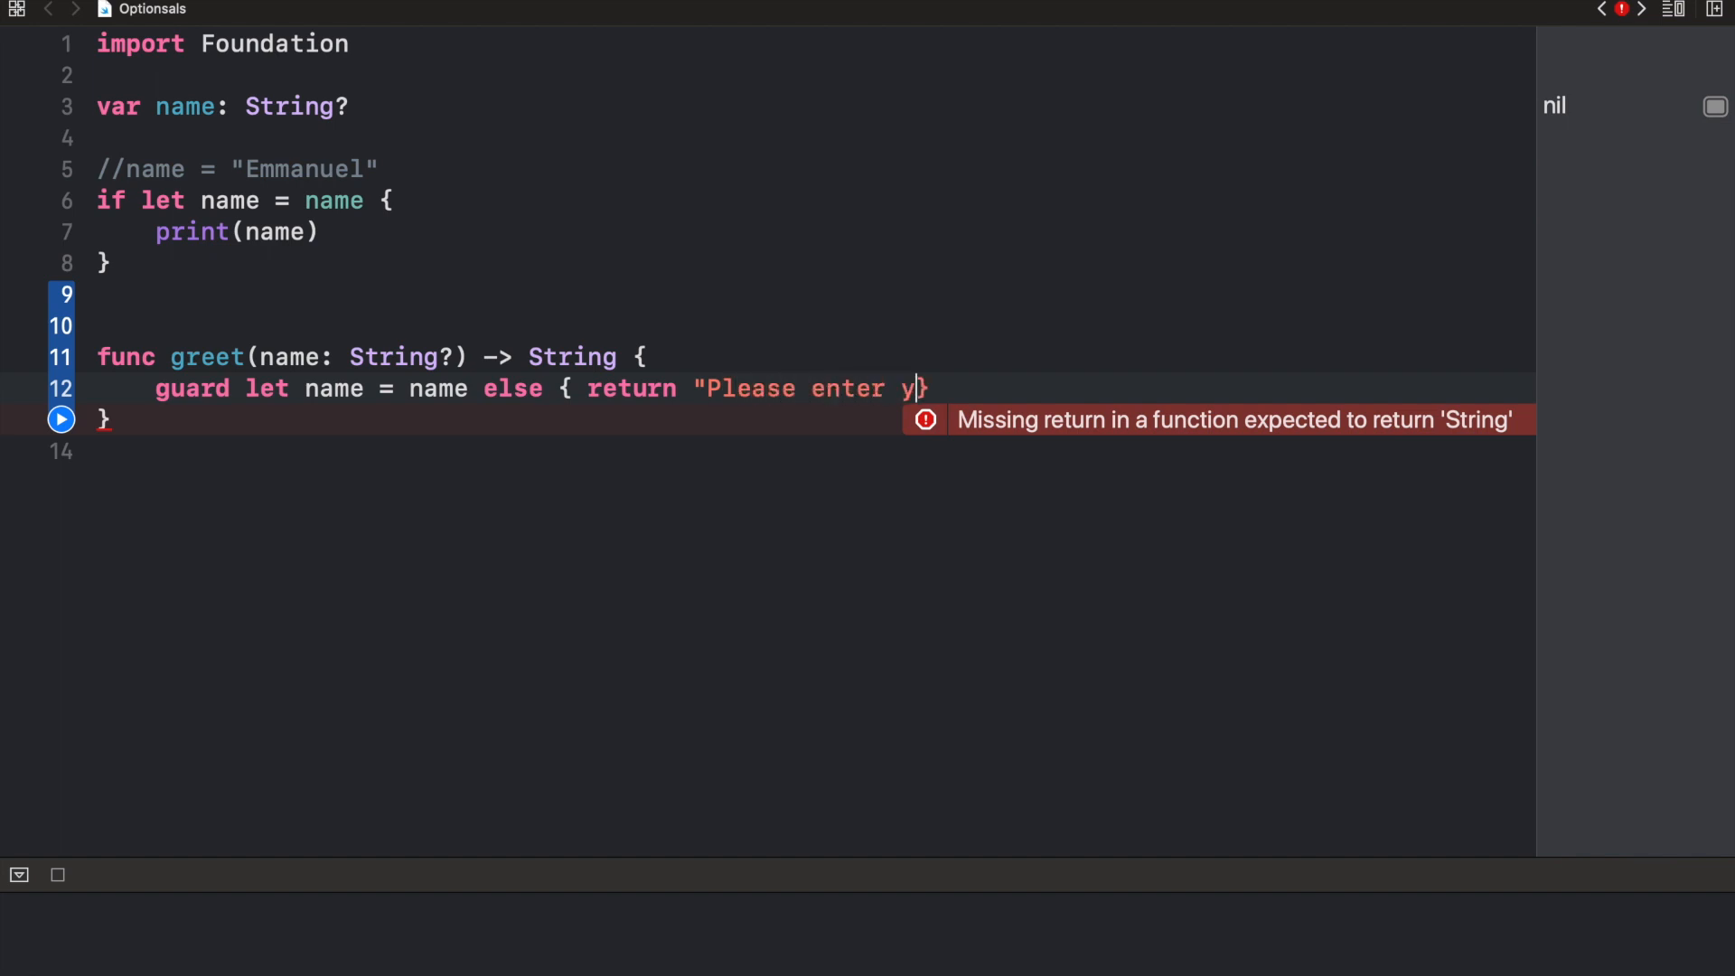
pyautogui.write('our name"')
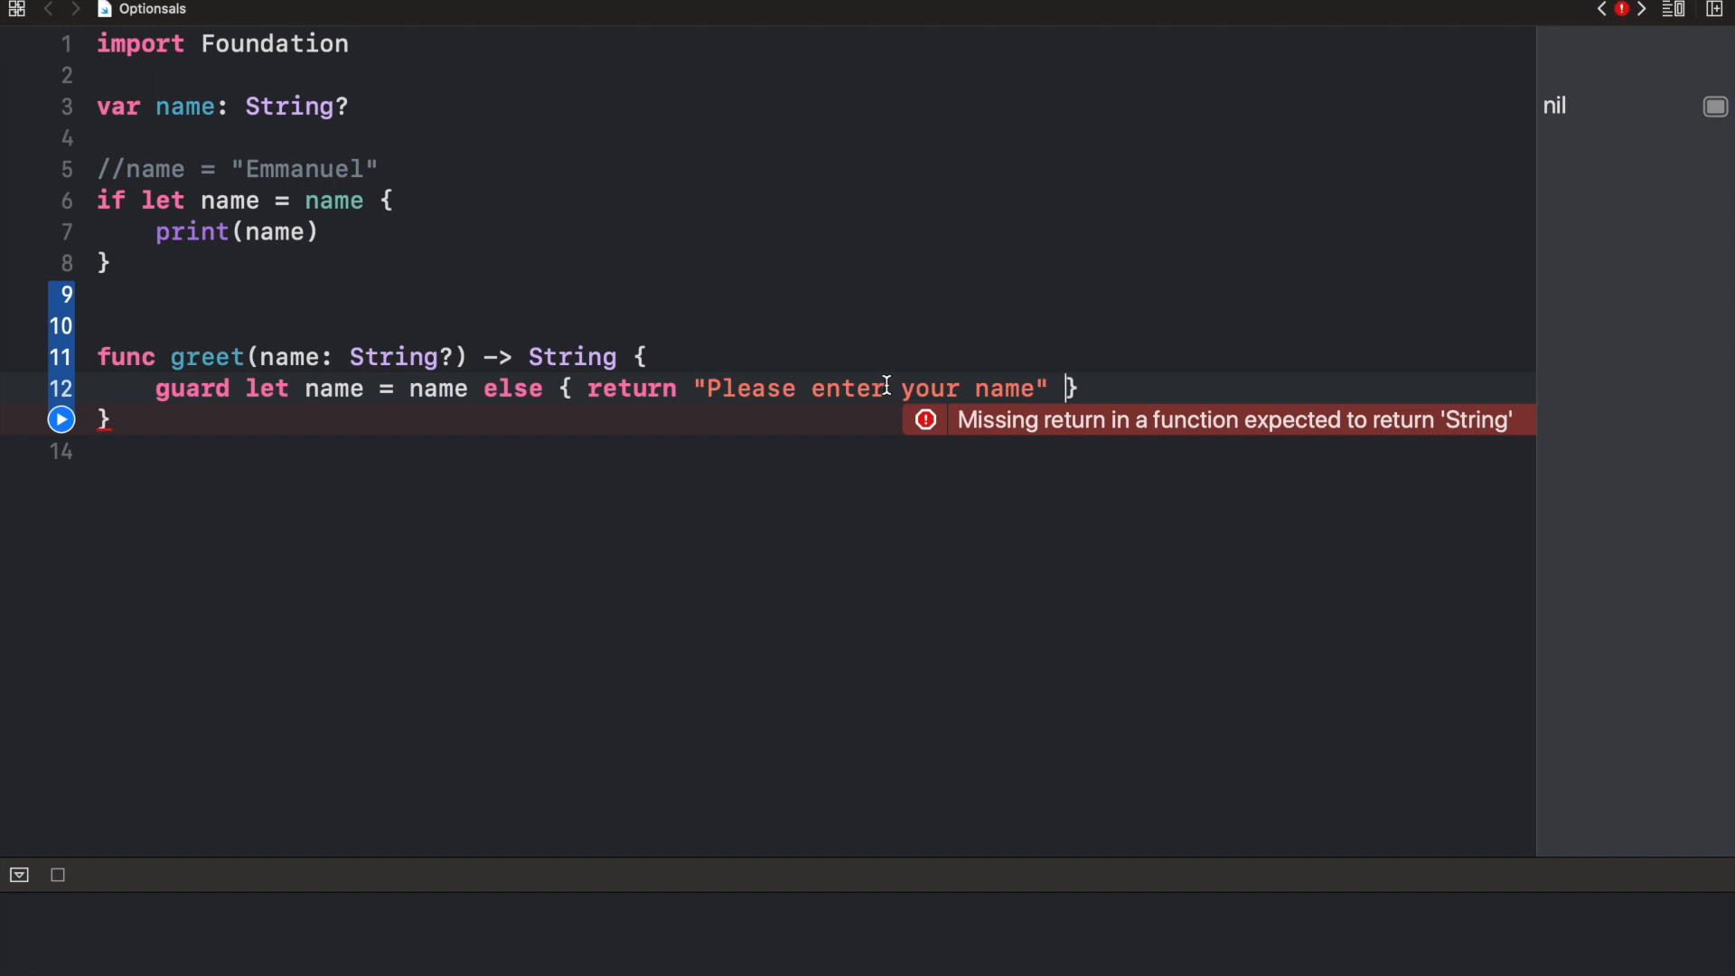
pyautogui.press('return')
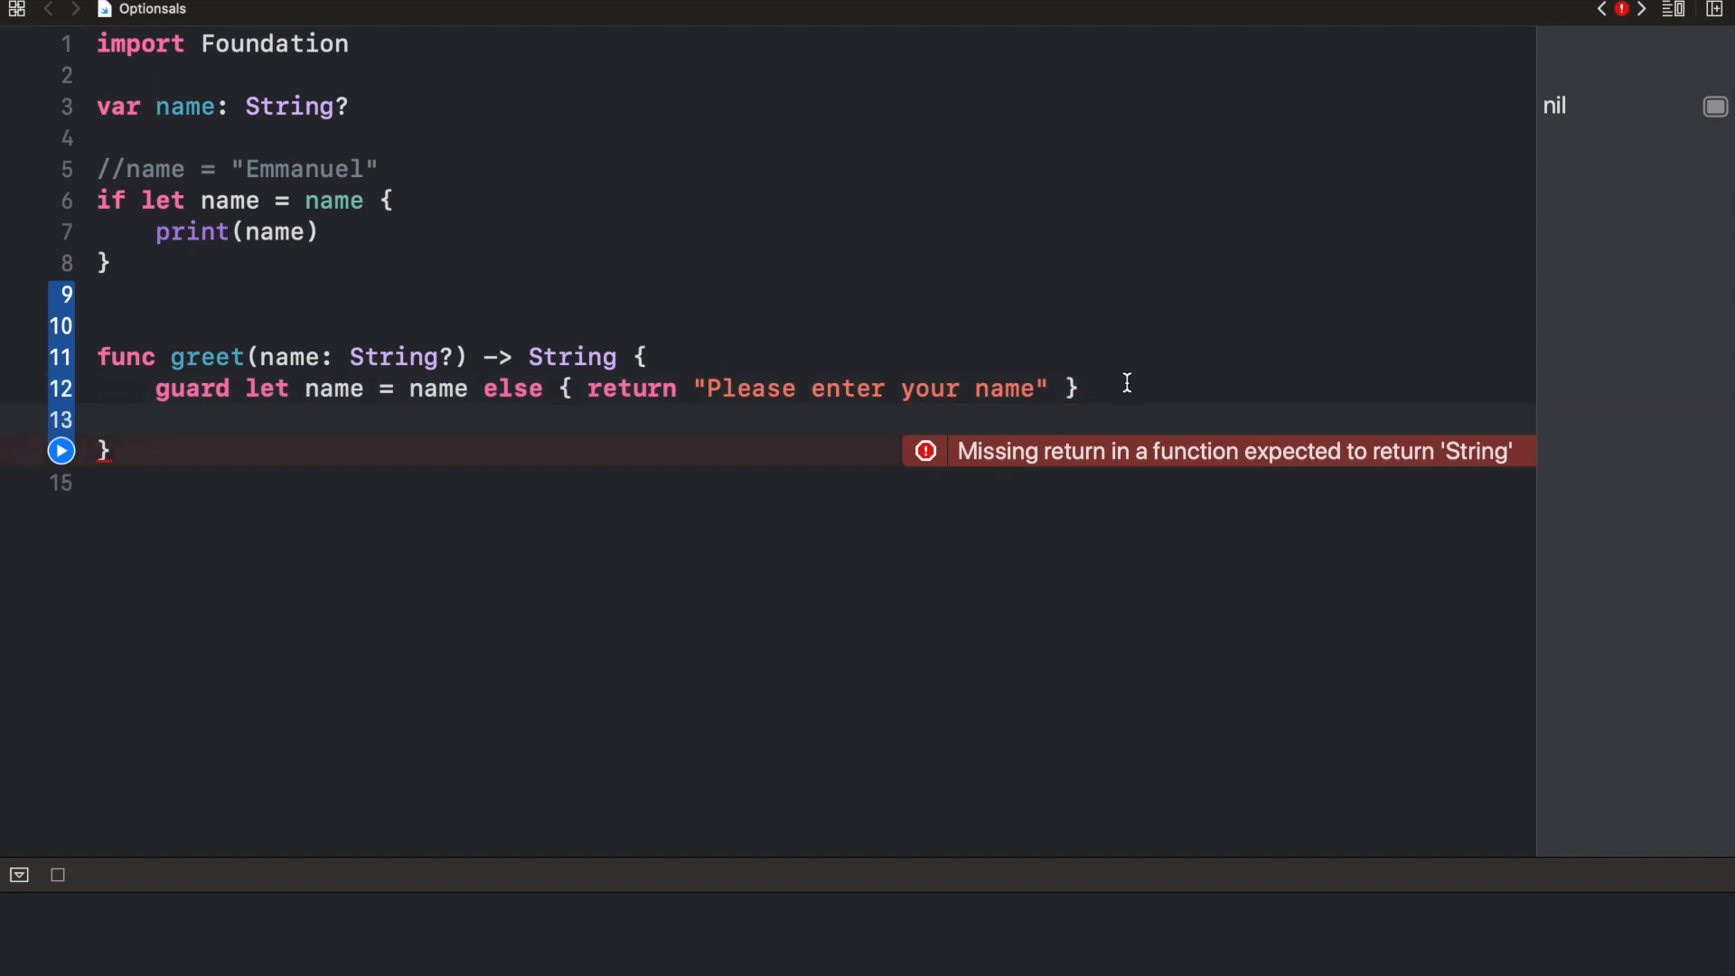
pyautogui.click(249, 388)
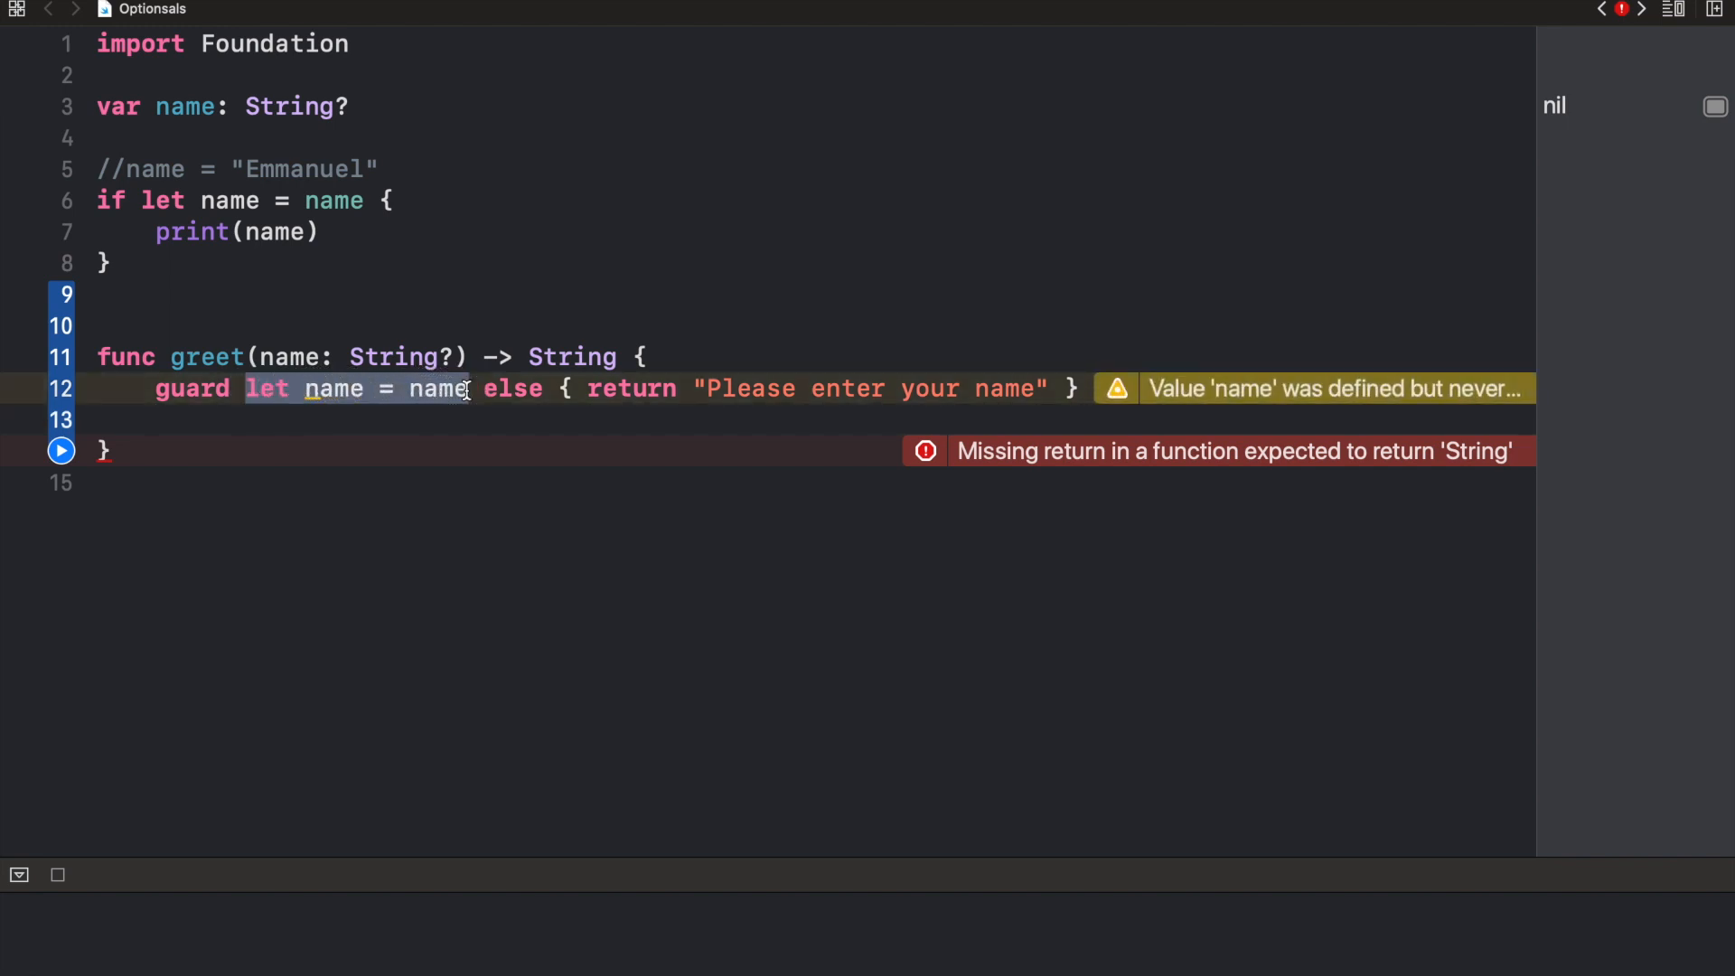
pyautogui.click(332, 388)
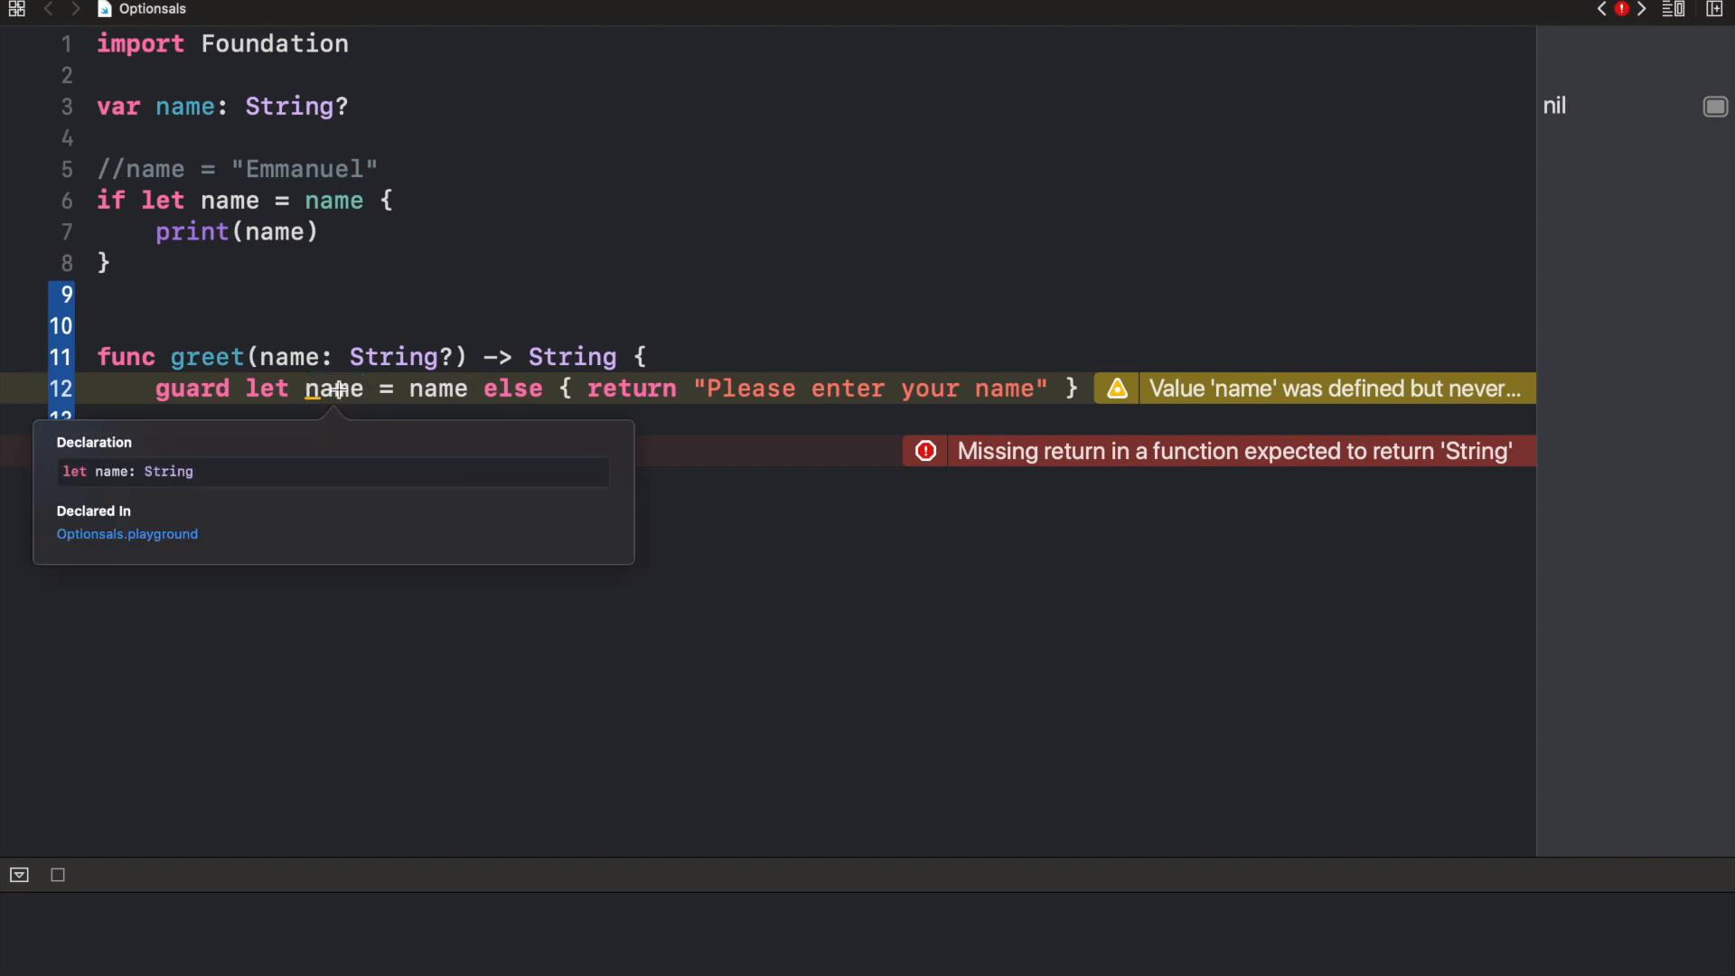
pyautogui.moveTo(253, 435)
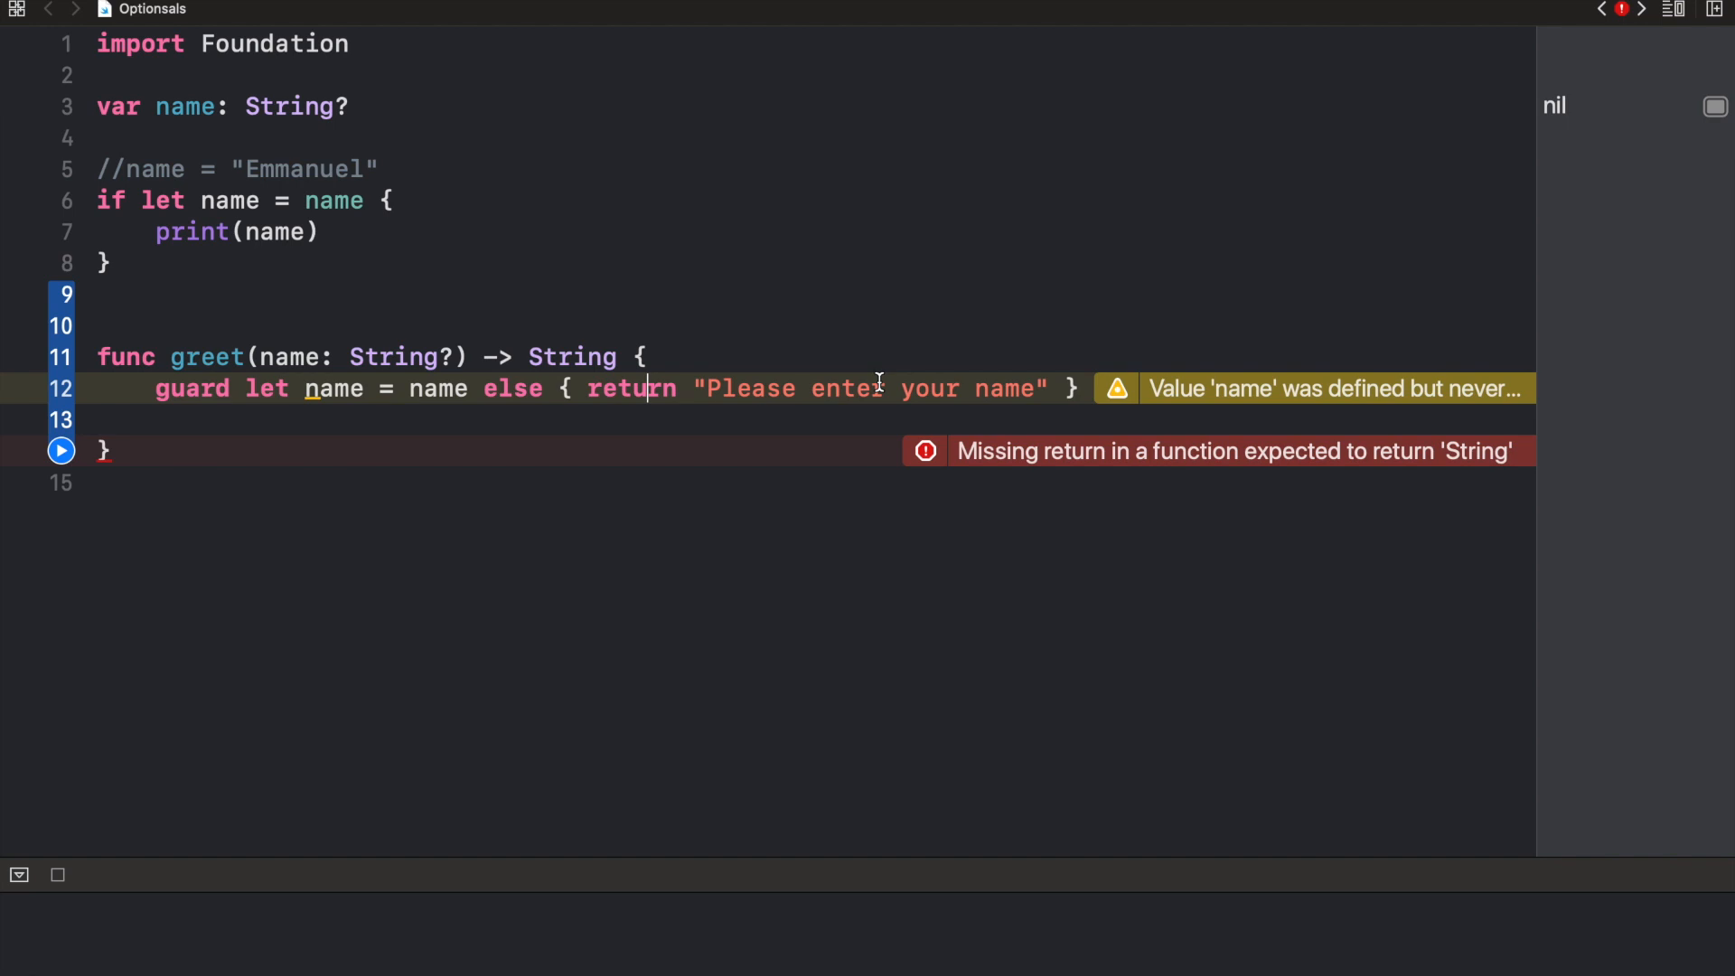
pyautogui.moveTo(1075, 388)
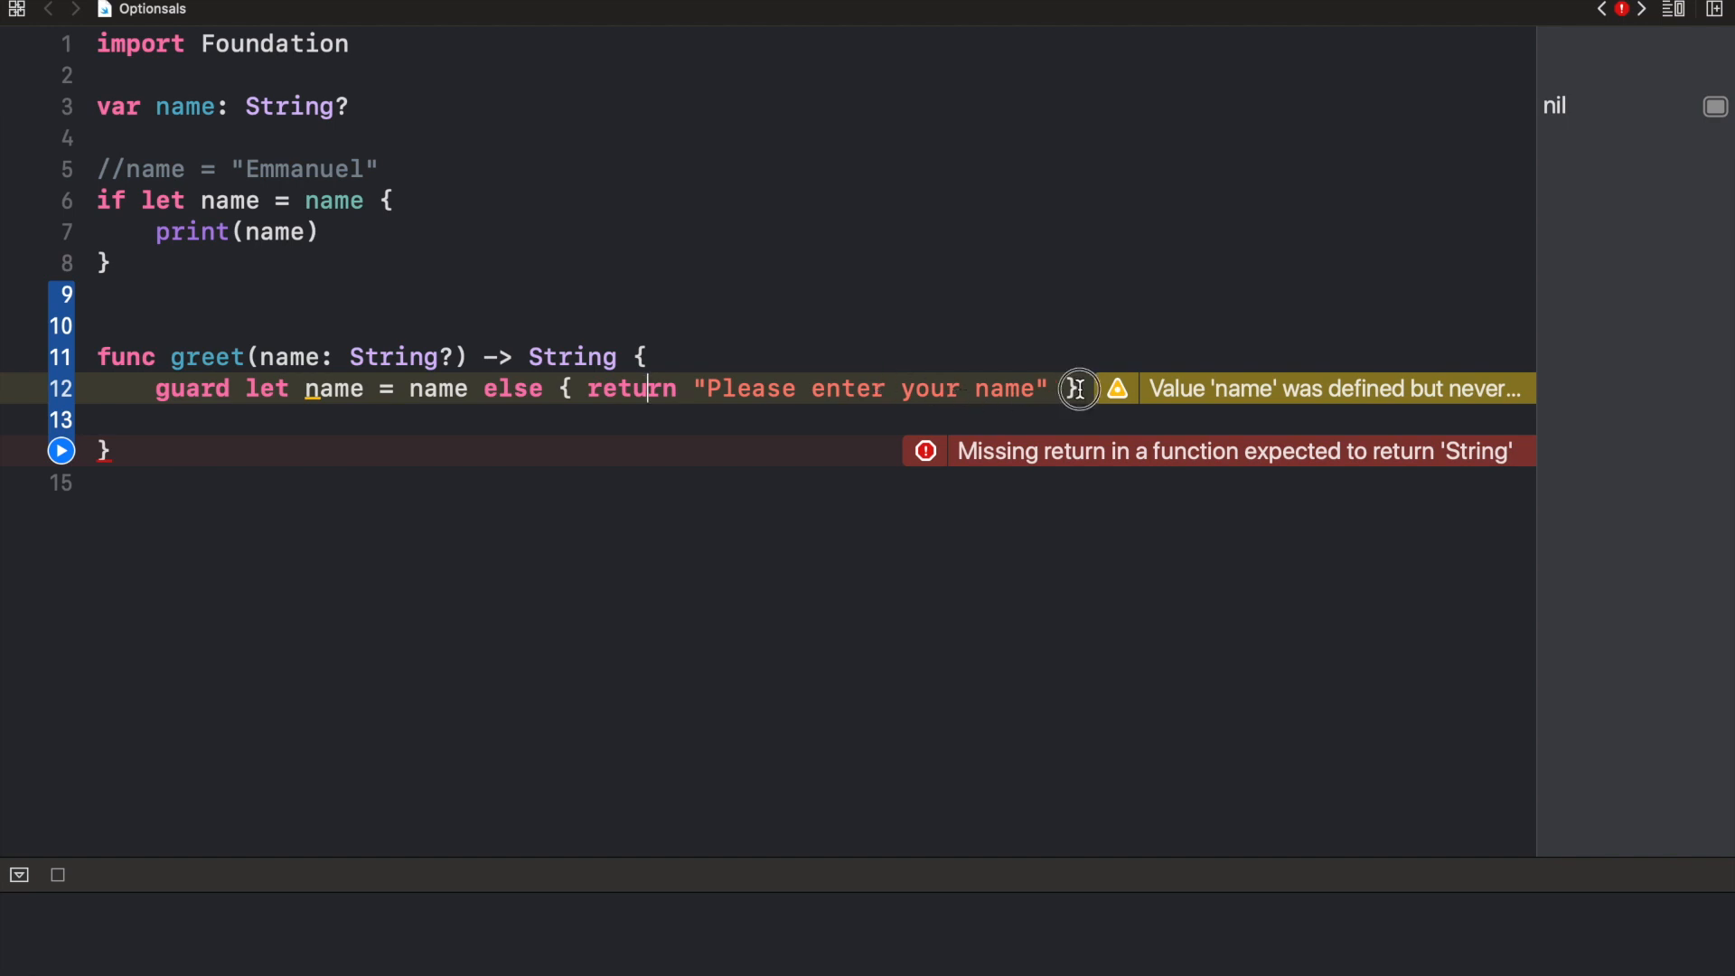
pyautogui.press('return')
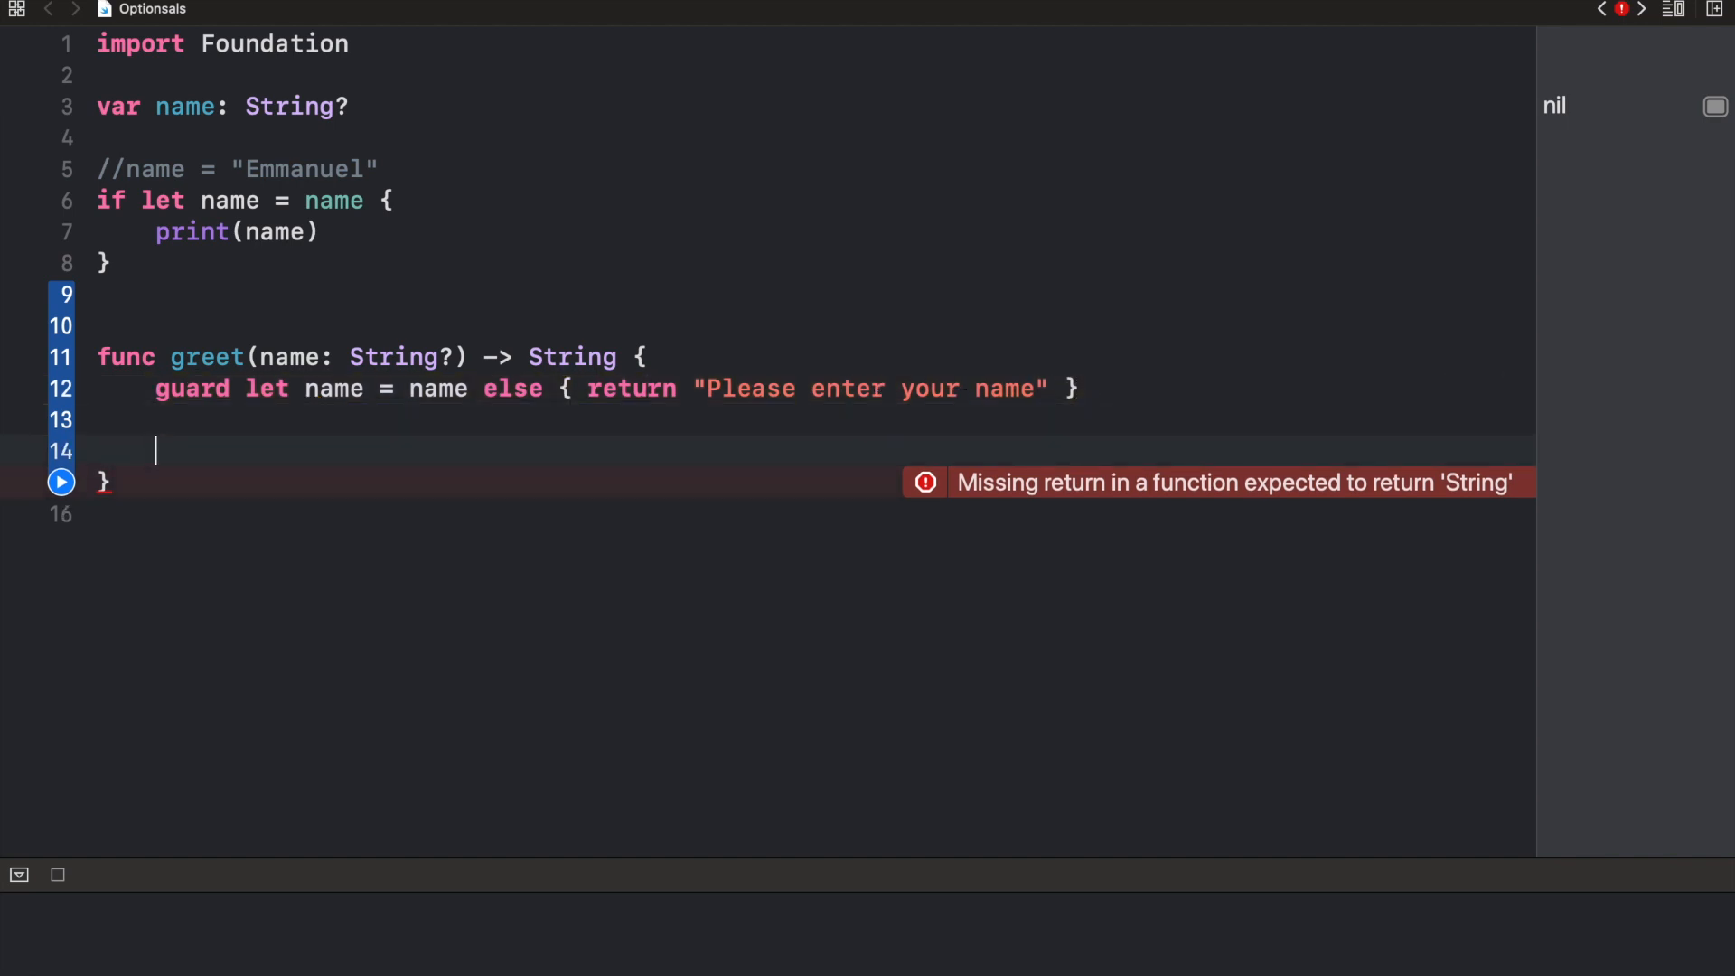
# Return "Welcome, \(name)" from greet after the guard
pyautogui.write('return')
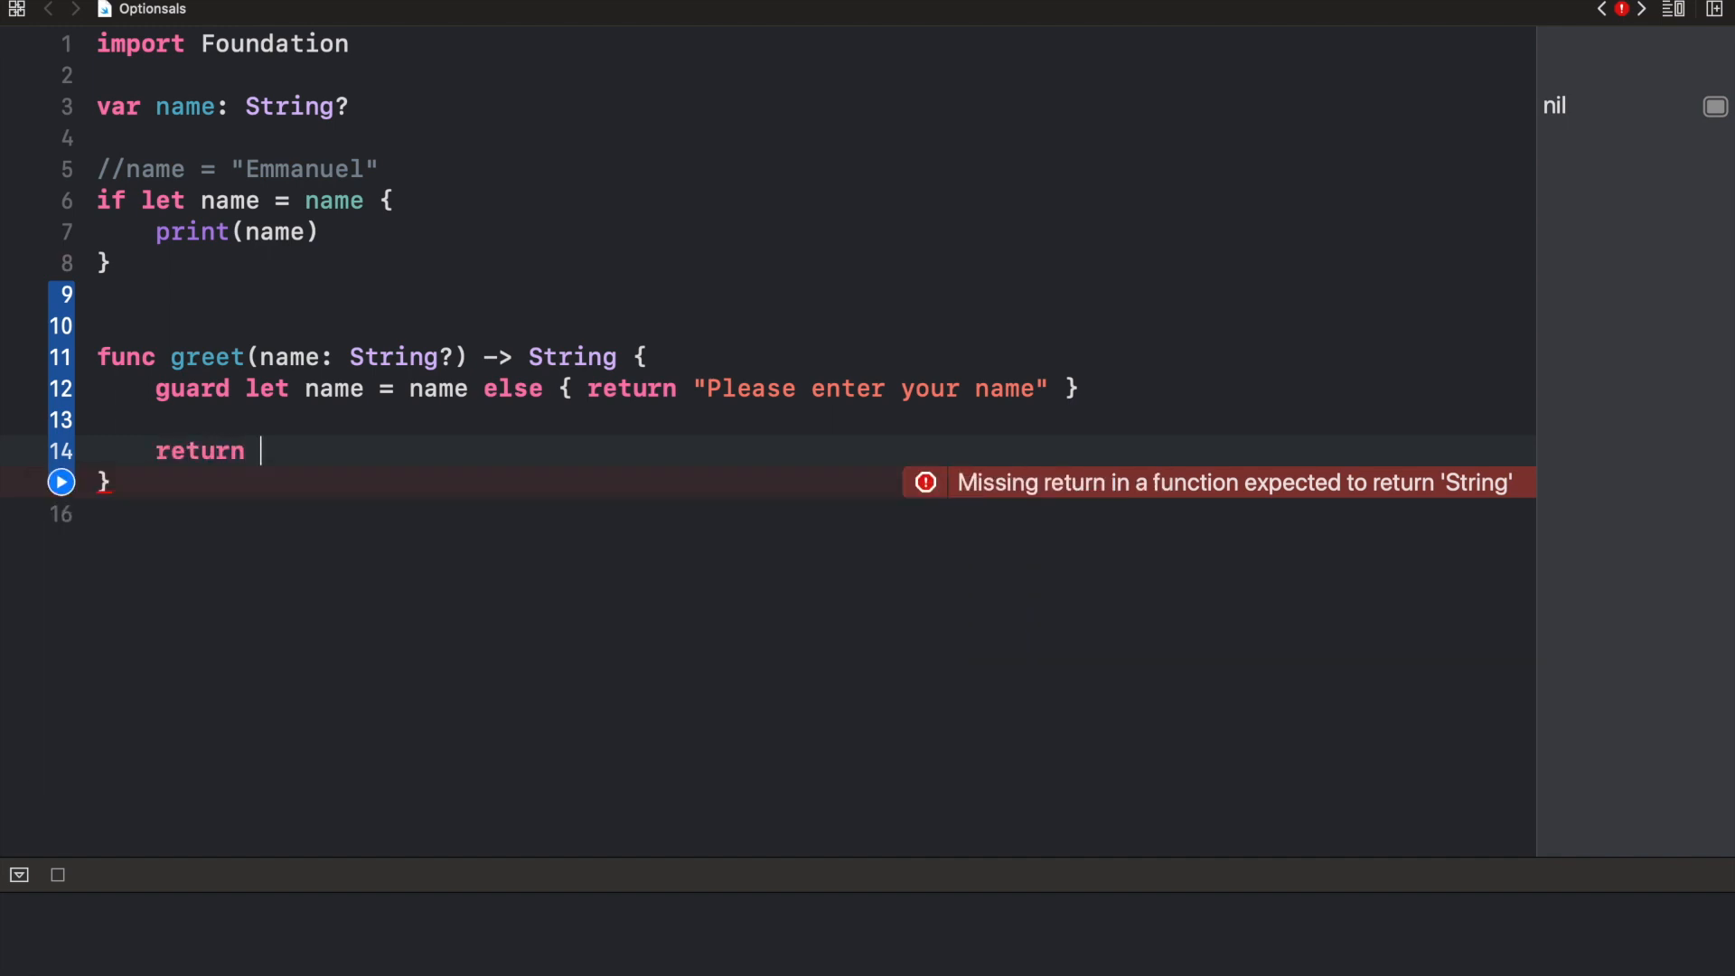
pyautogui.write('"Welc"')
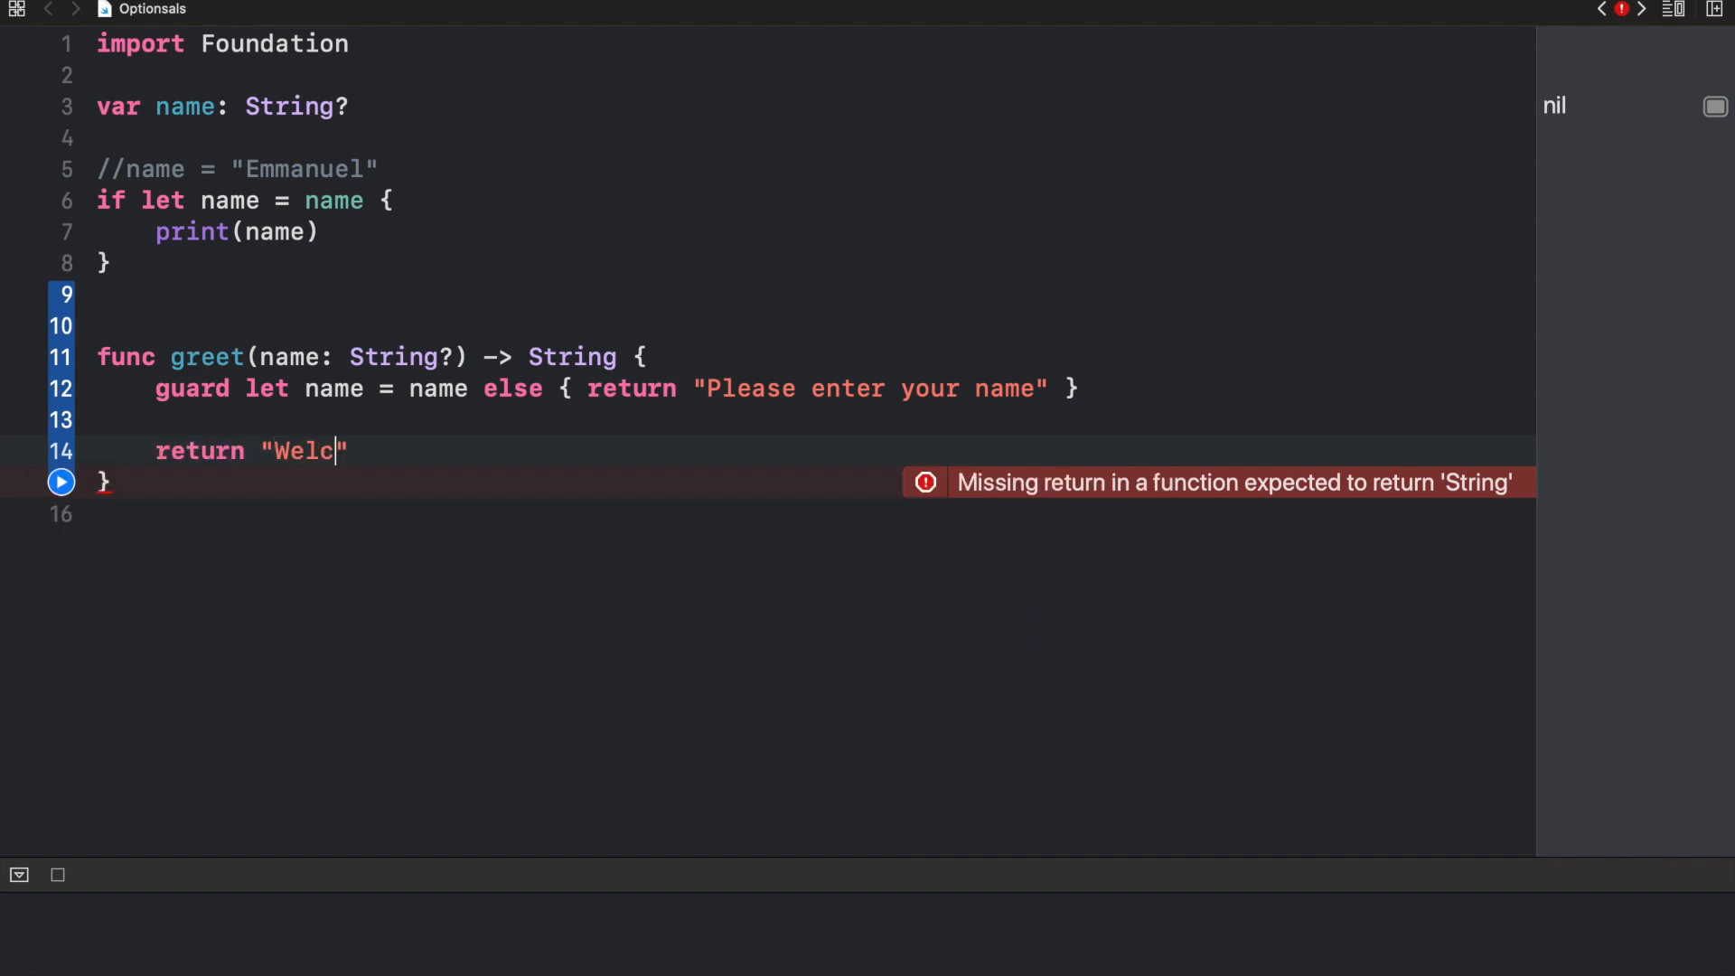
pyautogui.write('ome, \\(')
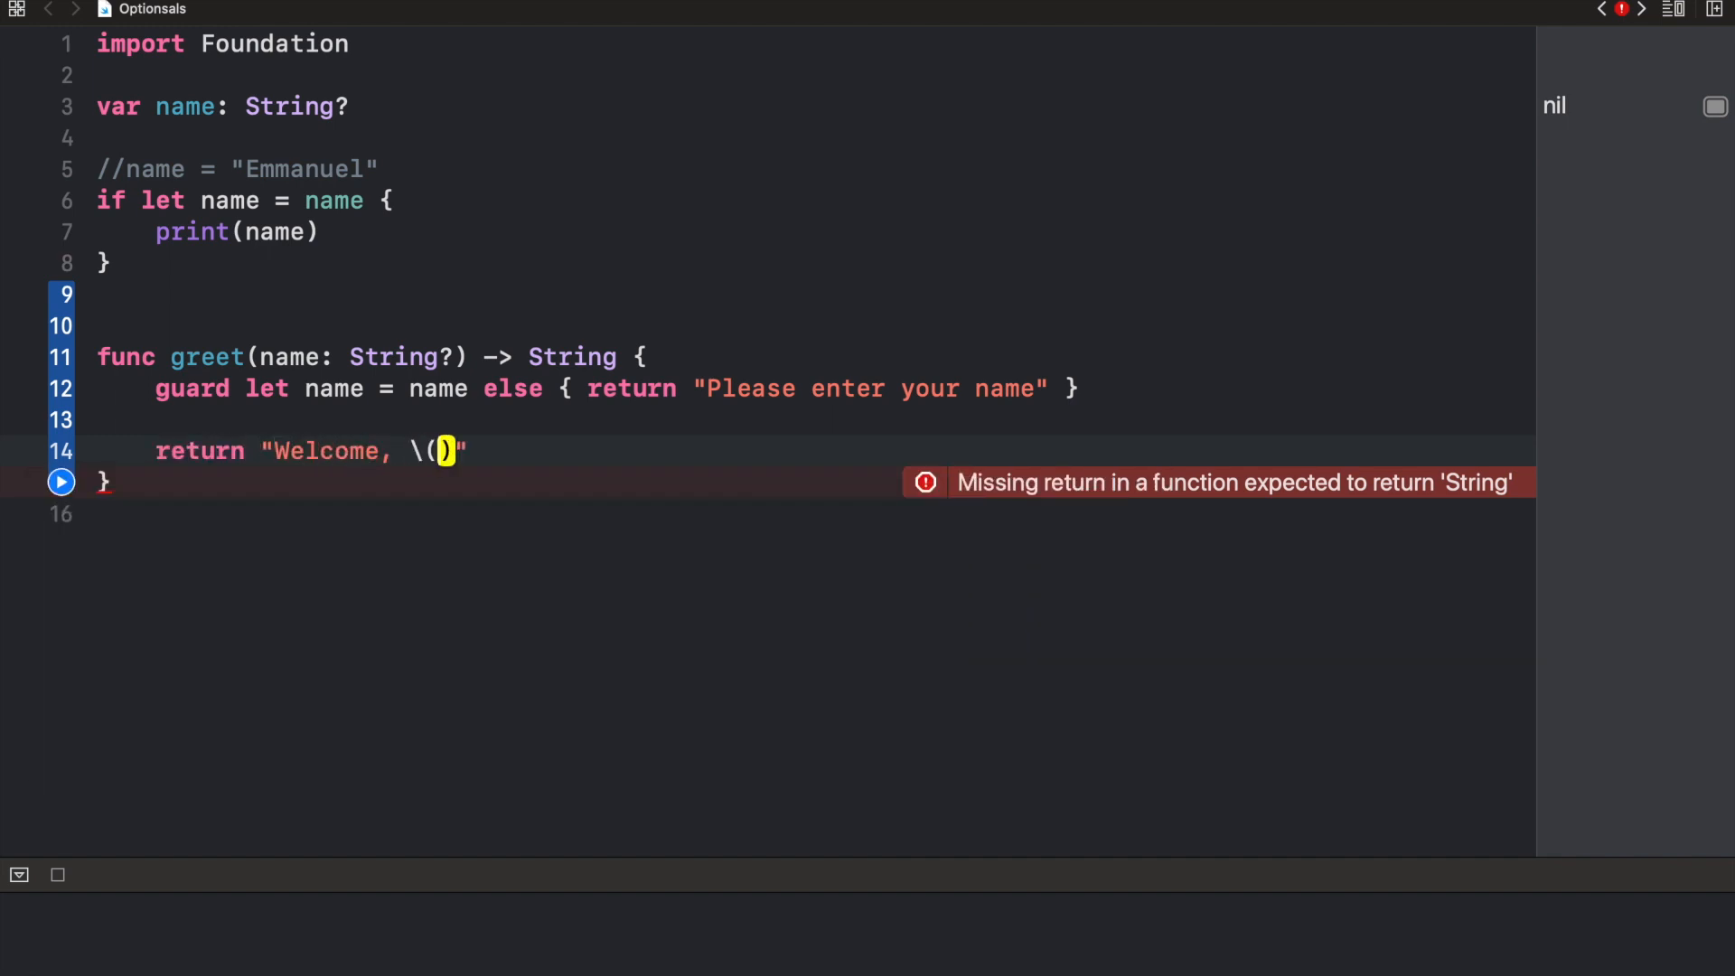
pyautogui.write('name)')
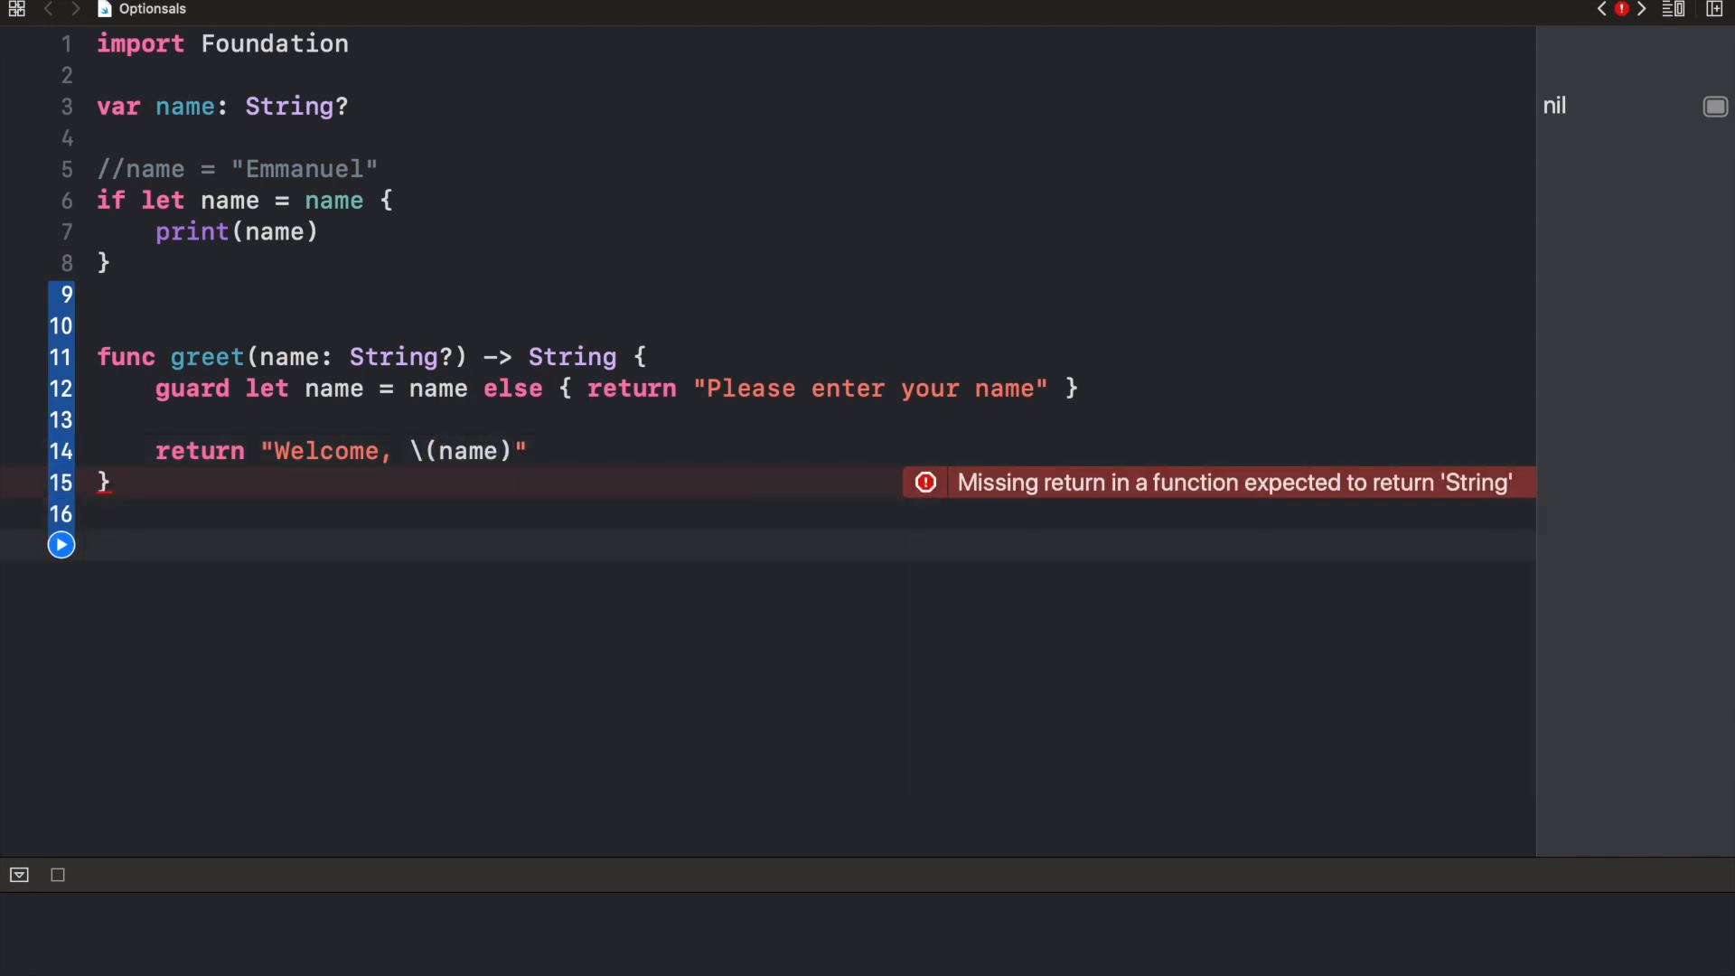
# Add print(greet(name: name)) and run it, outputting "Please enter your name"
pyautogui.write('print(')
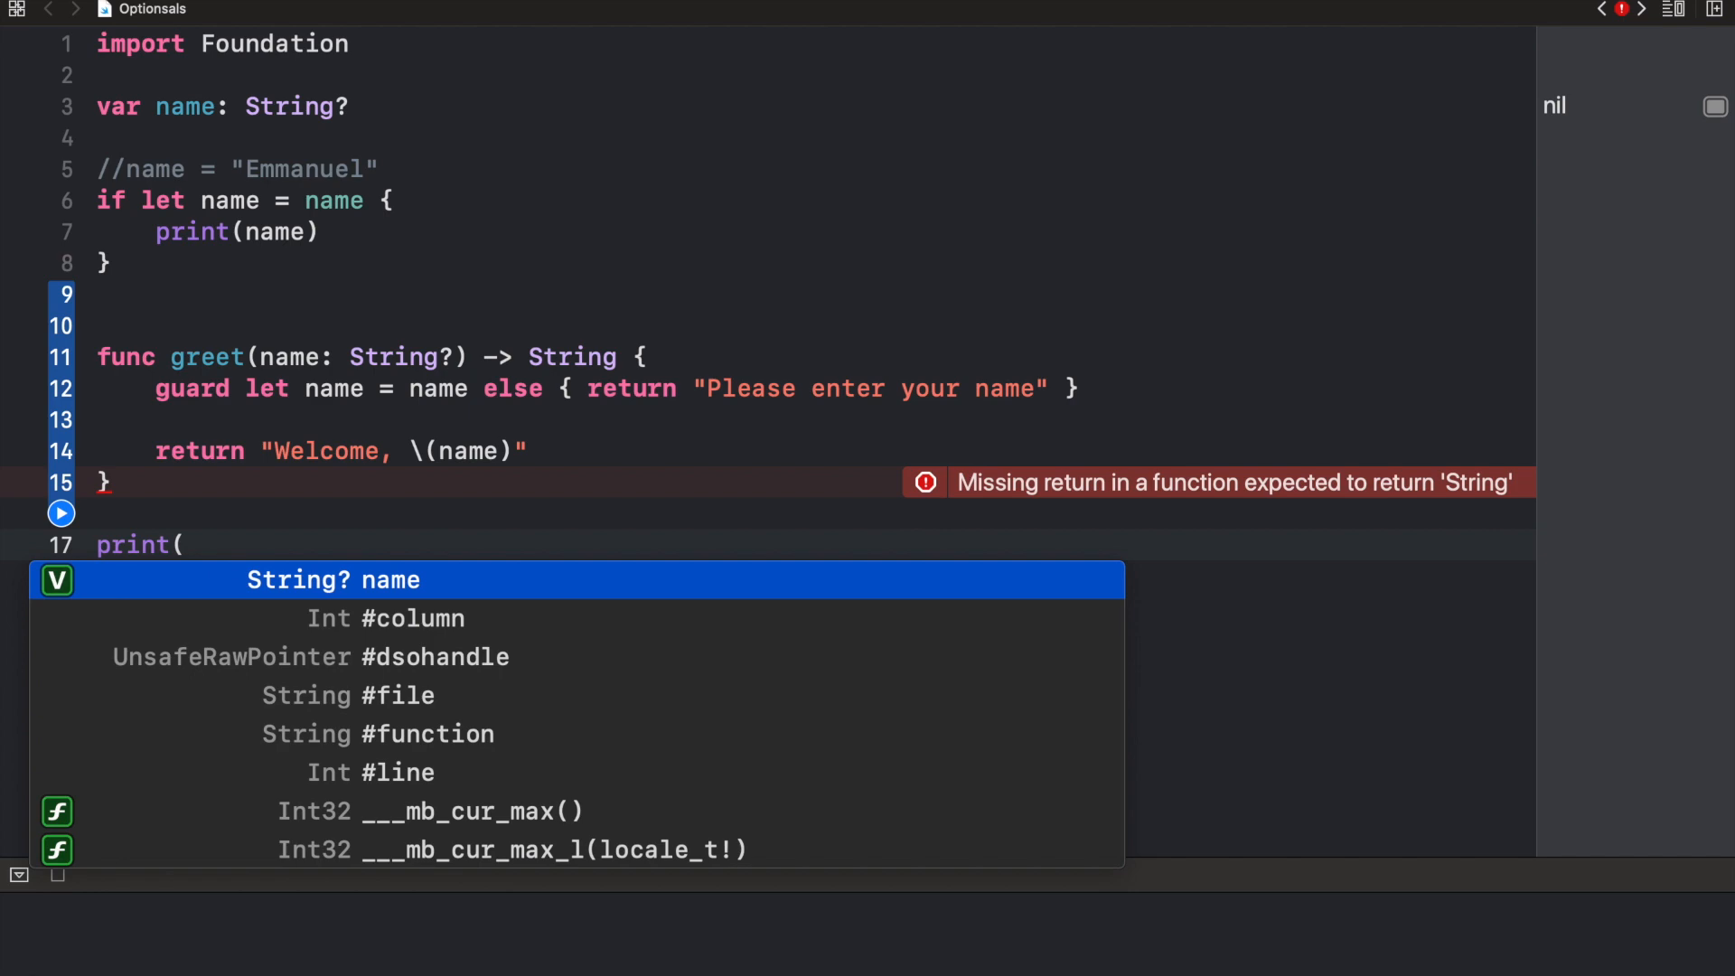
pyautogui.write('greet')
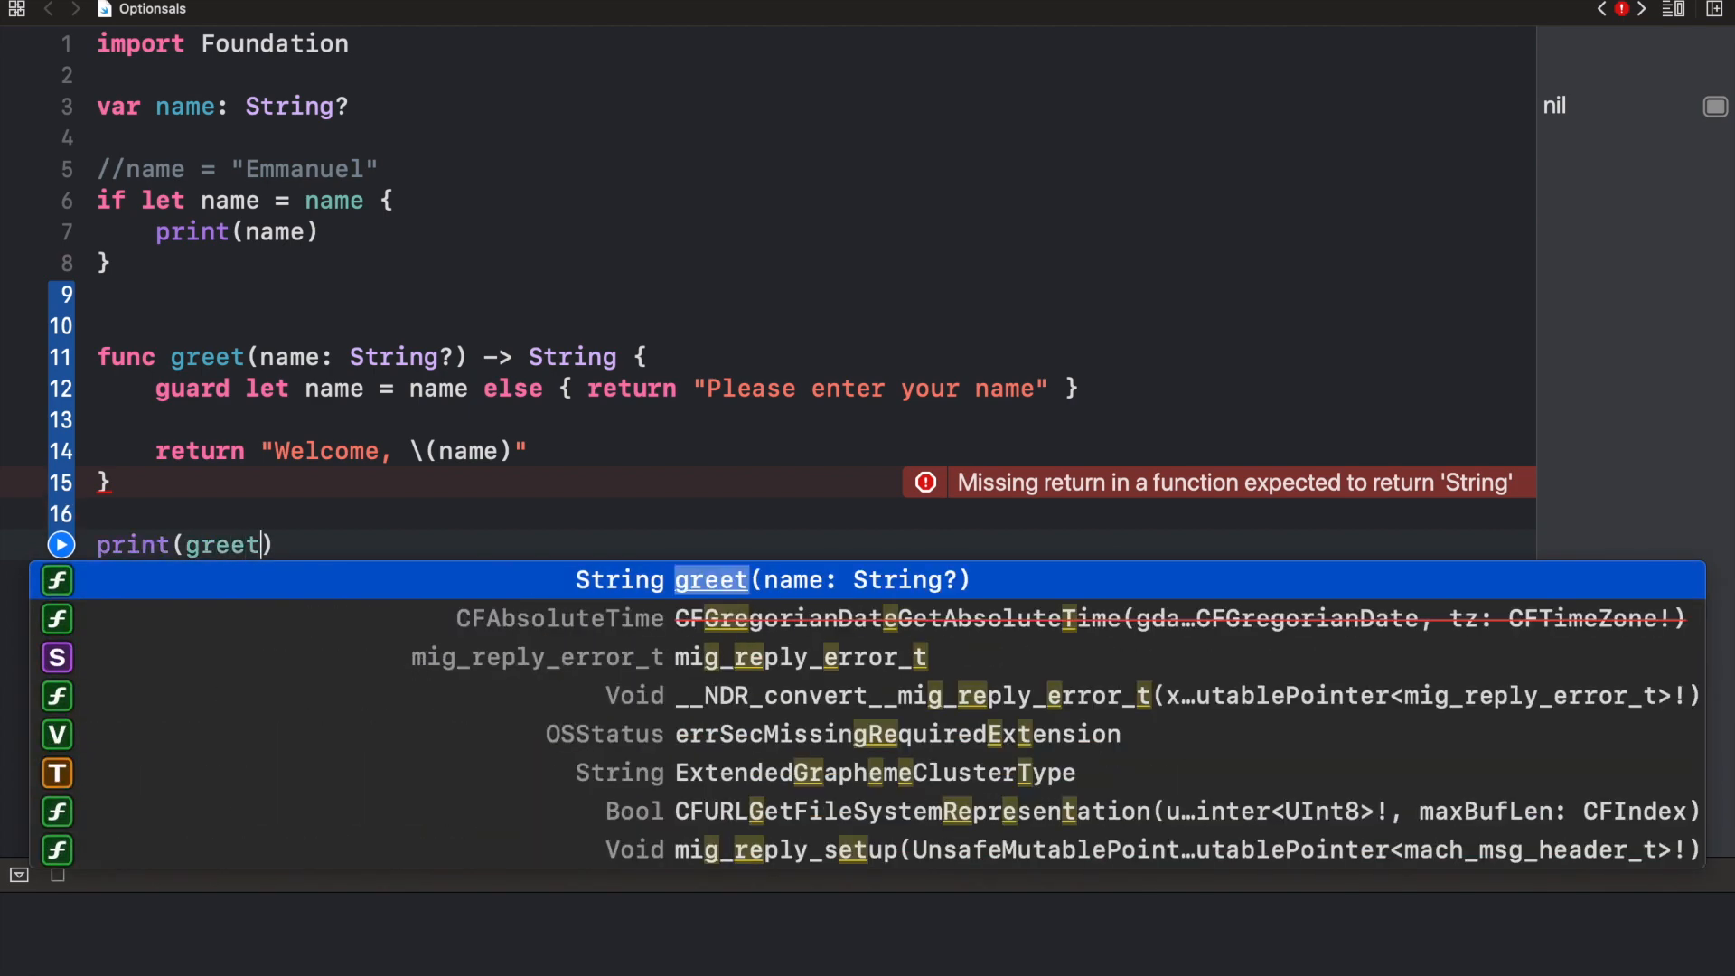
pyautogui.press('Return')
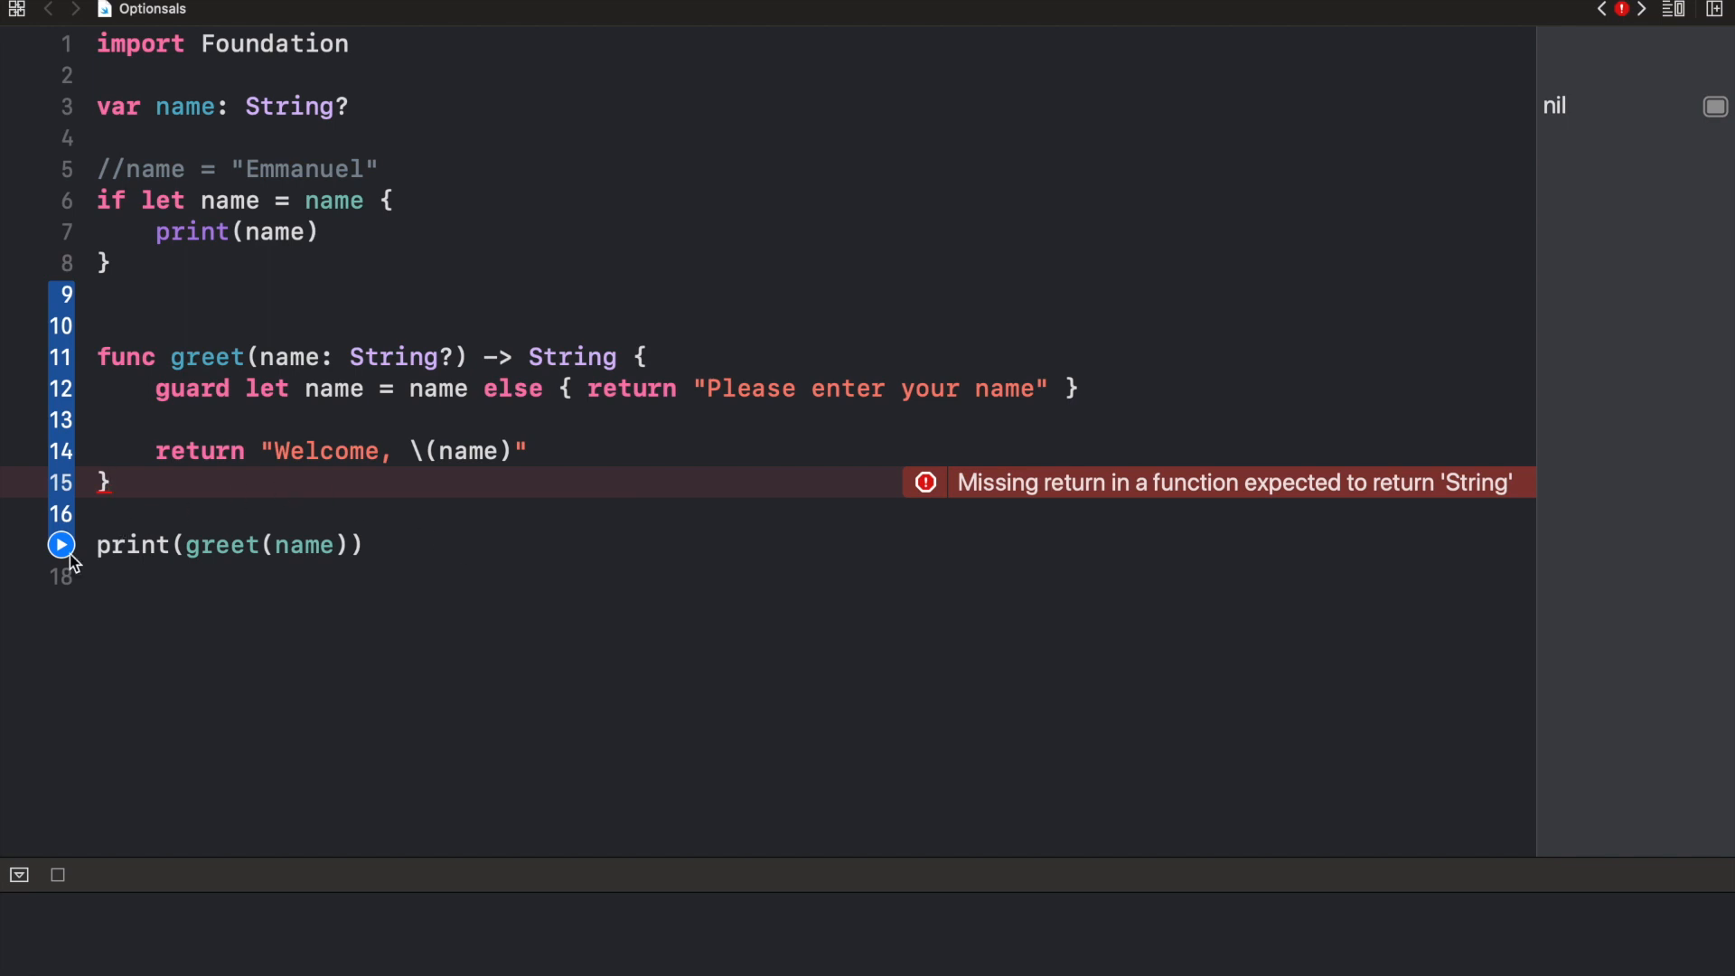
pyautogui.click(321, 544)
pyautogui.write(': name')
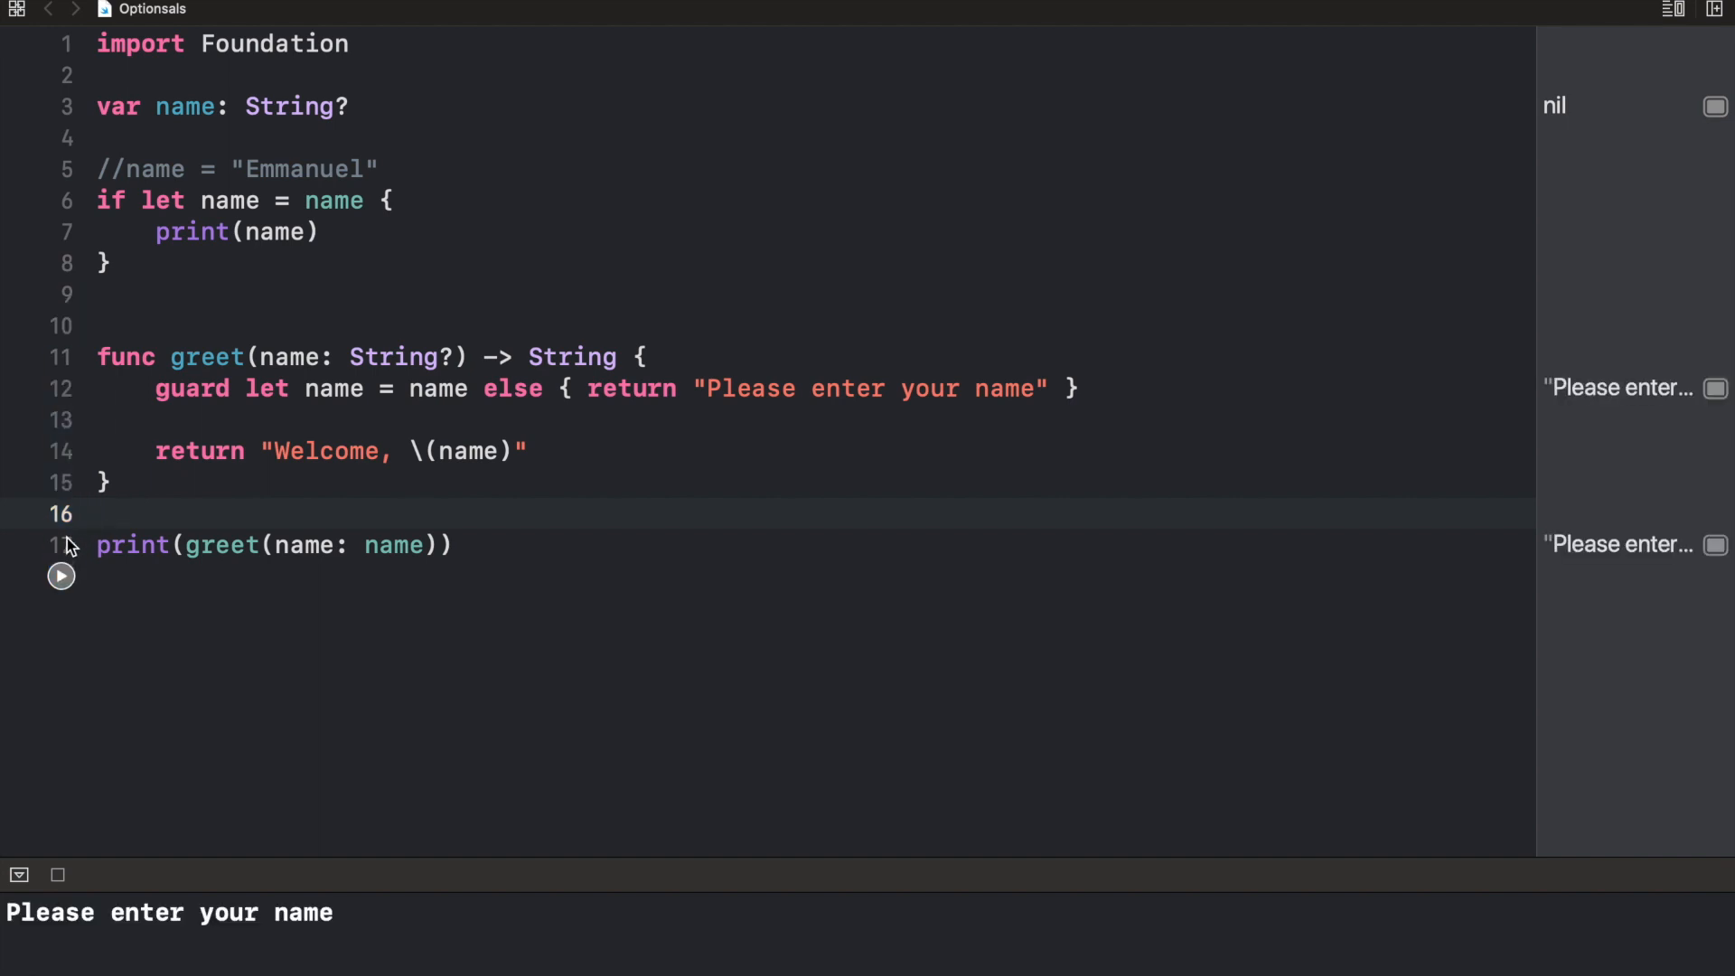
pyautogui.click(97, 514)
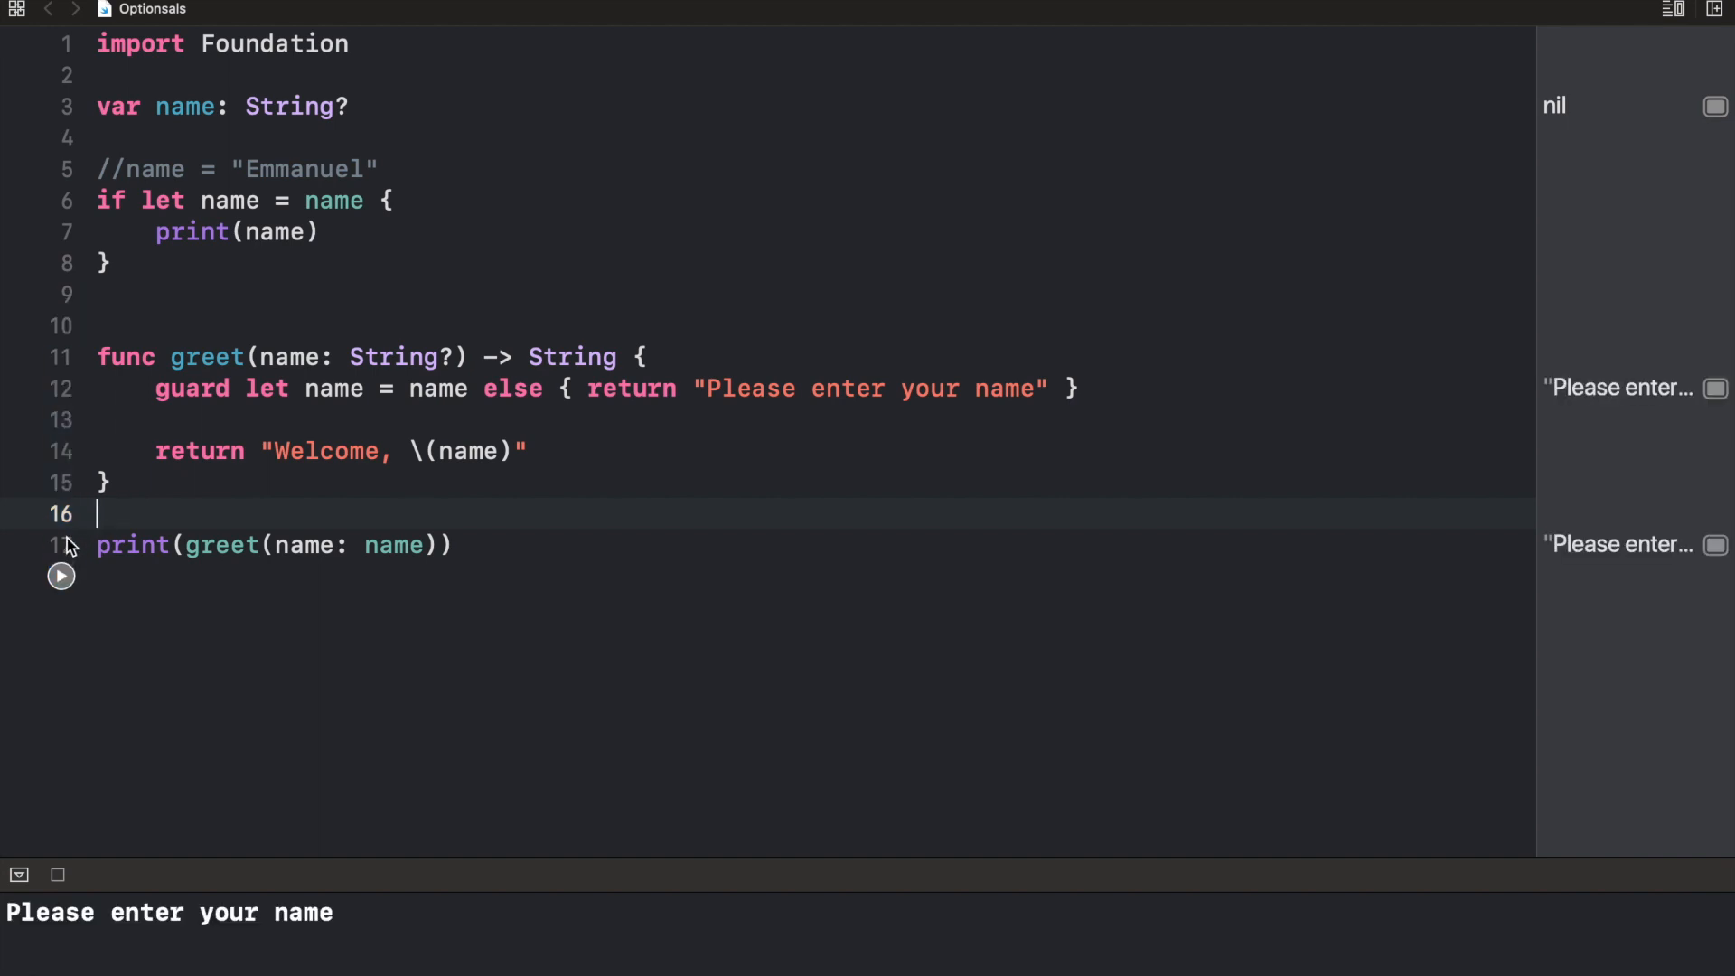
pyautogui.moveTo(356, 920)
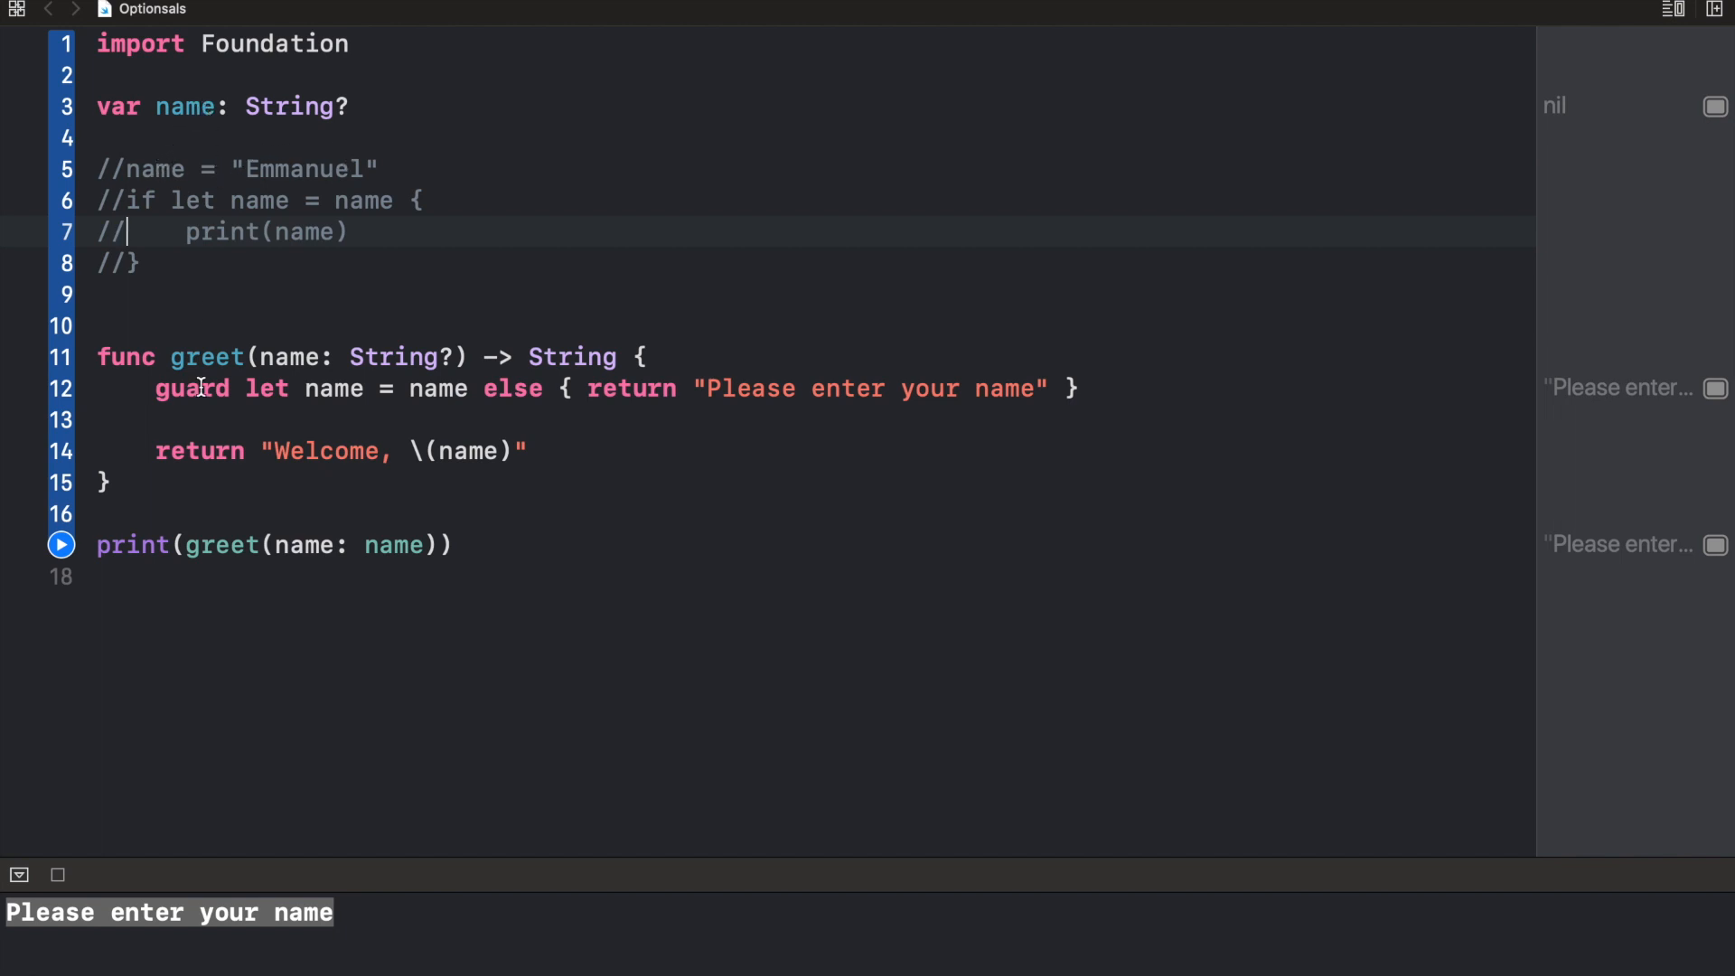
pyautogui.moveTo(343, 315)
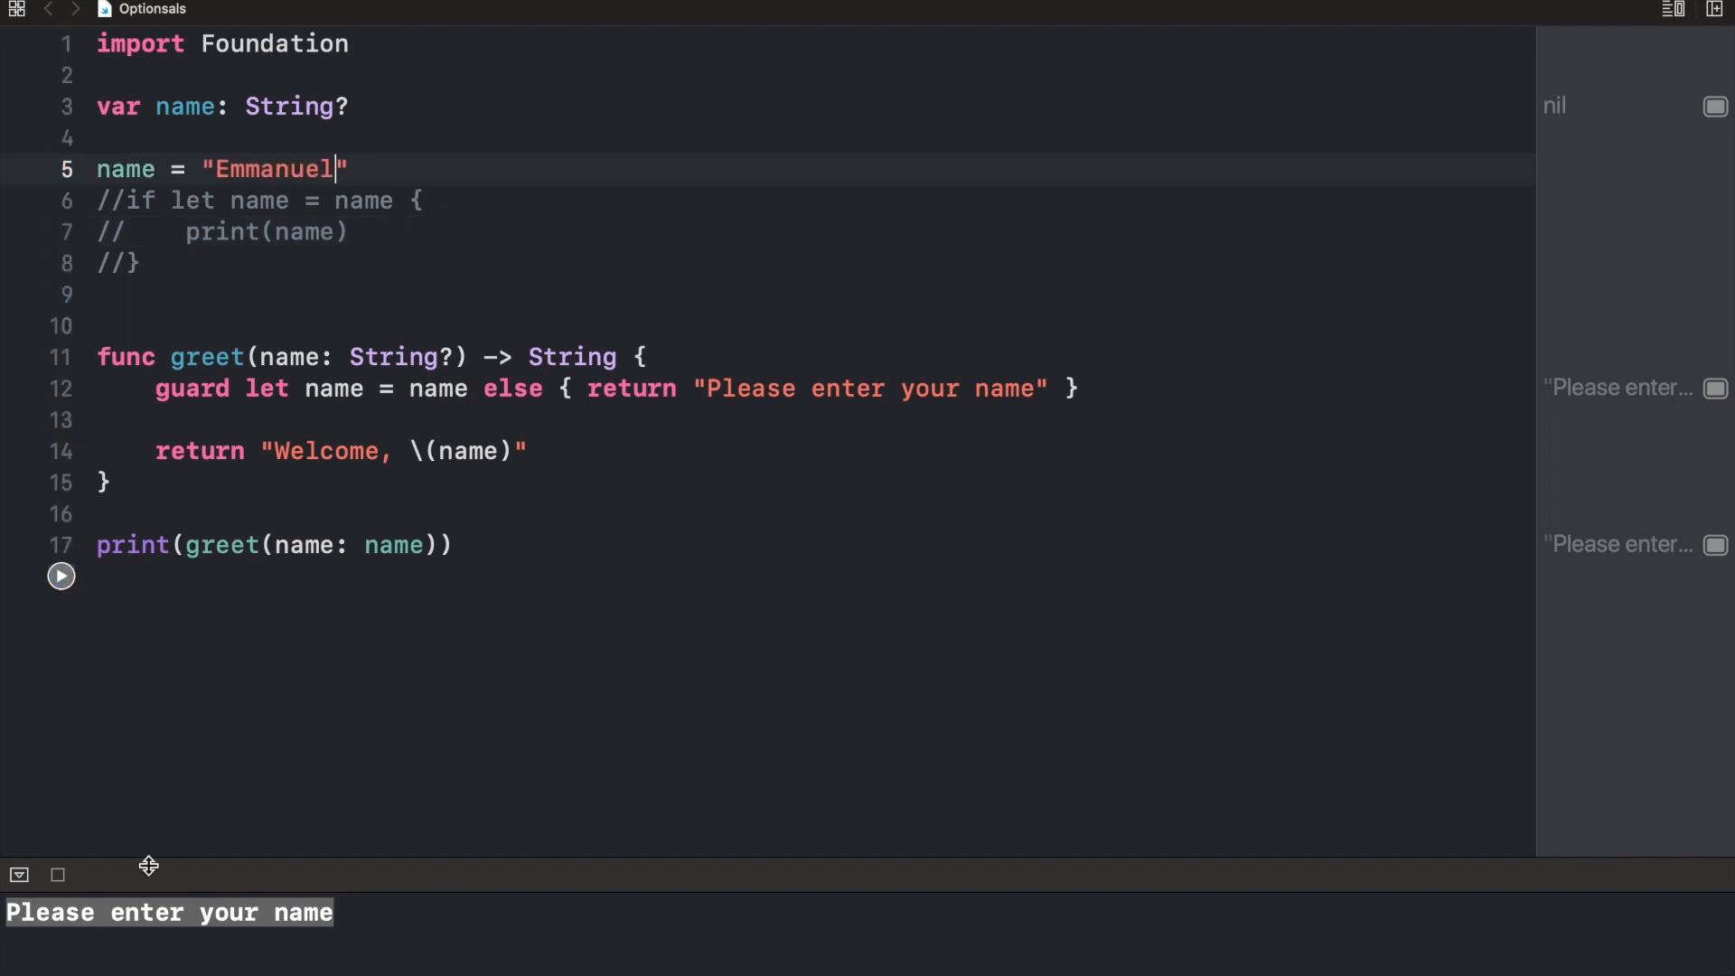
# Rerun with name = "Emmanuel" restored so greet prints "Welcome, Emmanuel"
pyautogui.click(62, 575)
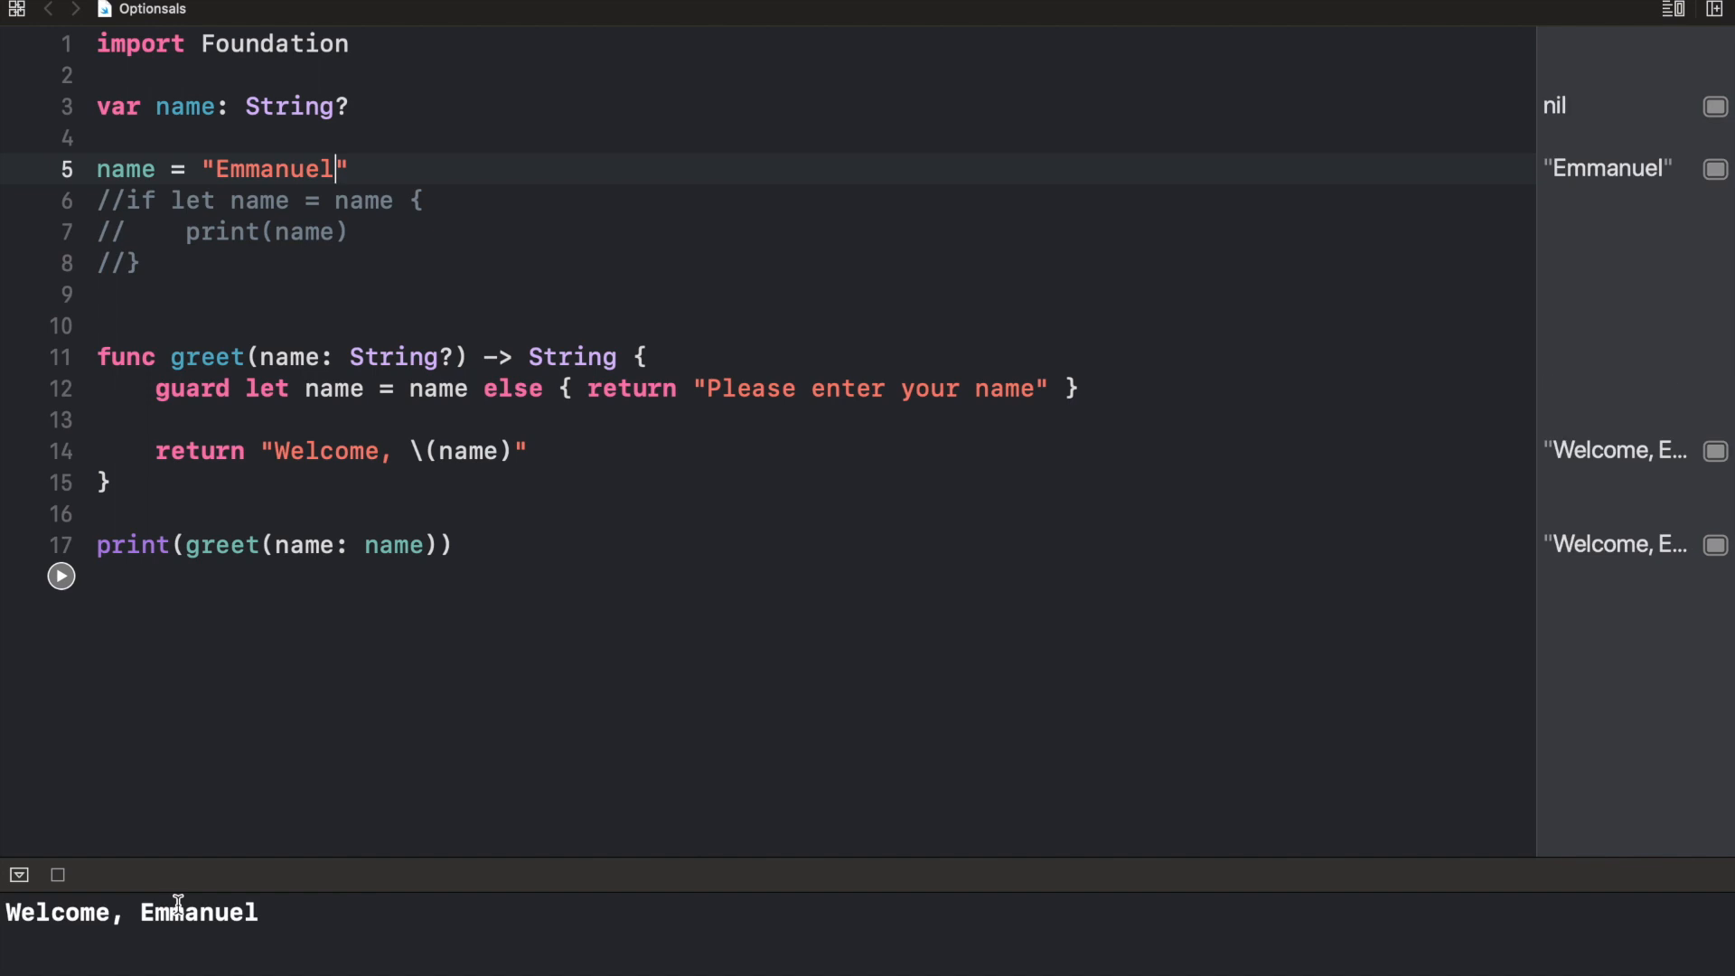
pyautogui.doubleClick(197, 911)
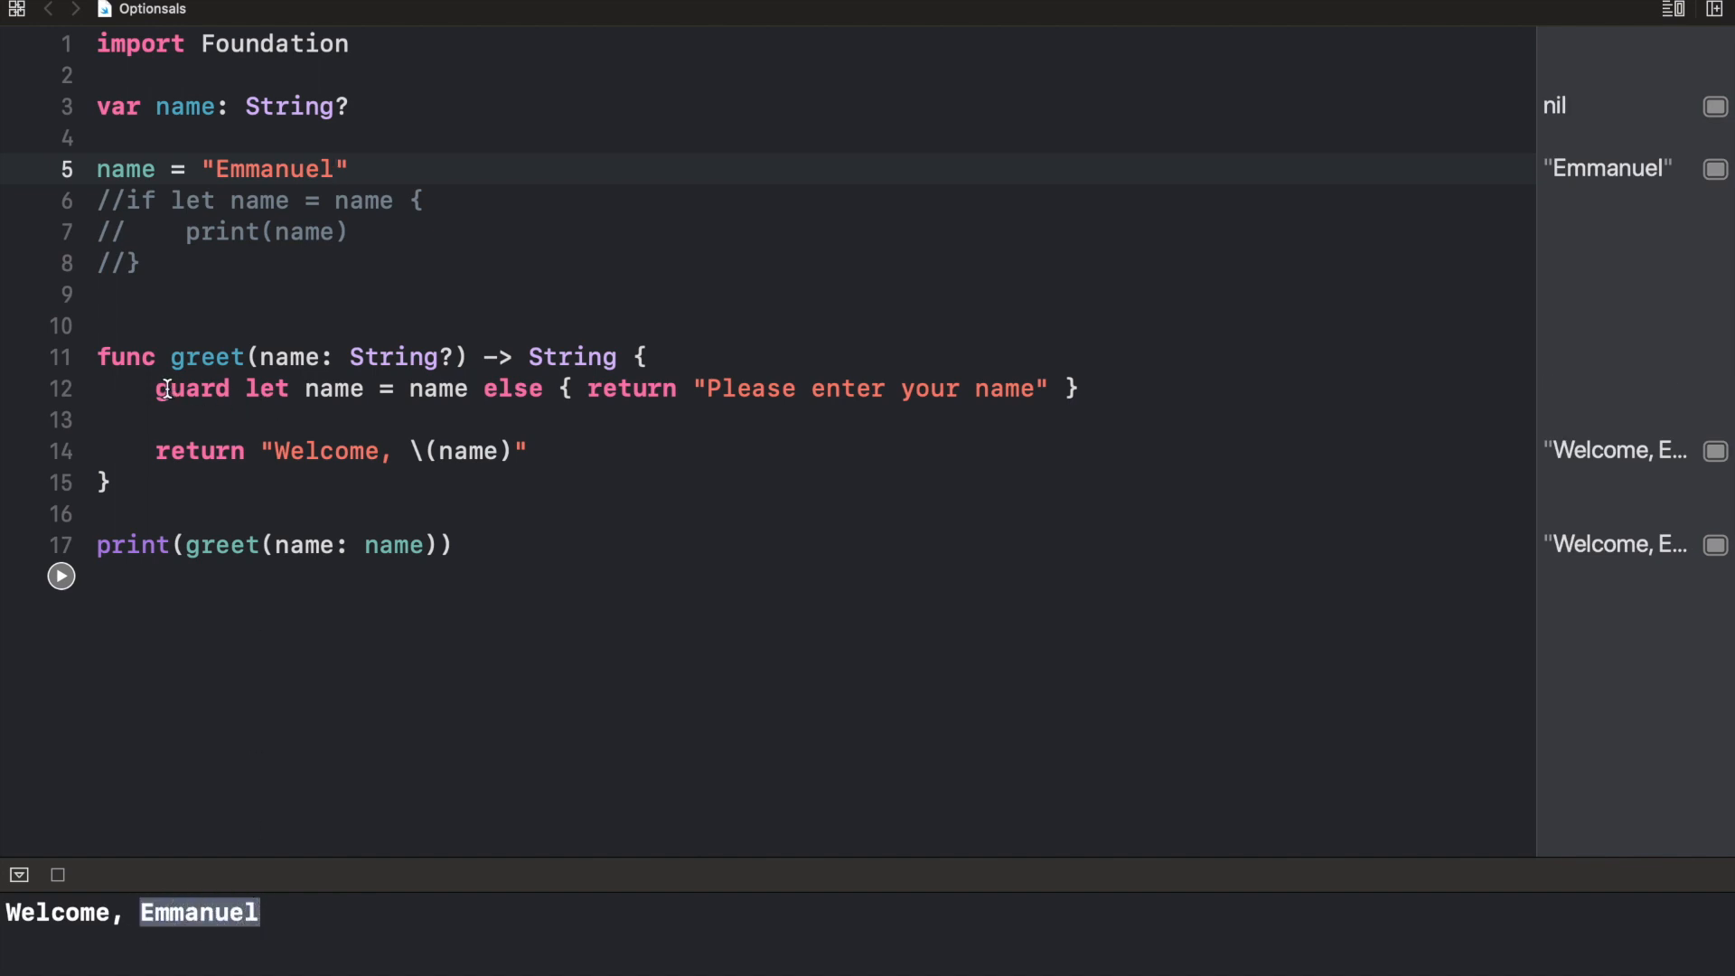
pyautogui.doubleClick(193, 388)
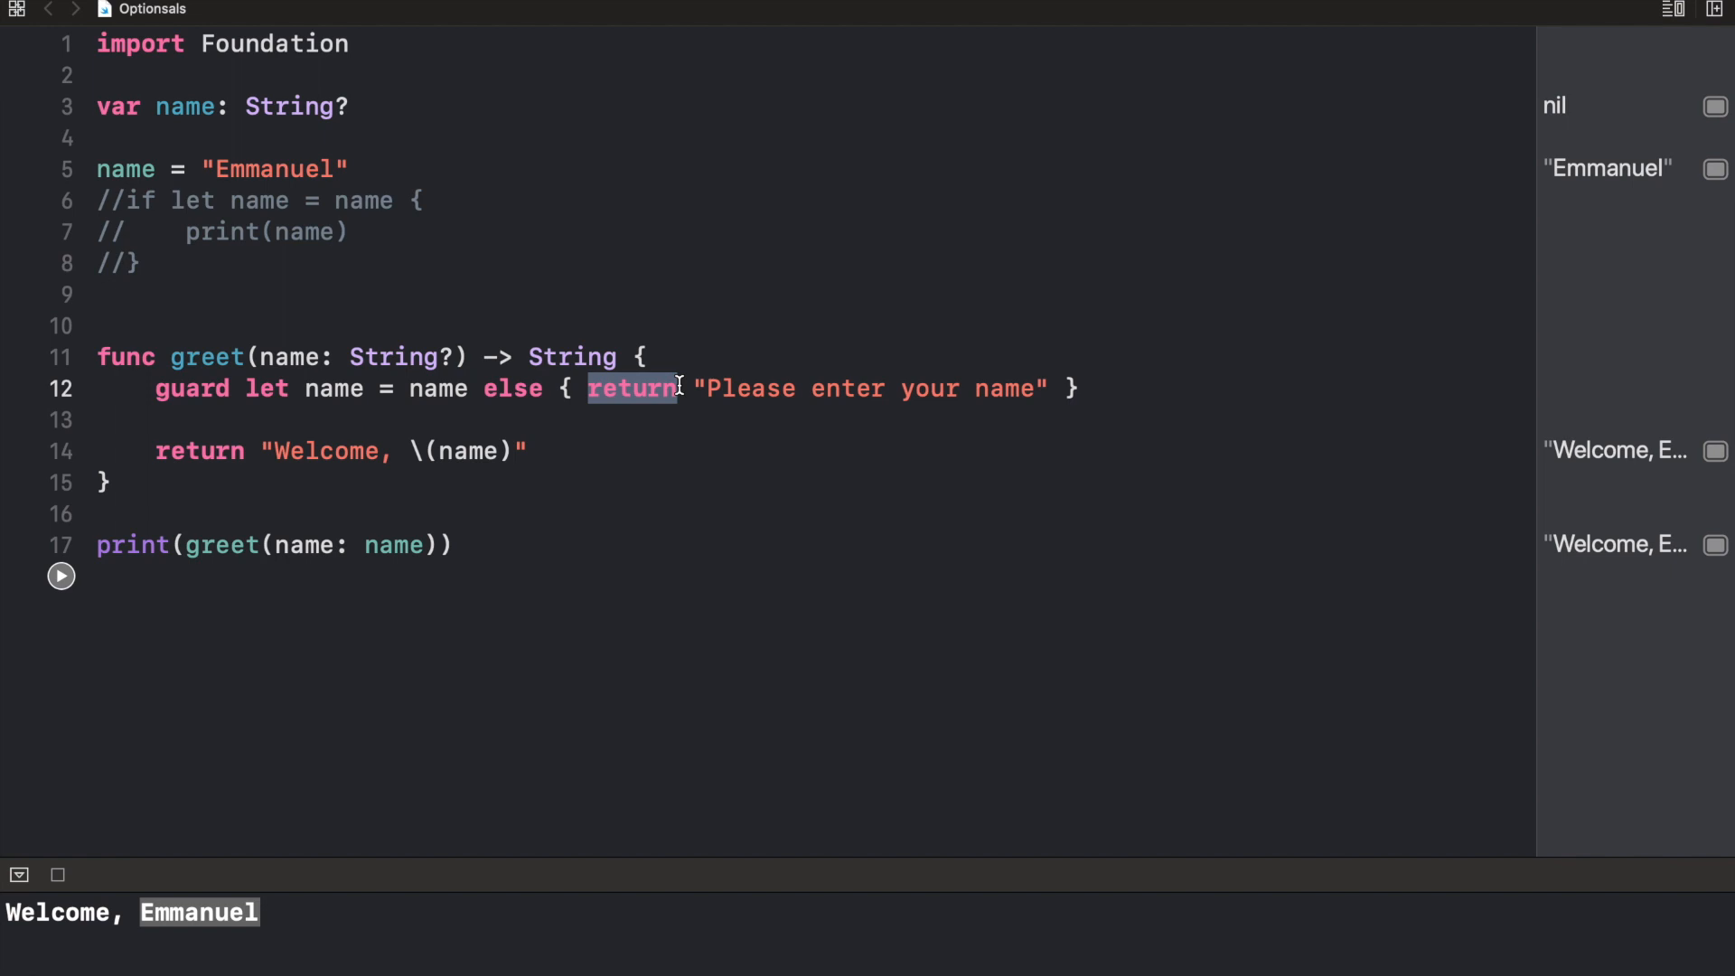
pyautogui.moveTo(577, 410)
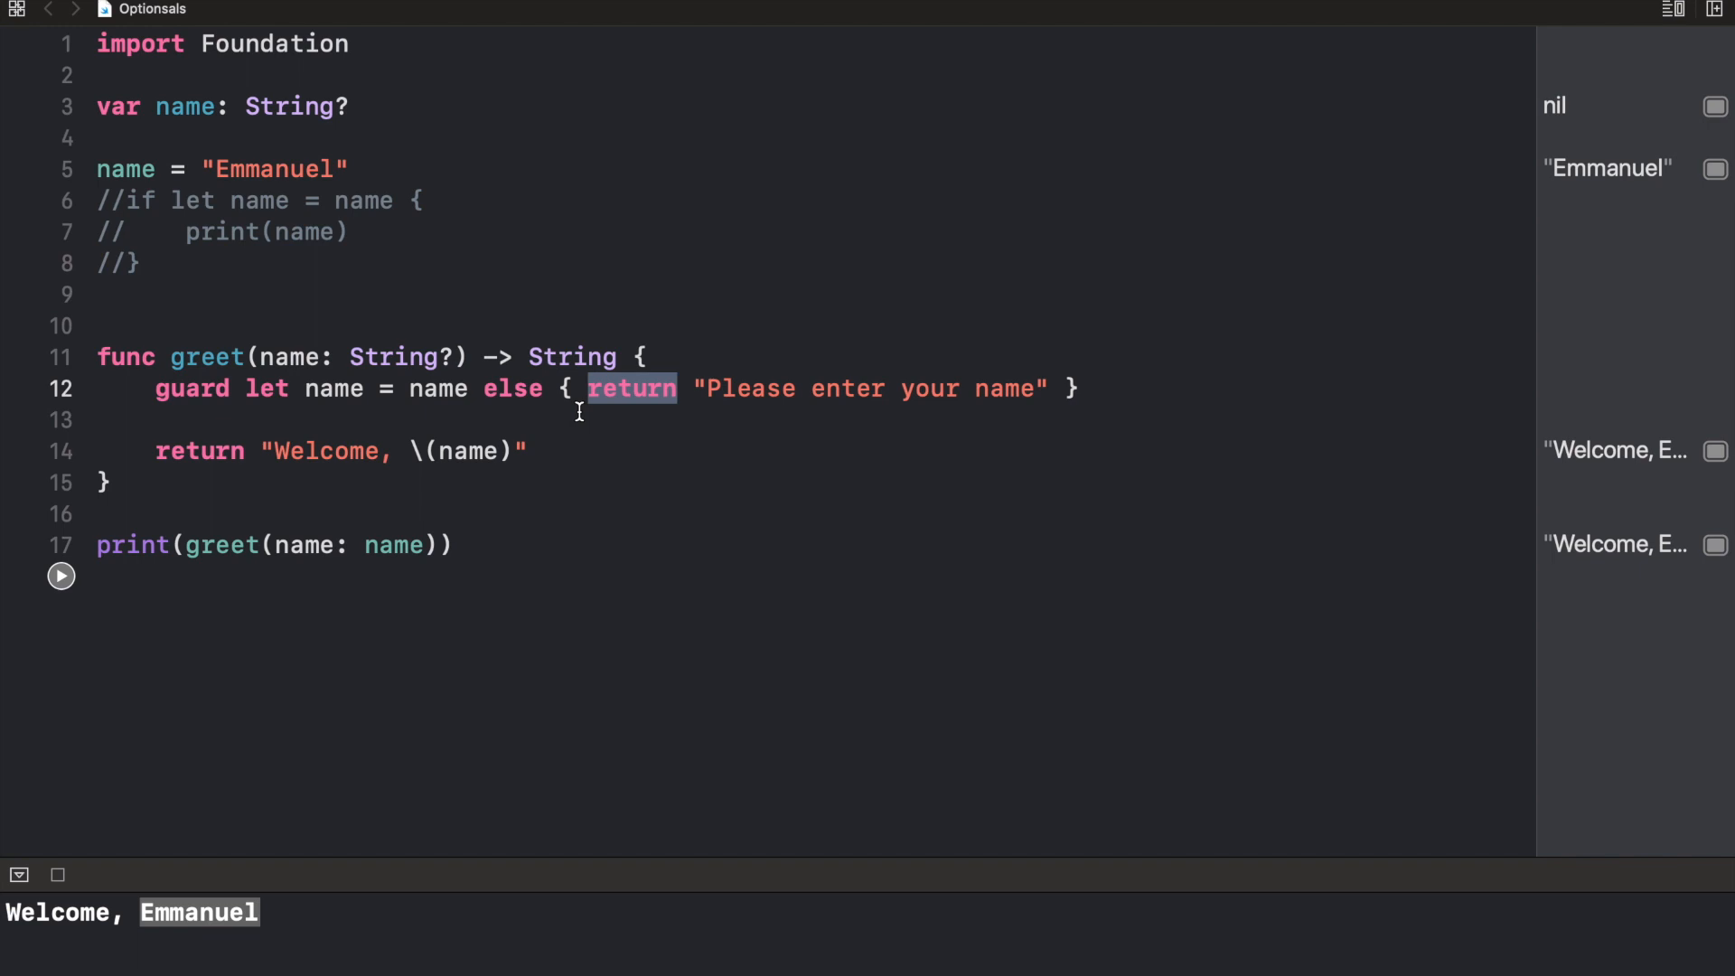
pyautogui.moveTo(401, 132)
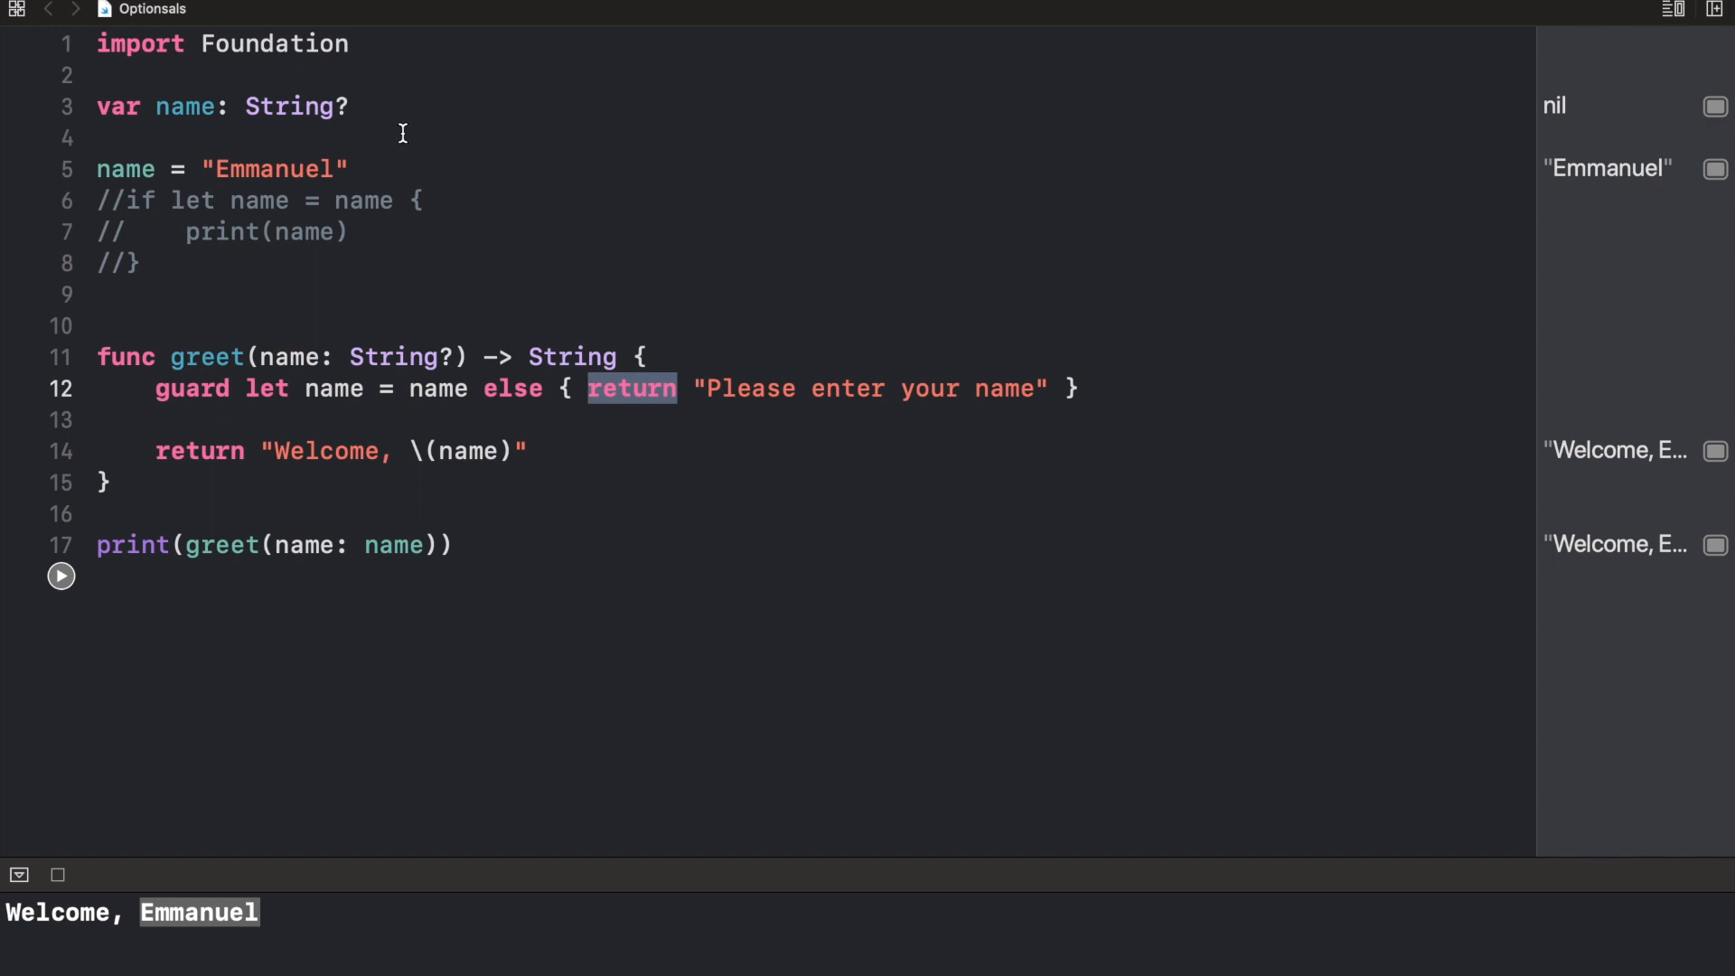
pyautogui.click(352, 107)
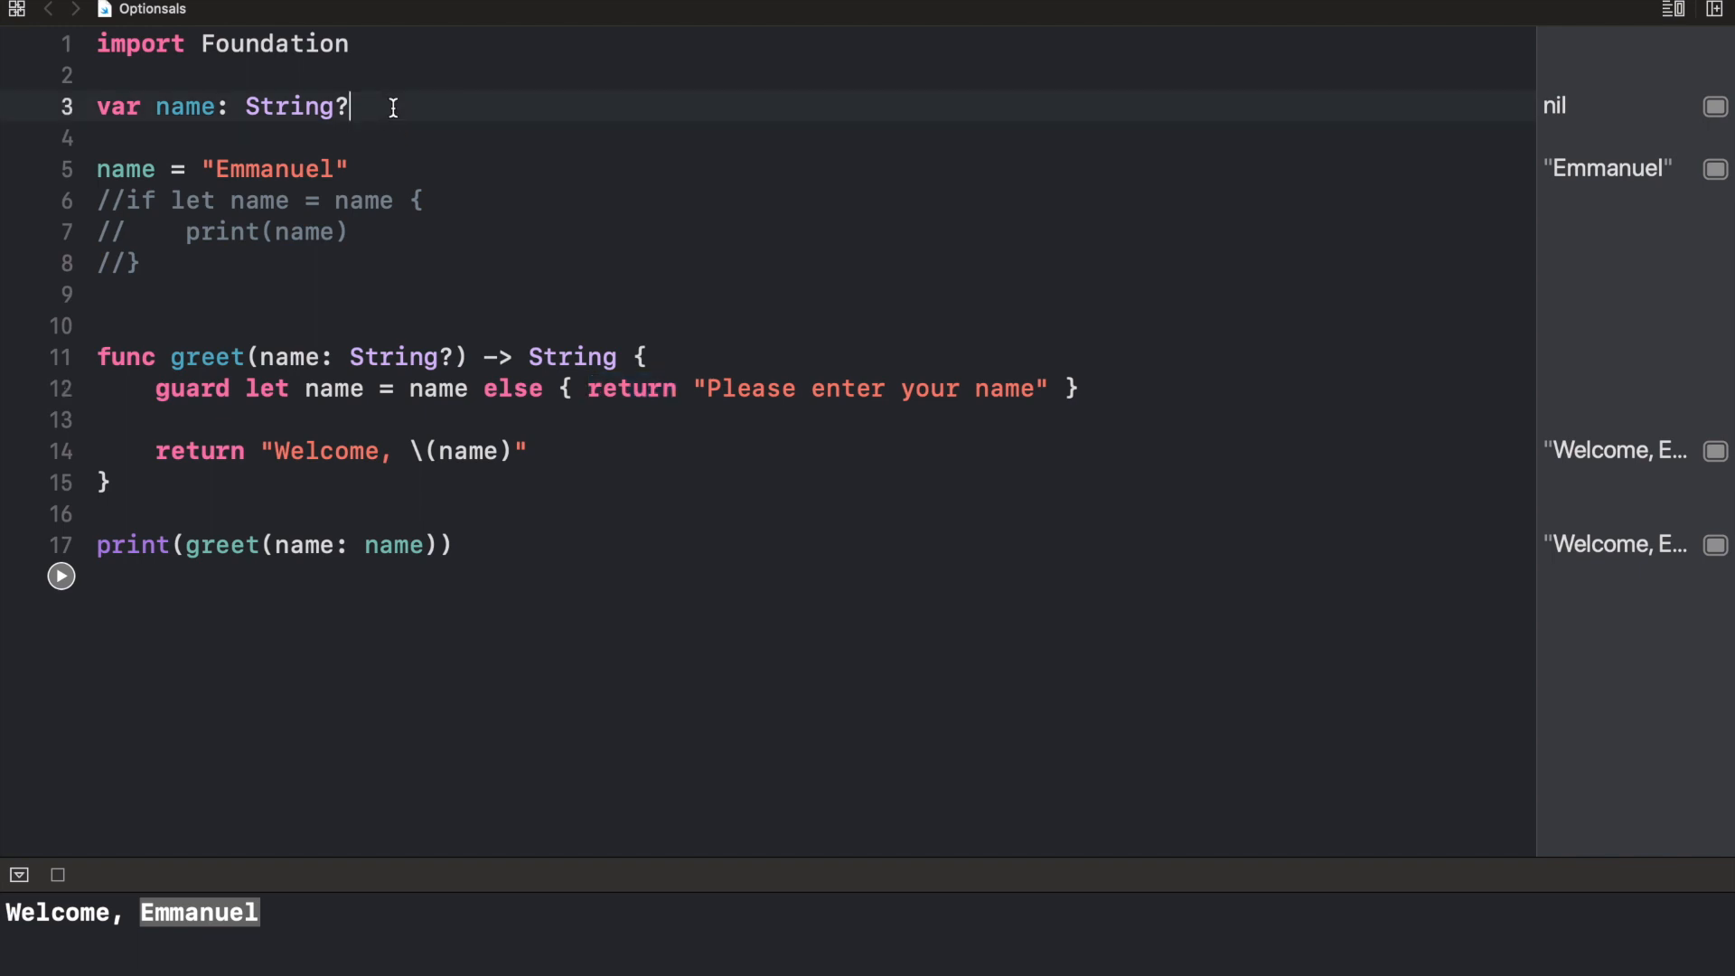
# Change the declaration to String!, comment out lines 5–17 with Cmd+/, and start a print(name) line
pyautogui.write('!')
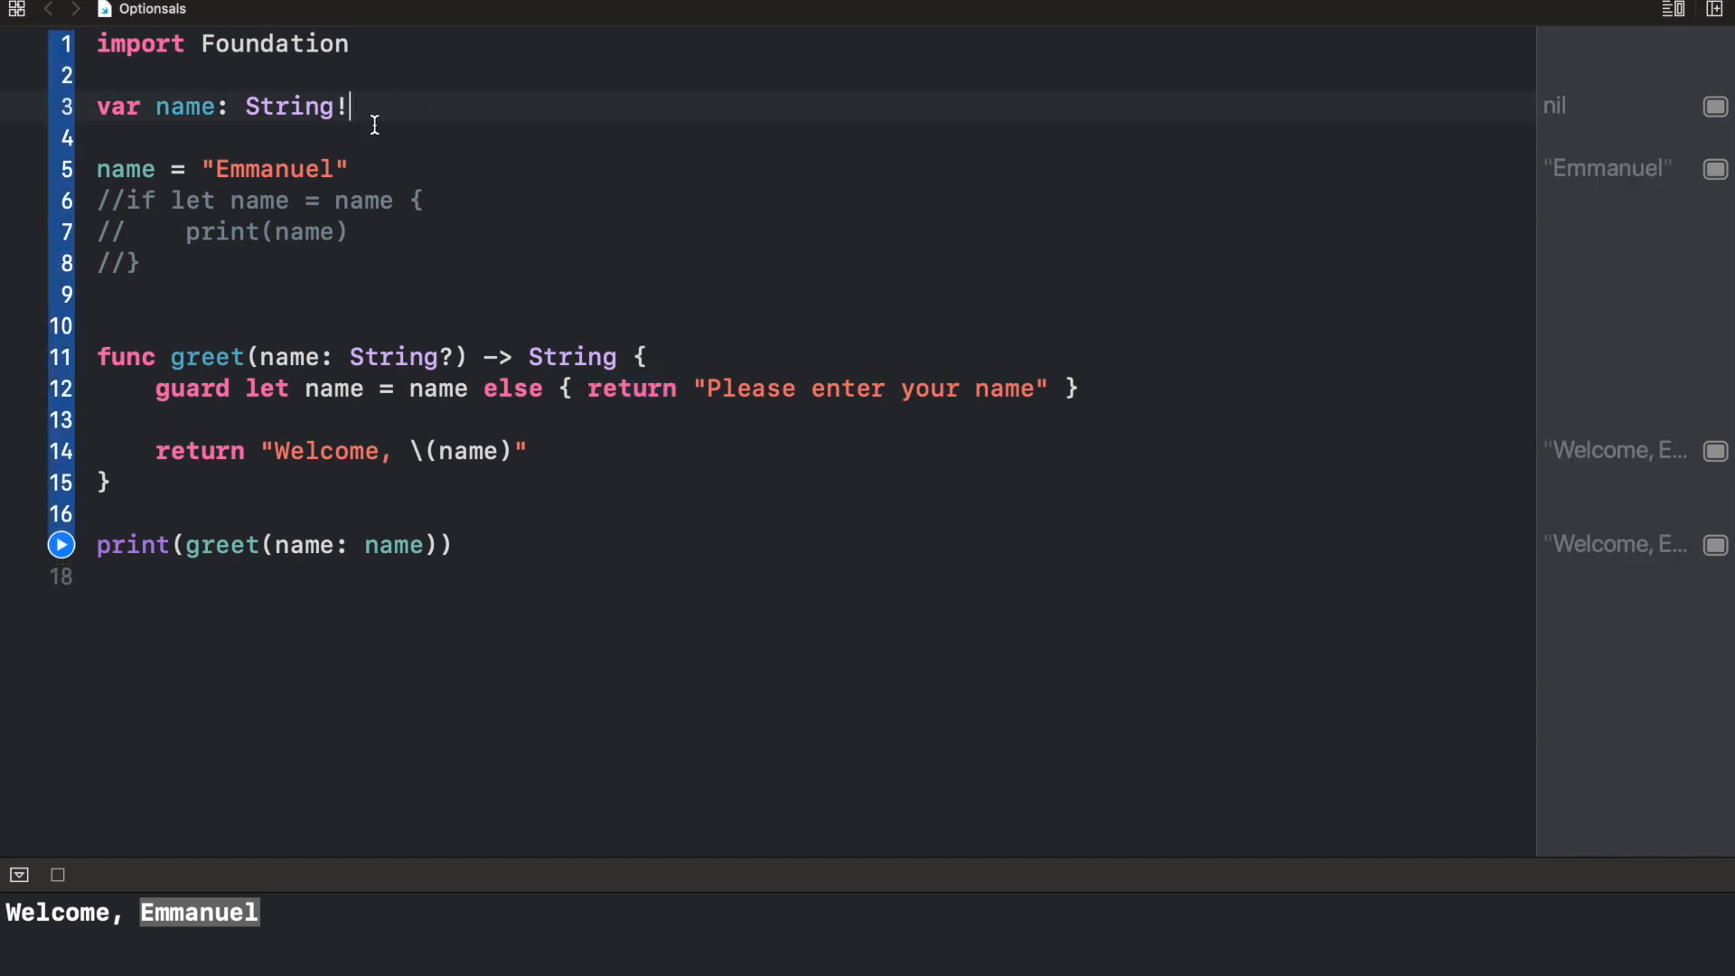
pyautogui.moveTo(417, 531)
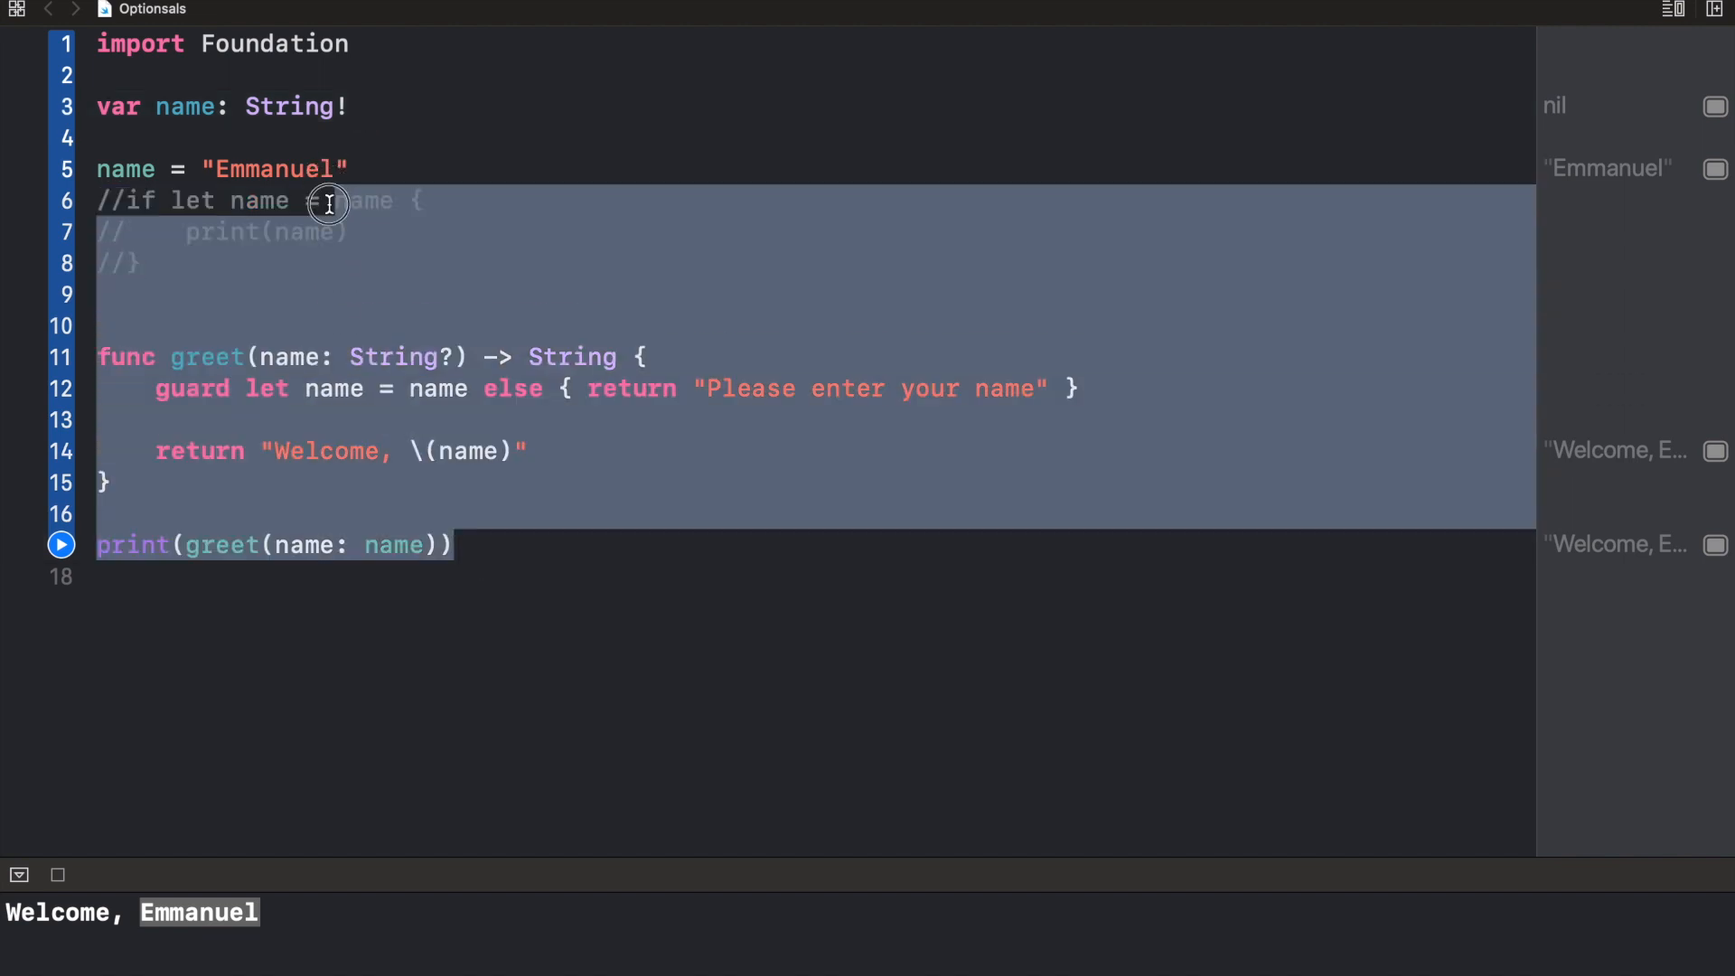
pyautogui.press('cmd+/')
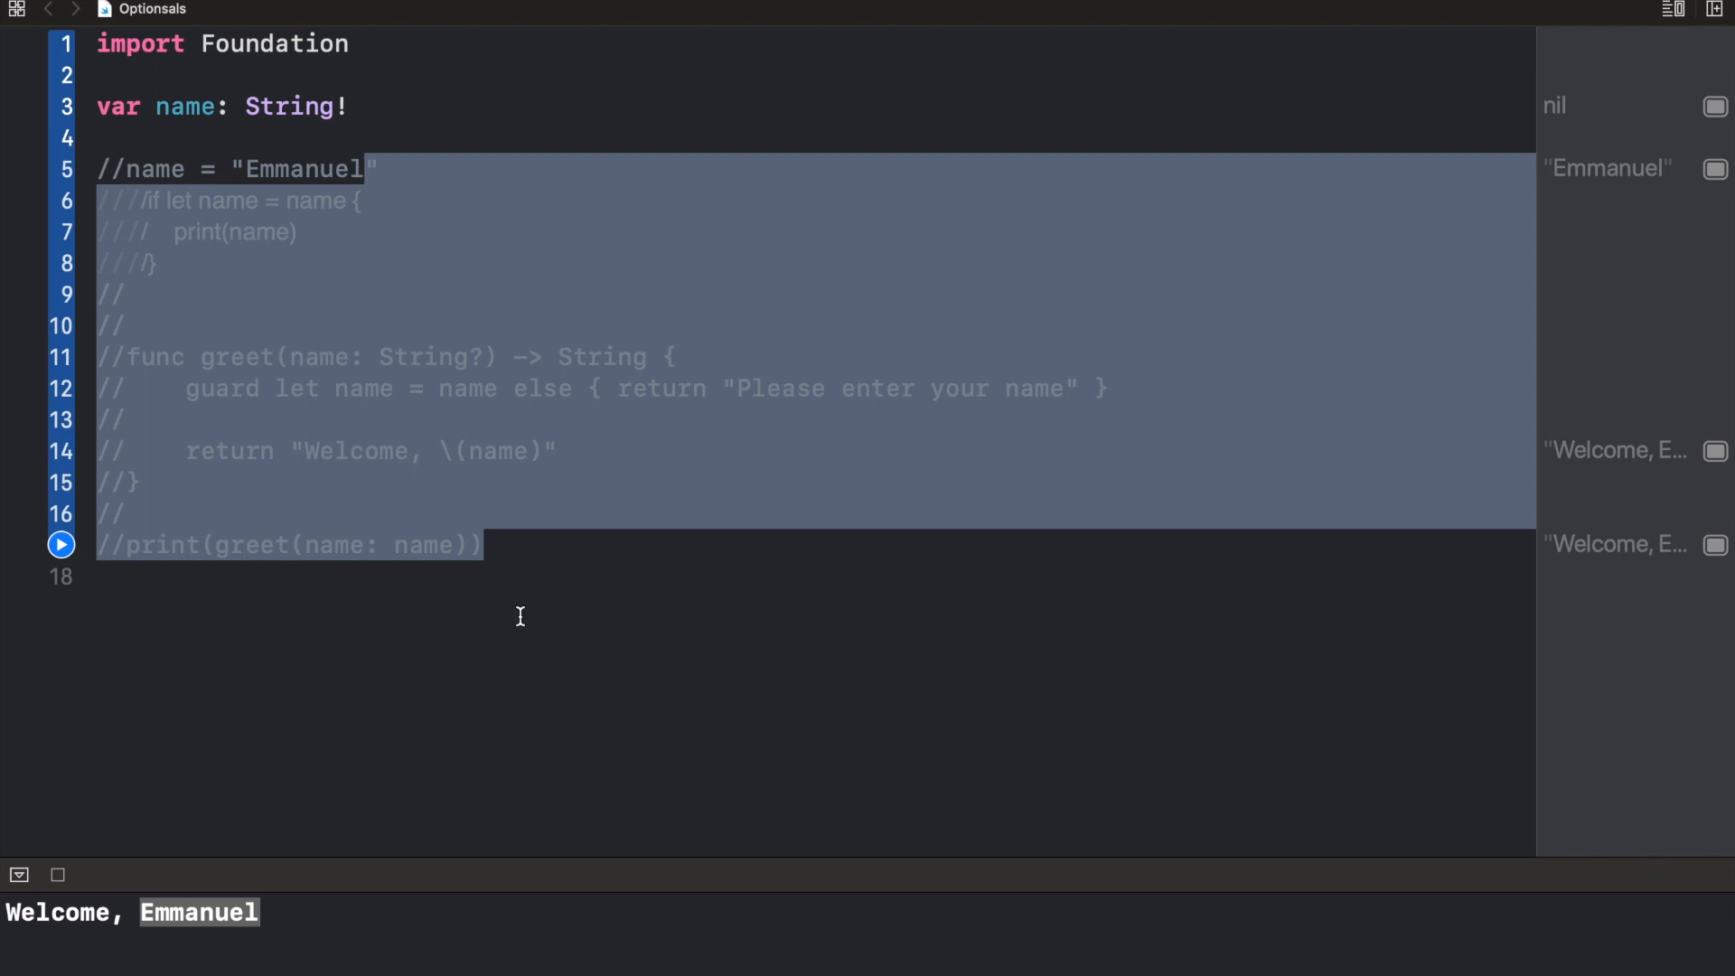
pyautogui.write('print(name')
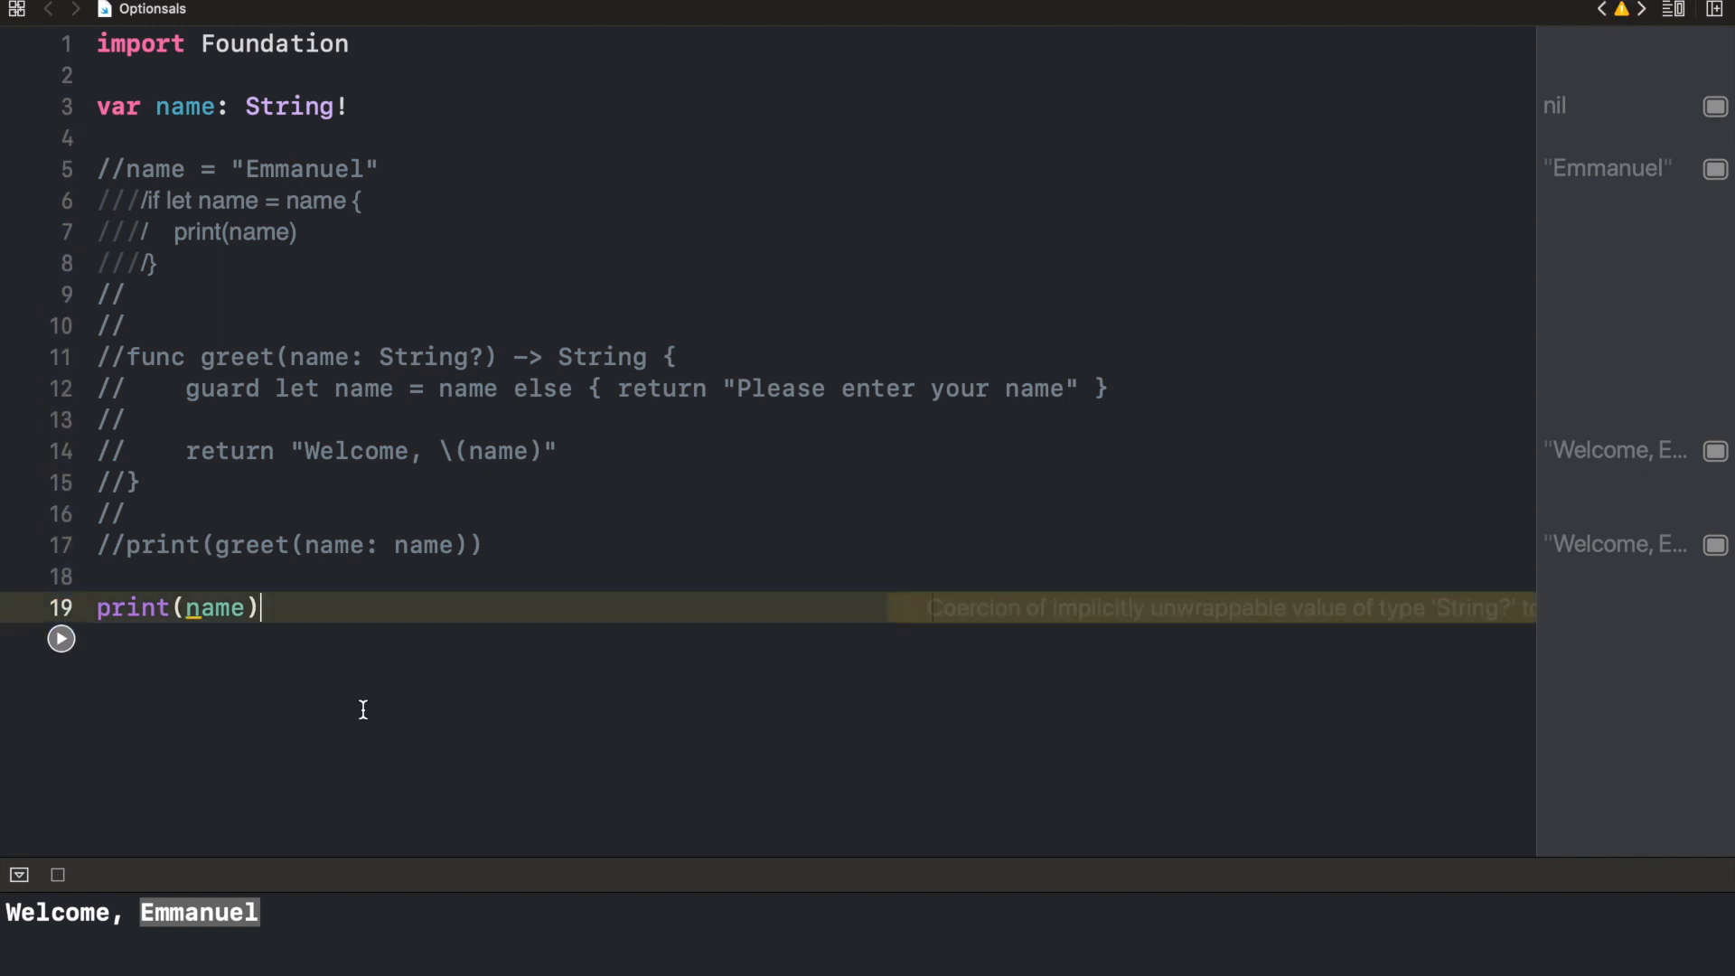
# Extend the print to concatenate name with the string " Okwara"
pyautogui.click(61, 638)
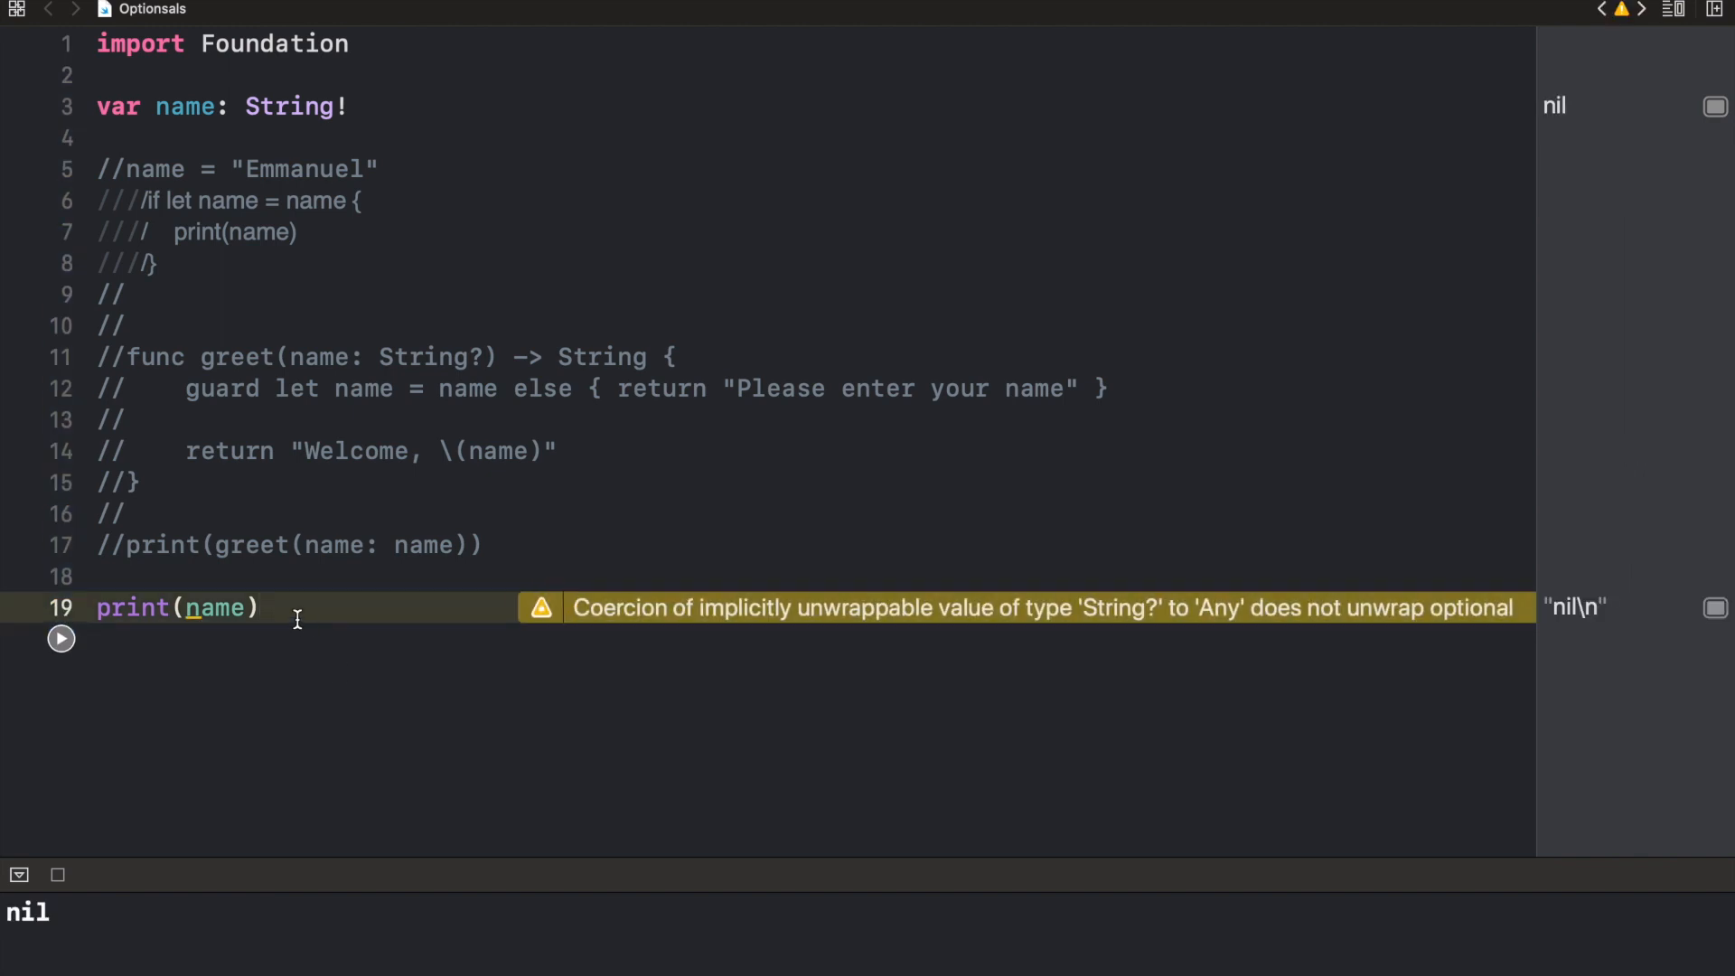
pyautogui.moveTo(246, 607)
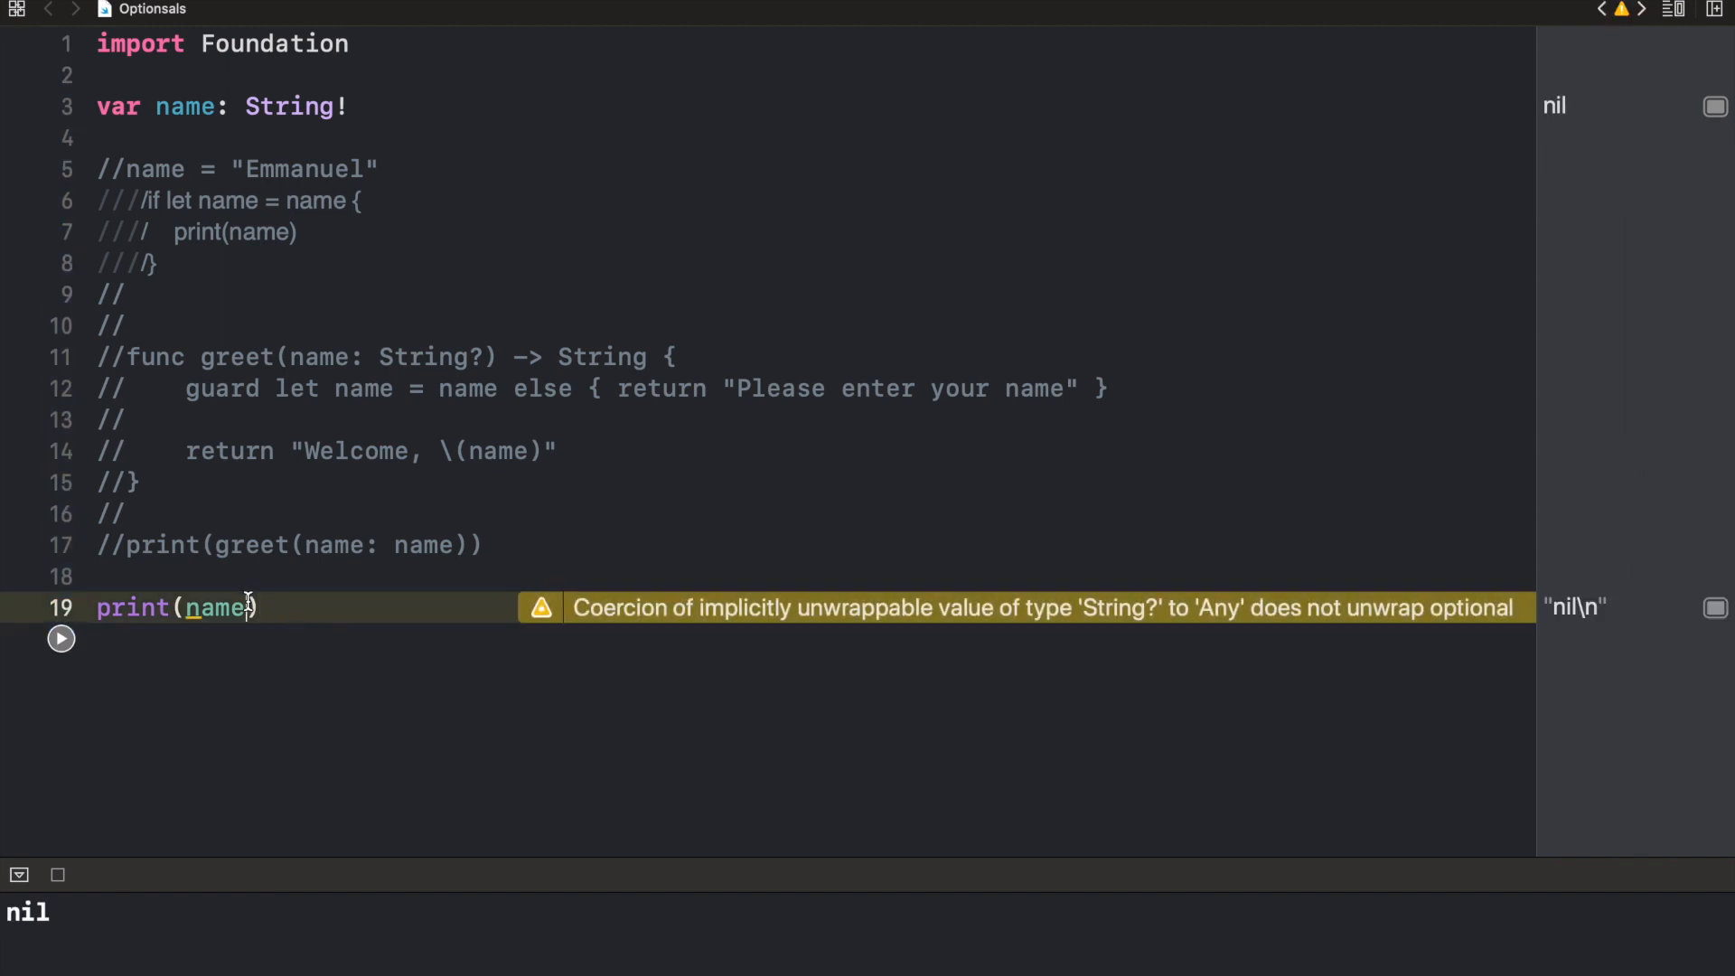
pyautogui.write('+')
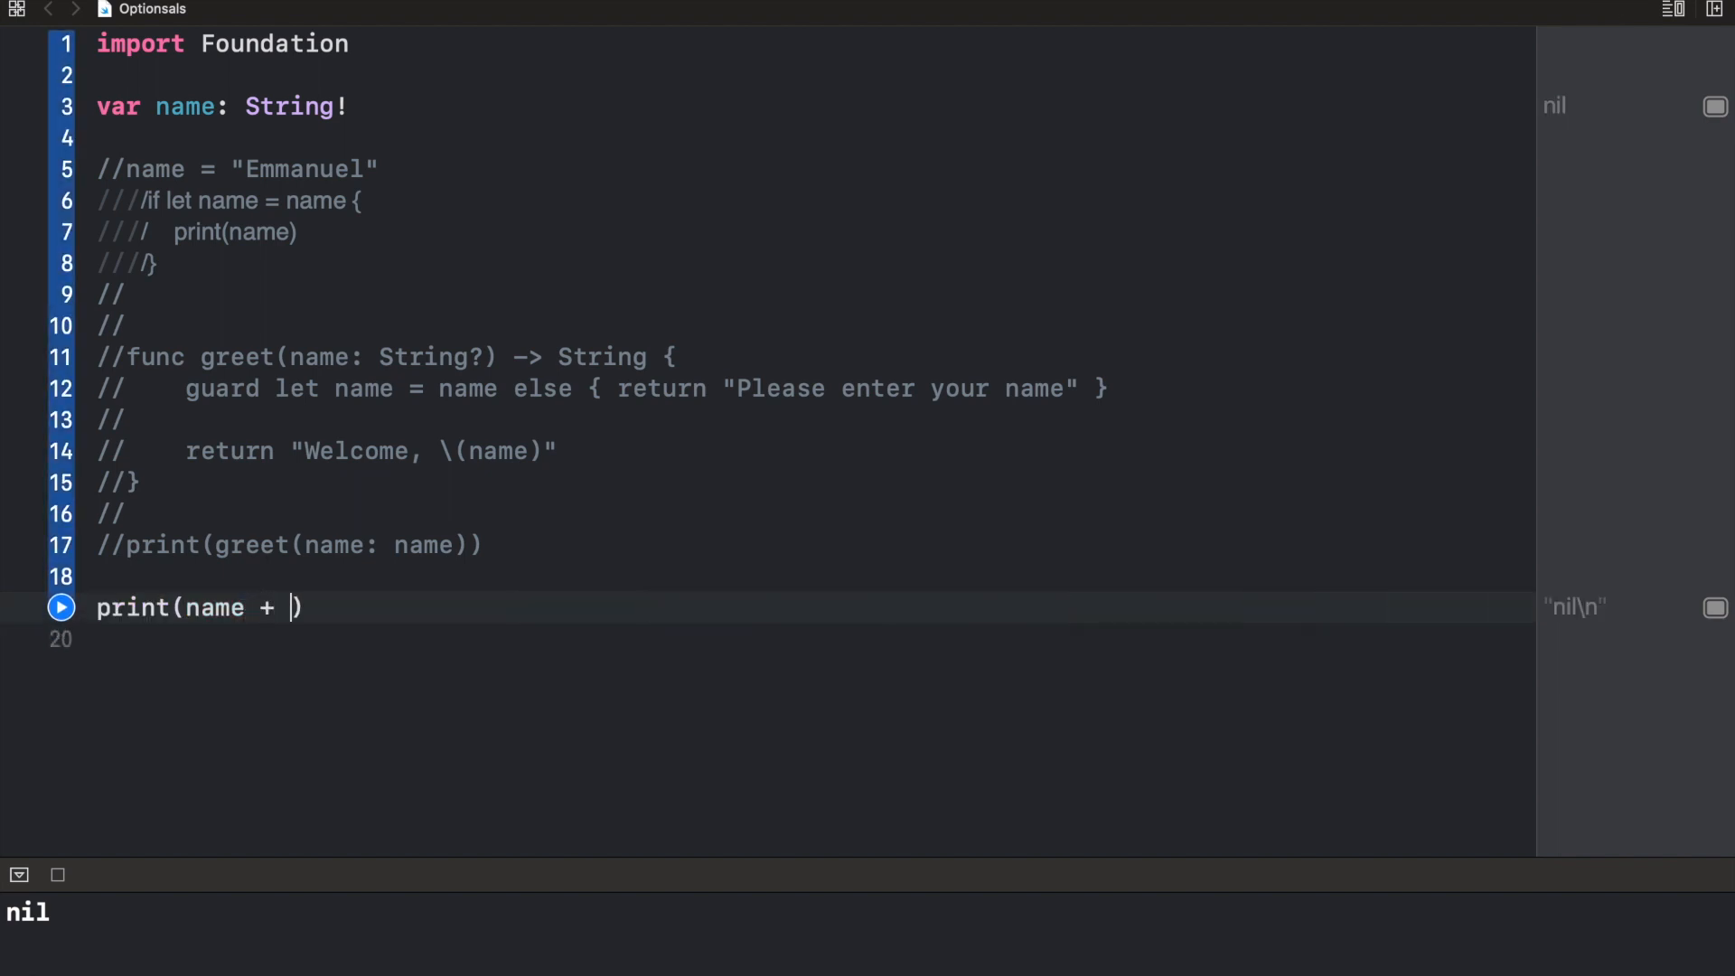
pyautogui.write('" Okw')
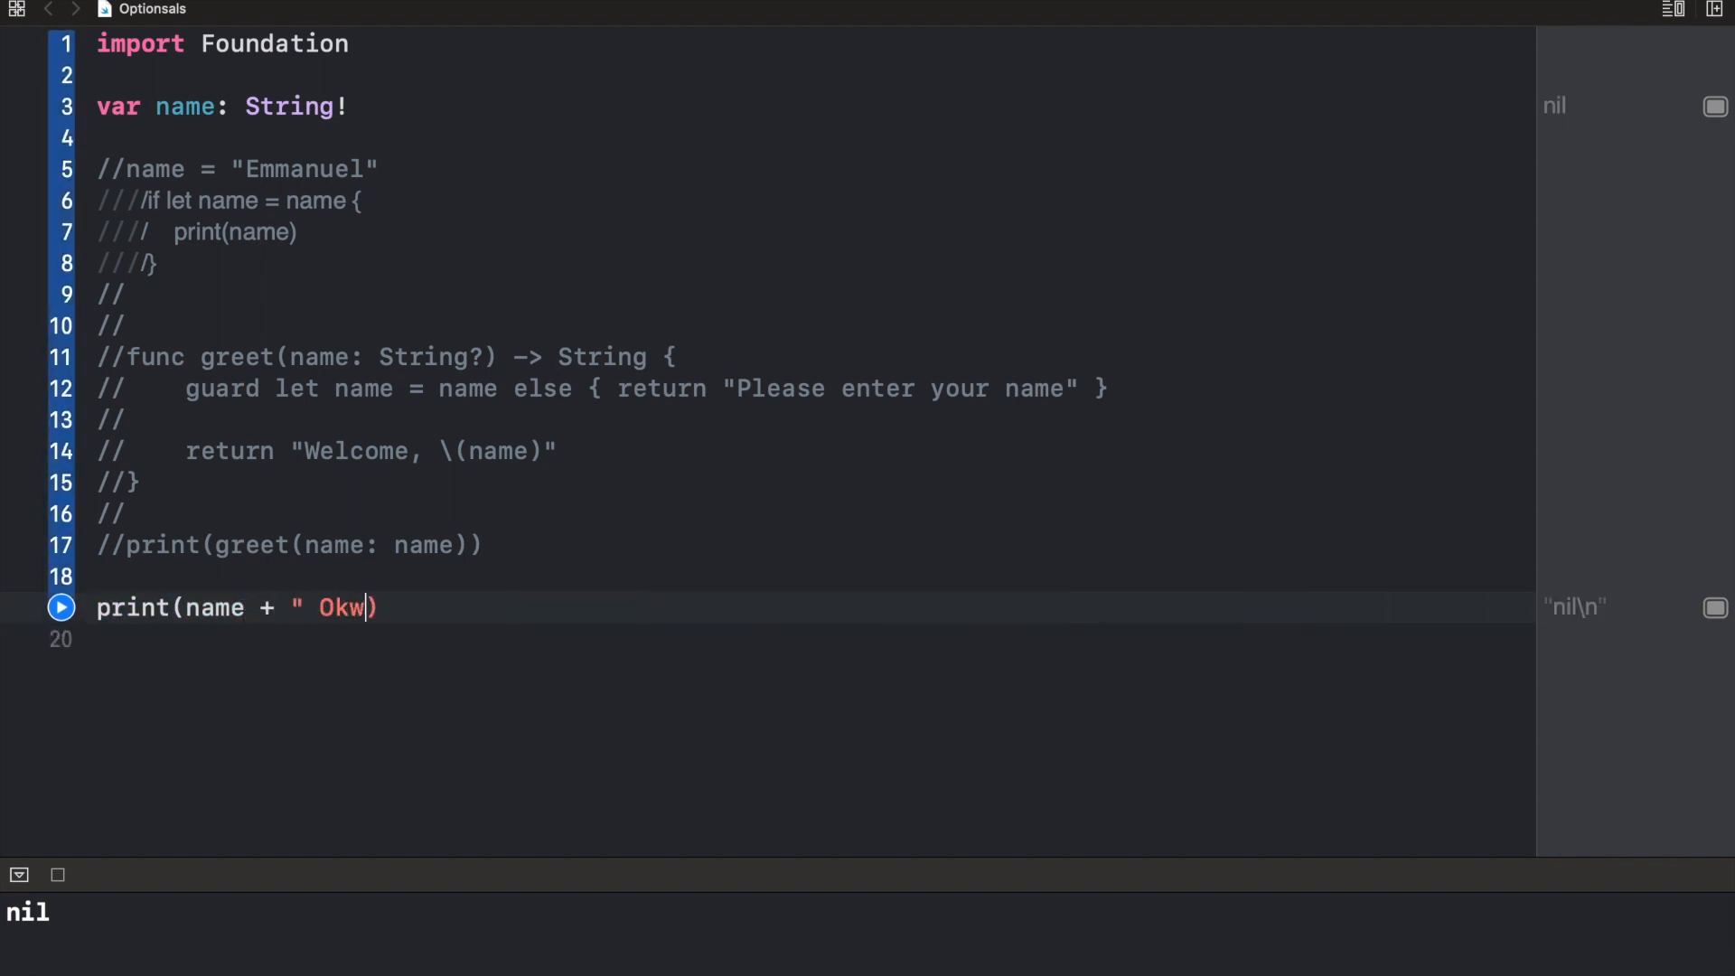
pyautogui.write('ara')
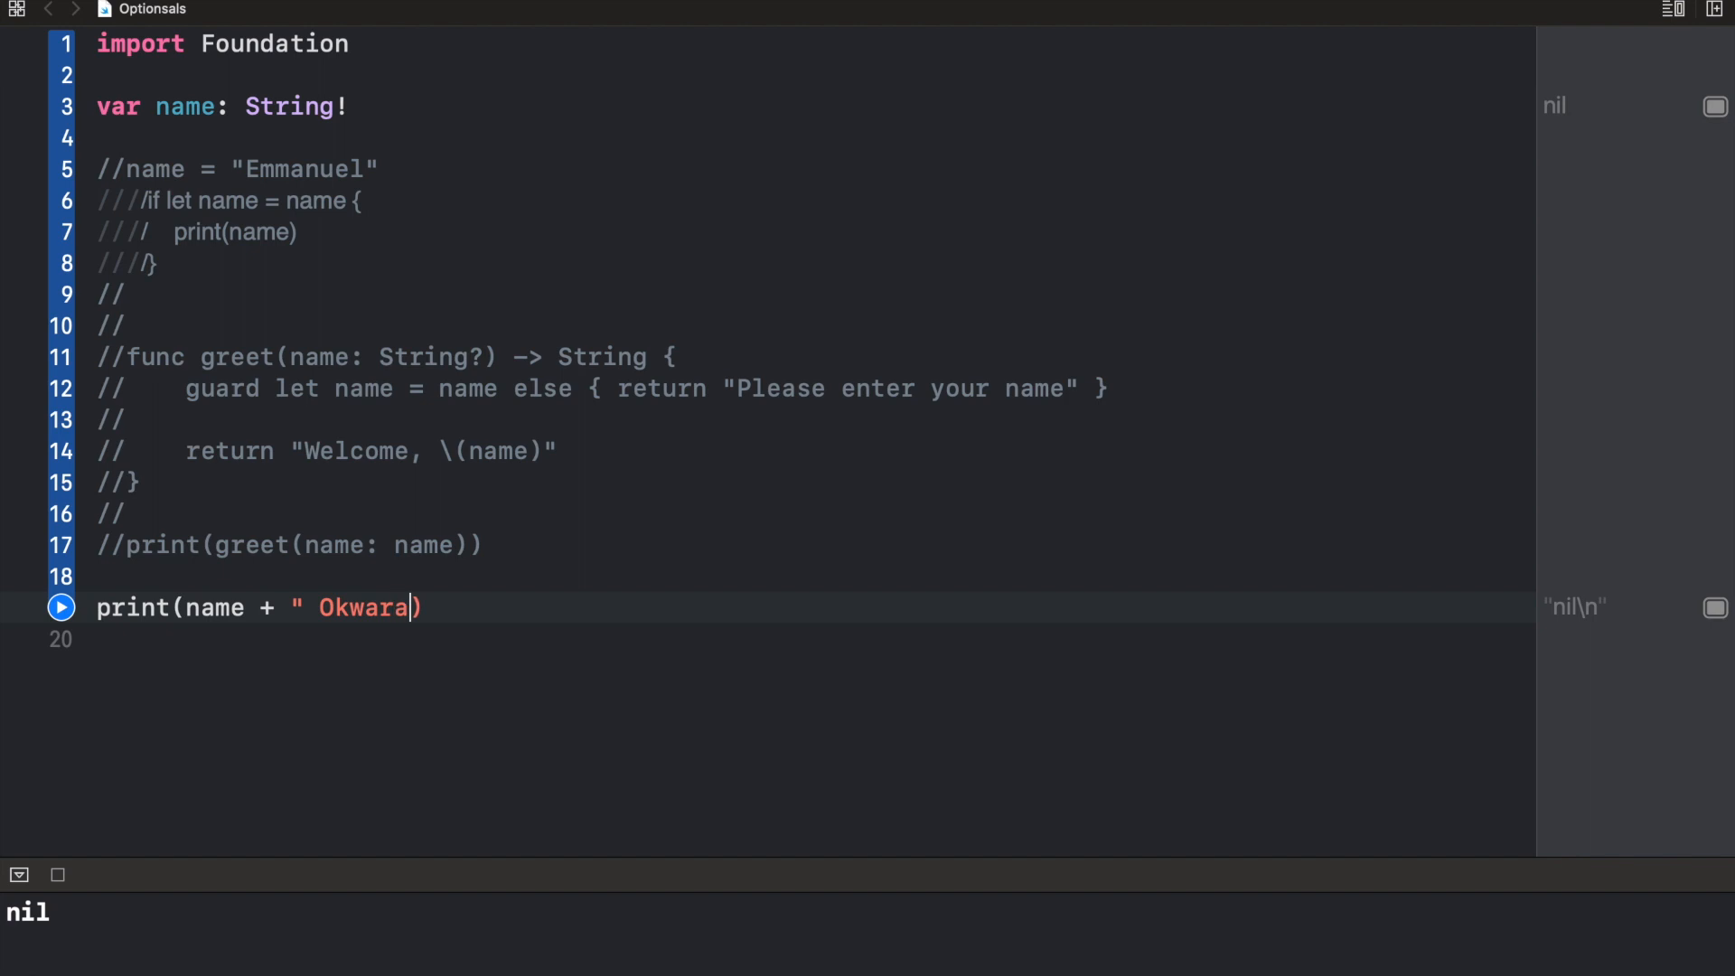
pyautogui.write('"')
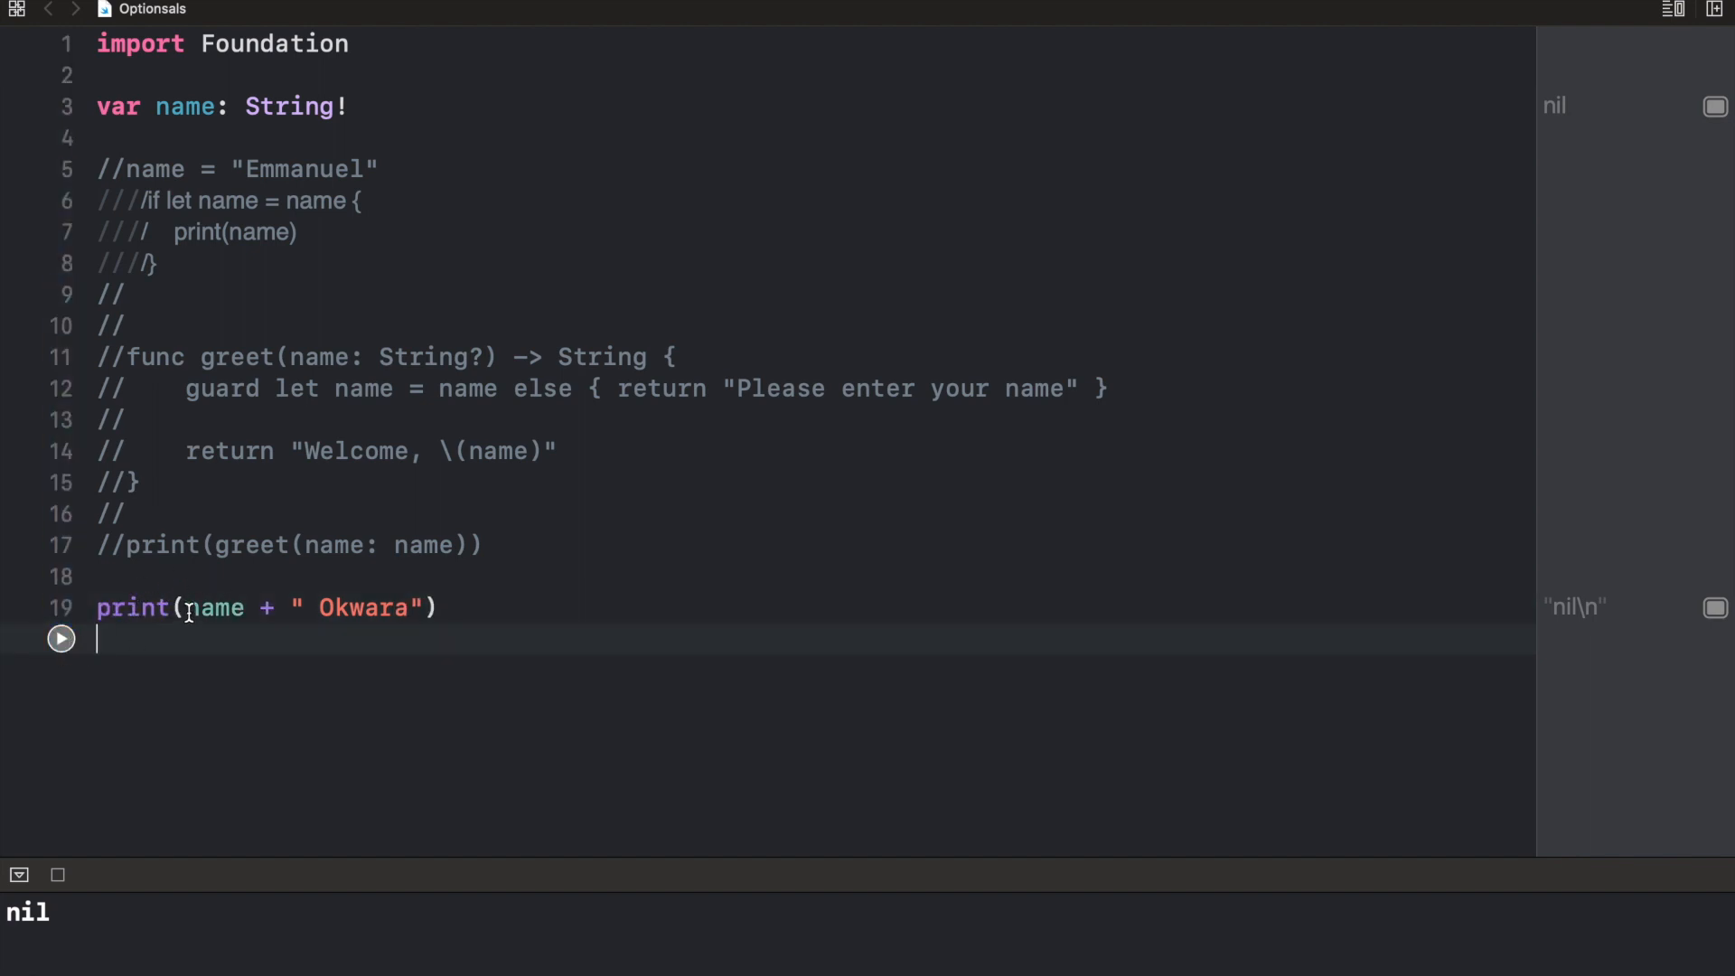
# Run the playground so the nil name triggers the unexpected-nil fatal error
pyautogui.click(60, 638)
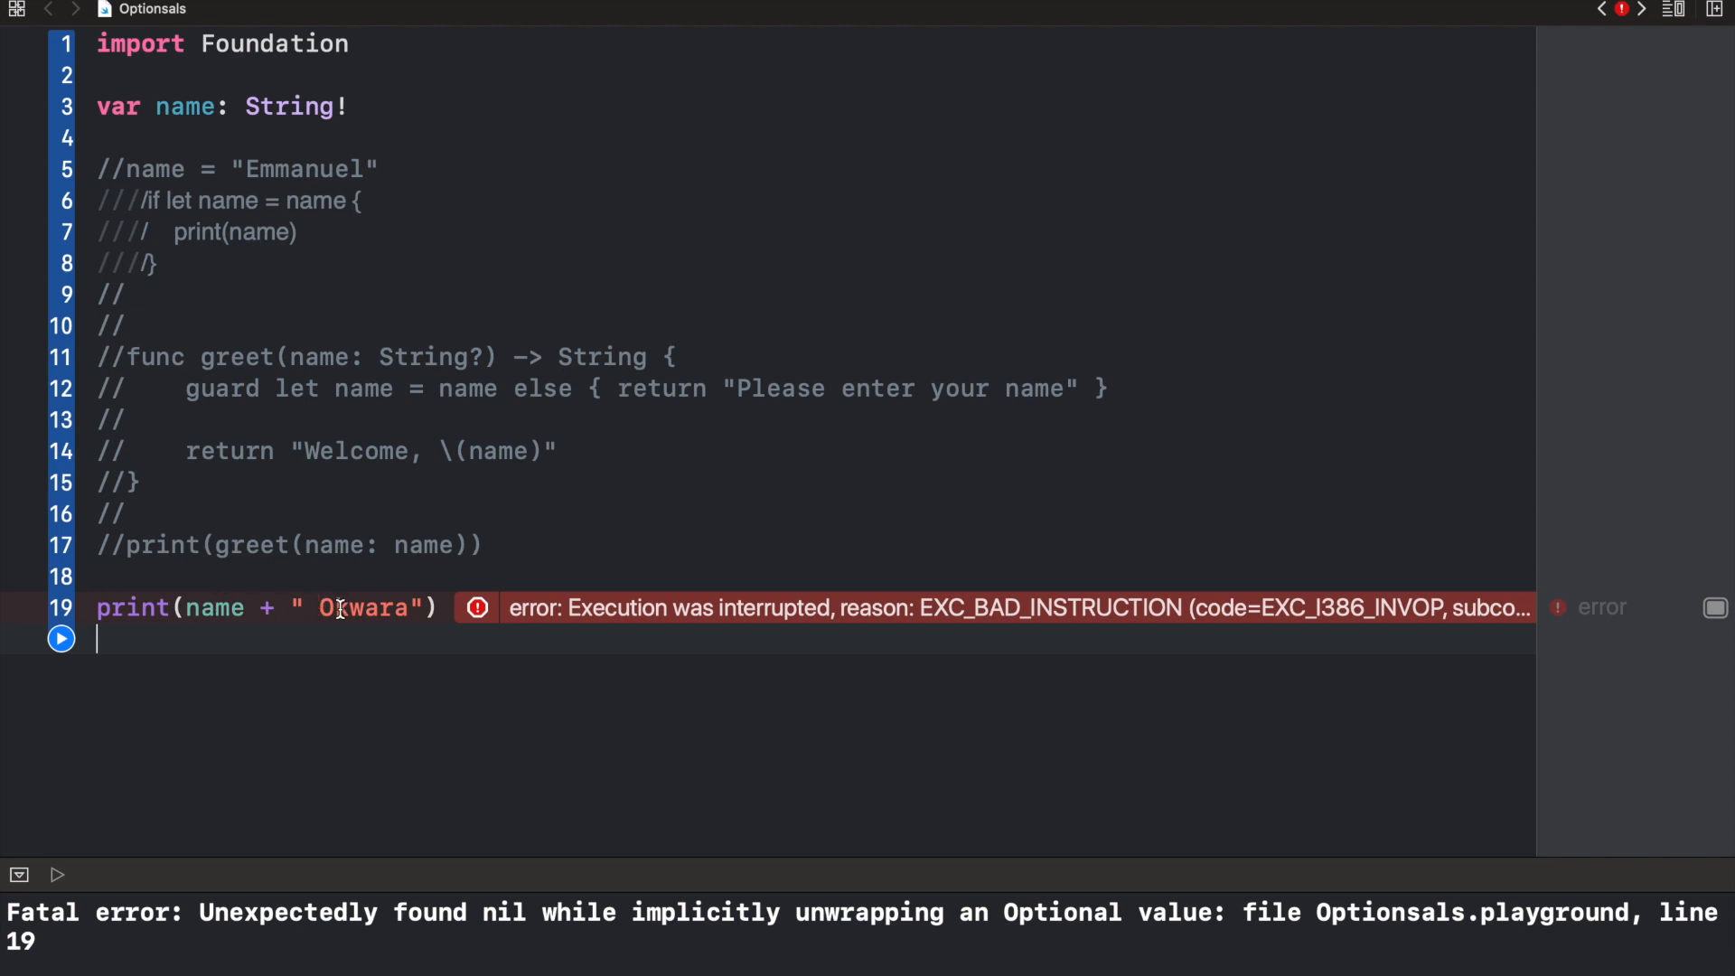
pyautogui.moveTo(204, 620)
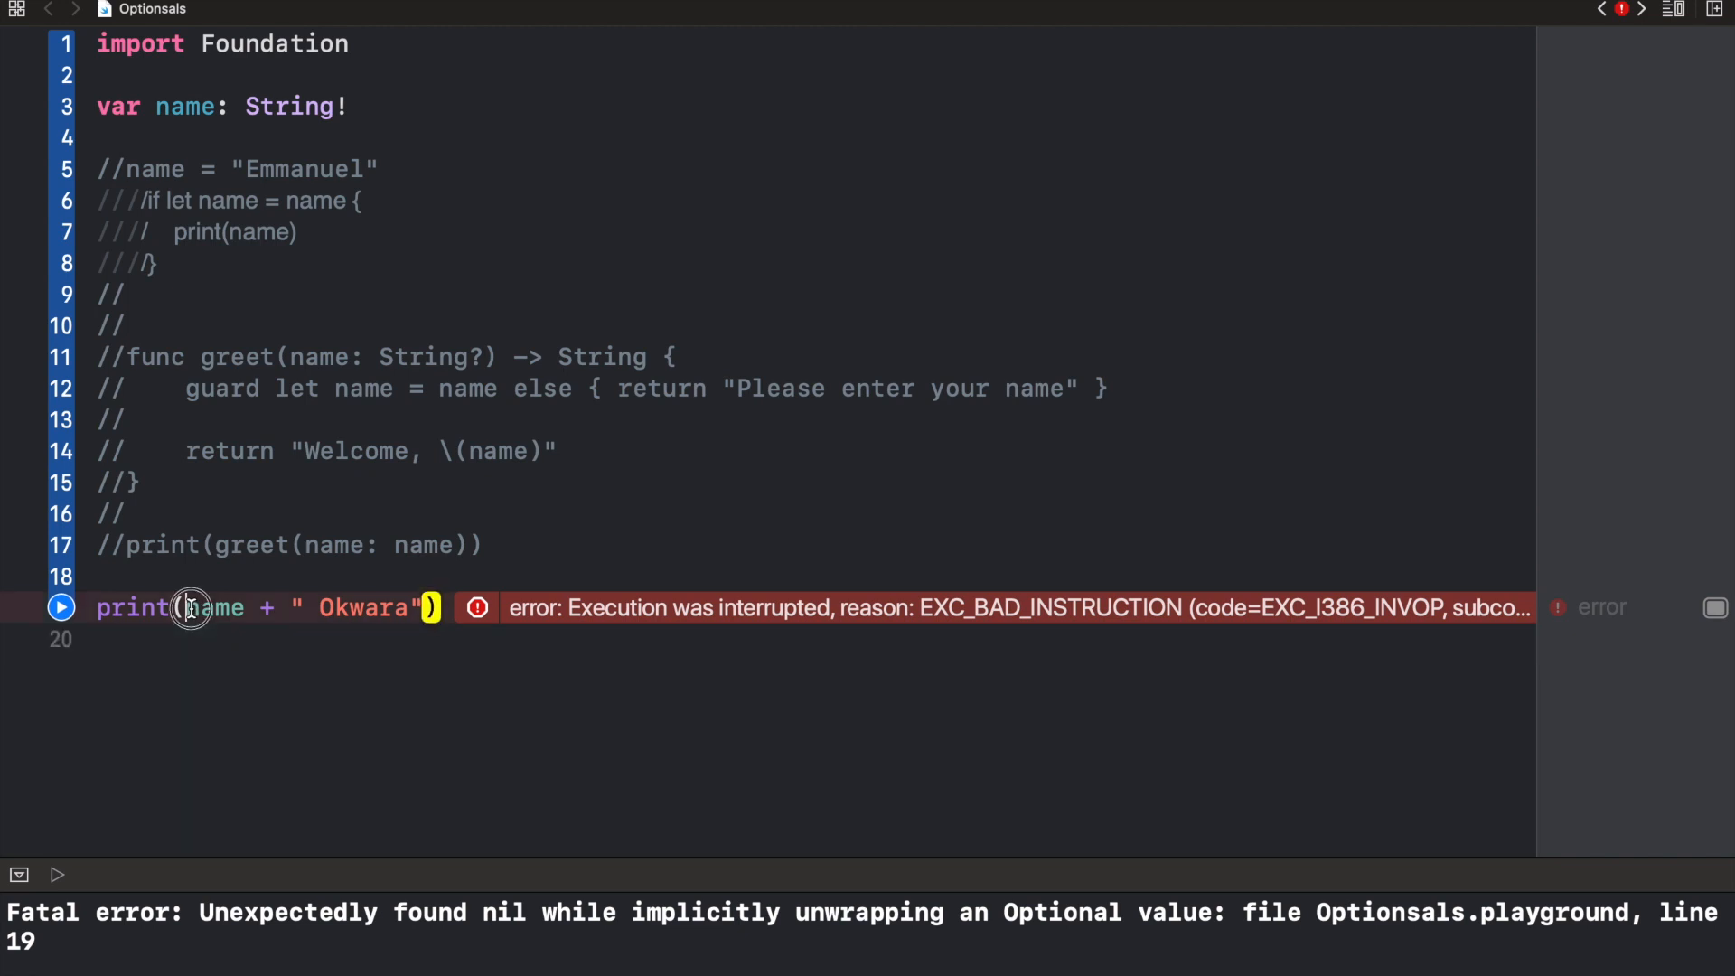
pyautogui.click(278, 170)
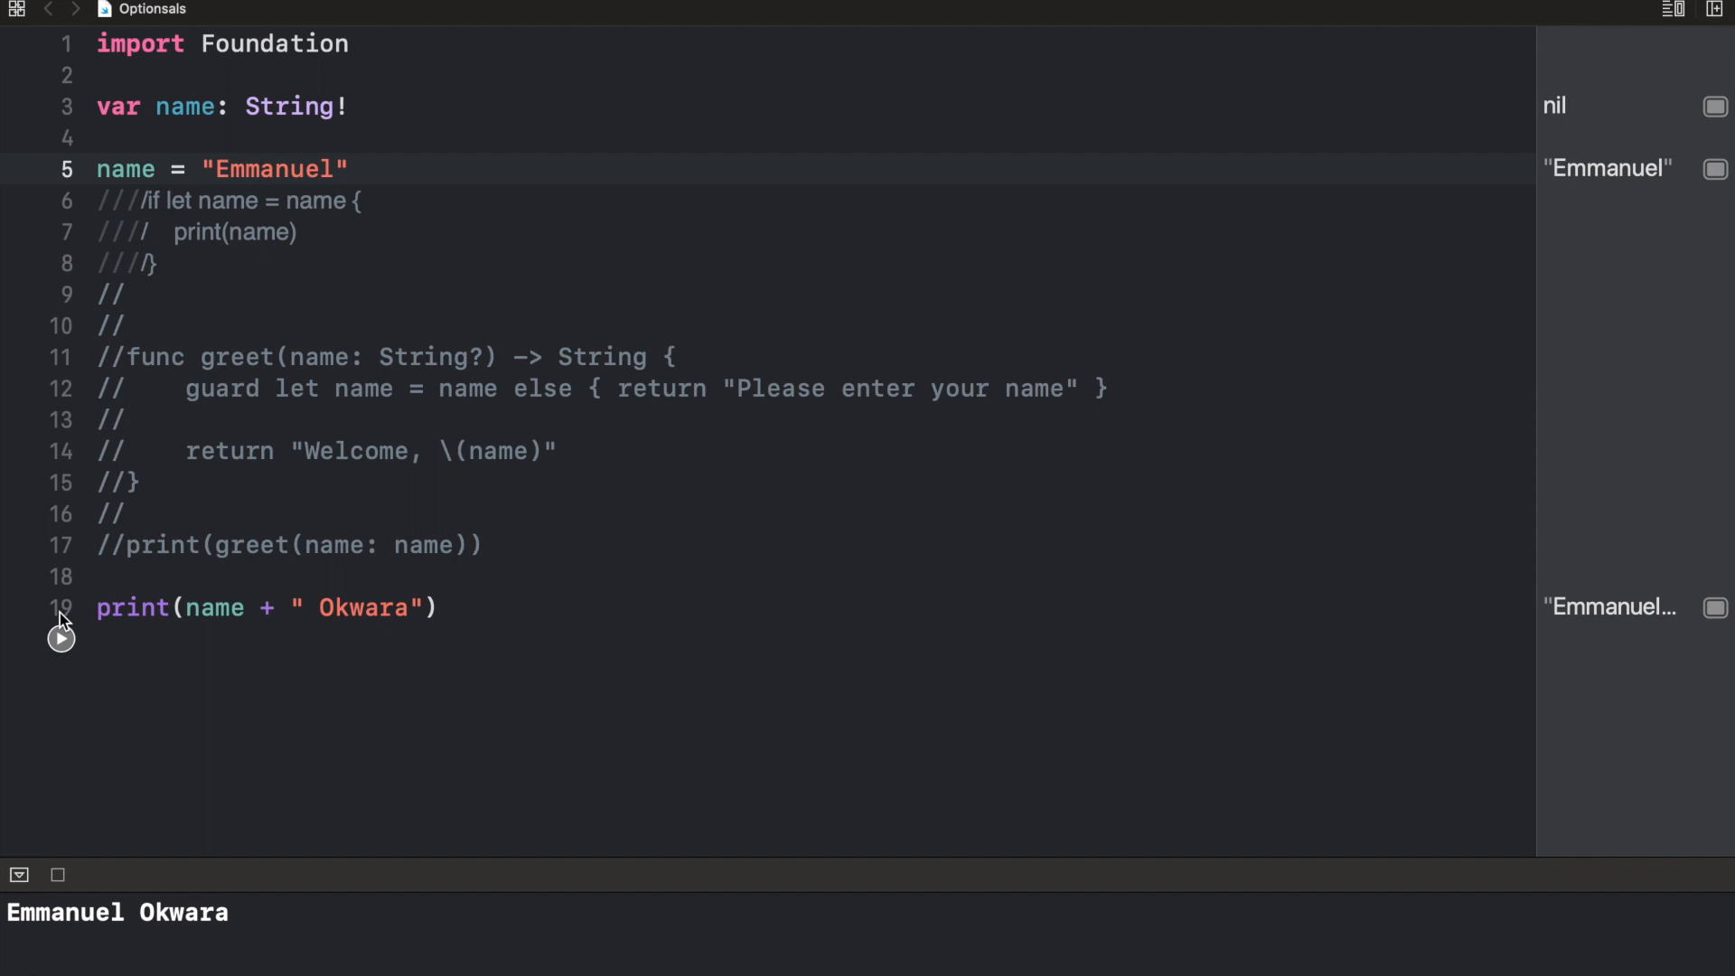
# Select the whole name declaration line in the editor
pyautogui.tripleClick(220, 107)
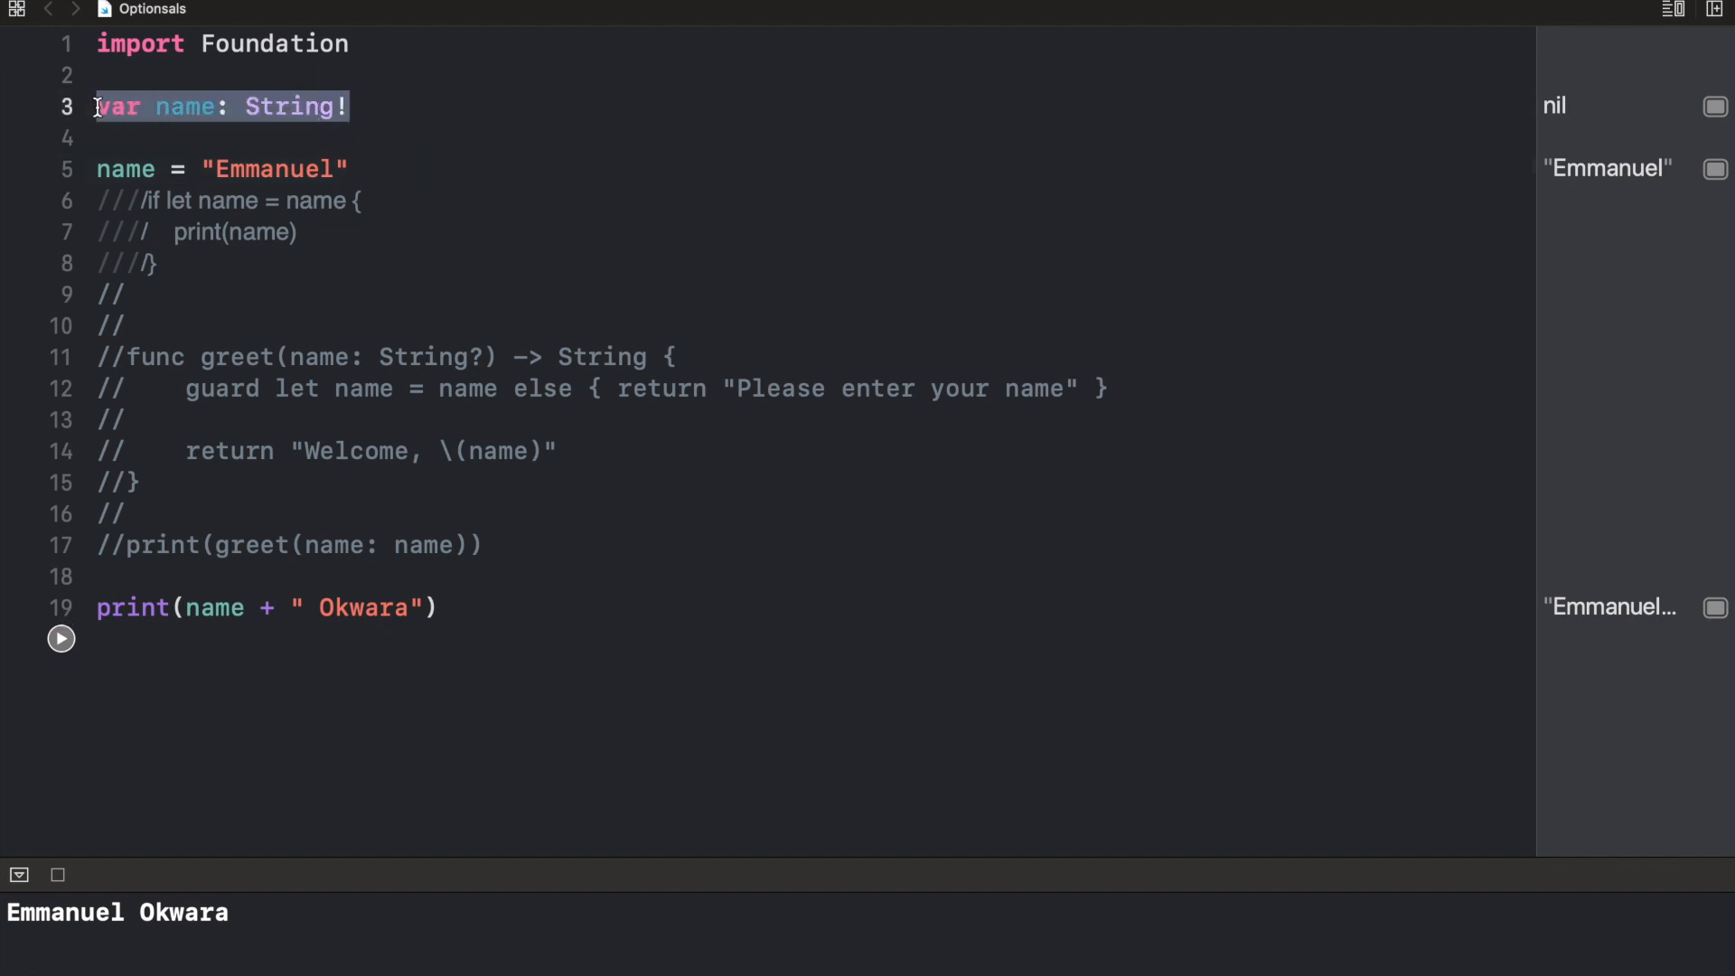
pyautogui.moveTo(370, 106)
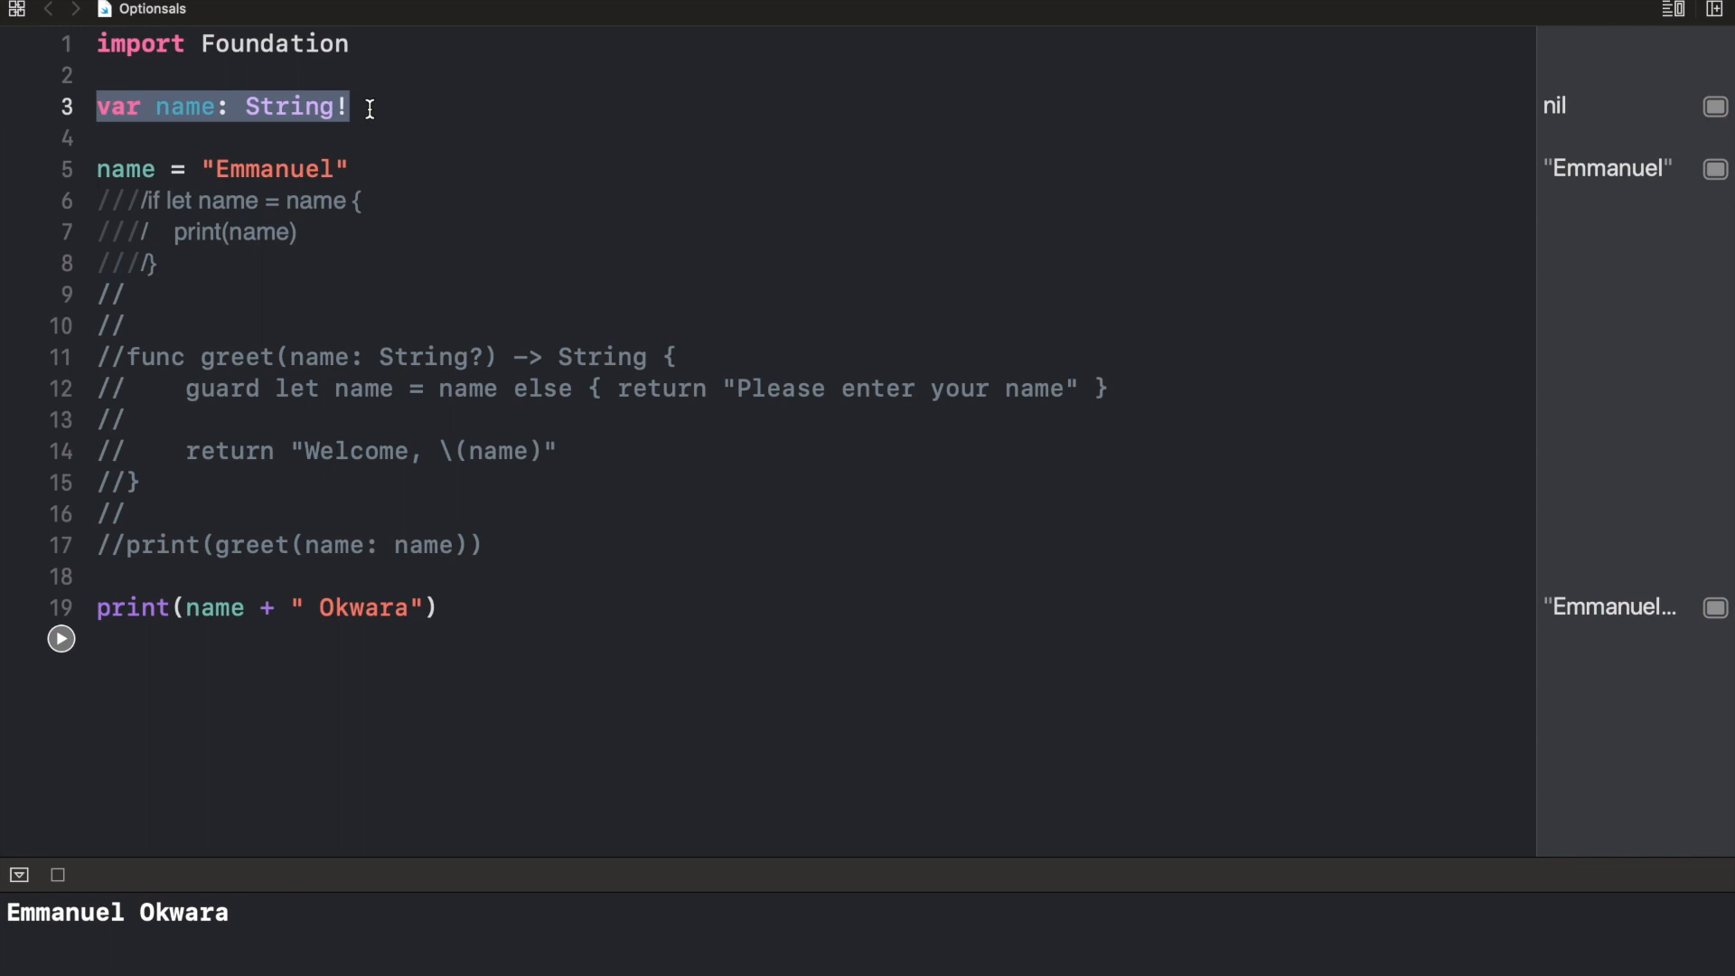
pyautogui.moveTo(389, 430)
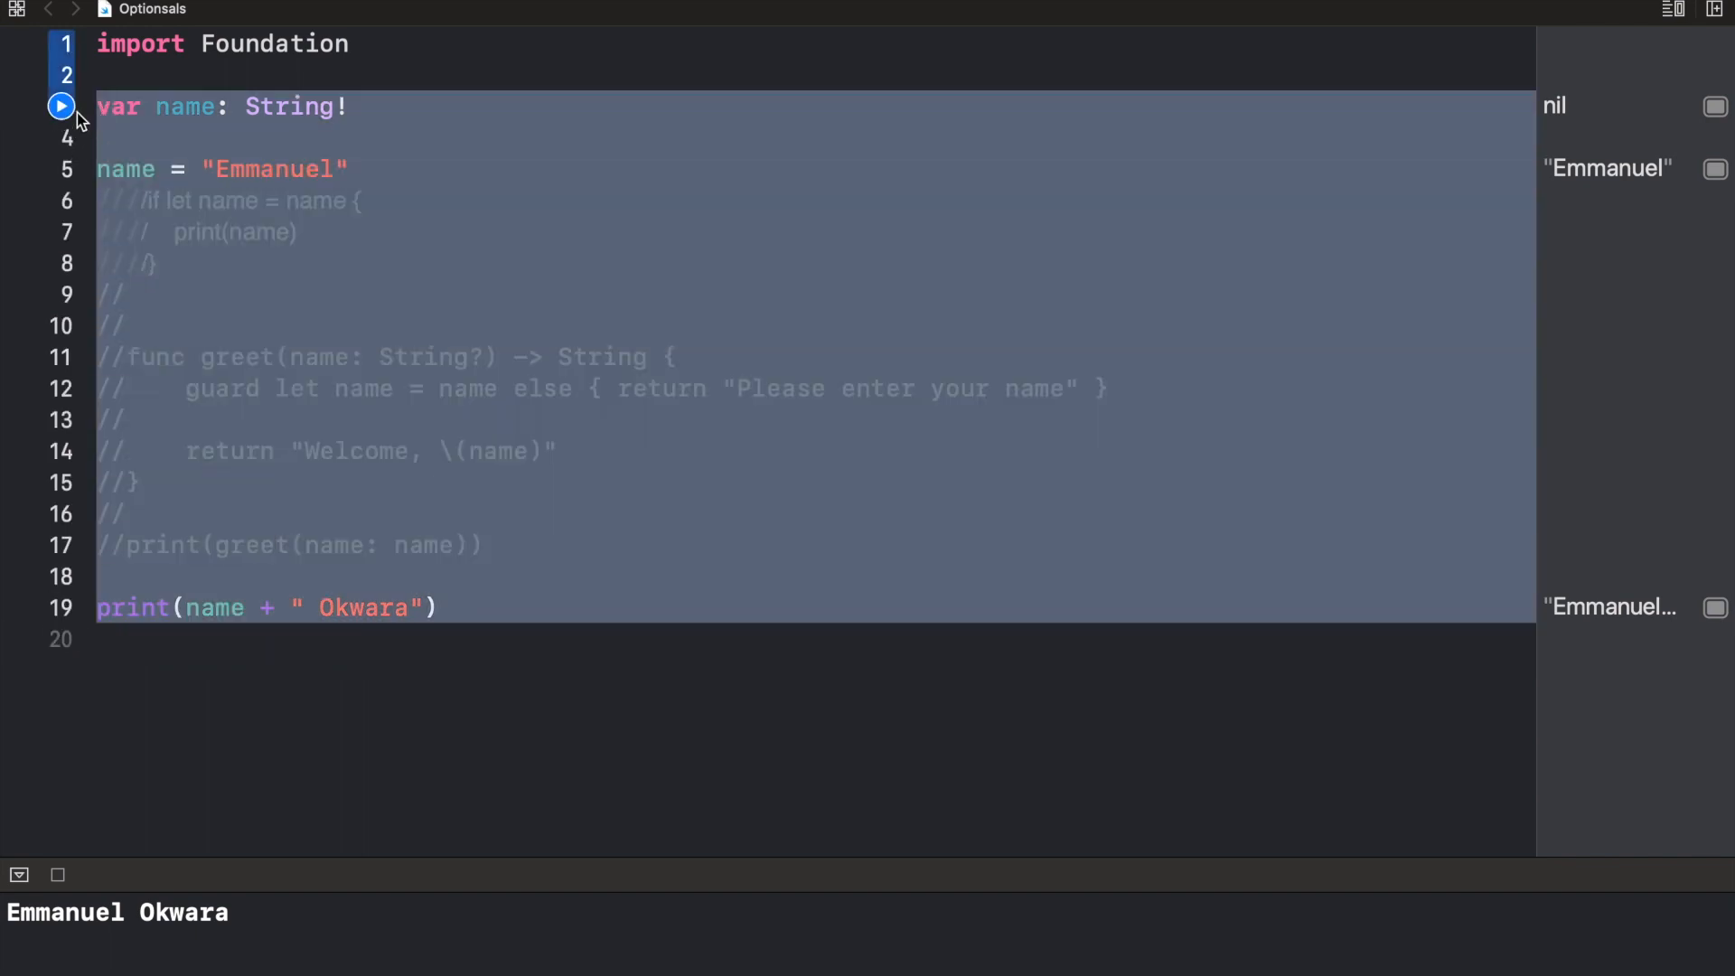
# Define a User struct with a var name: String property
pyautogui.write('struct User {')
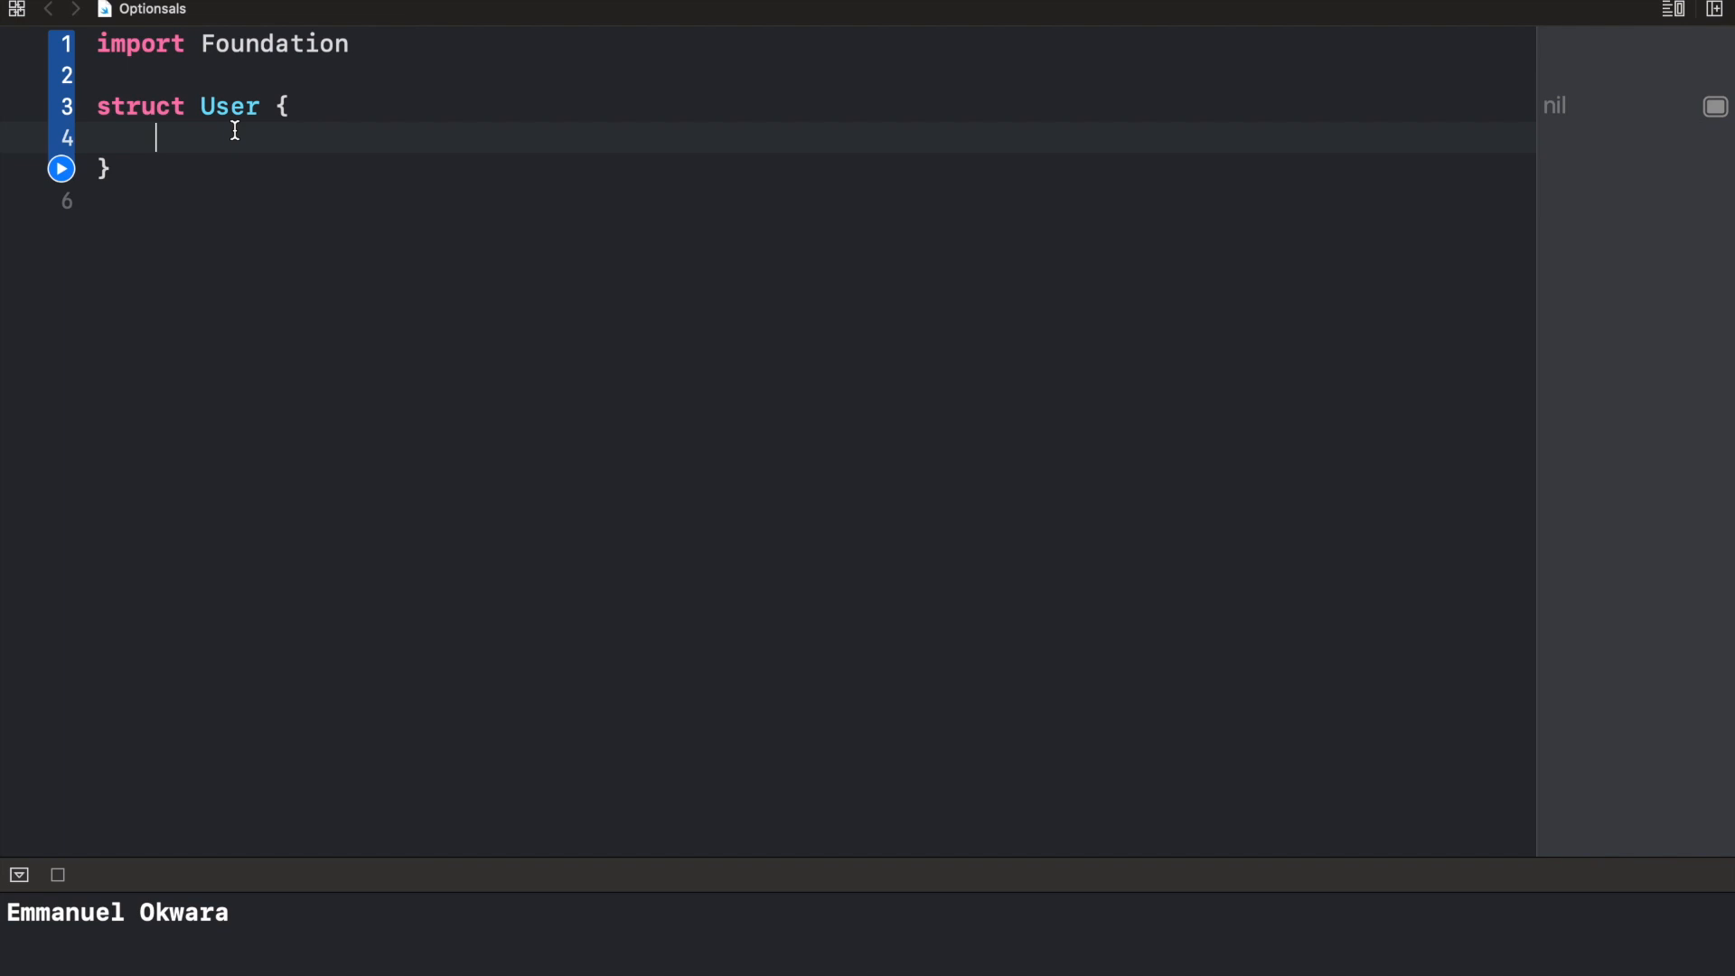
pyautogui.write('var')
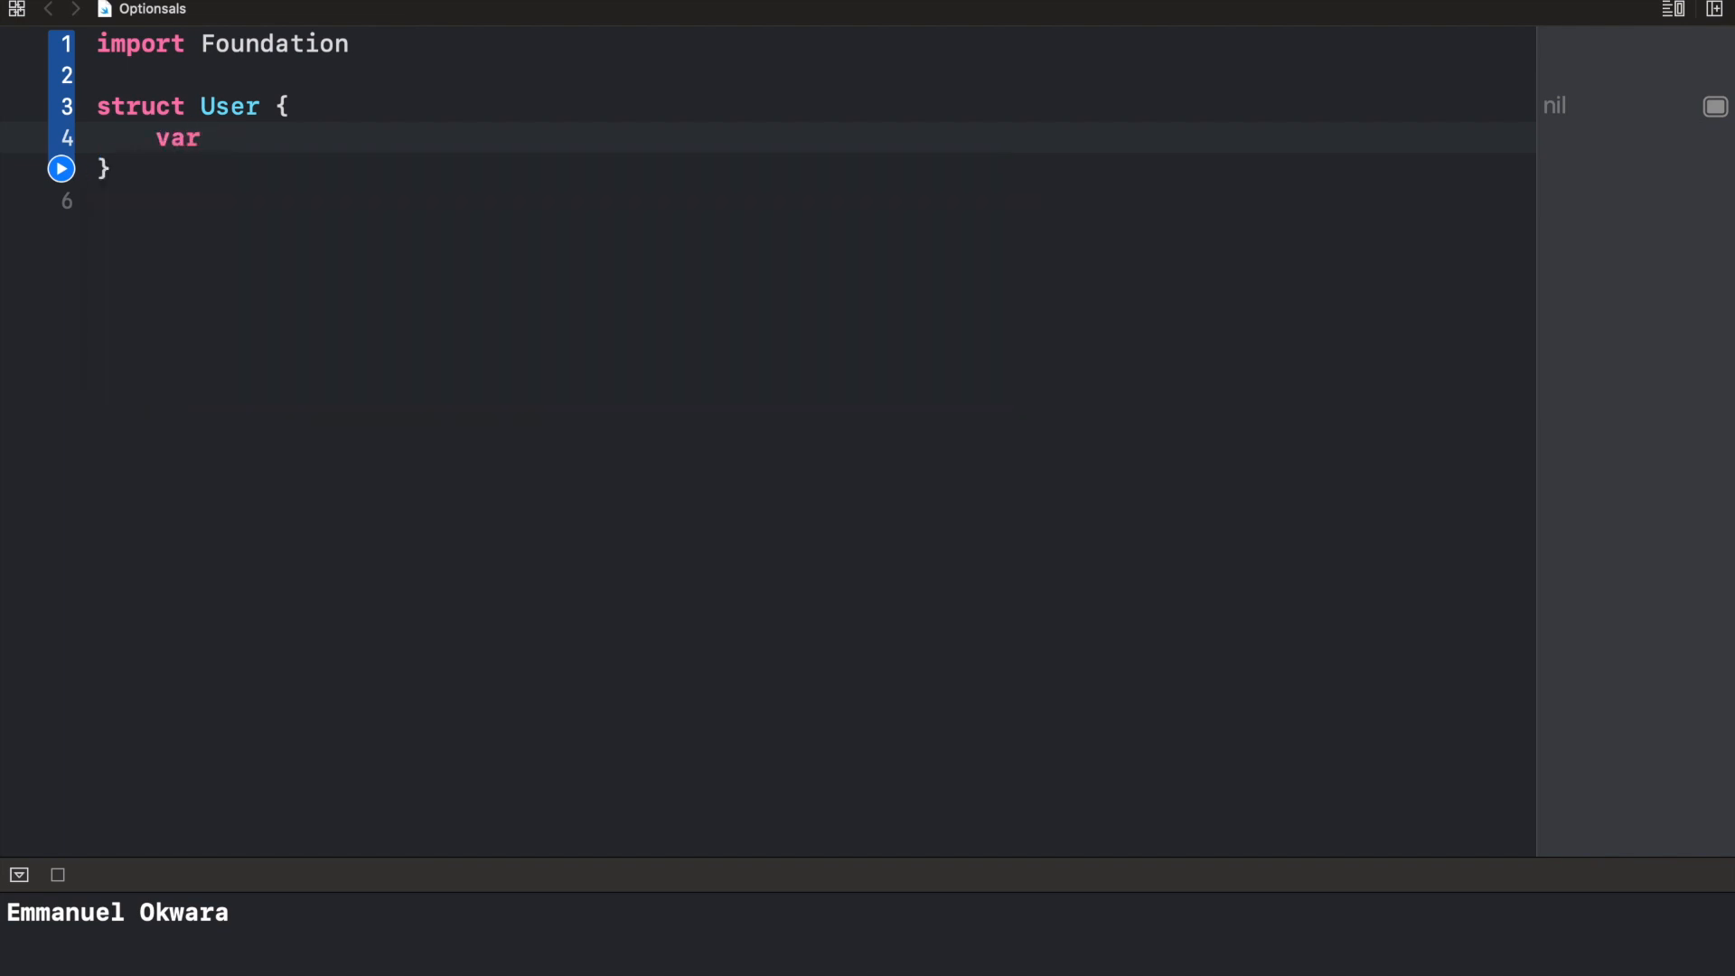
pyautogui.write('name: String')
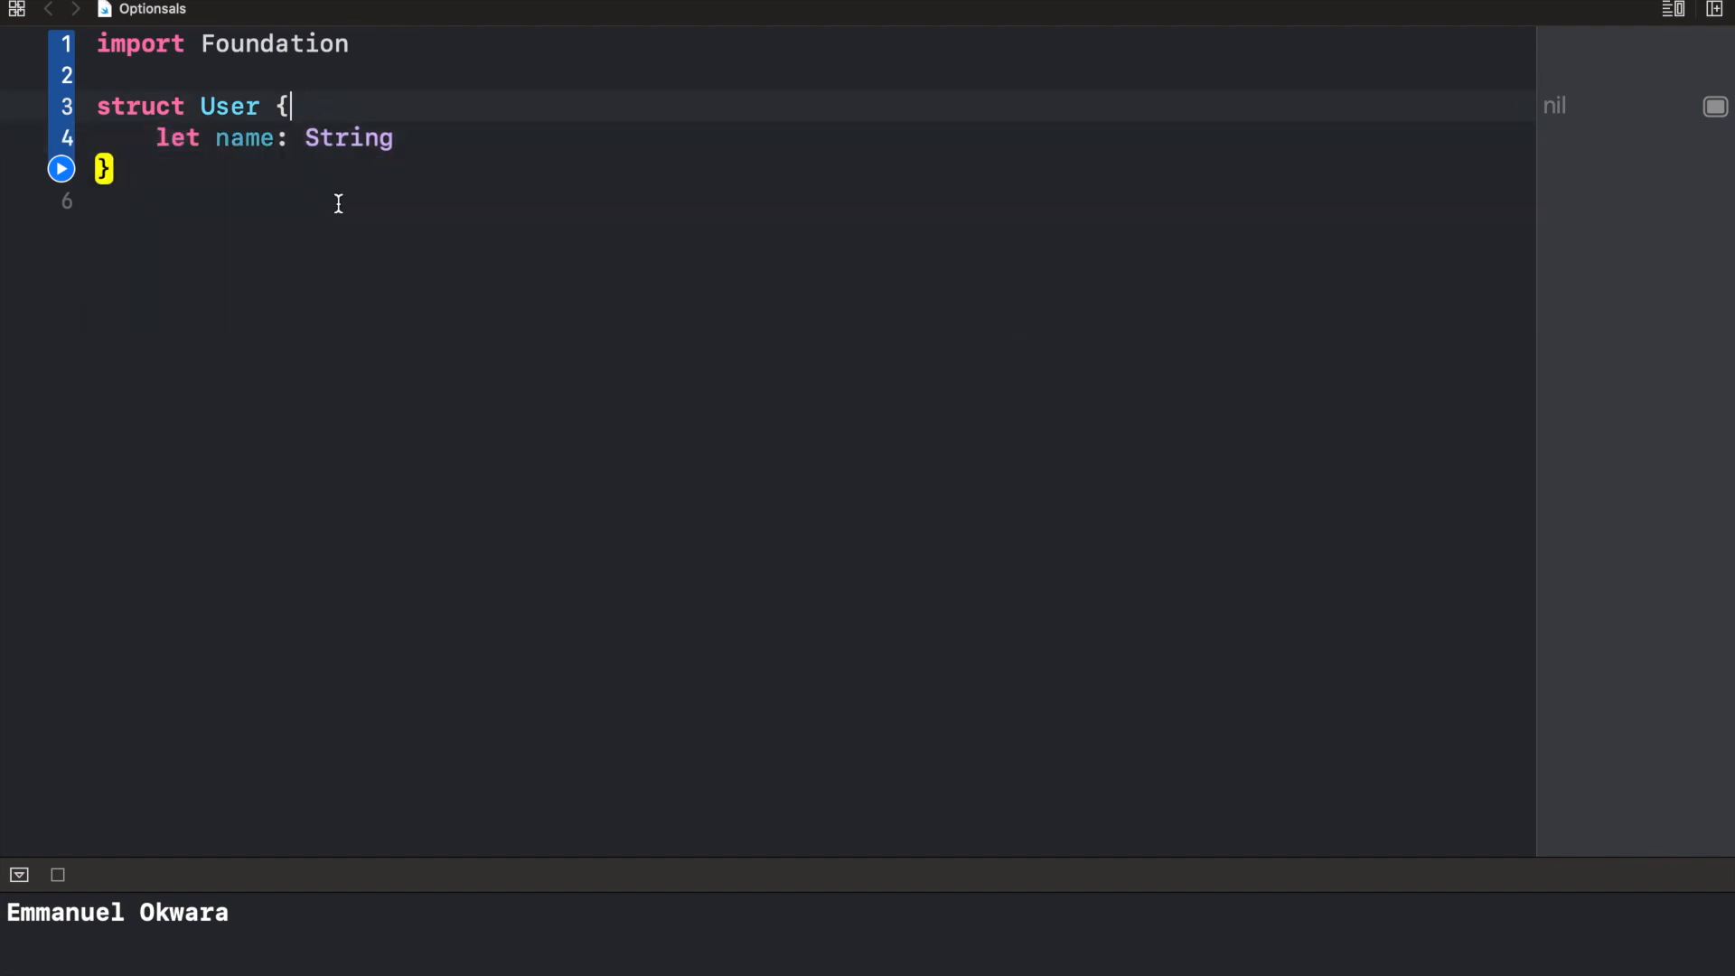
pyautogui.press('Return')
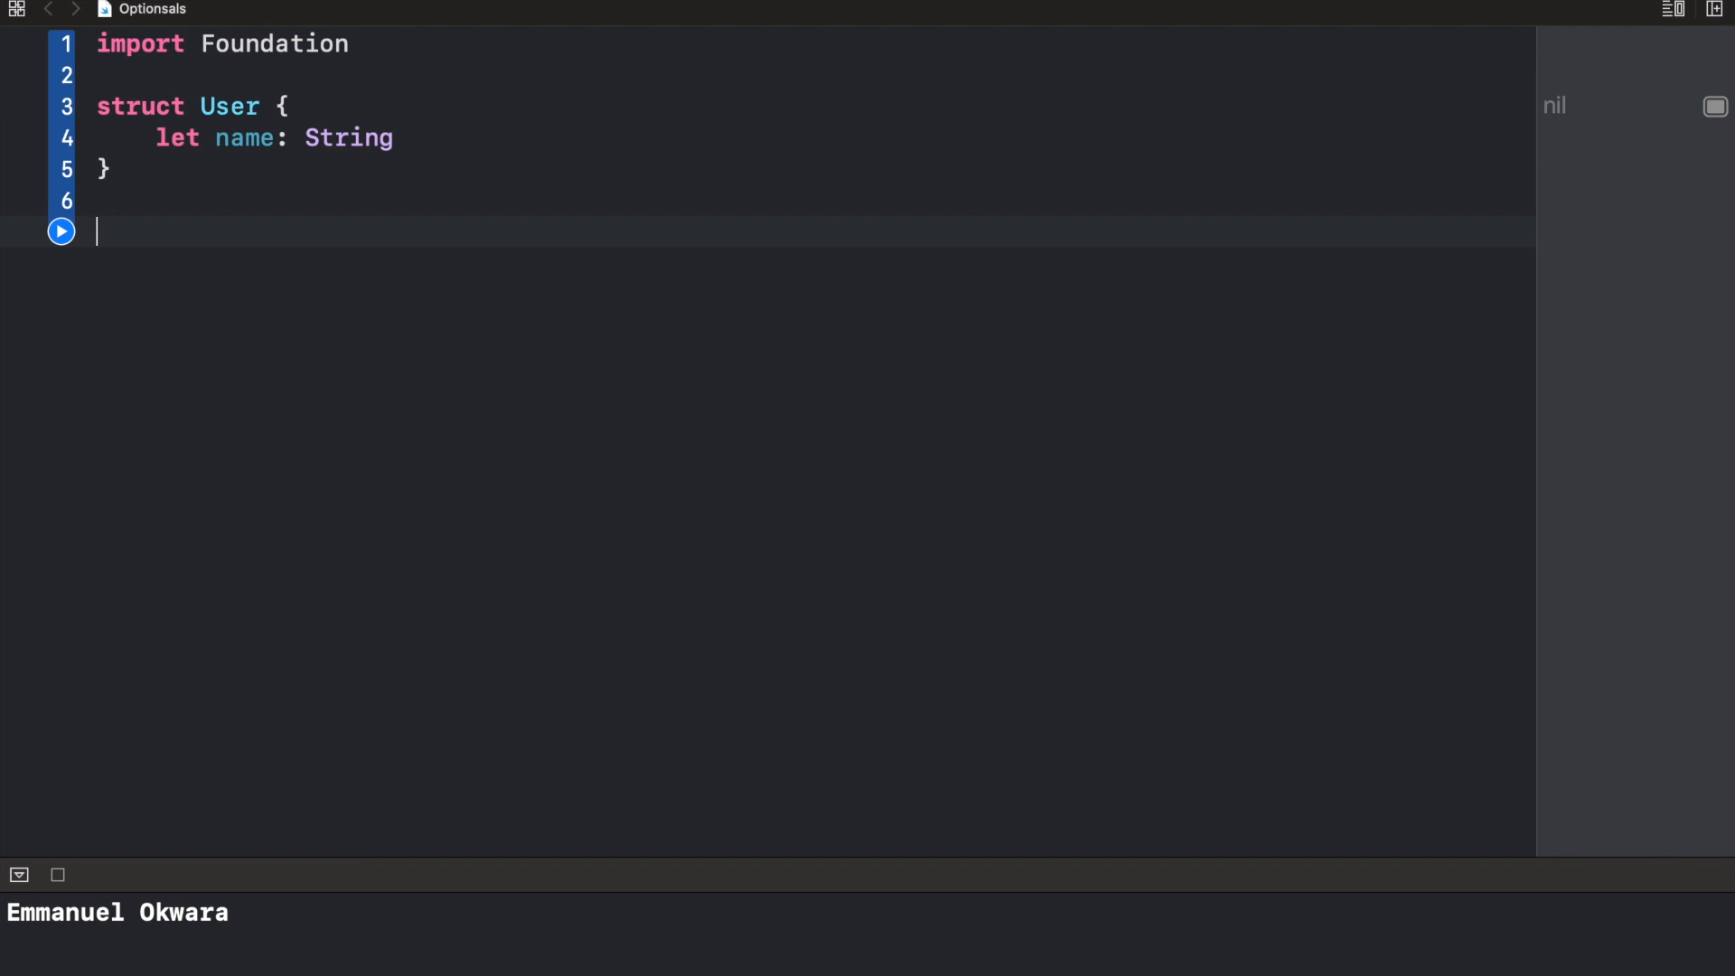
# Declare let emmanuel: User? as an optional User constant
pyautogui.write('let emmanuel:')
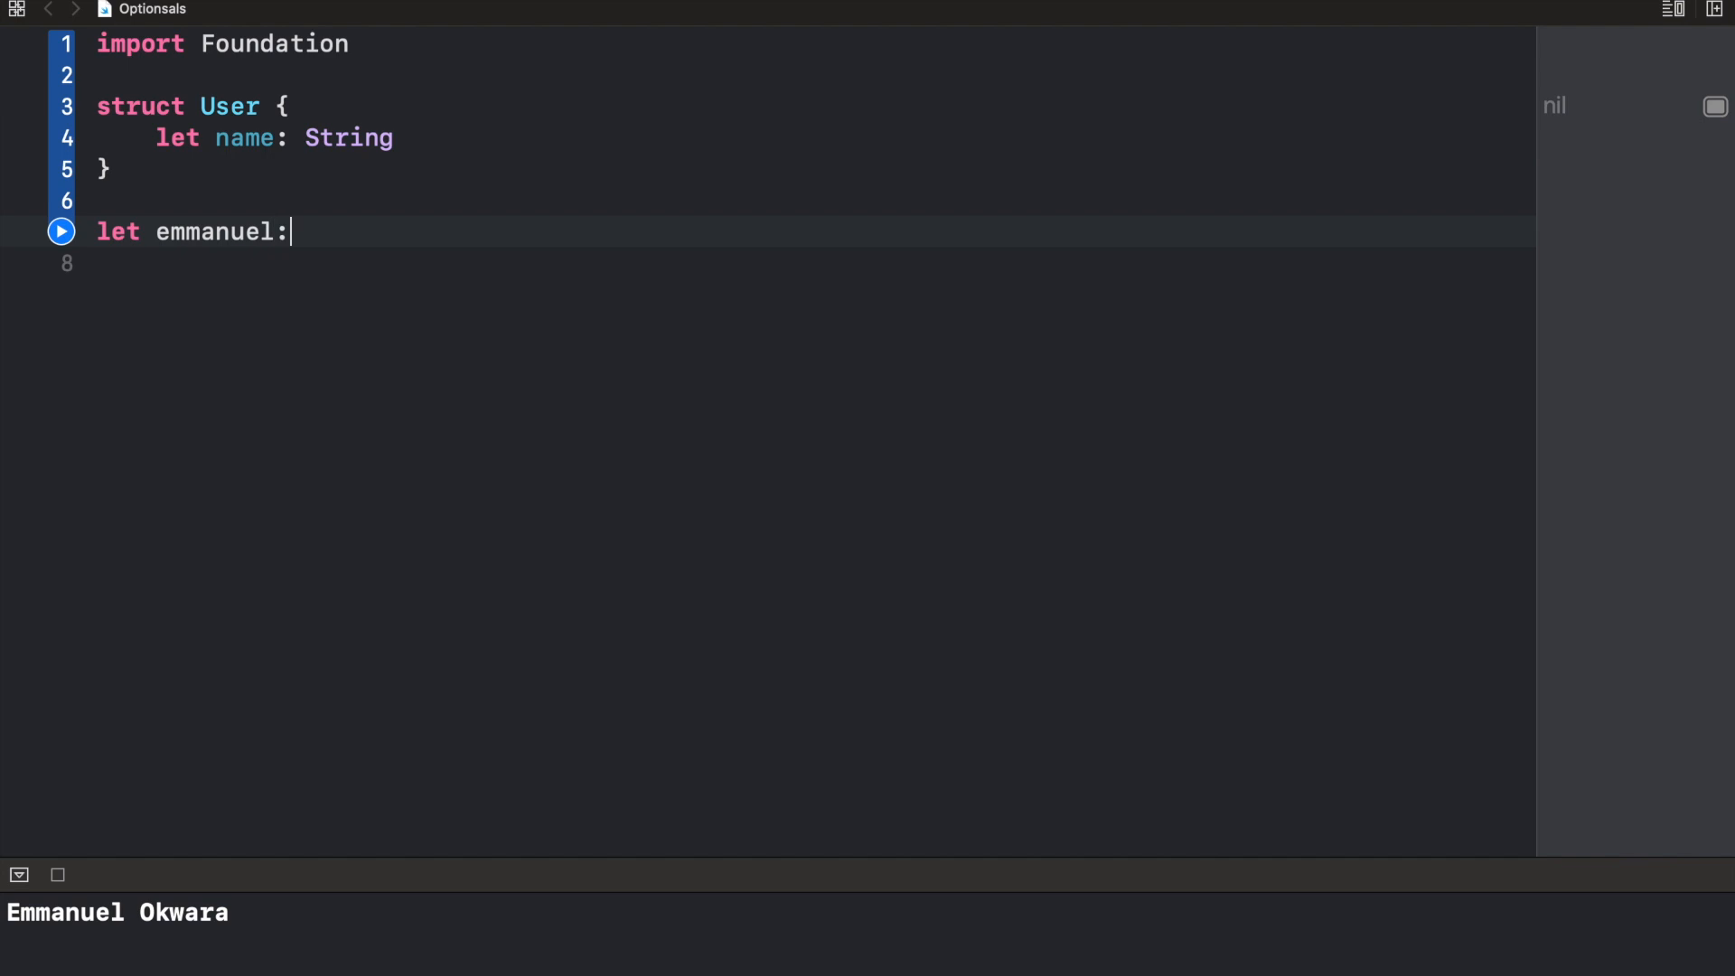
pyautogui.write('S')
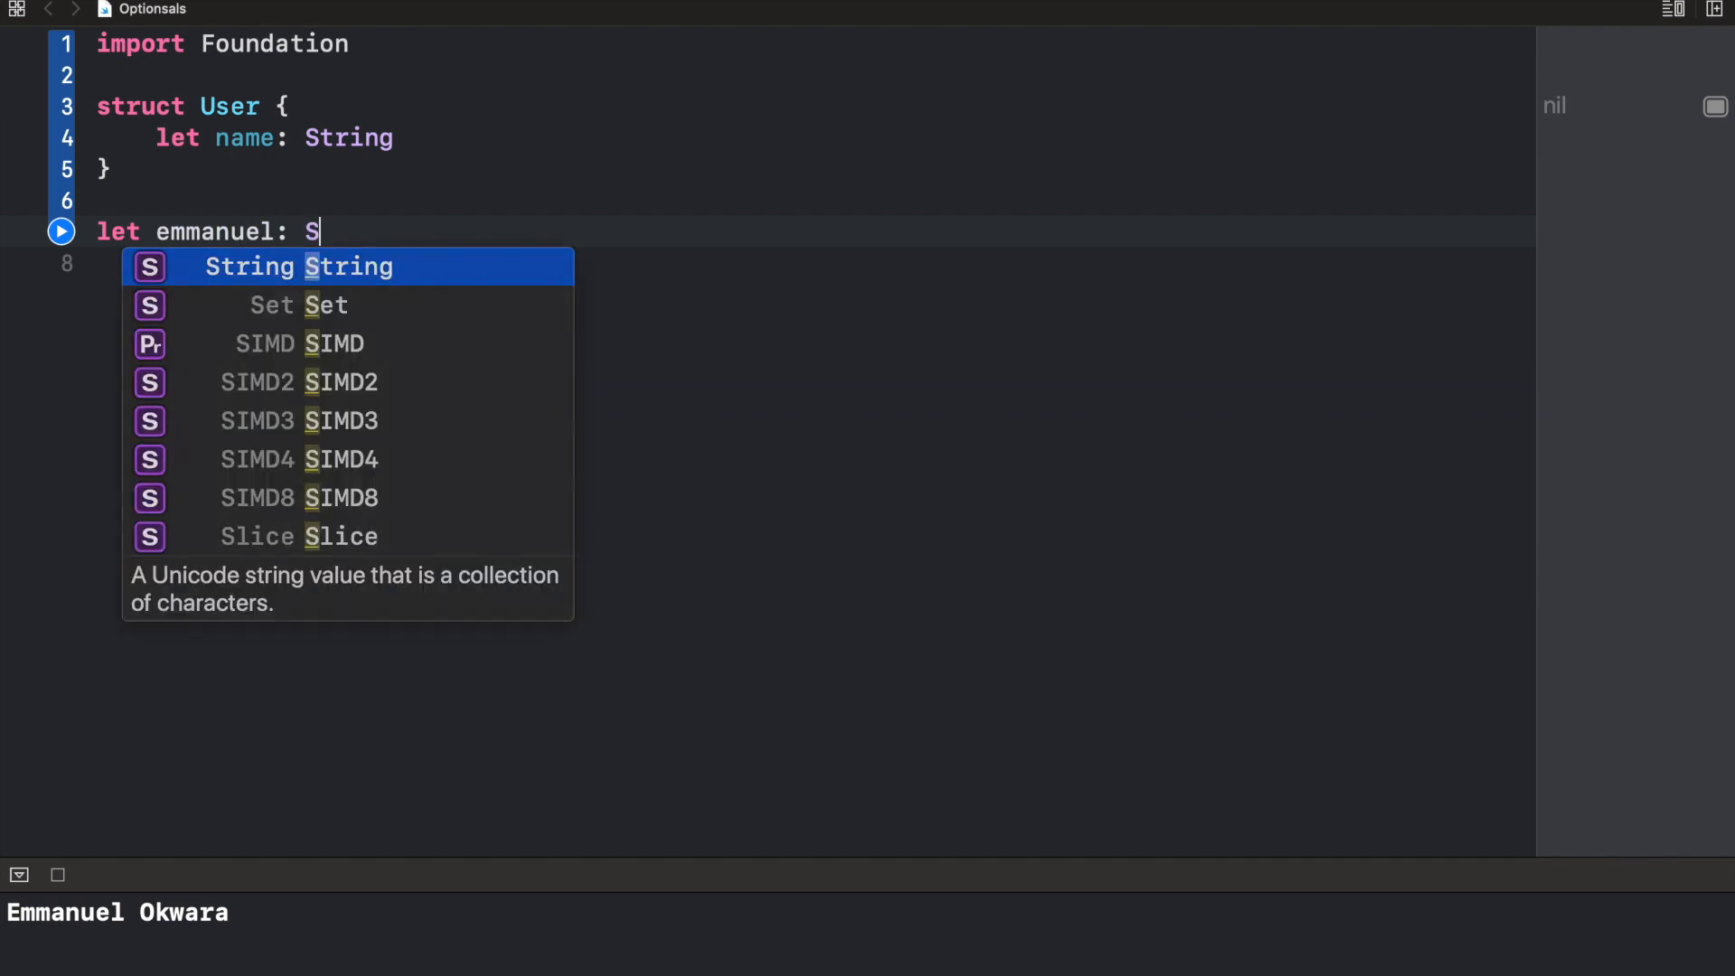
pyautogui.write('ser')
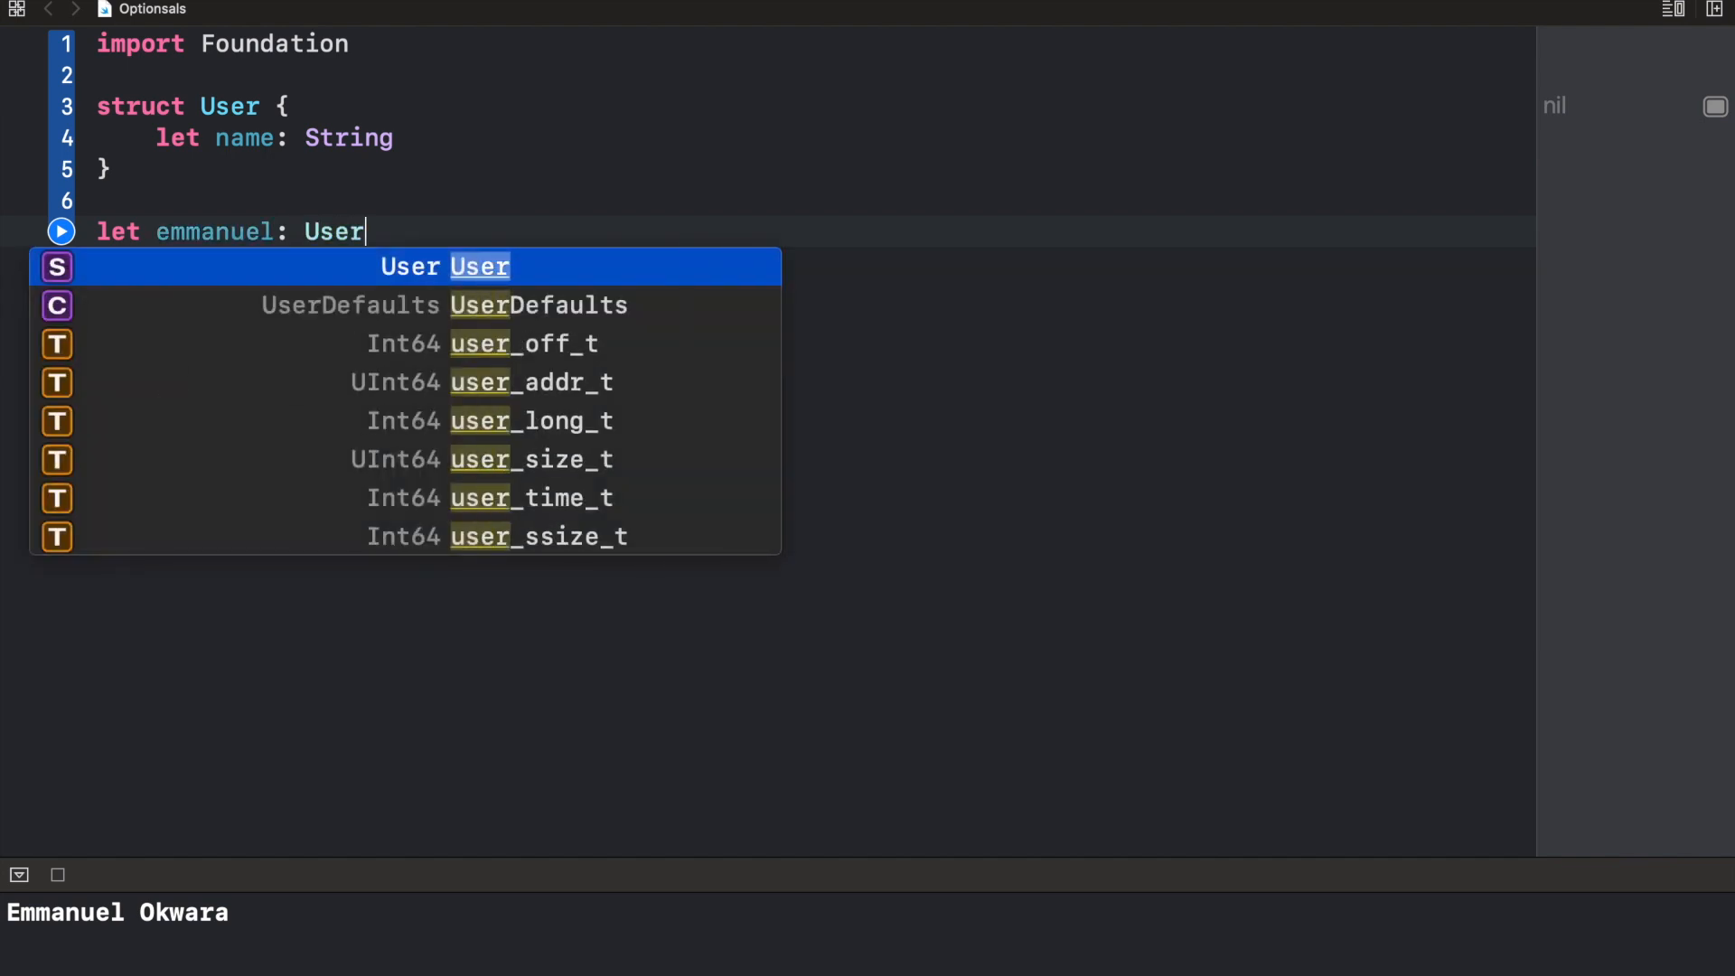
pyautogui.press('escape')
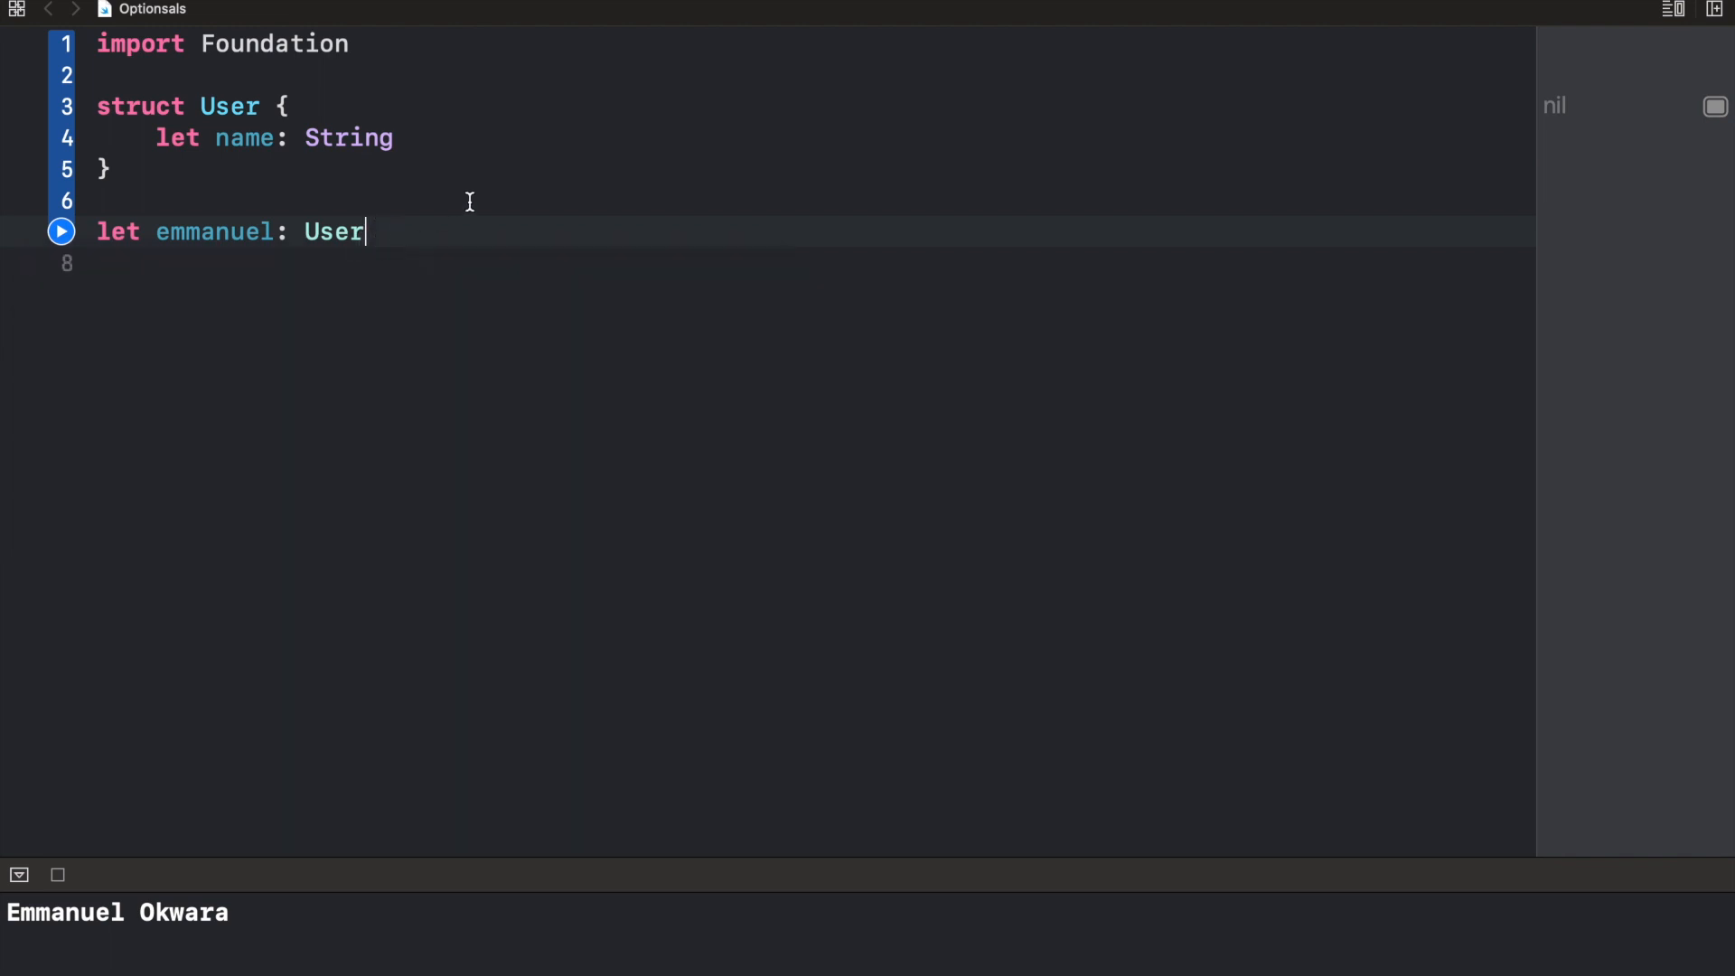
pyautogui.write('?')
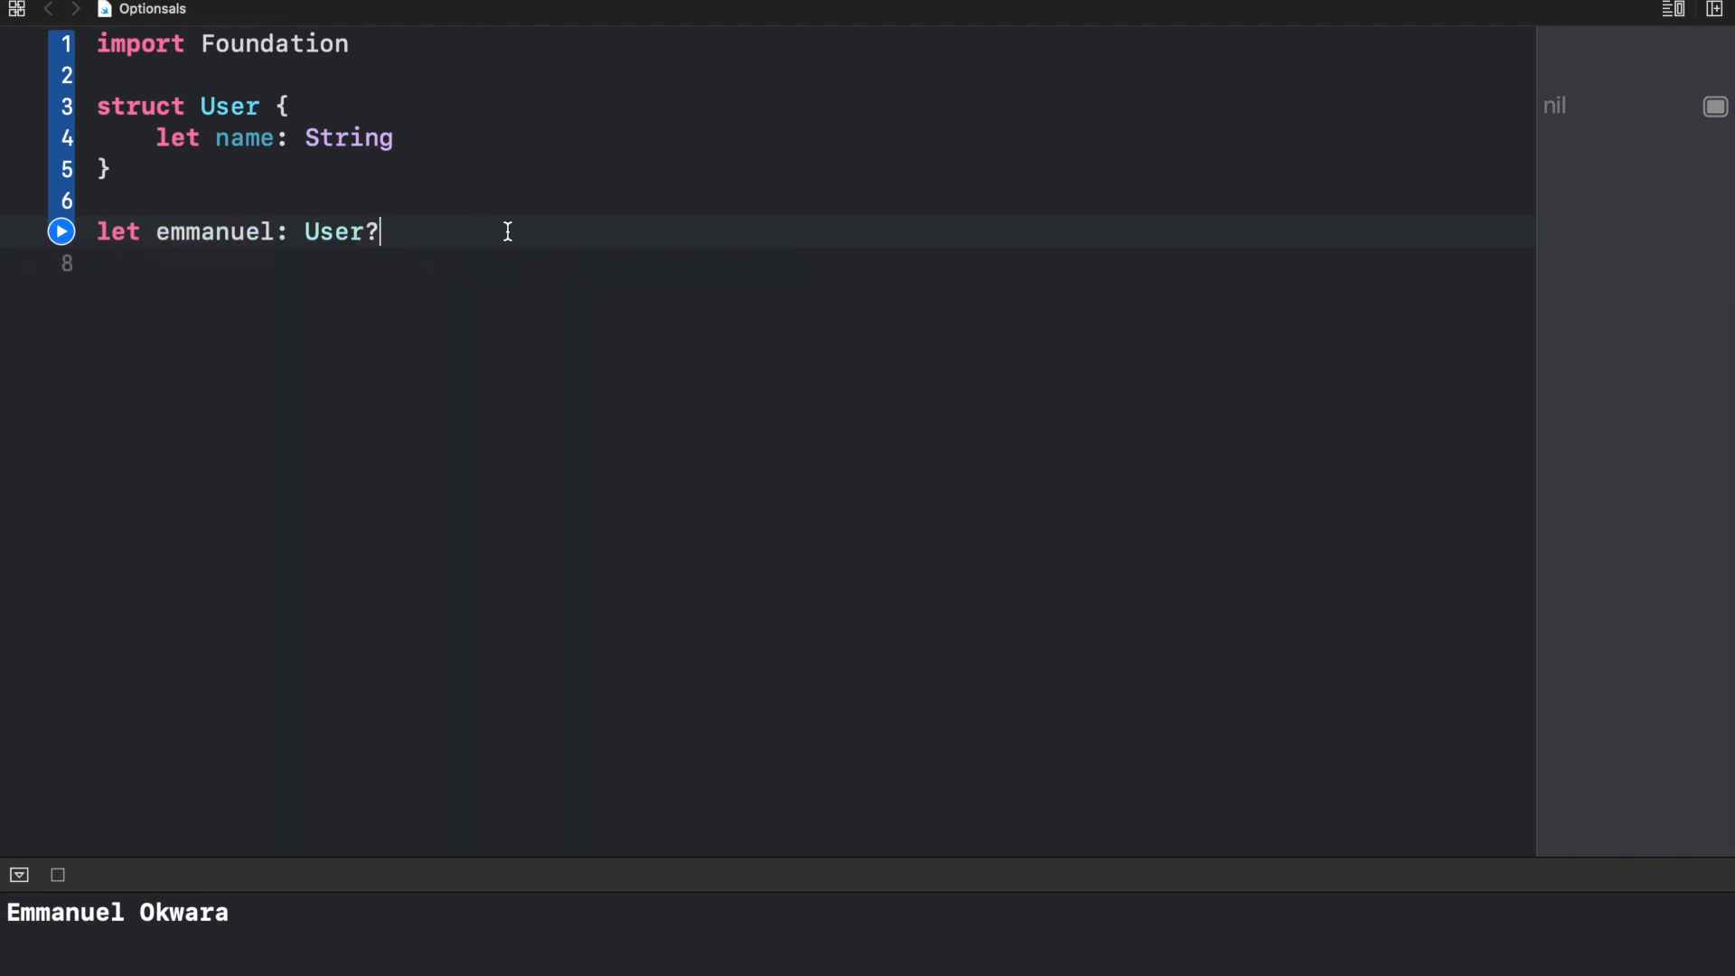
pyautogui.press('Return')
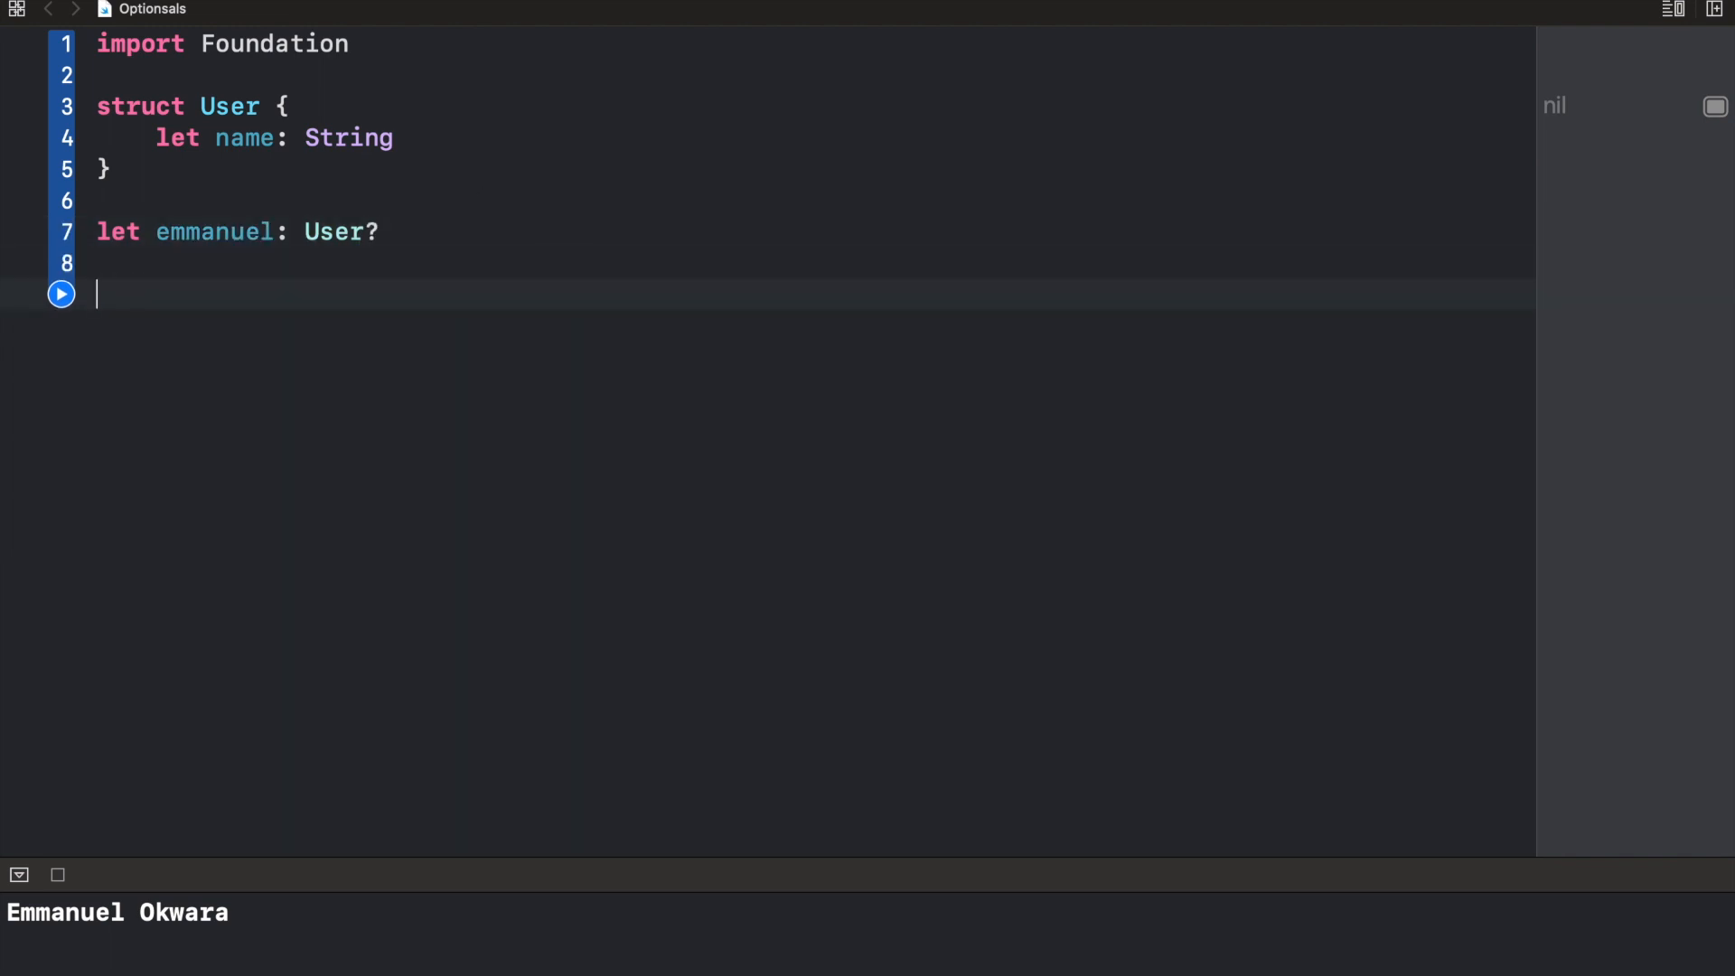
# Write print(emmanuel!.name) with forced unwrapping and run it to hit the nil crash
pyautogui.write('print9')
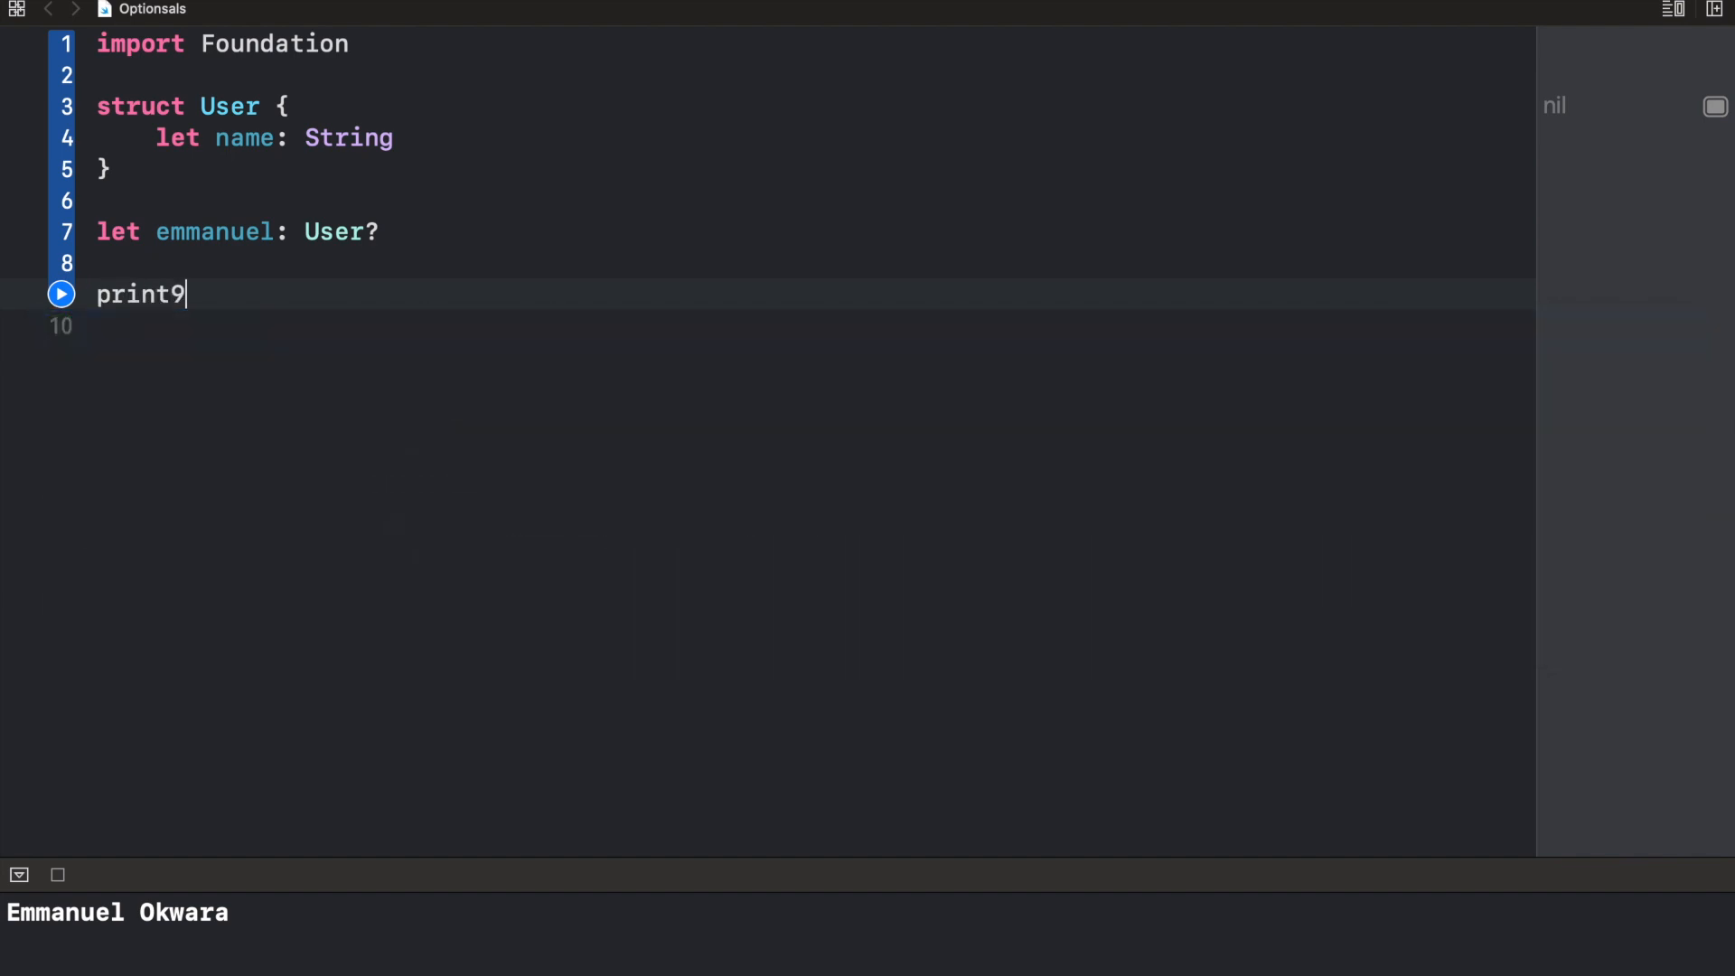
pyautogui.write('(')
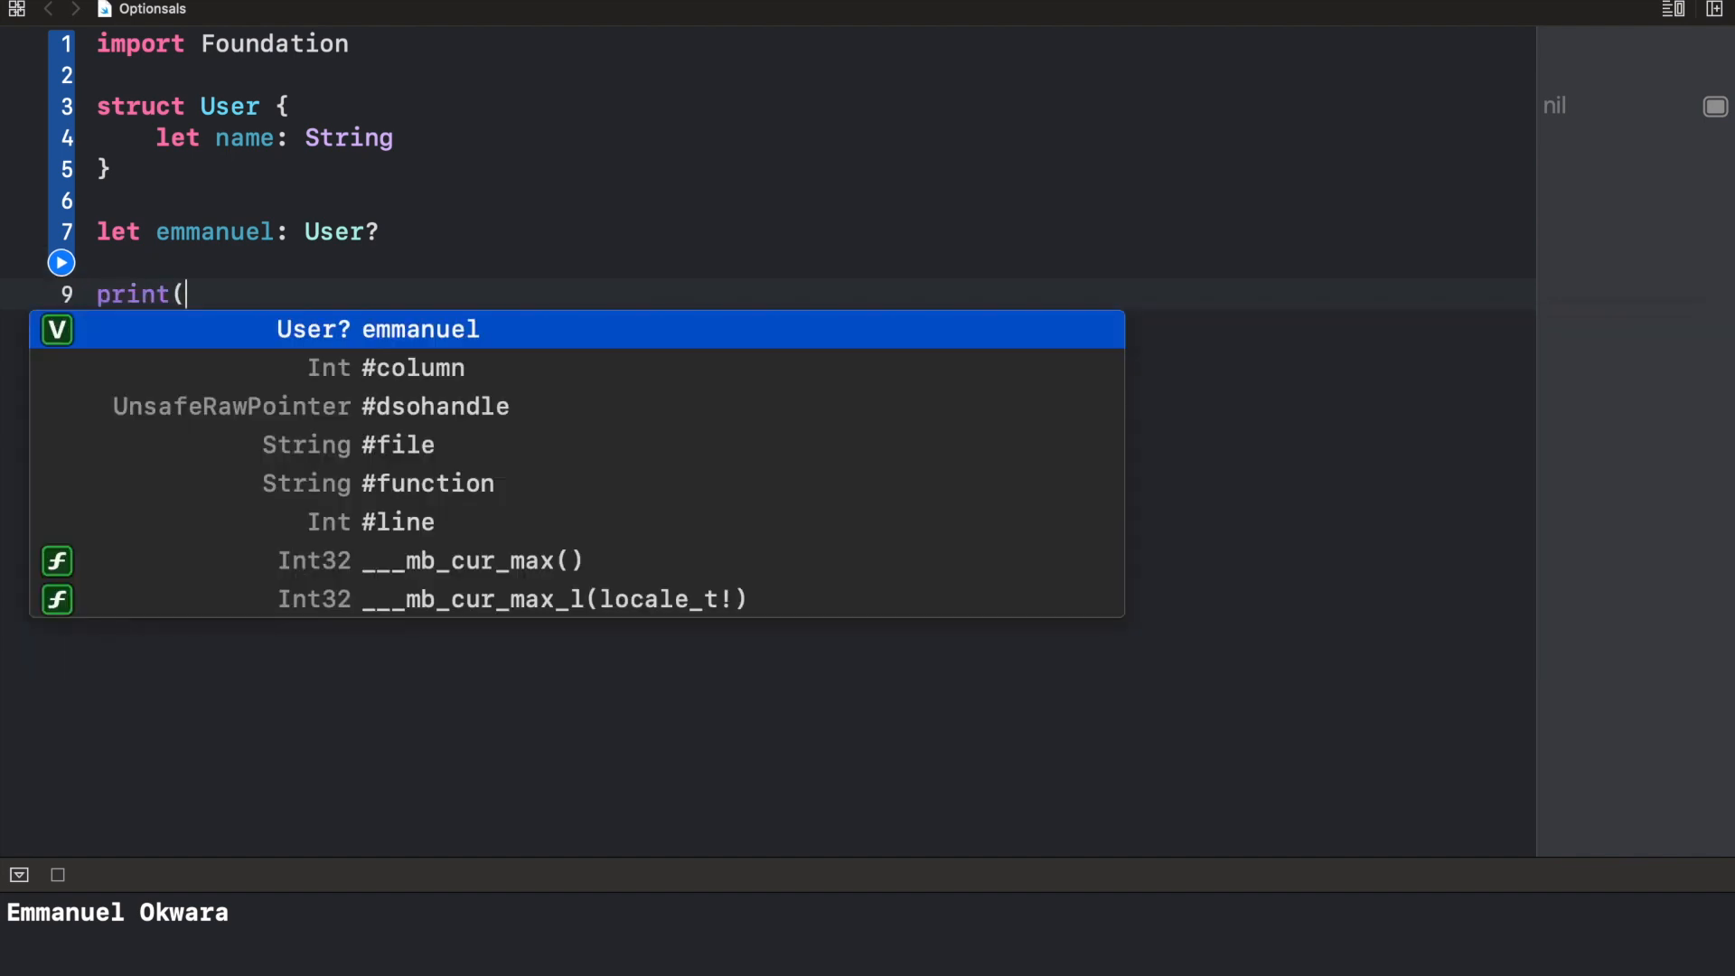
pyautogui.write('emmanuel.name')
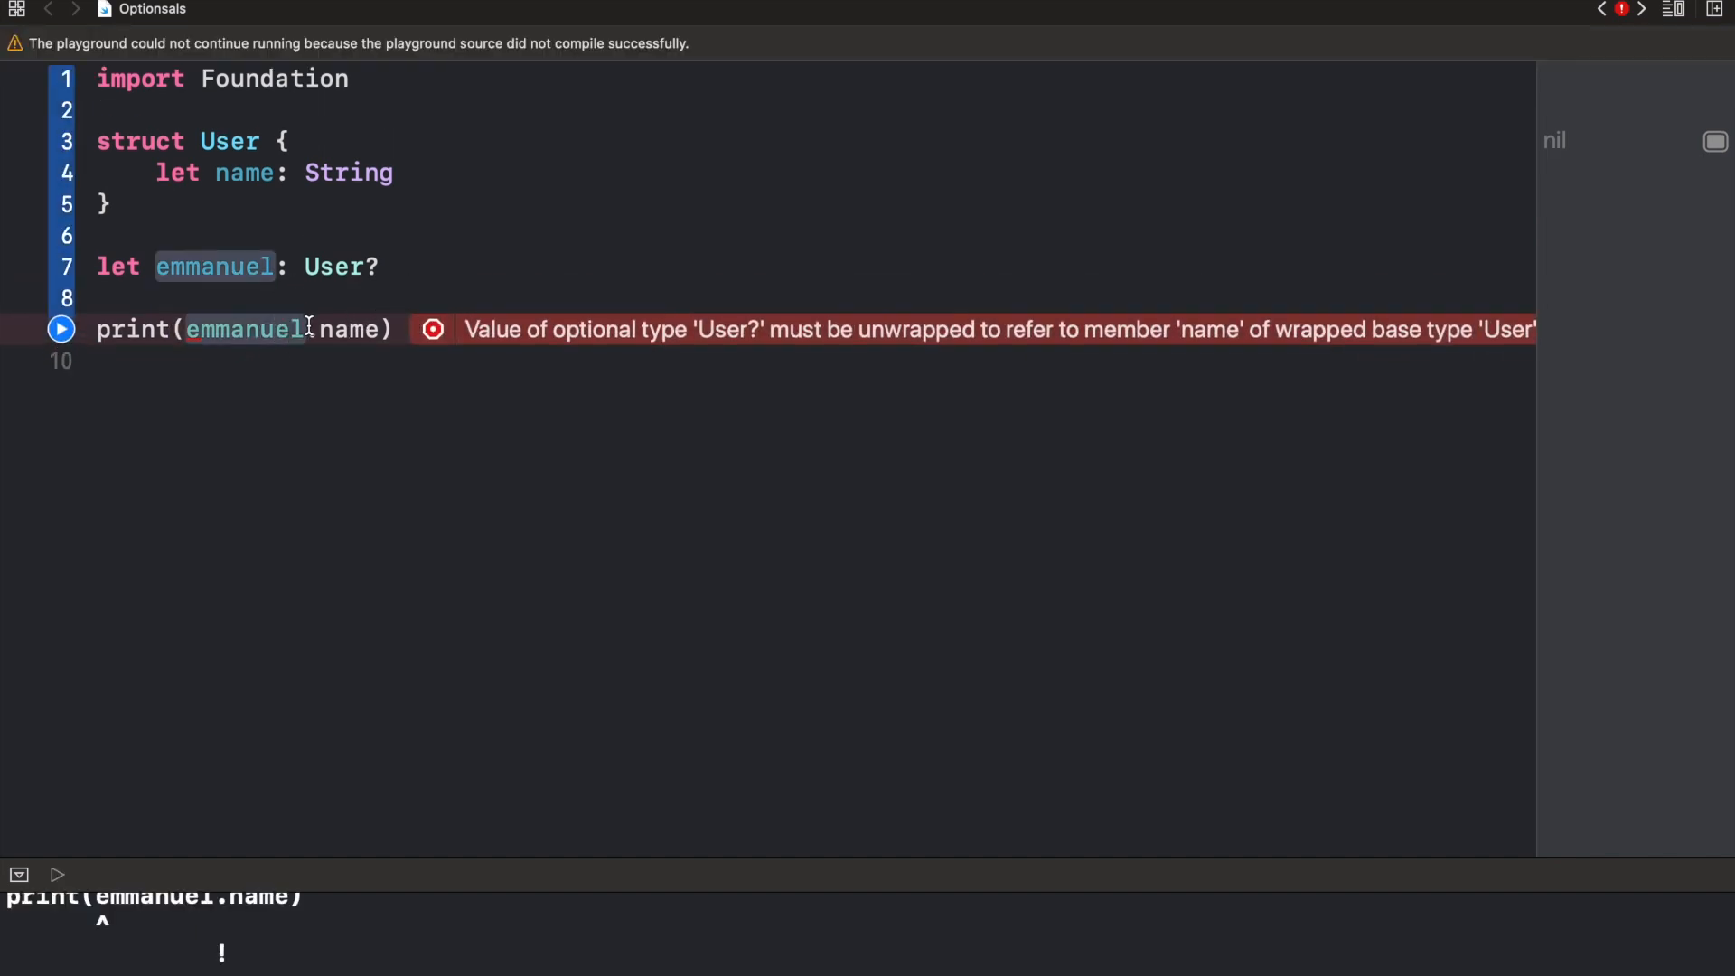
pyautogui.write('!')
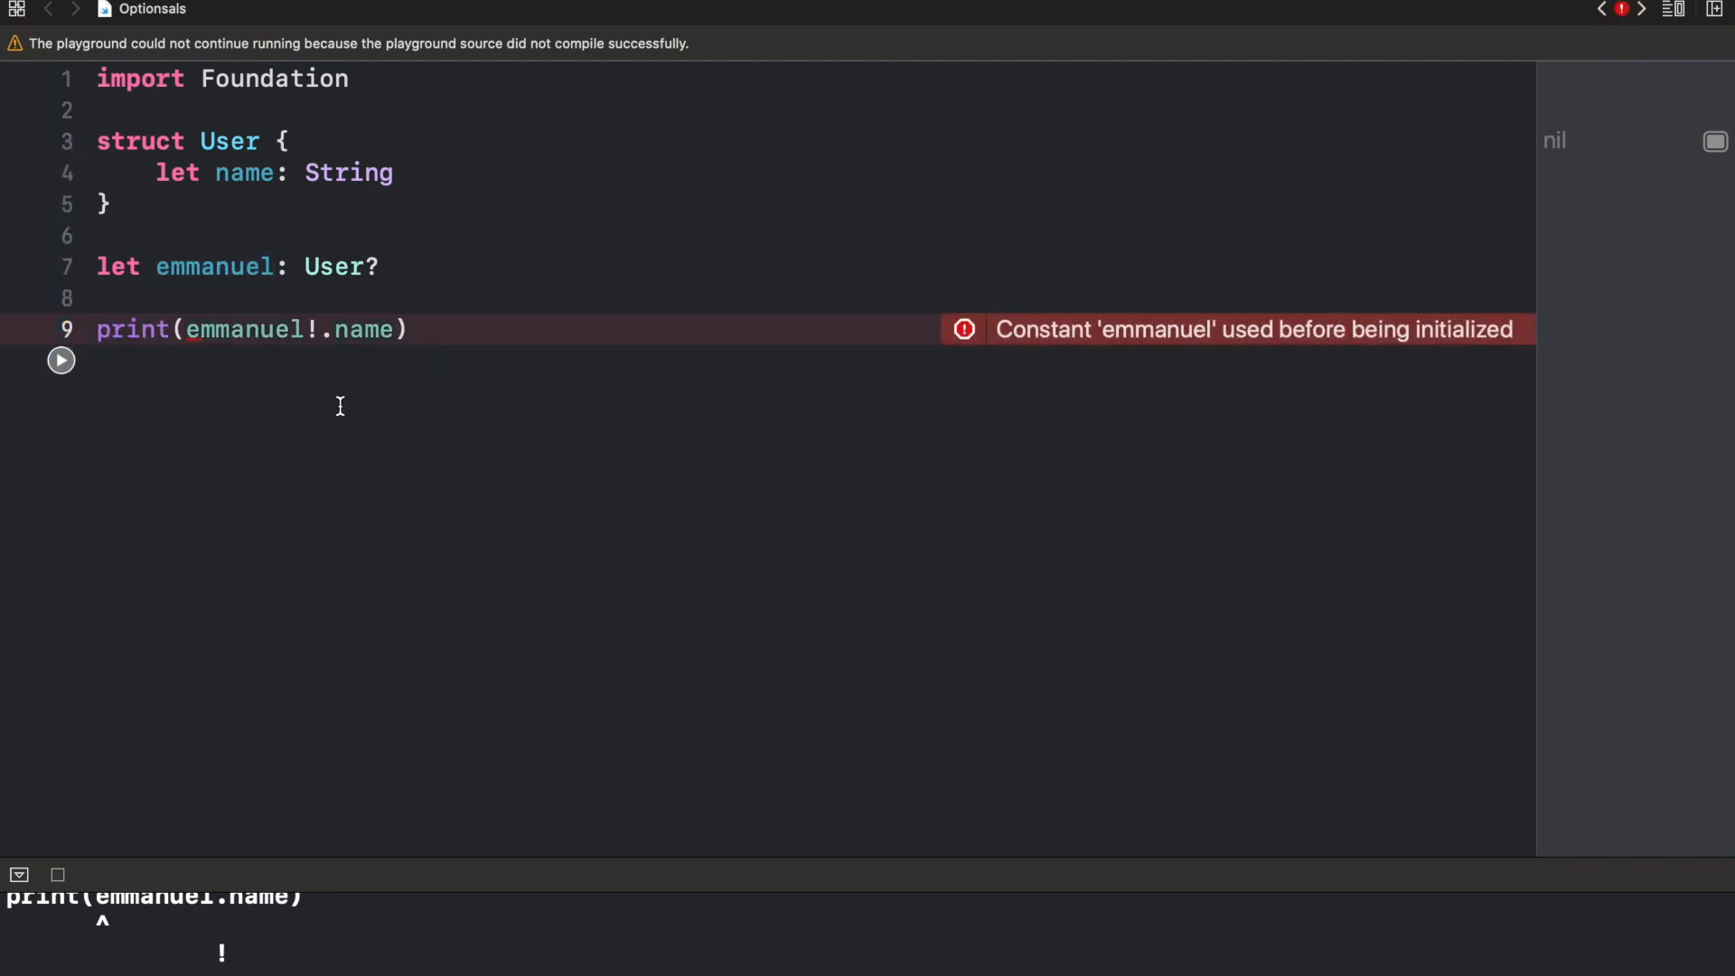
pyautogui.moveTo(390, 320)
pyautogui.write('var')
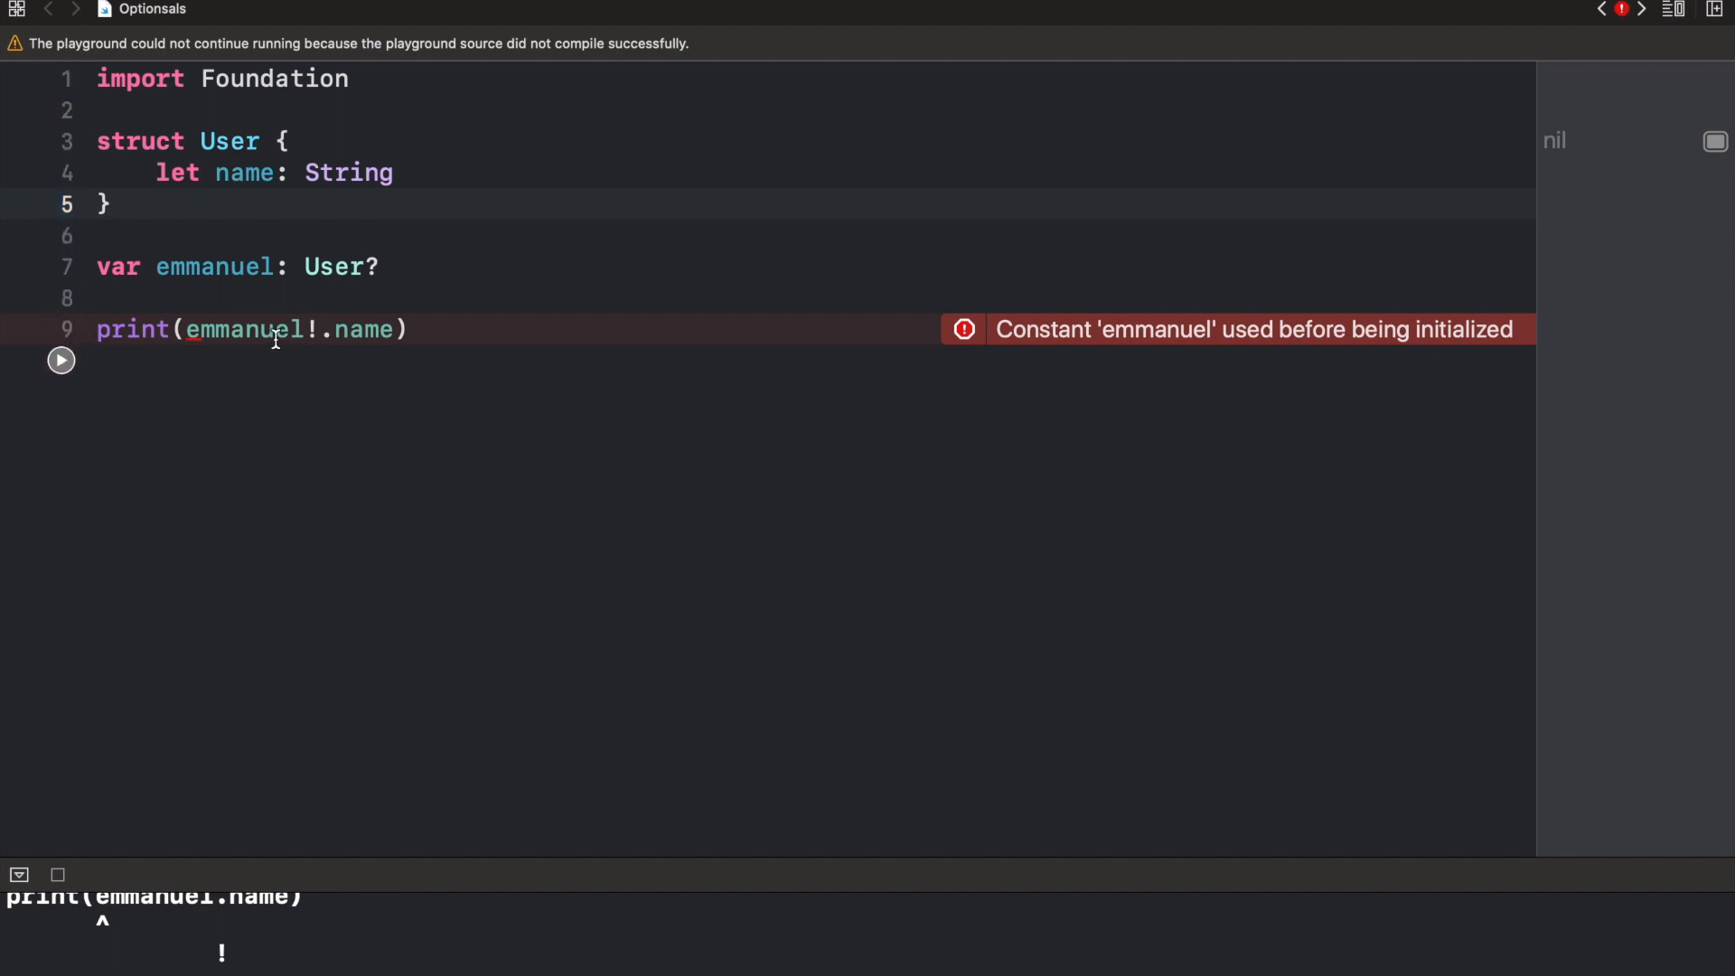
pyautogui.click(62, 357)
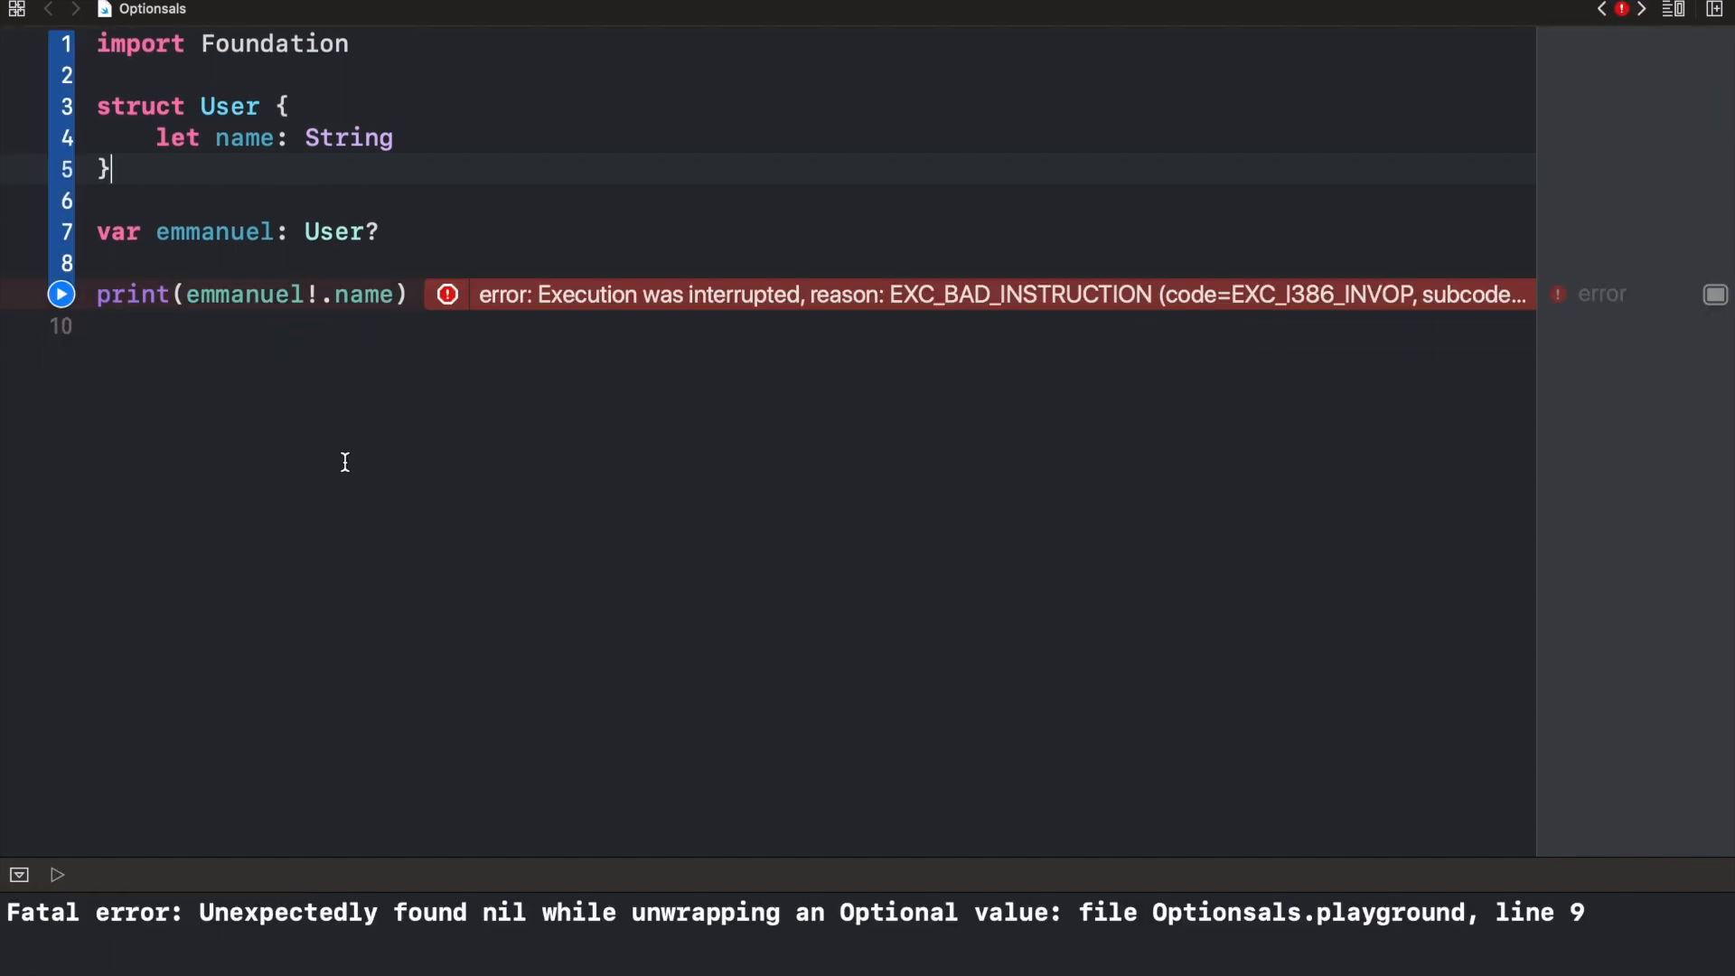
# Select emmanuel's declaration to make it a var, then select the force unwrap for replacement
pyautogui.doubleClick(244, 137)
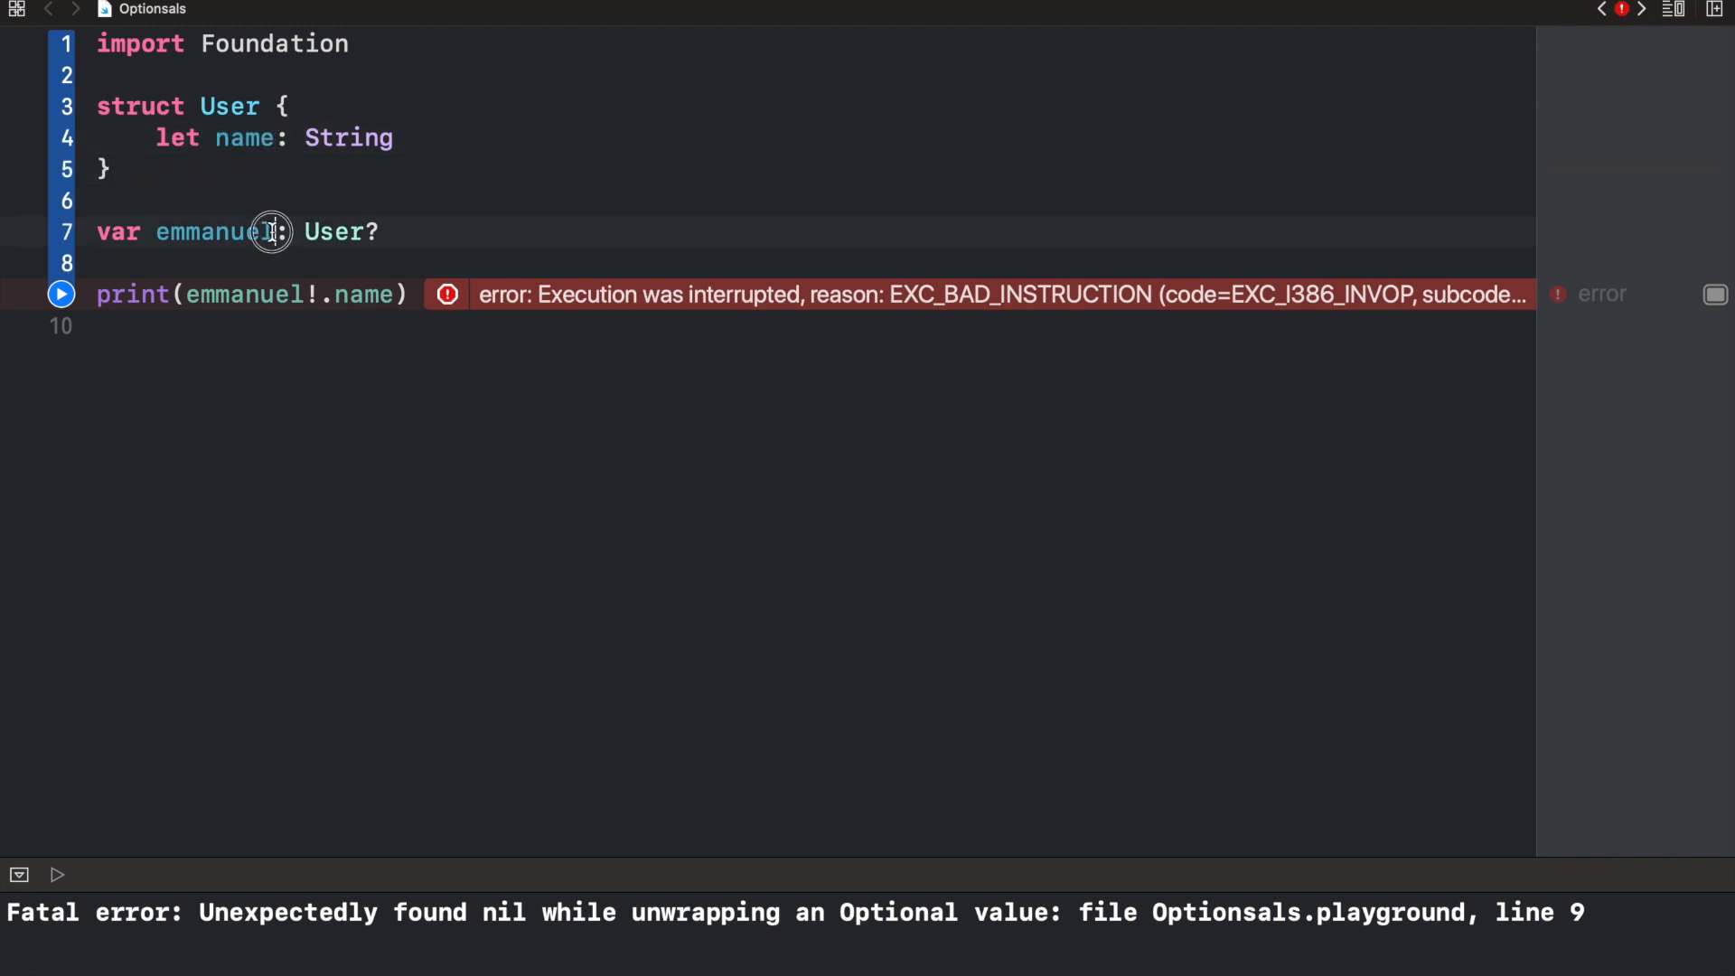
pyautogui.doubleClick(215, 233)
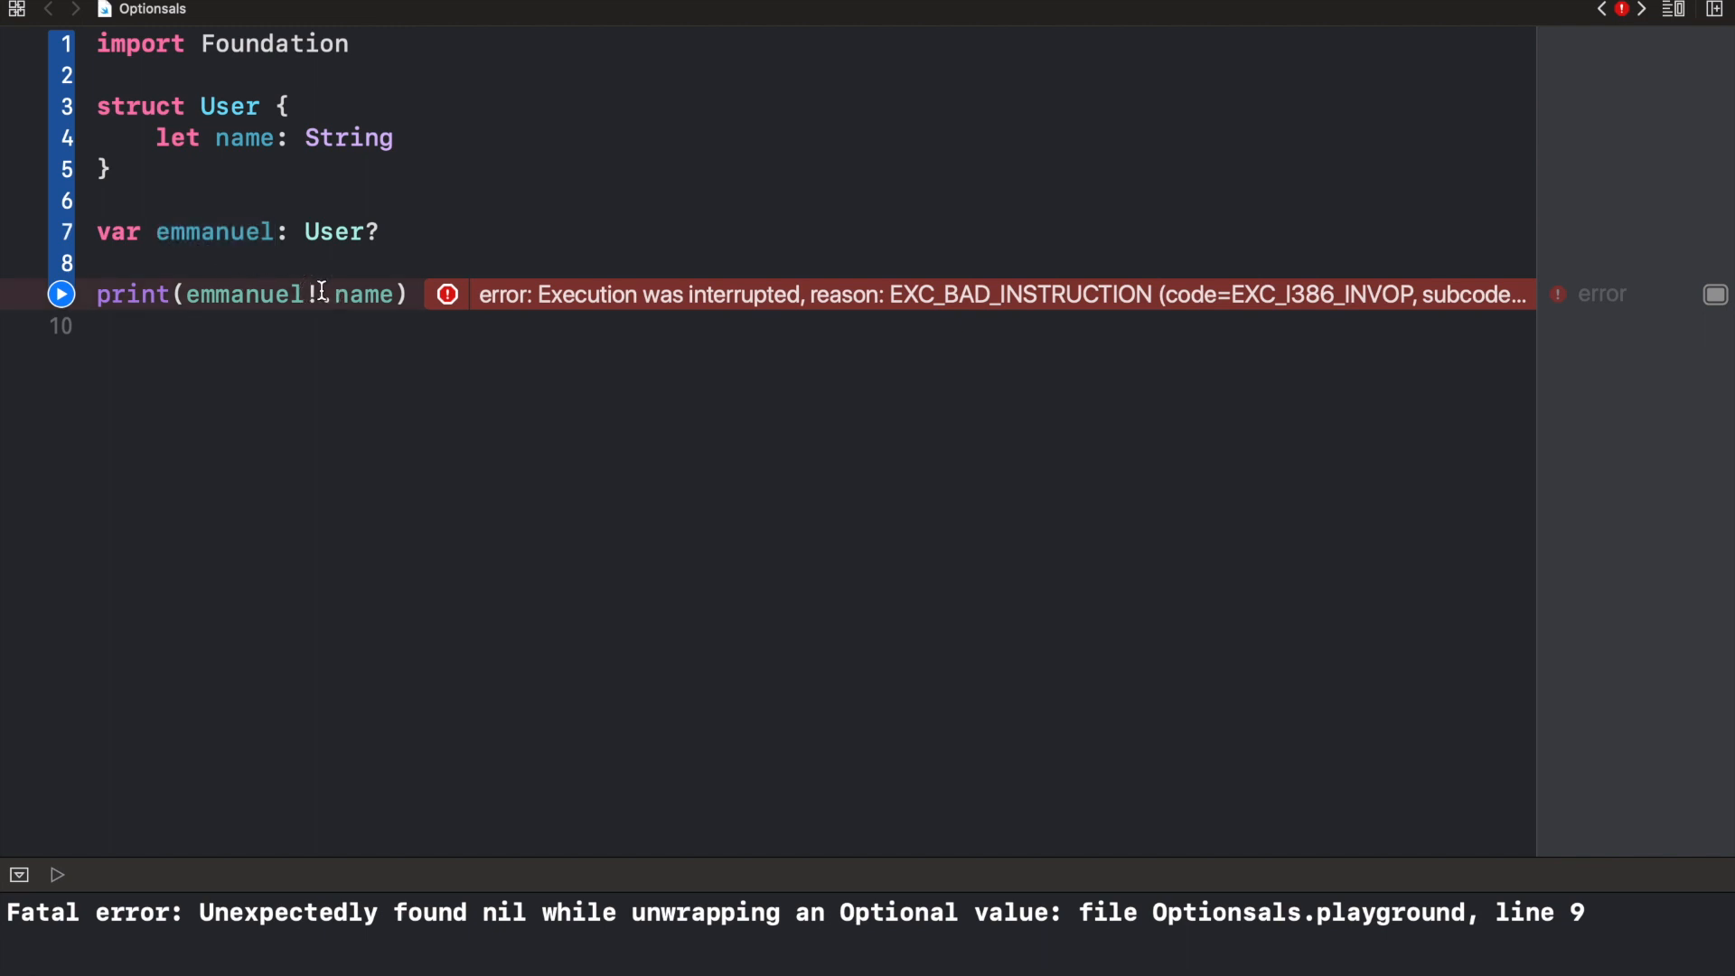
# Replace the ! with ? so print(emmanuel?.name) uses optional chaining and prints nil
pyautogui.write('?')
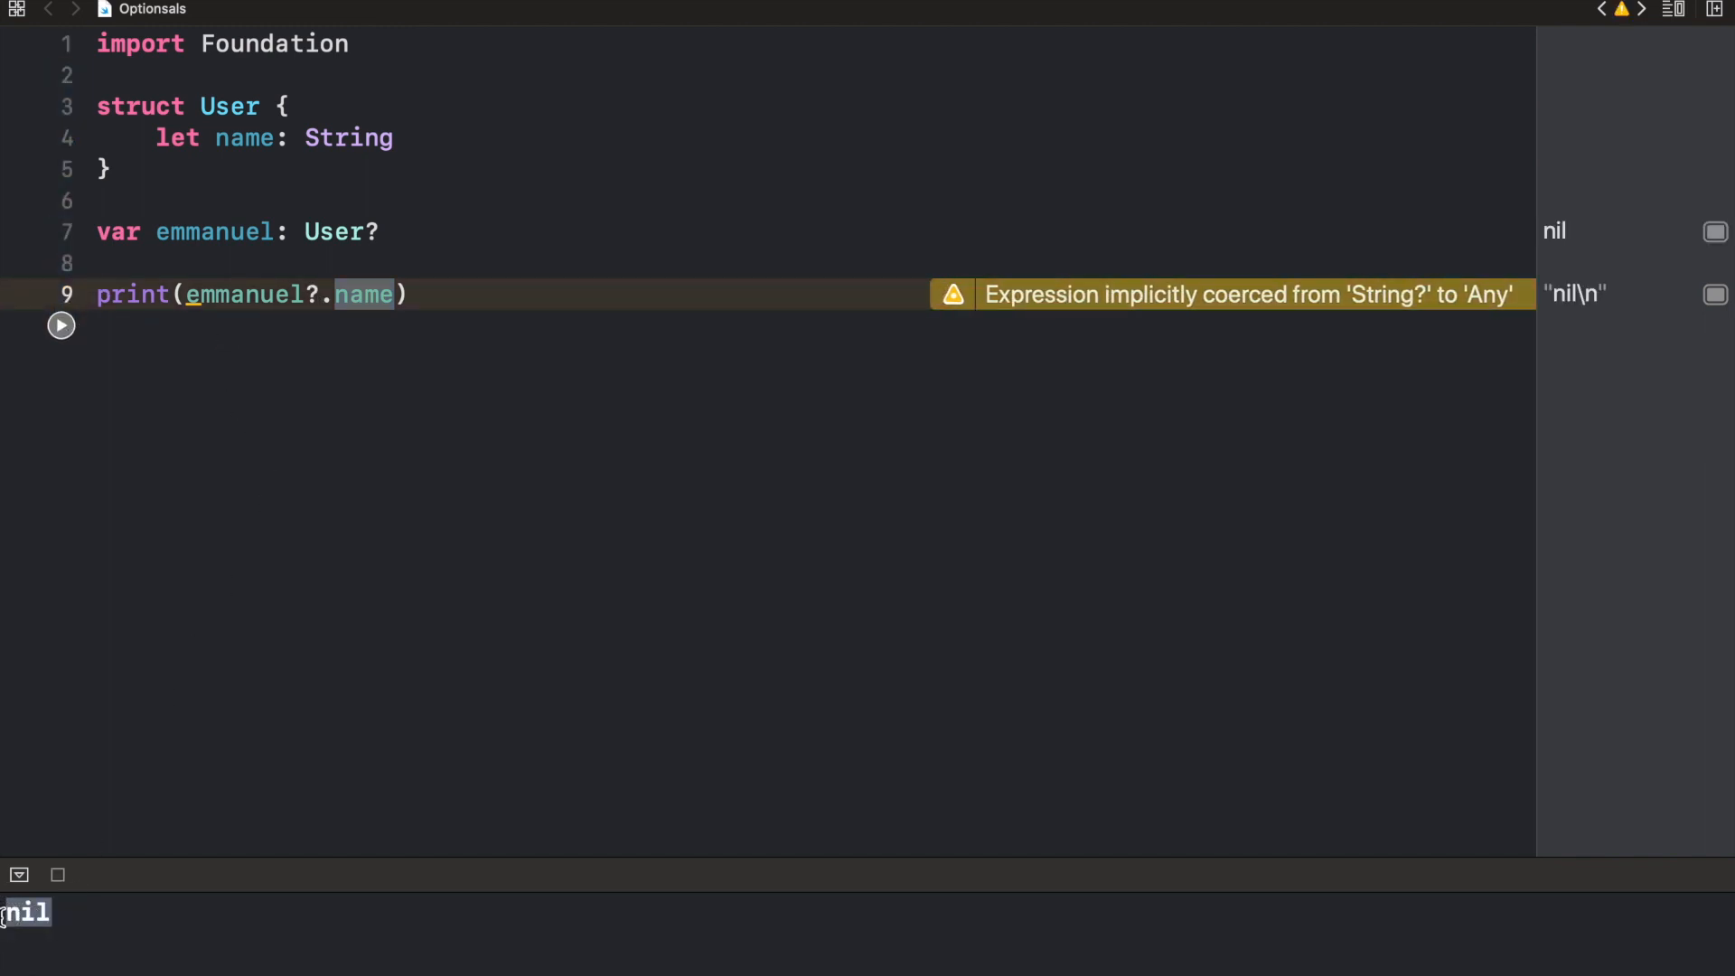
pyautogui.moveTo(436, 219)
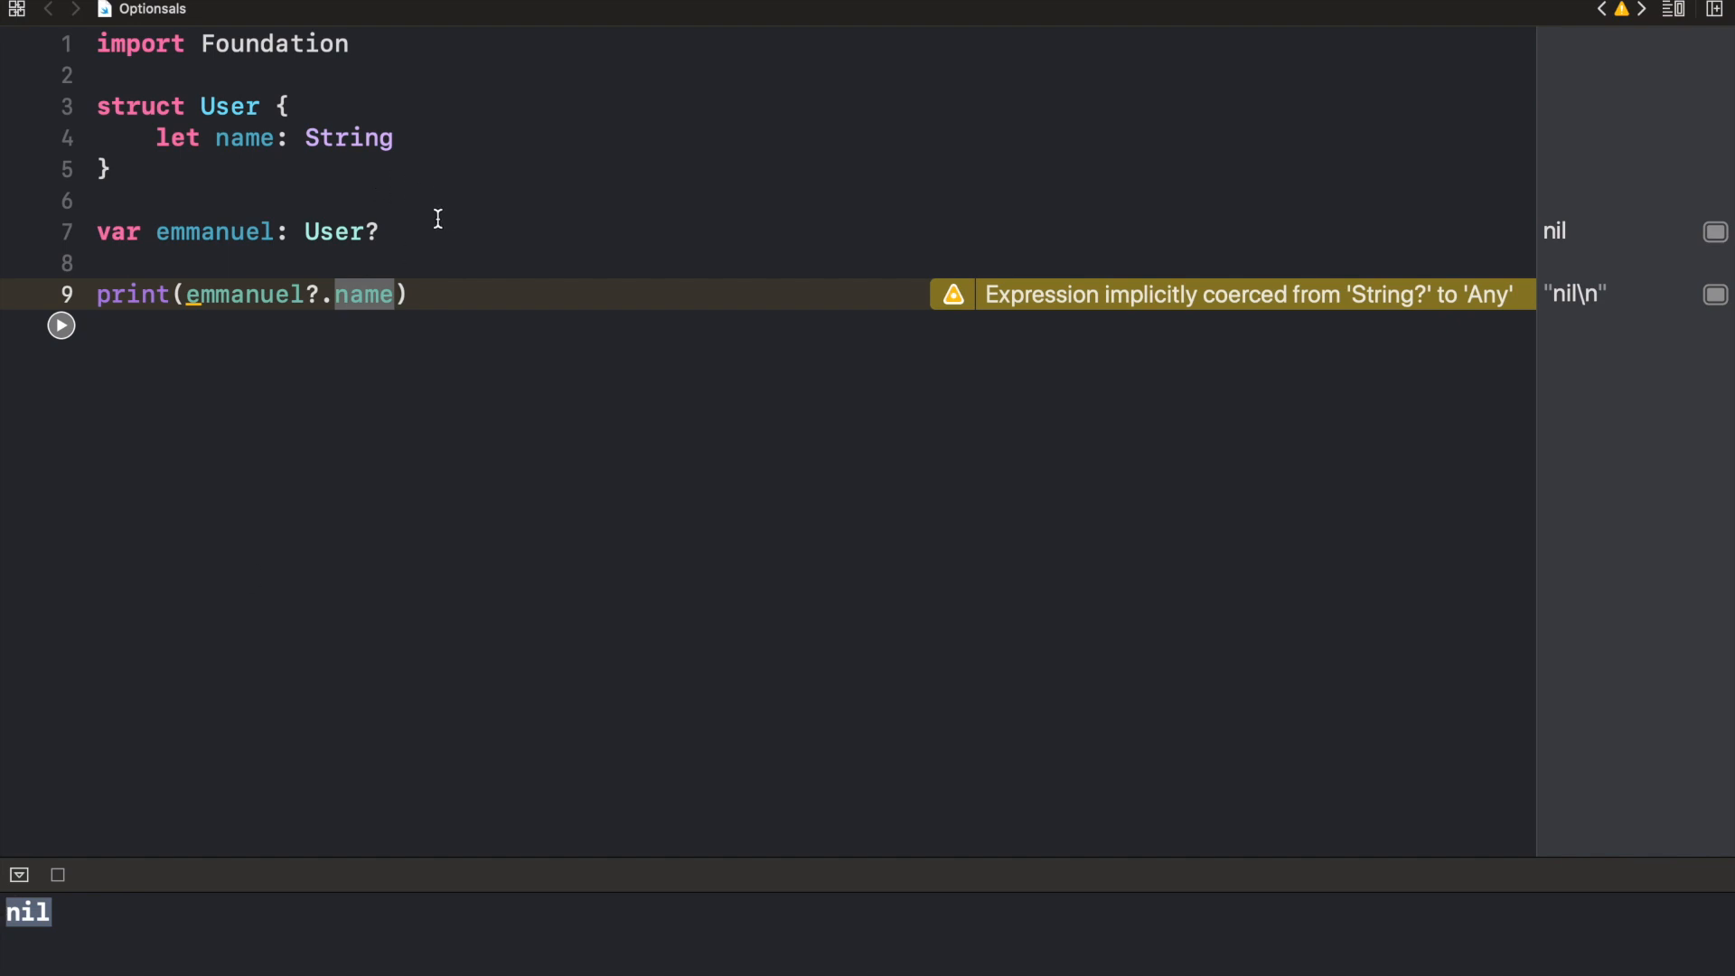
# Initialise emmanuel as User(name: "Emmanuel") and rerun to get Optional("Emmanuel")
pyautogui.write('= U')
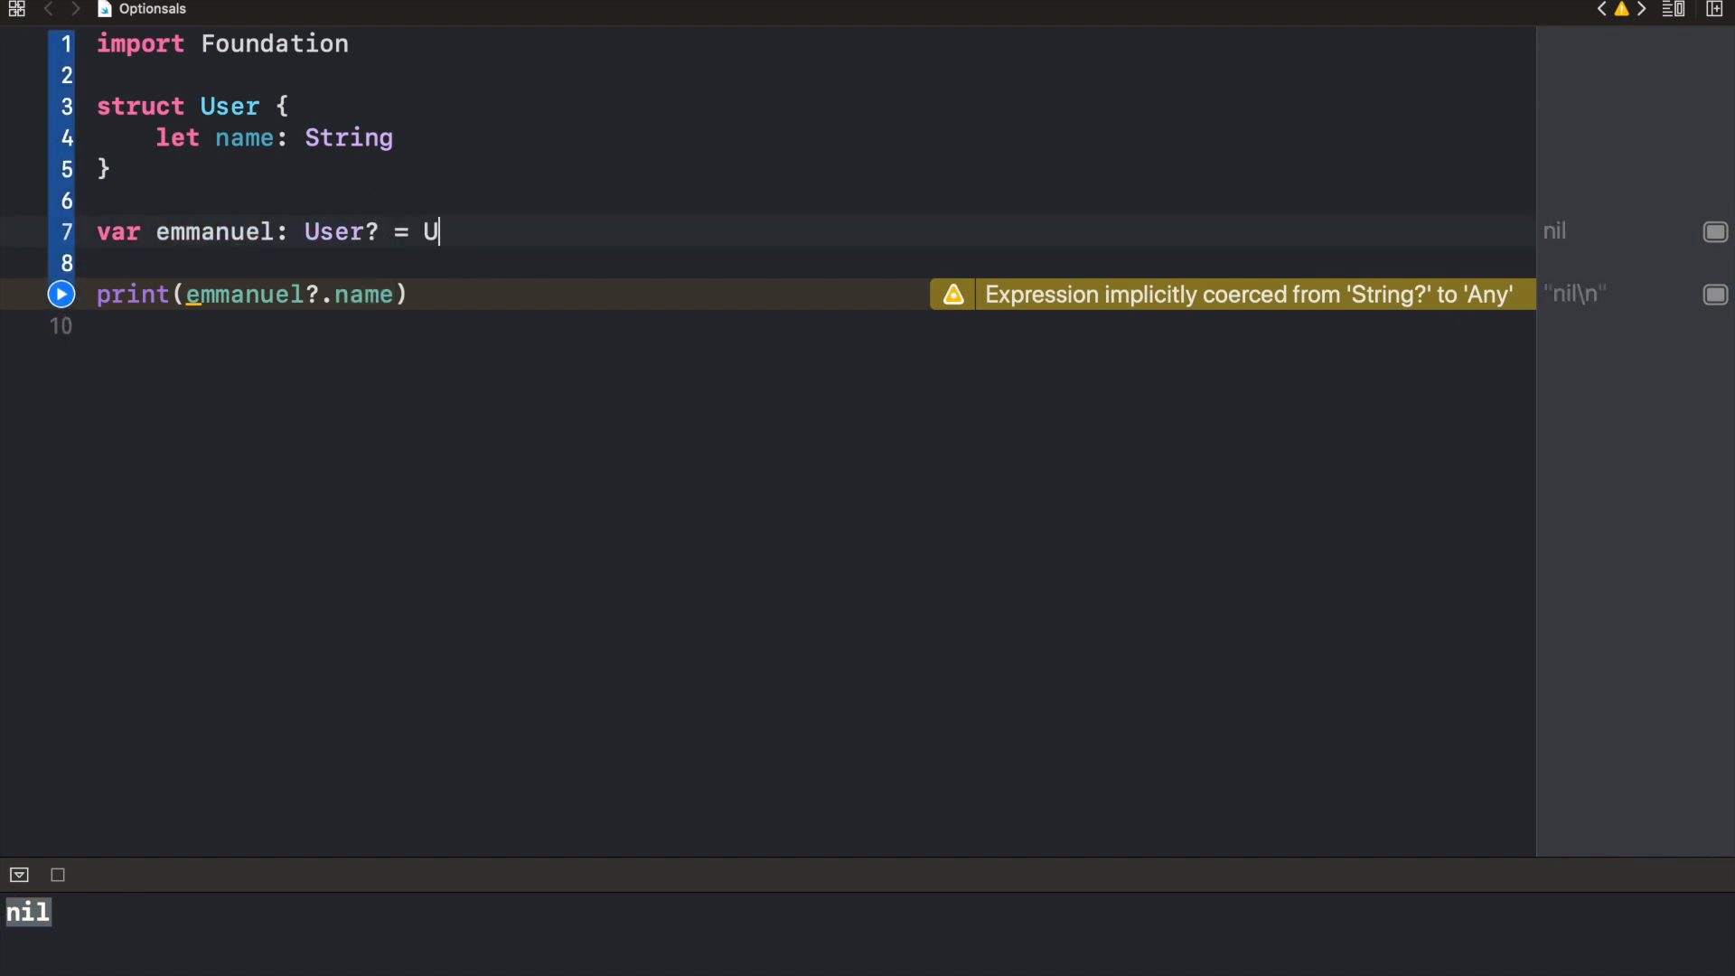
pyautogui.write('ser(name: "Emmanuel')
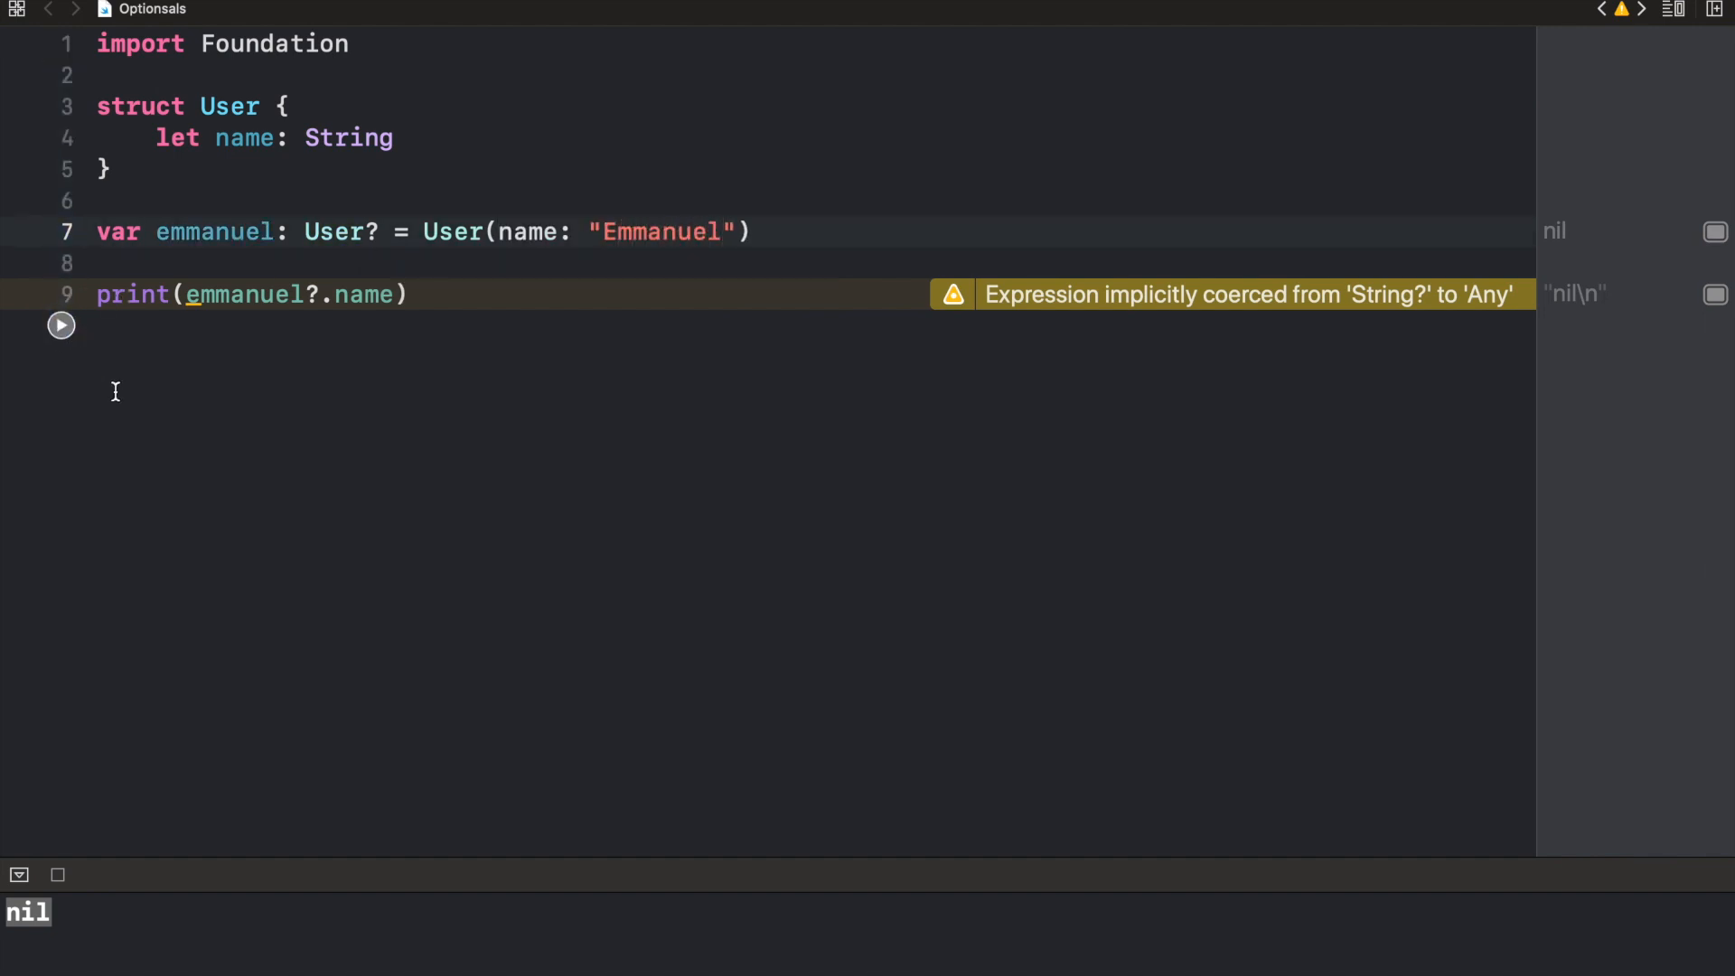
pyautogui.click(62, 323)
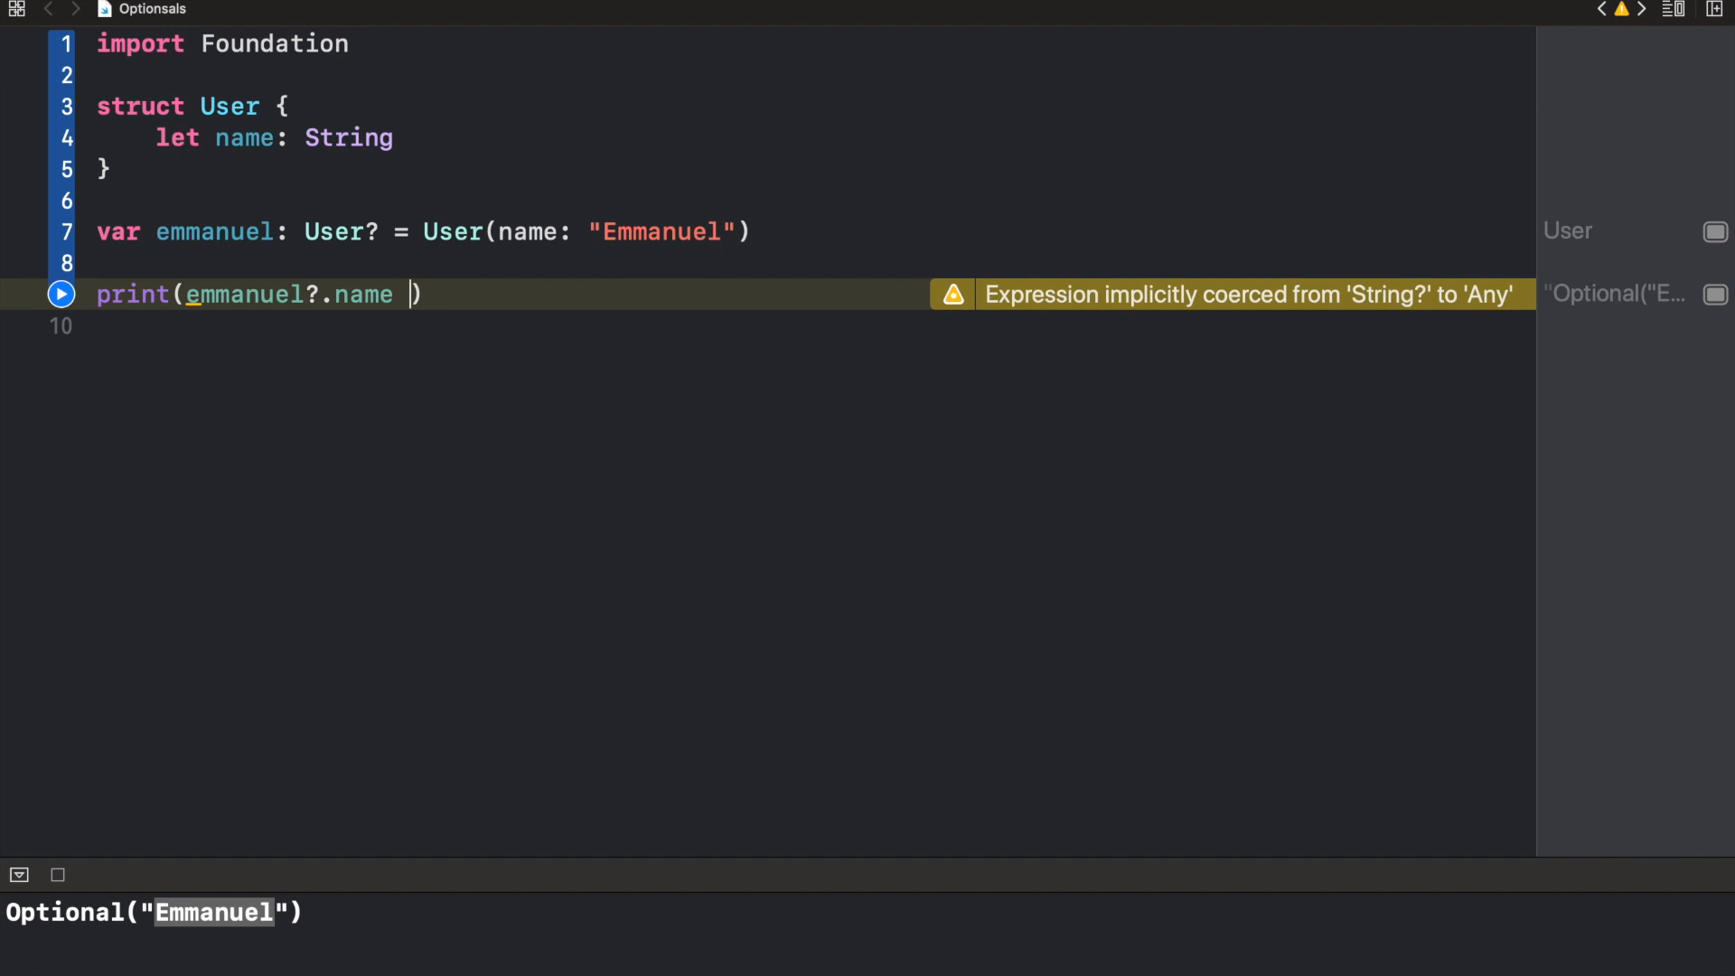
# Add ?? "Guest" after emmanuel?.name so the unassigned user prints Guest
pyautogui.write('??')
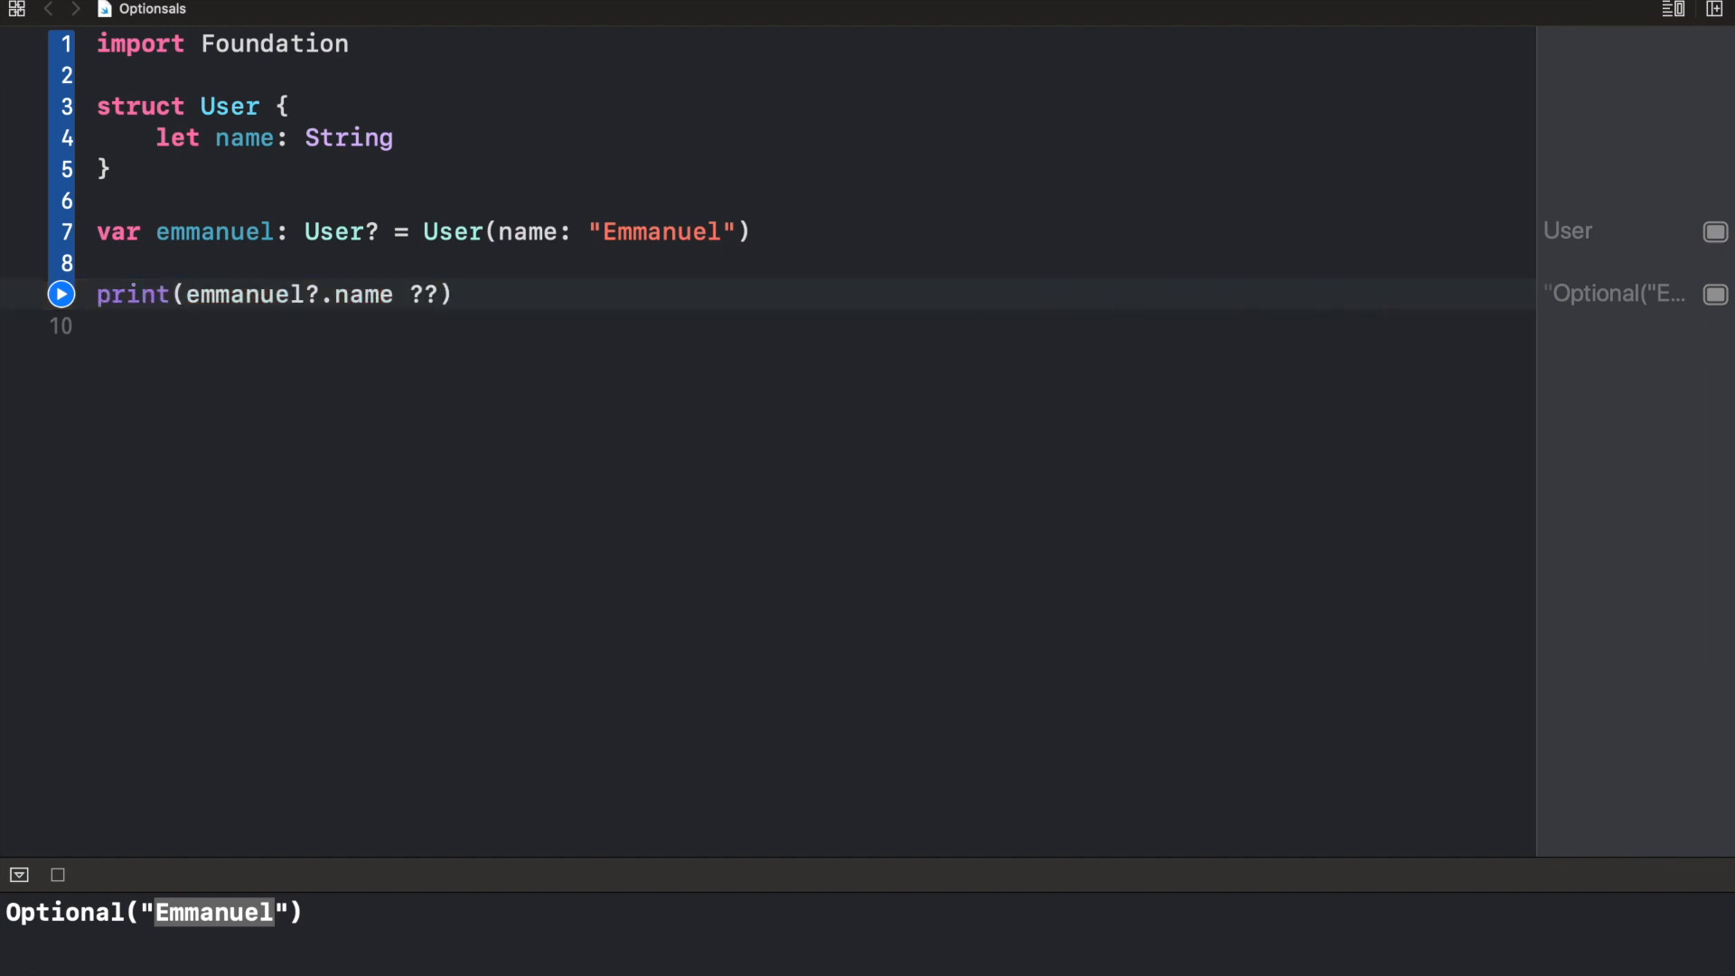
pyautogui.write('"')
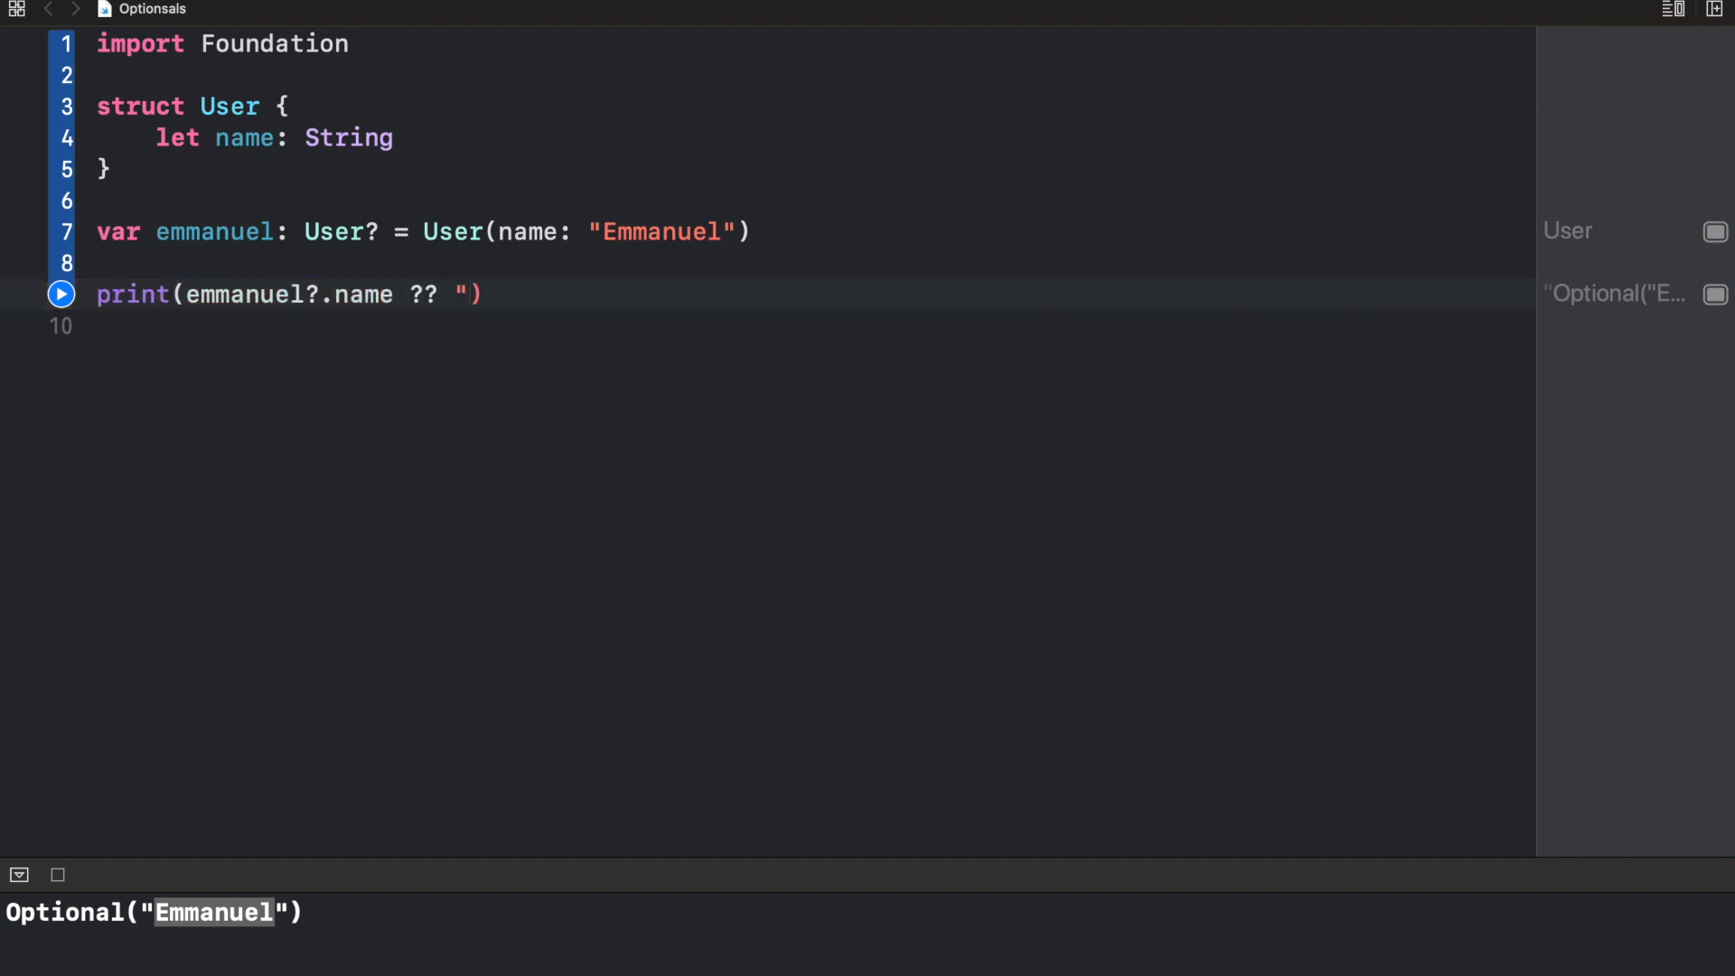
pyautogui.write('Guest:')
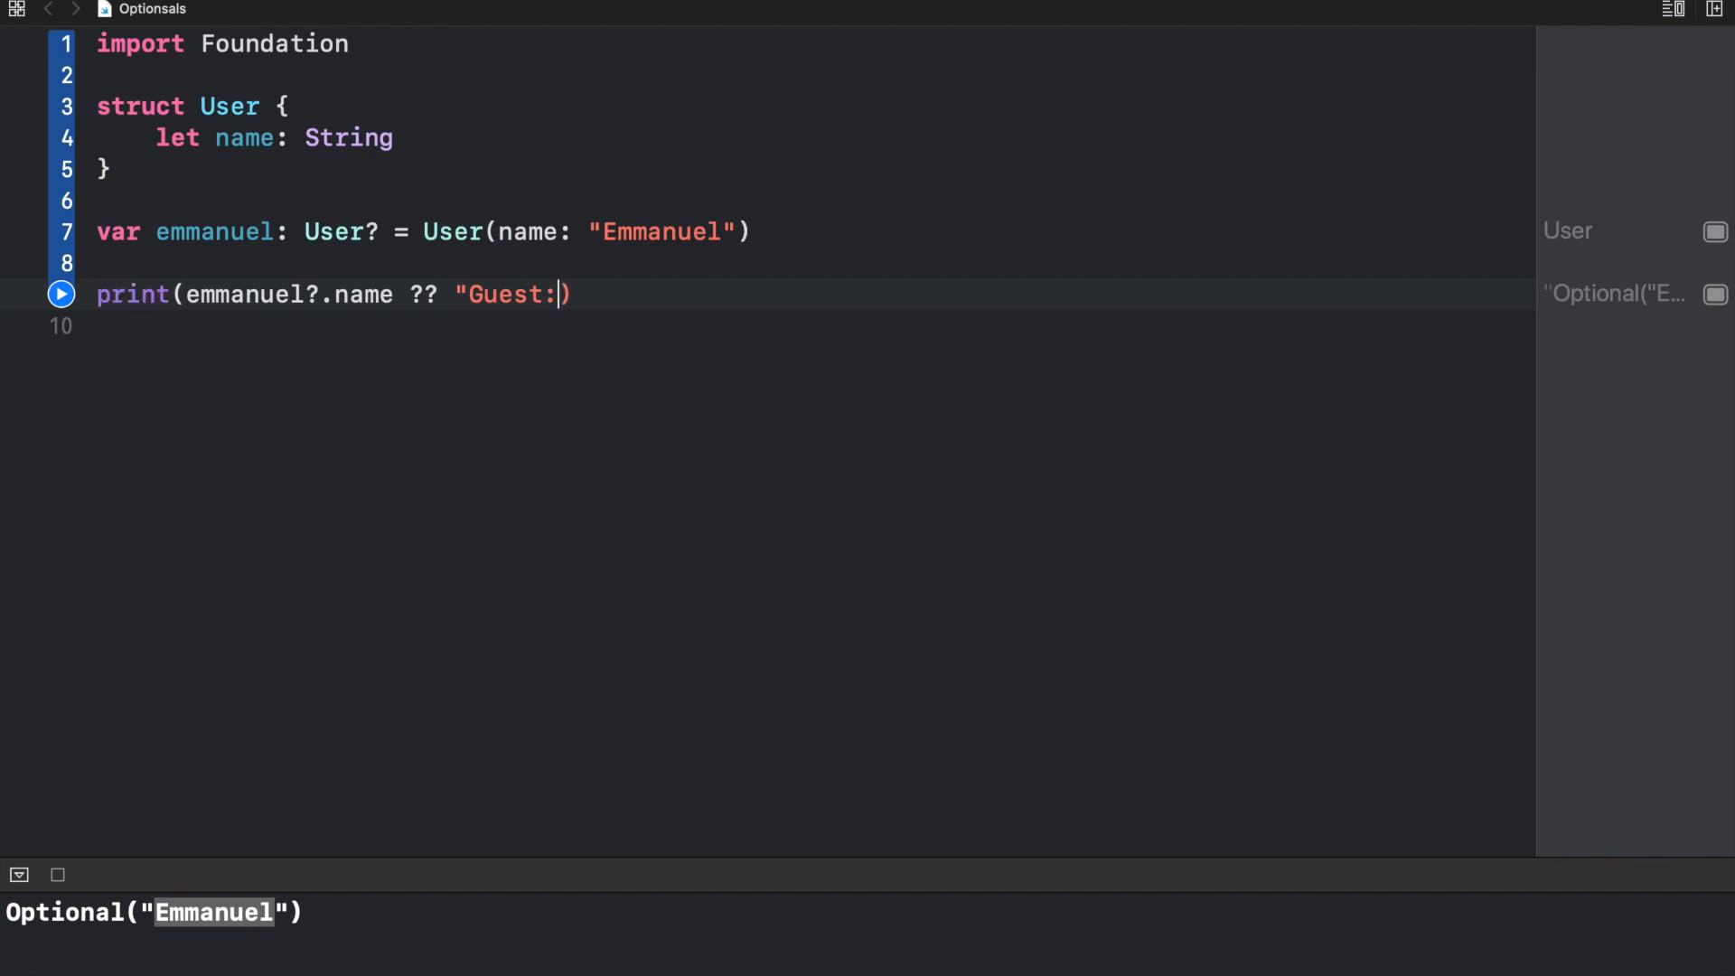
pyautogui.press('Backspace')
pyautogui.write('"')
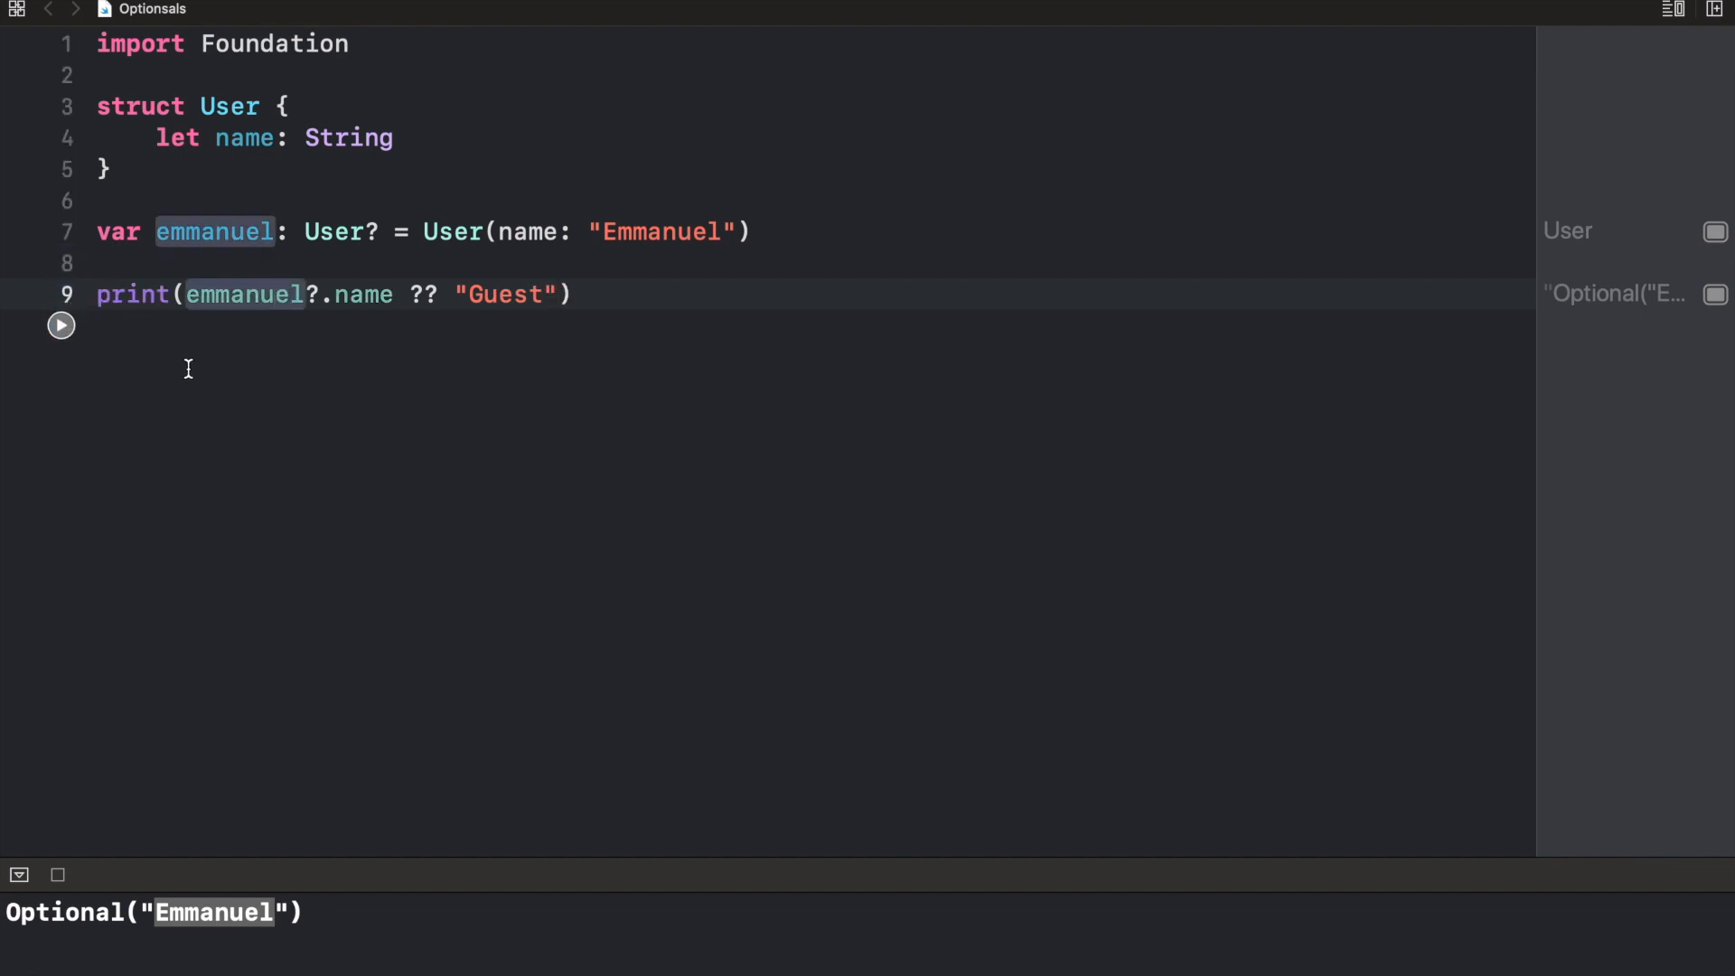
pyautogui.click(61, 324)
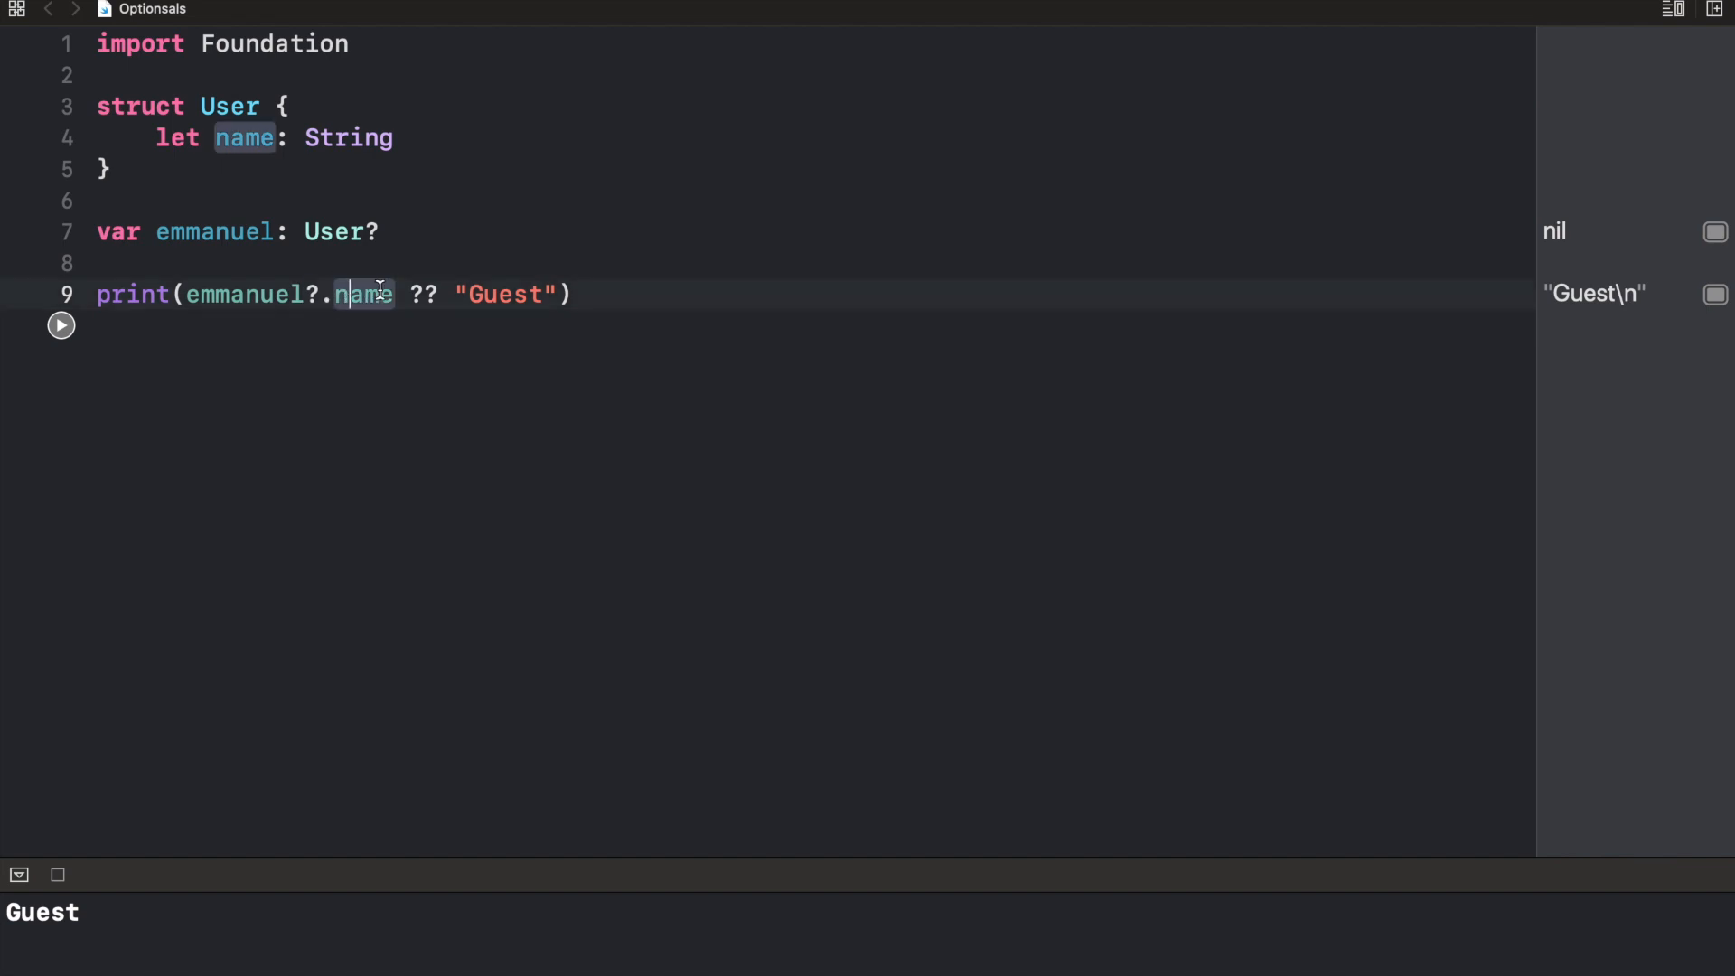
pyautogui.moveTo(459, 145)
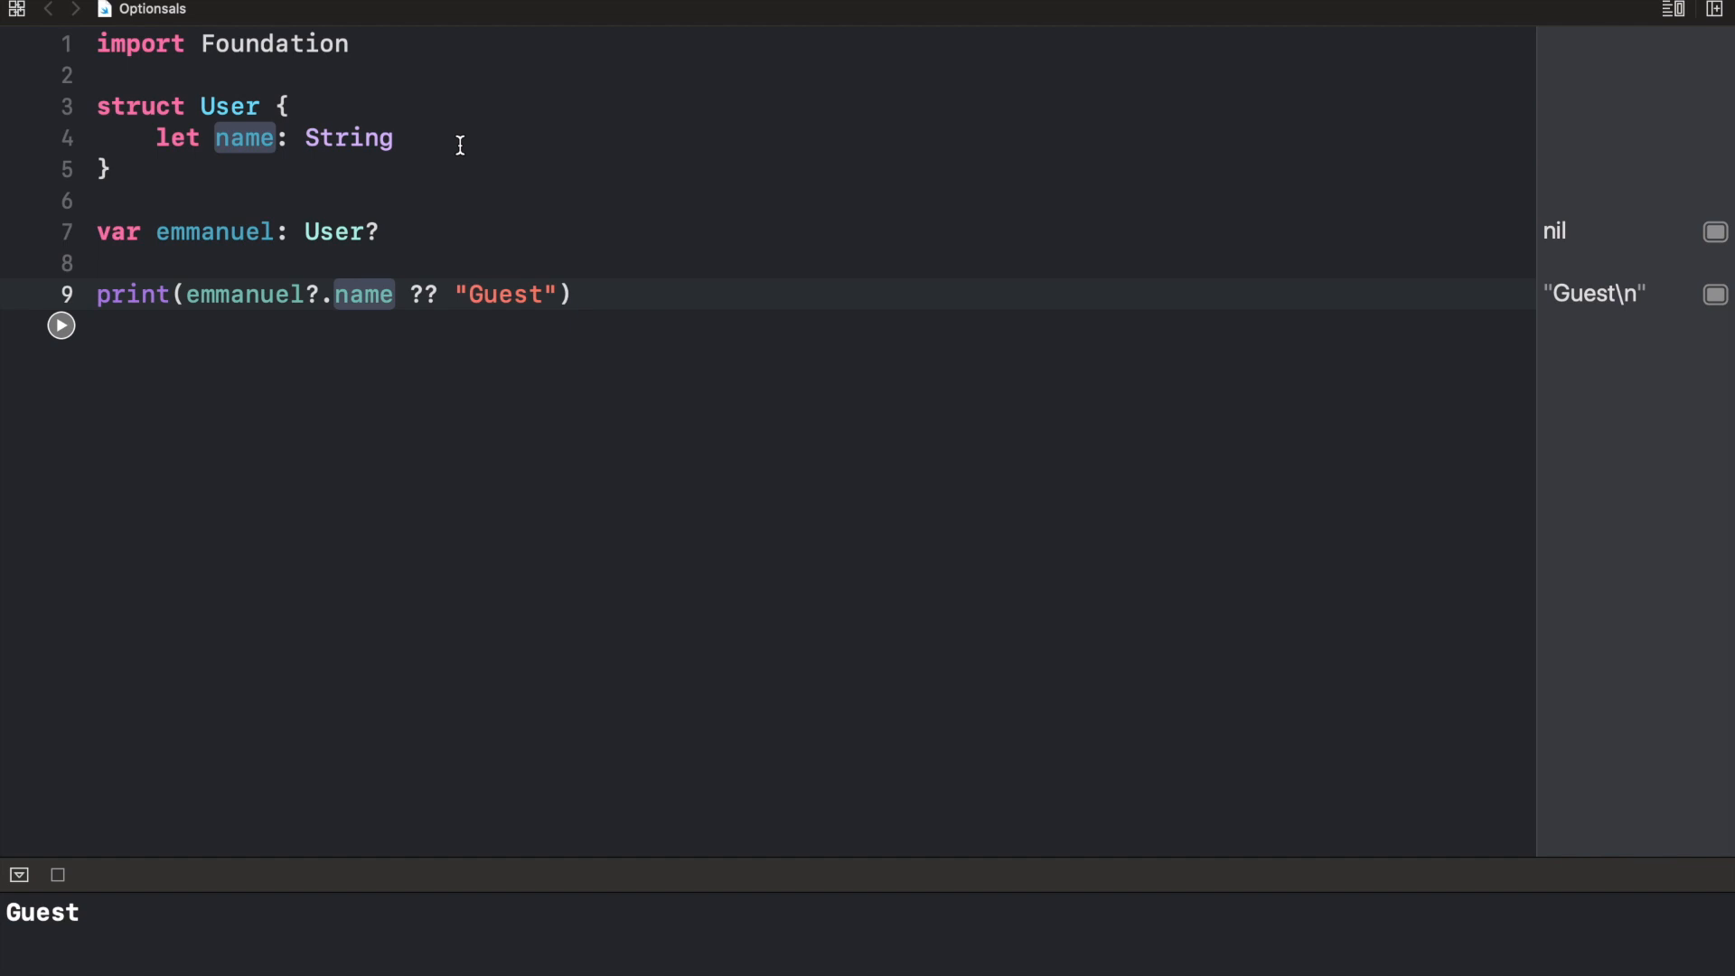
pyautogui.click(394, 137)
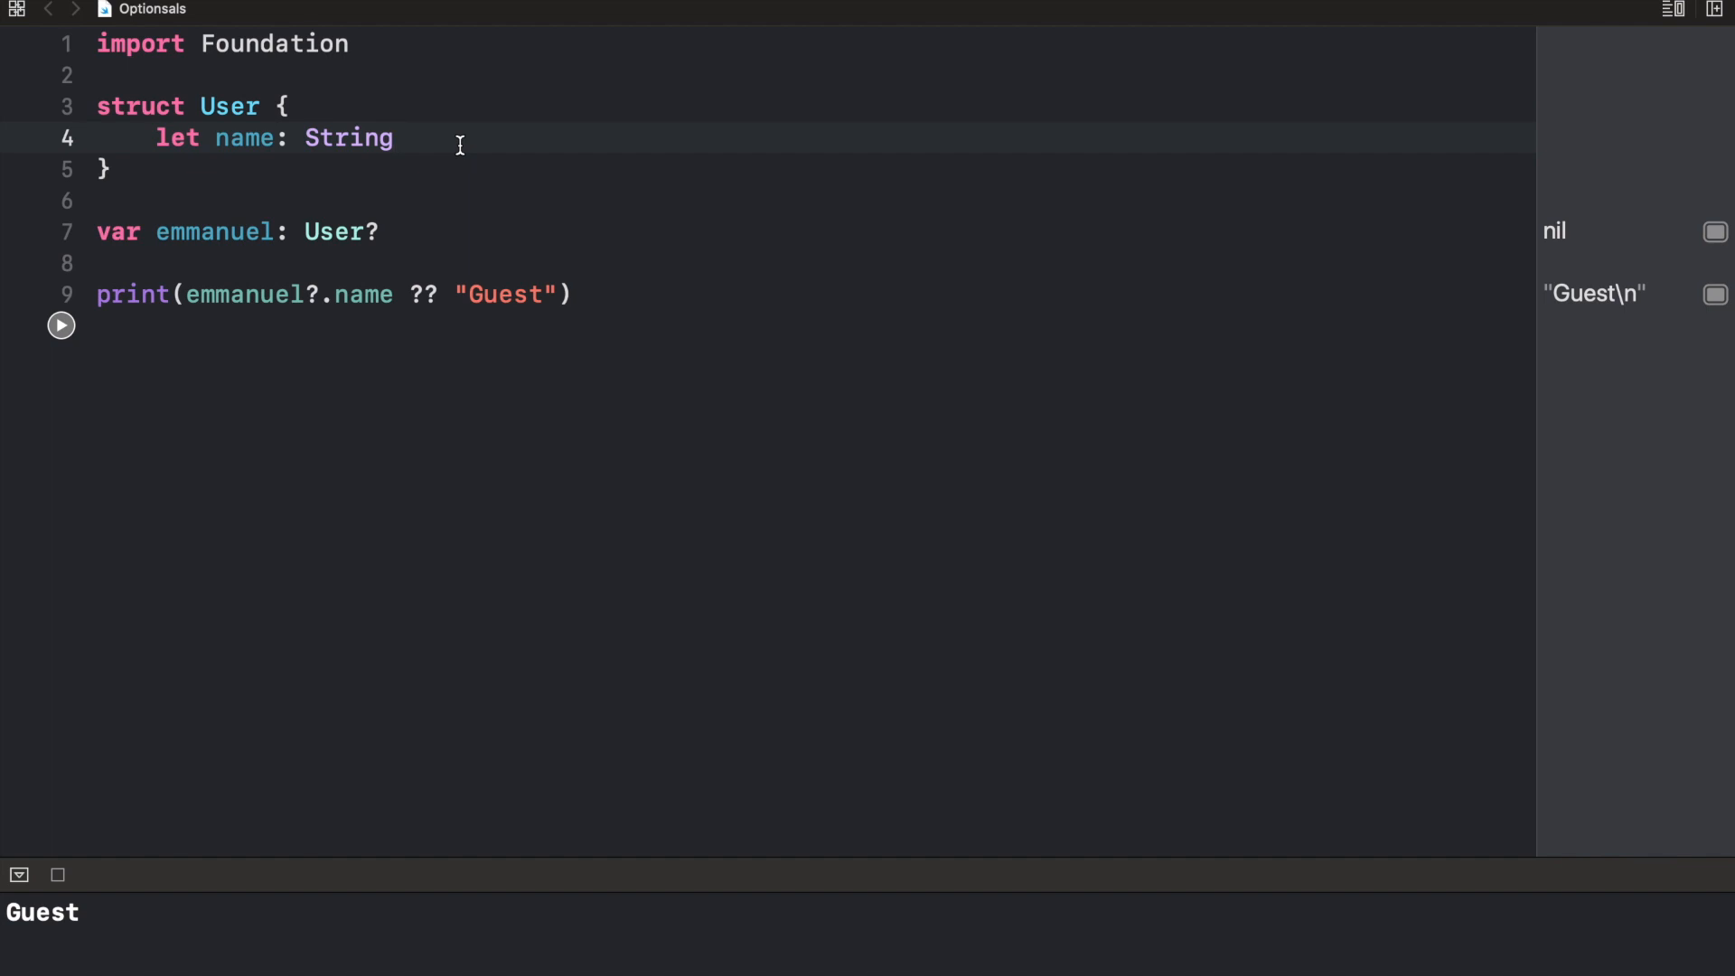
pyautogui.click(394, 137)
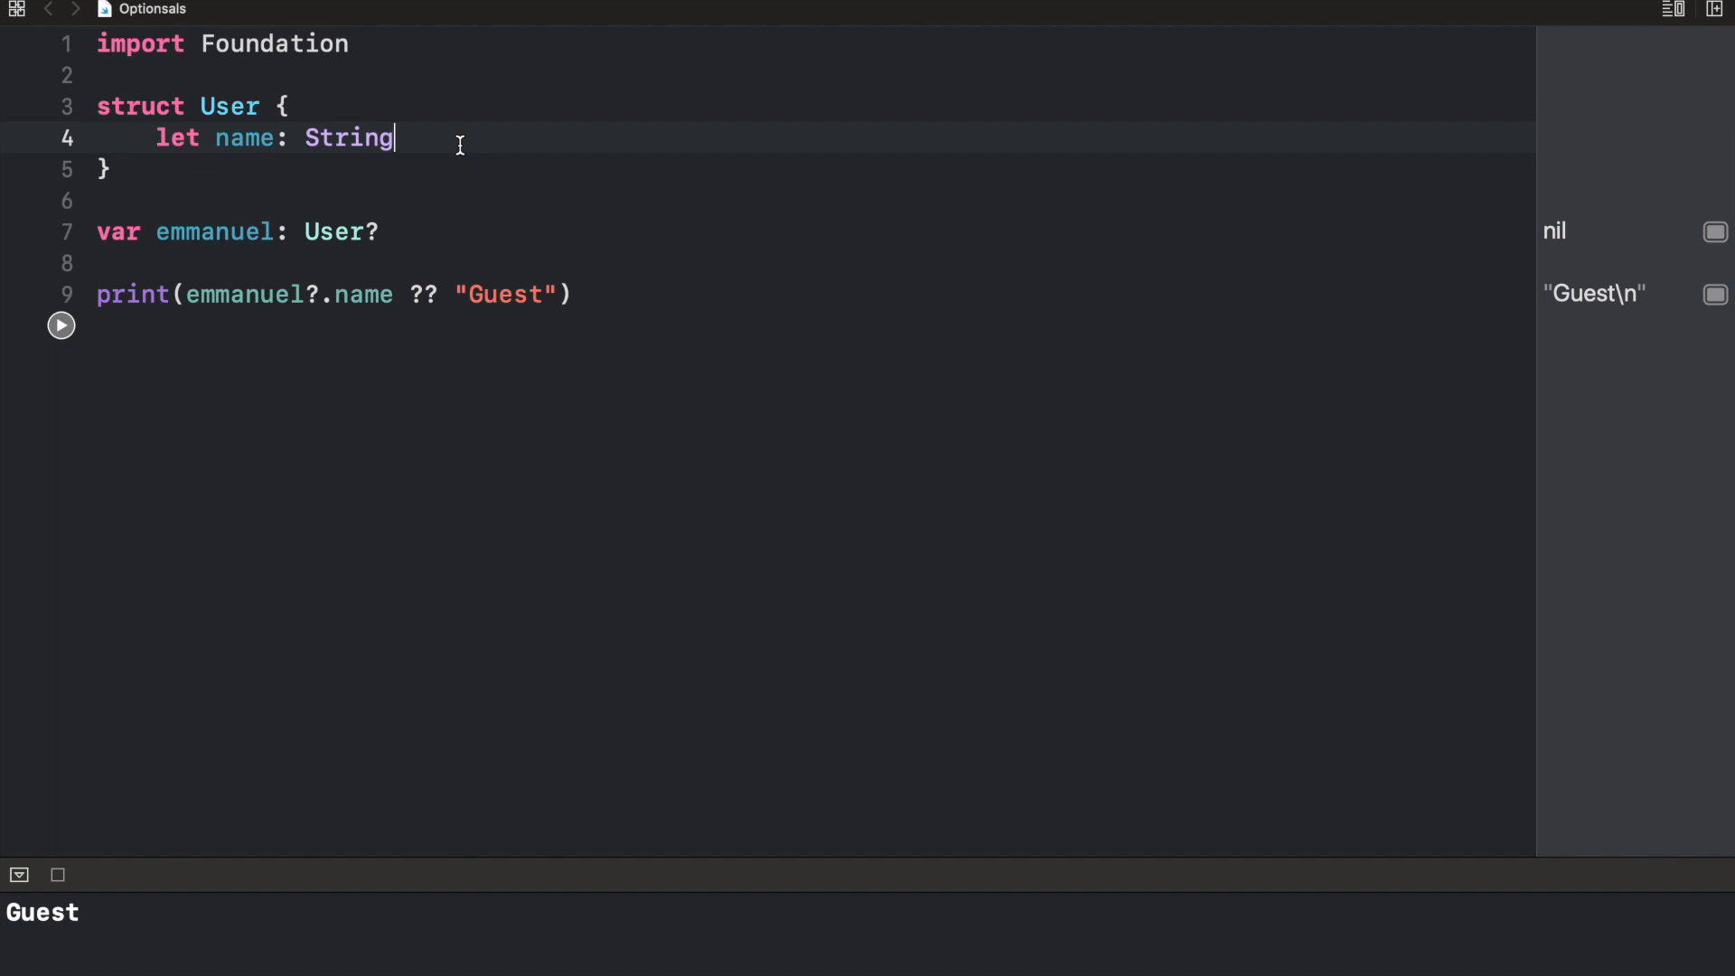